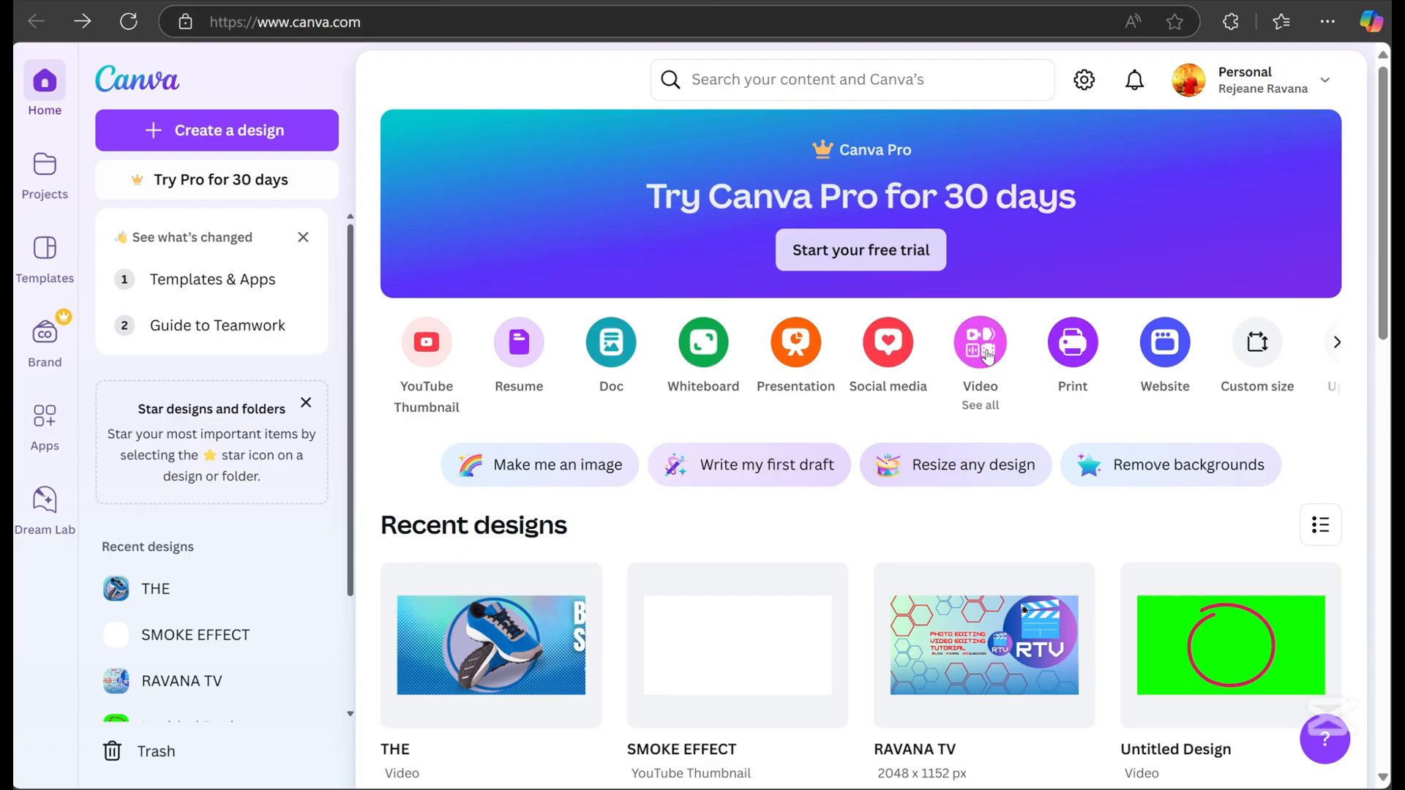
Step: Create a blank 1080p video design from Create a design
{"action": "left_click", "coordinate": [216, 130]}
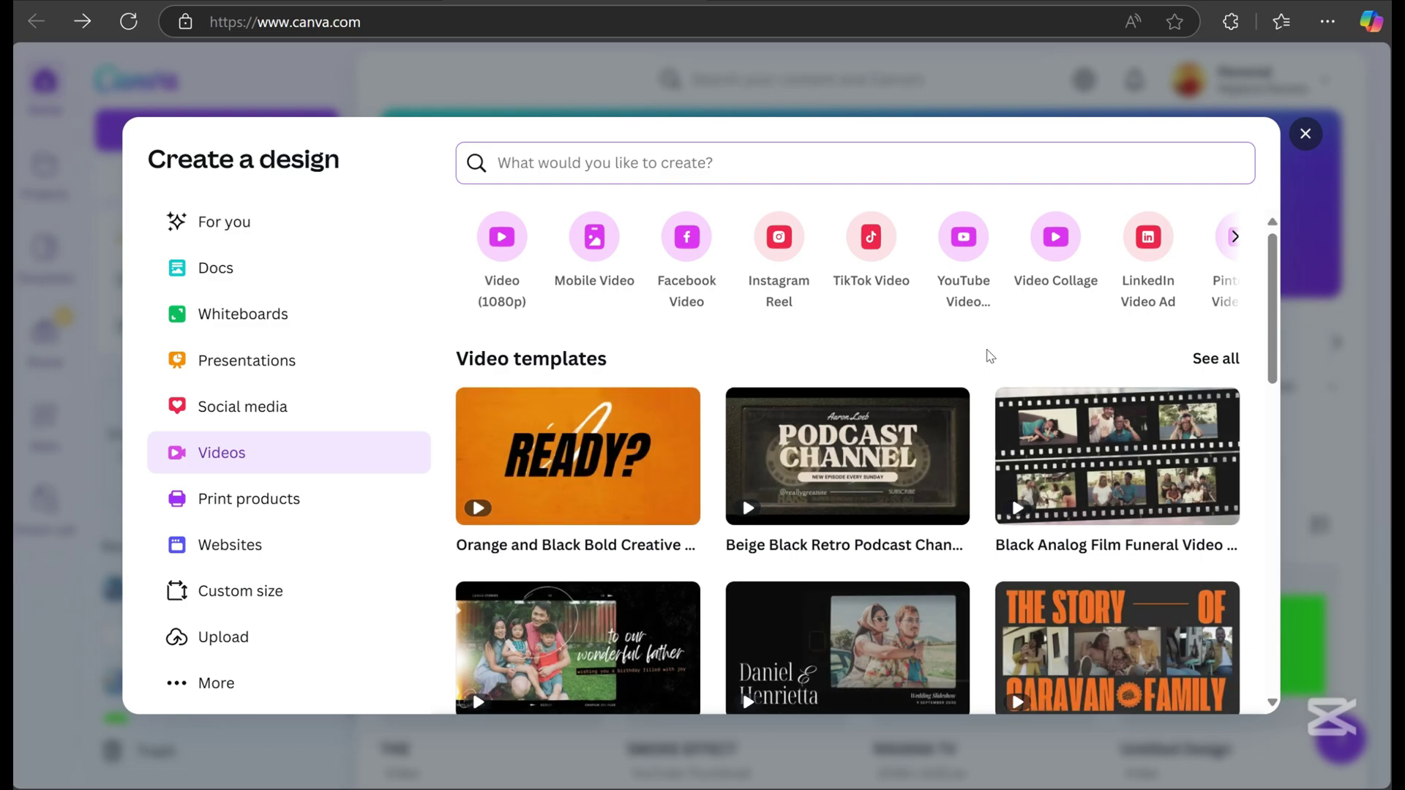
{"action": "left_click", "coordinate": [502, 237]}
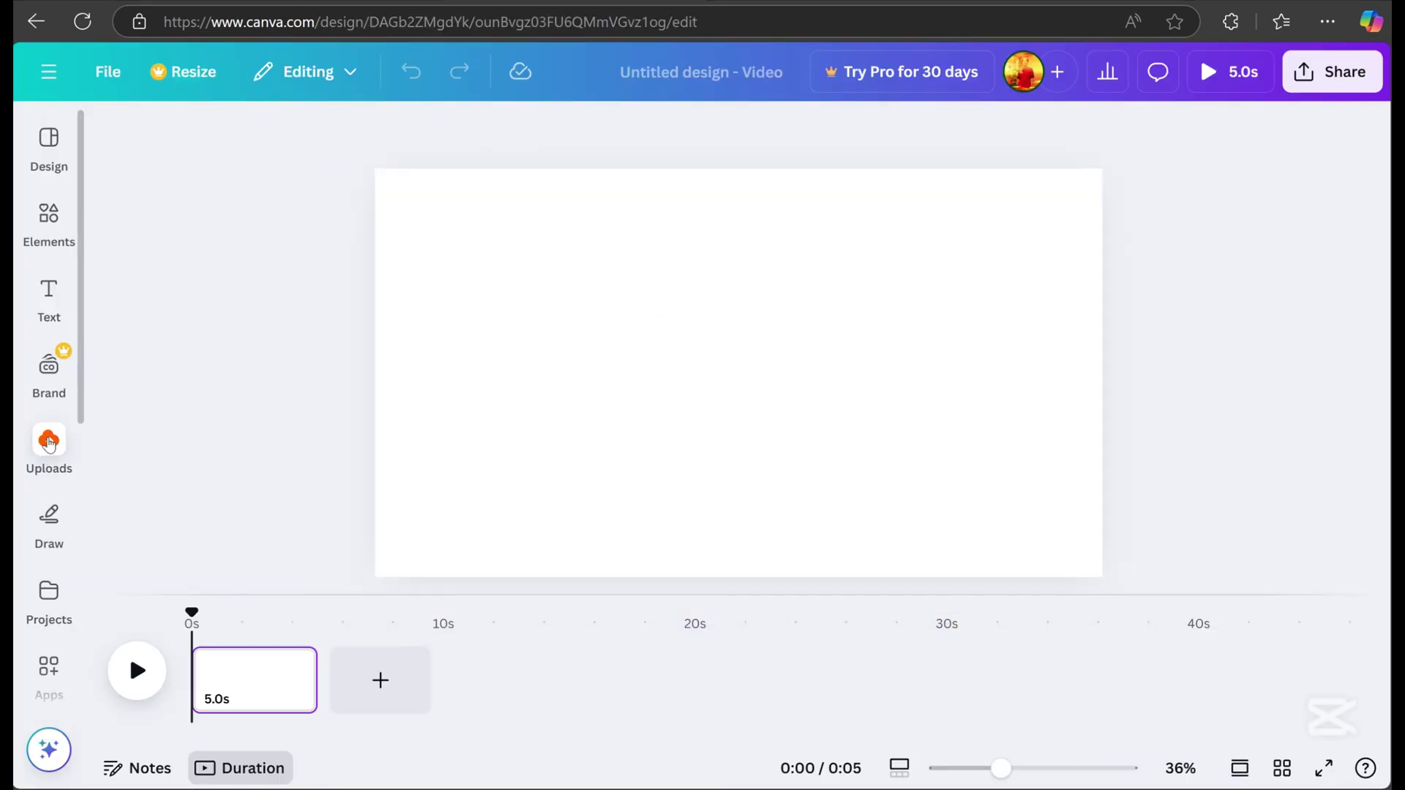
Step: Search Elements for 'background', add a purple halftone graphic and a blue-lavender gradient
{"action": "left_click", "coordinate": [49, 214]}
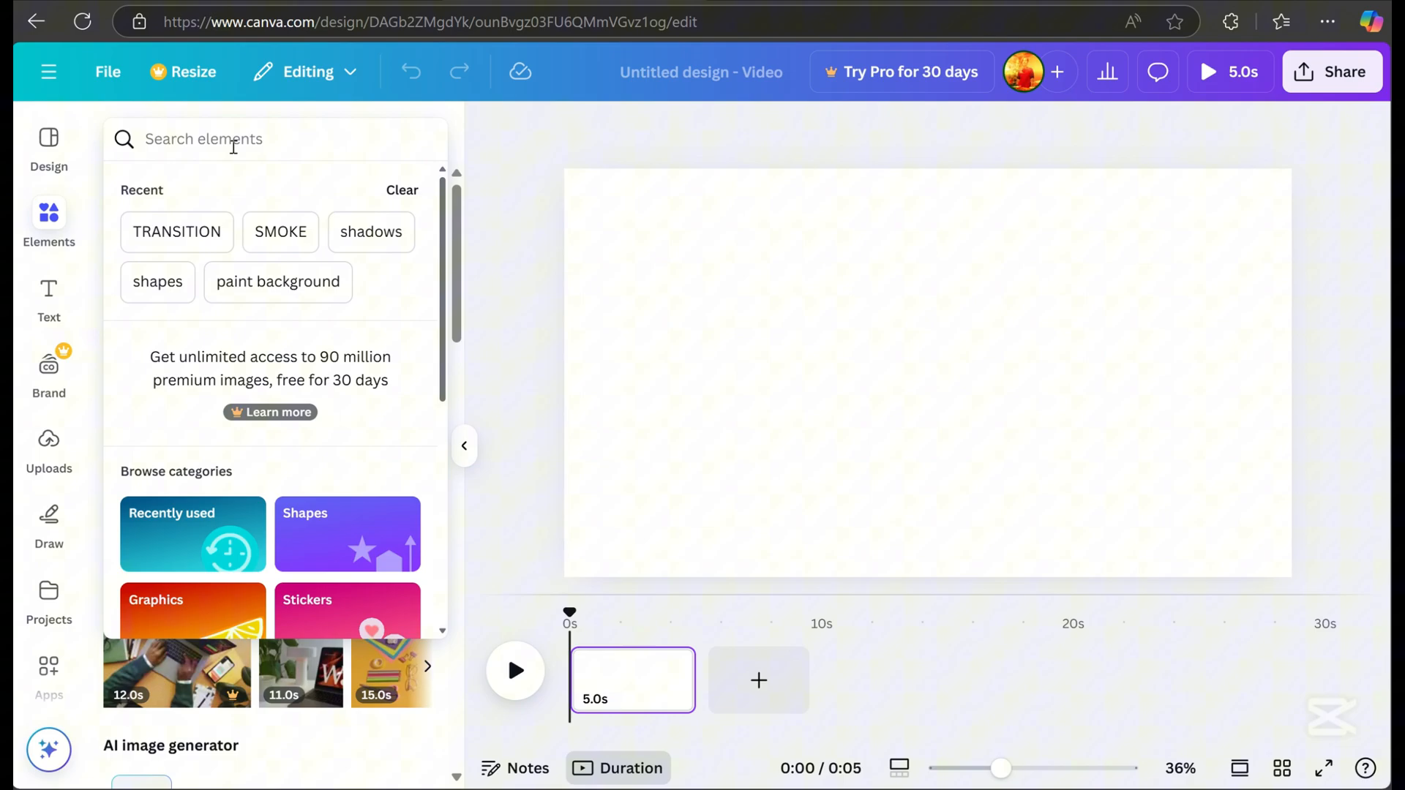
{"action": "type", "text": "backgro"}
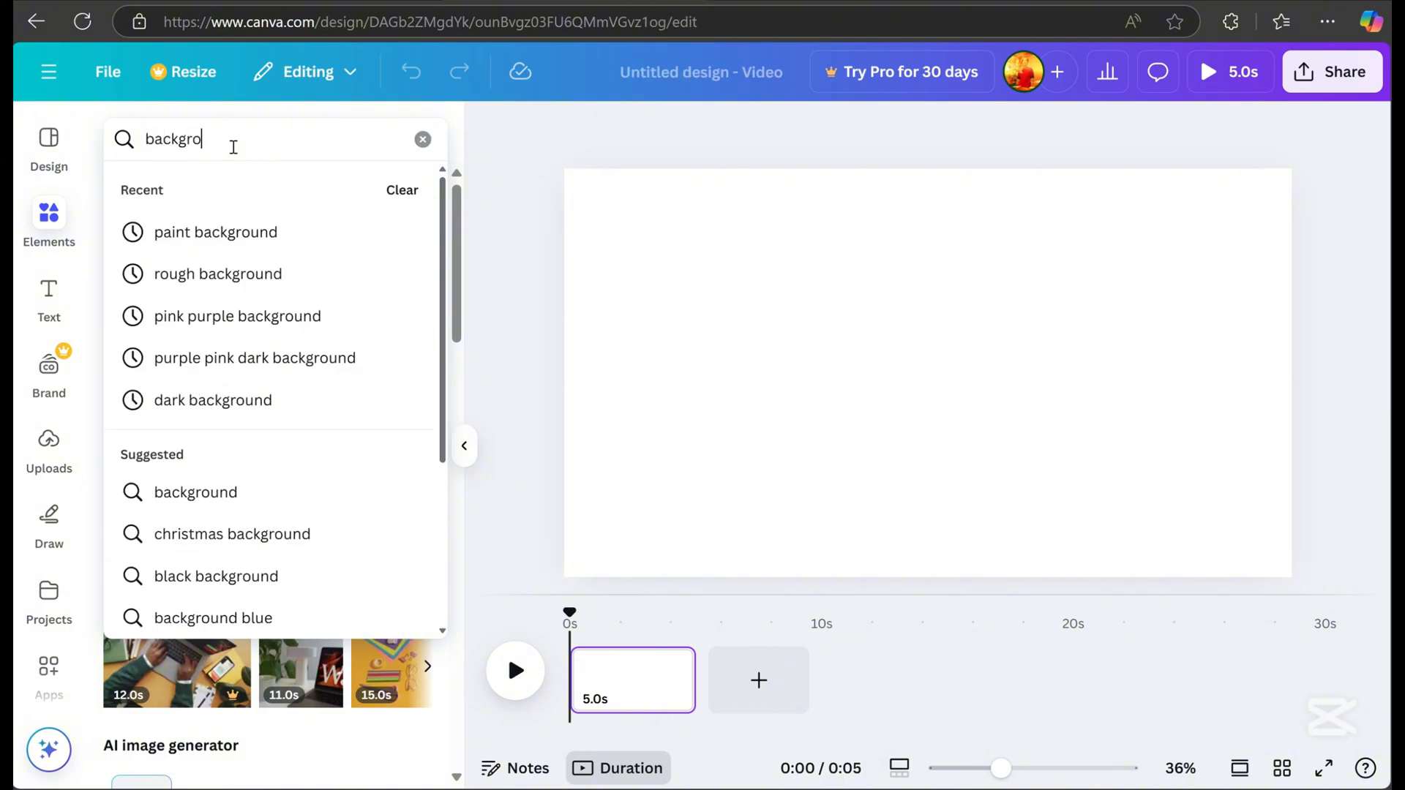
{"action": "key", "text": "Enter"}
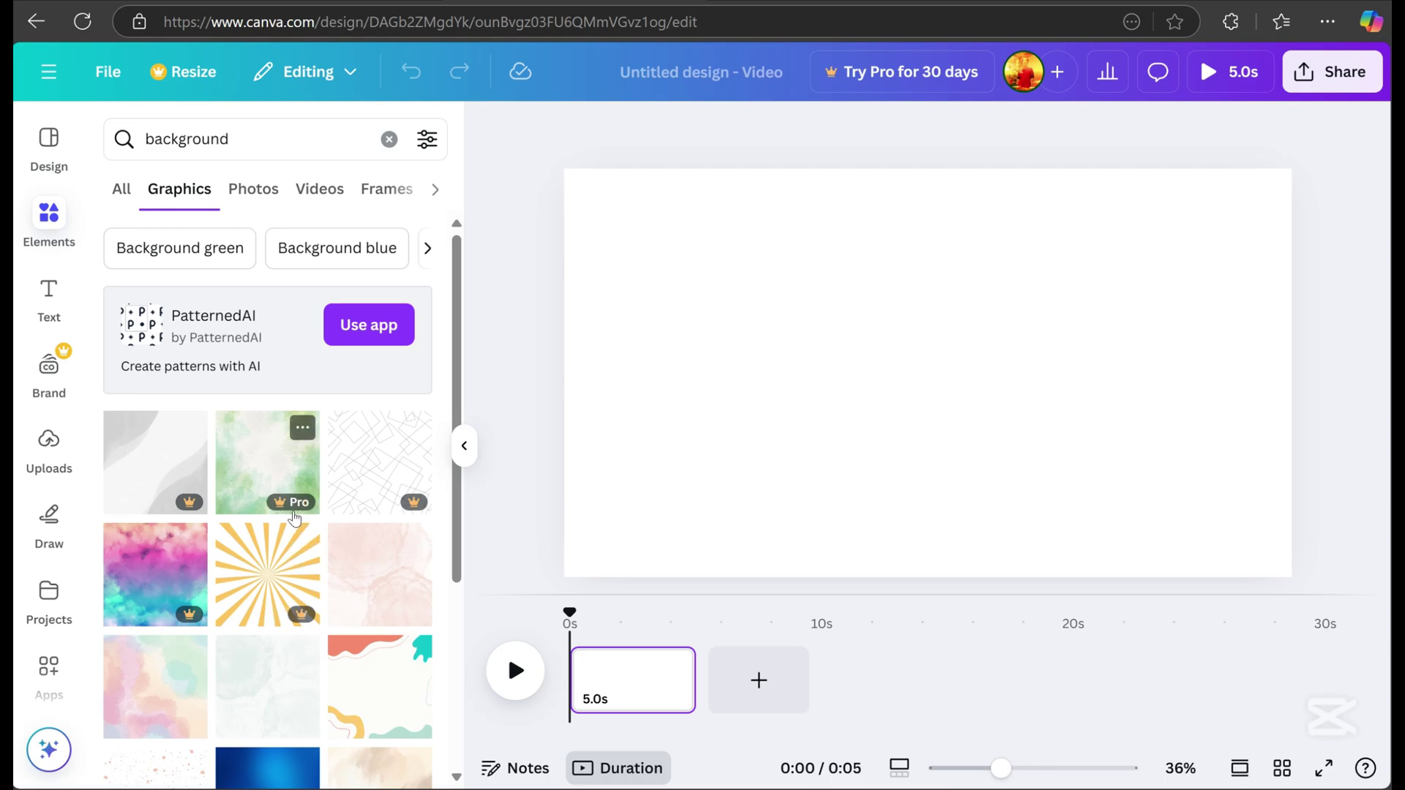
{"action": "scroll", "scroll_direction": "down", "scroll_amount": 3}
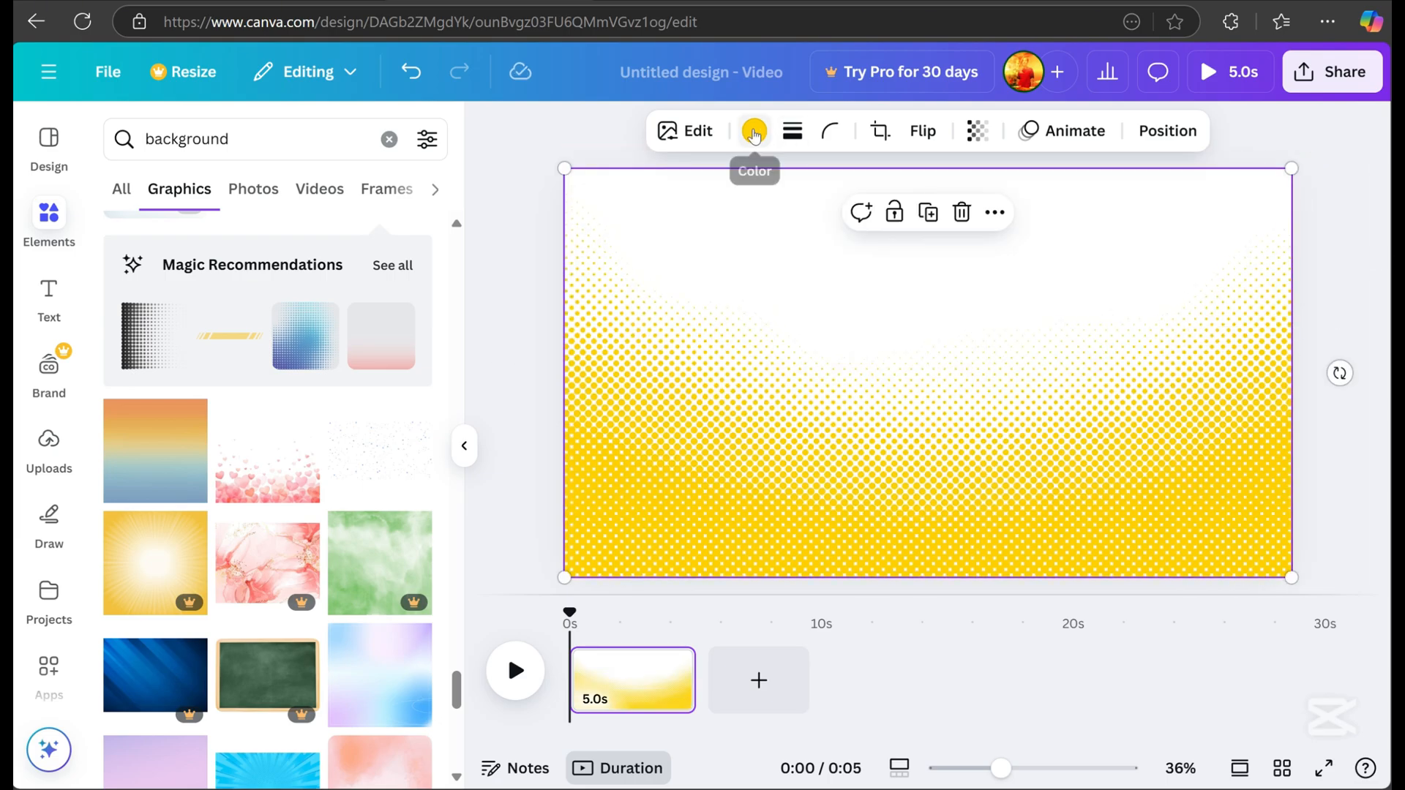
{"action": "left_click", "coordinate": [754, 131]}
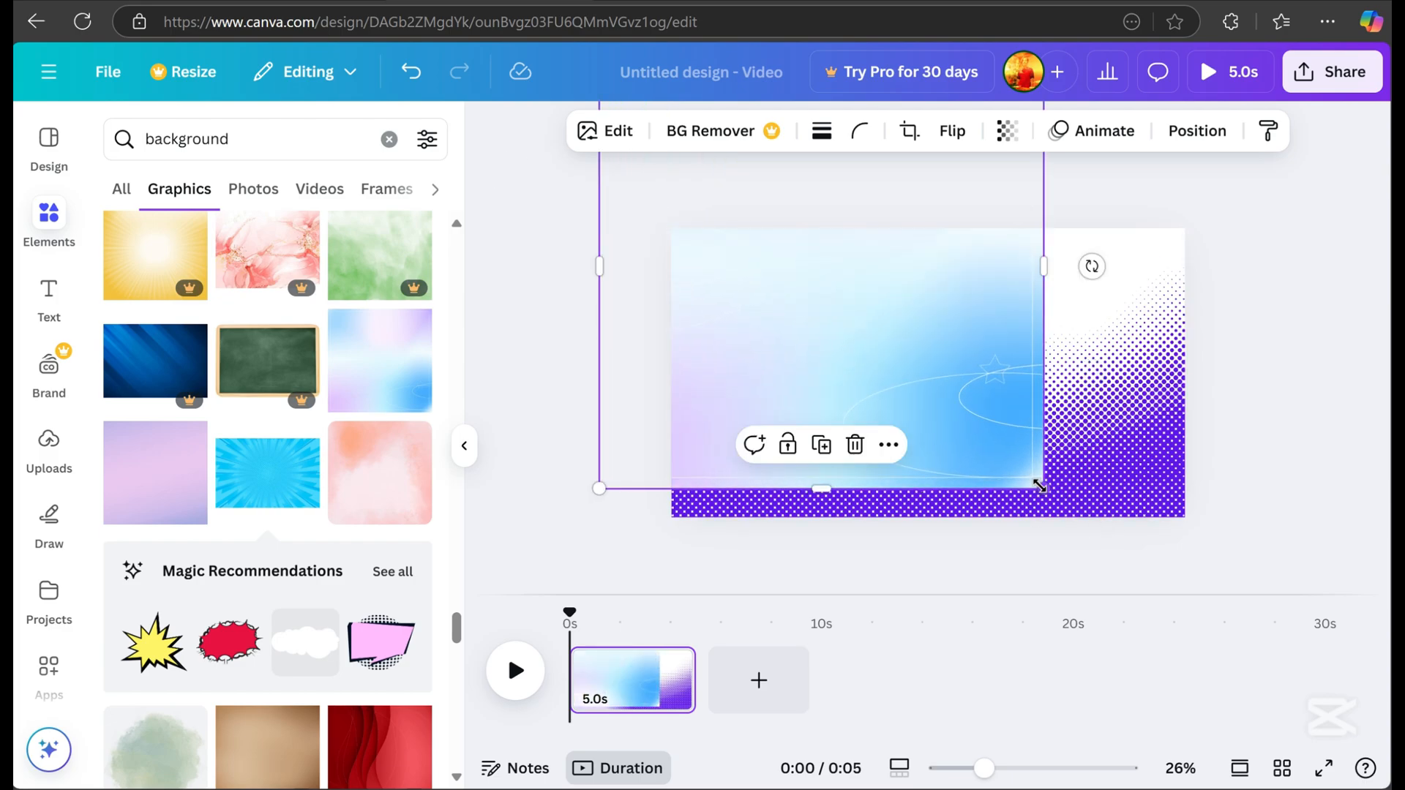
{"action": "left_click", "coordinate": [1196, 131]}
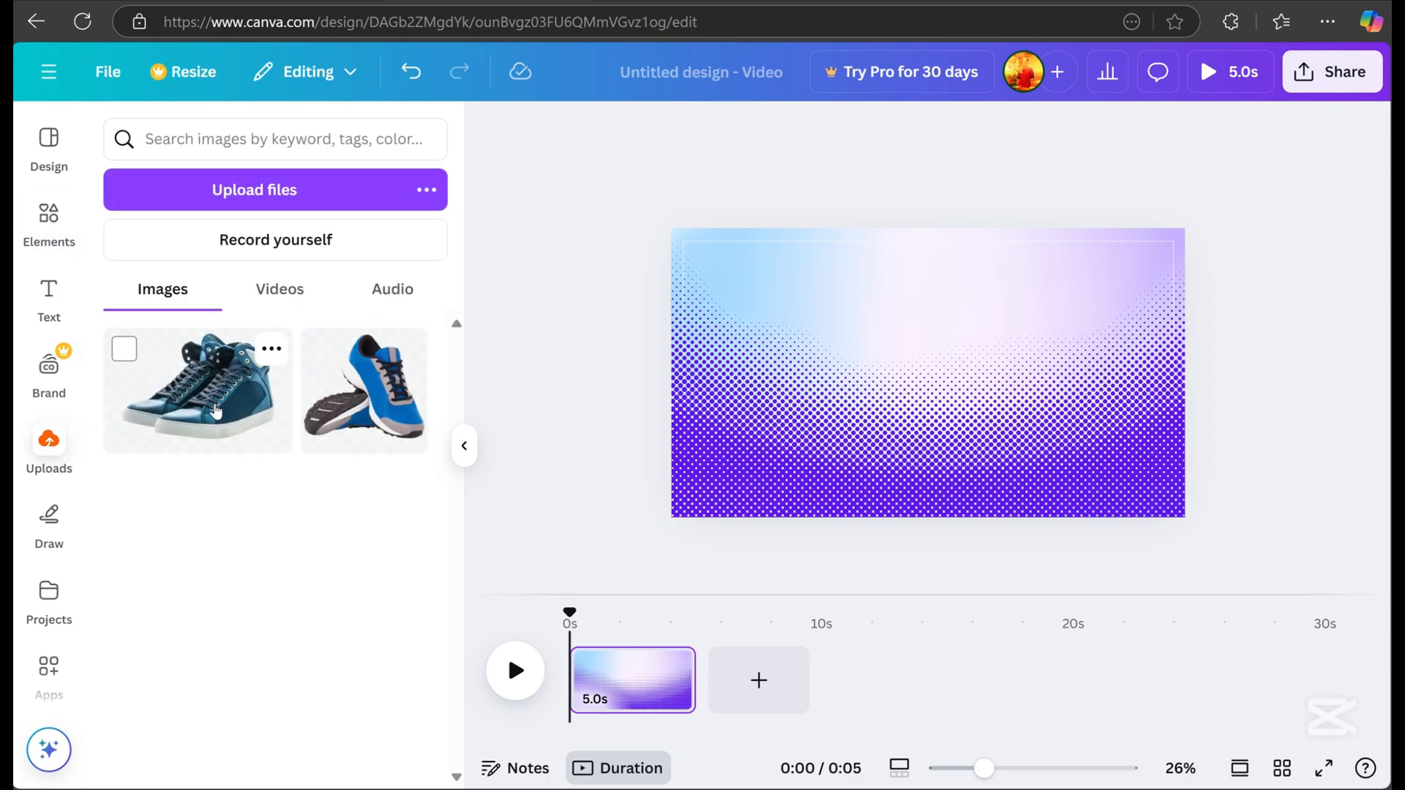
Step: Add the uploaded blue sneaker photo to the centre of the page
{"action": "left_click", "coordinate": [363, 390]}
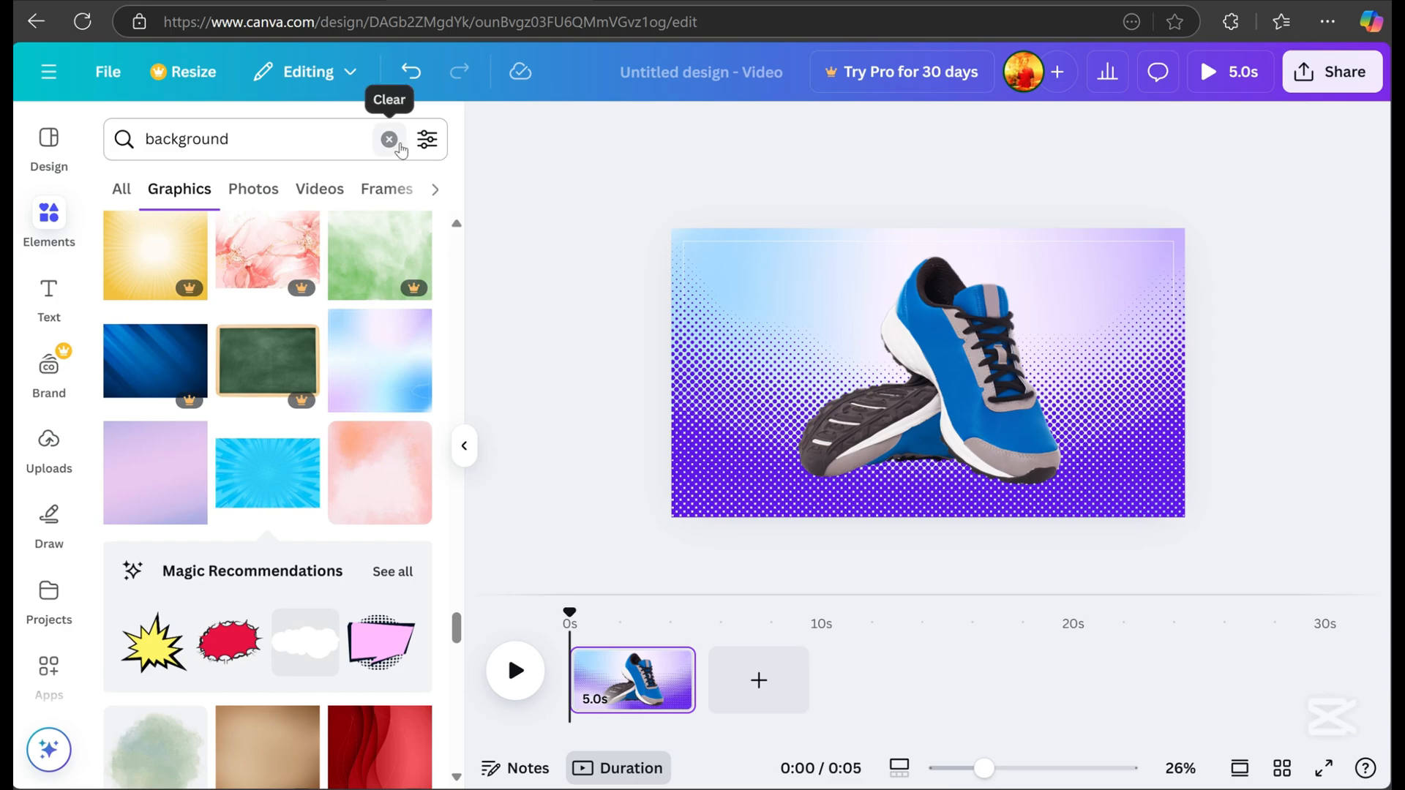
Step: Add a pink ringed circle from a 'shapes circle' search and layer it behind the sneaker
{"action": "type", "text": "s"}
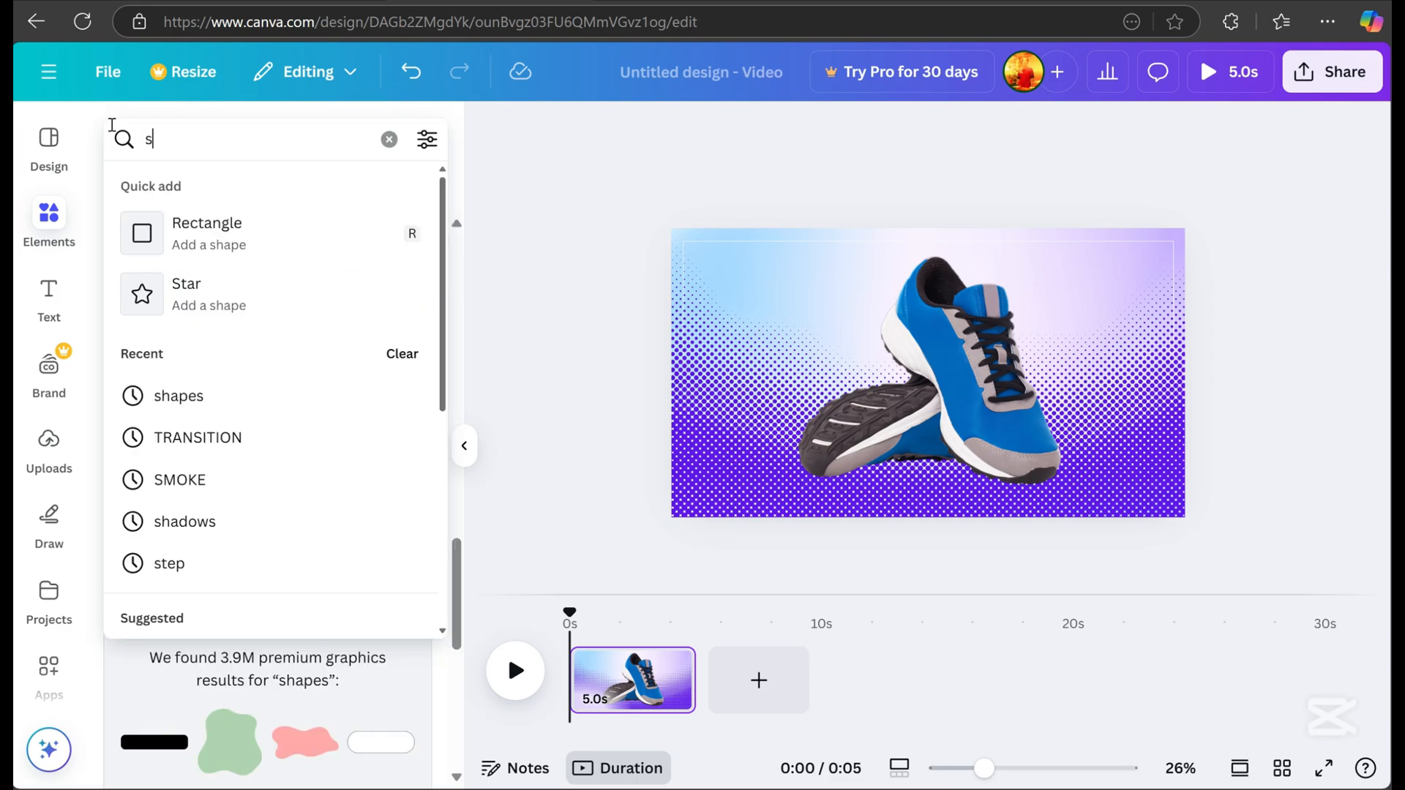
{"action": "type", "text": "hapes cir"}
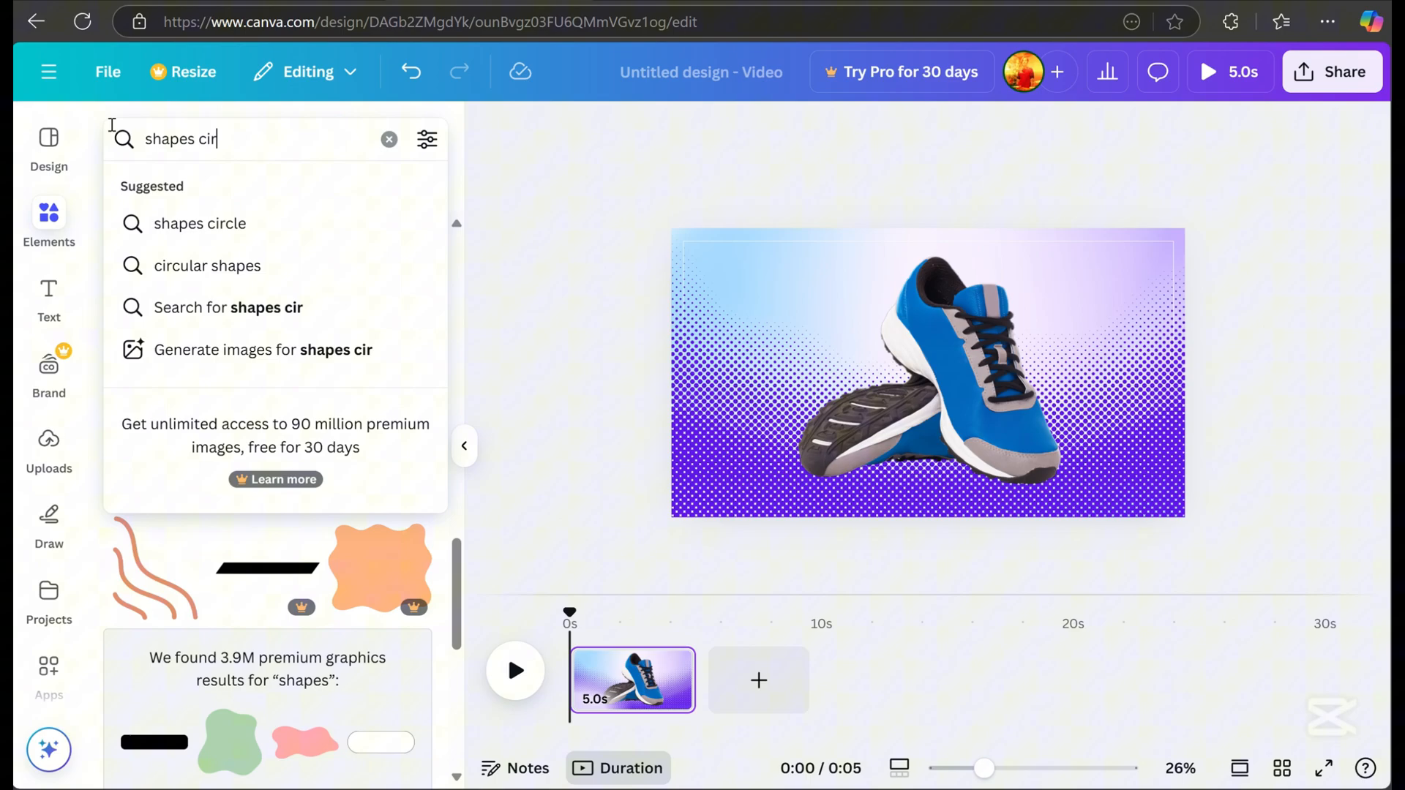
{"action": "left_click", "coordinate": [199, 223]}
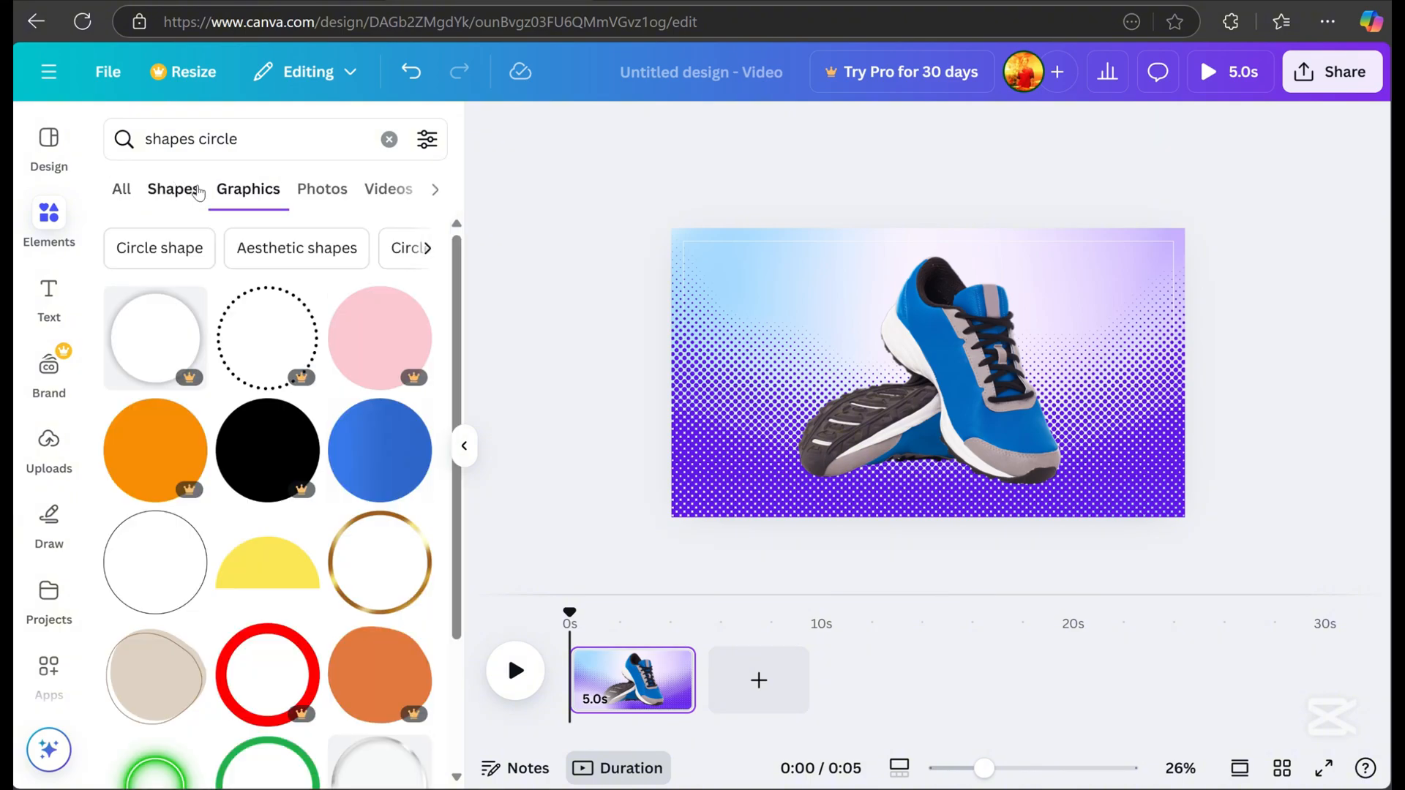
{"action": "scroll", "scroll_direction": "down", "scroll_amount": 3}
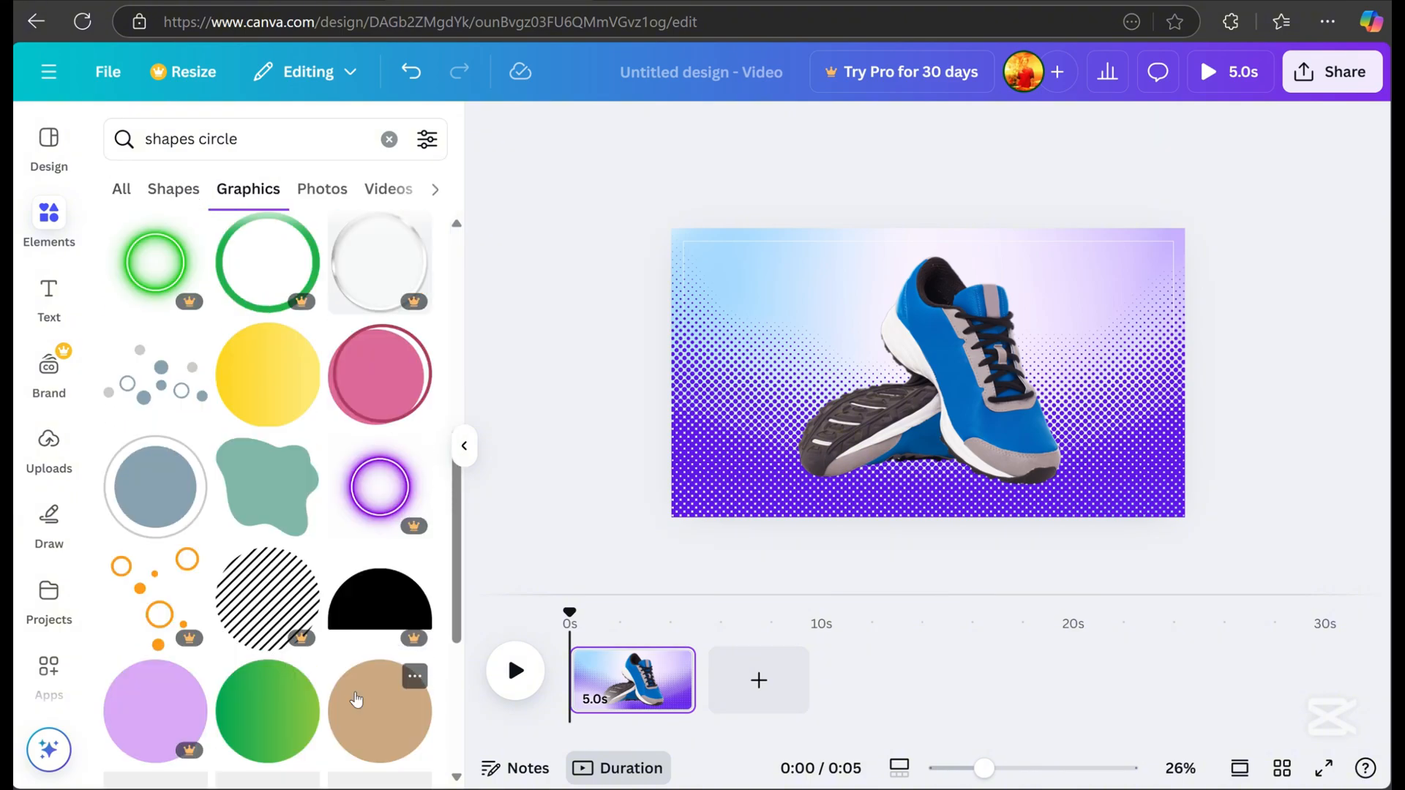
{"action": "left_click", "coordinate": [379, 375]}
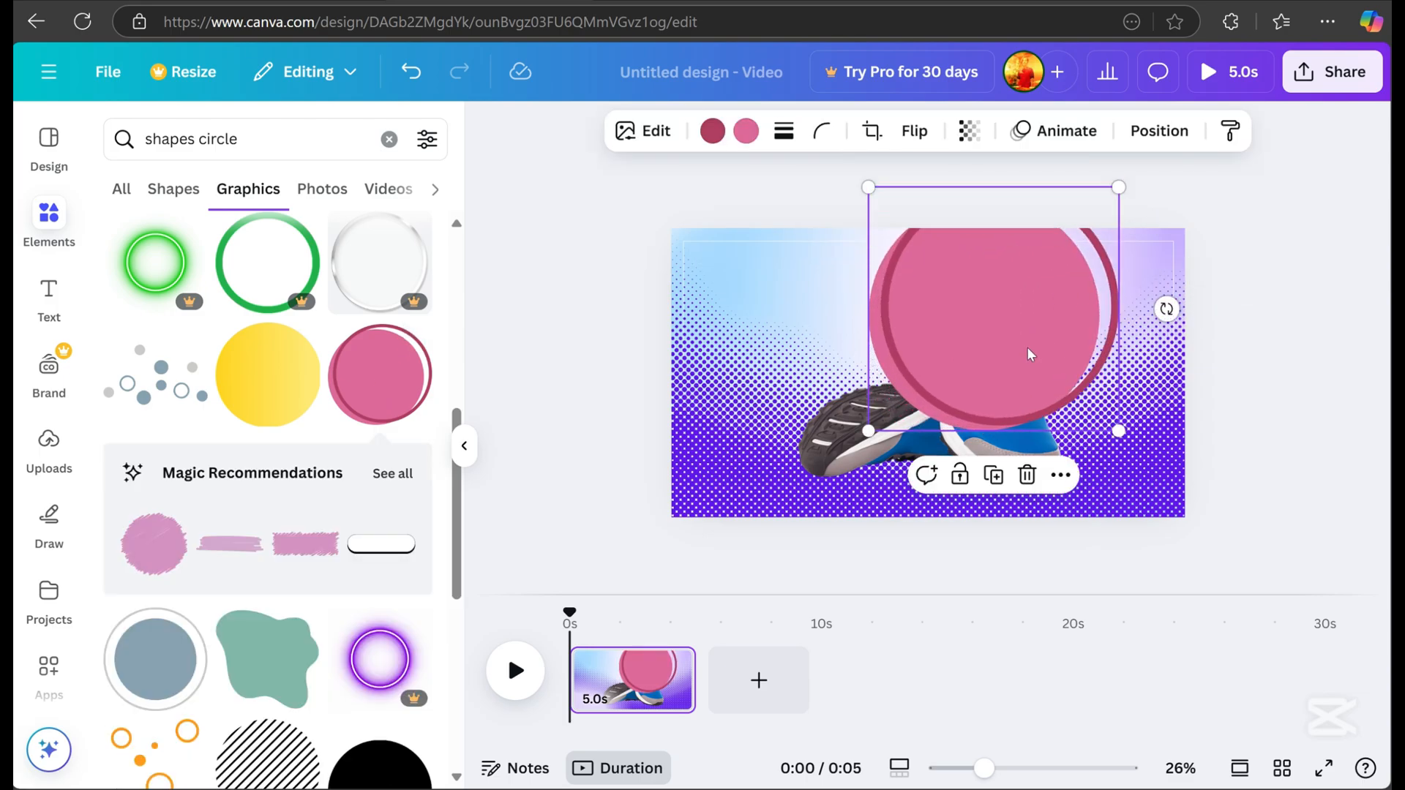
{"action": "left_click", "coordinate": [1160, 130]}
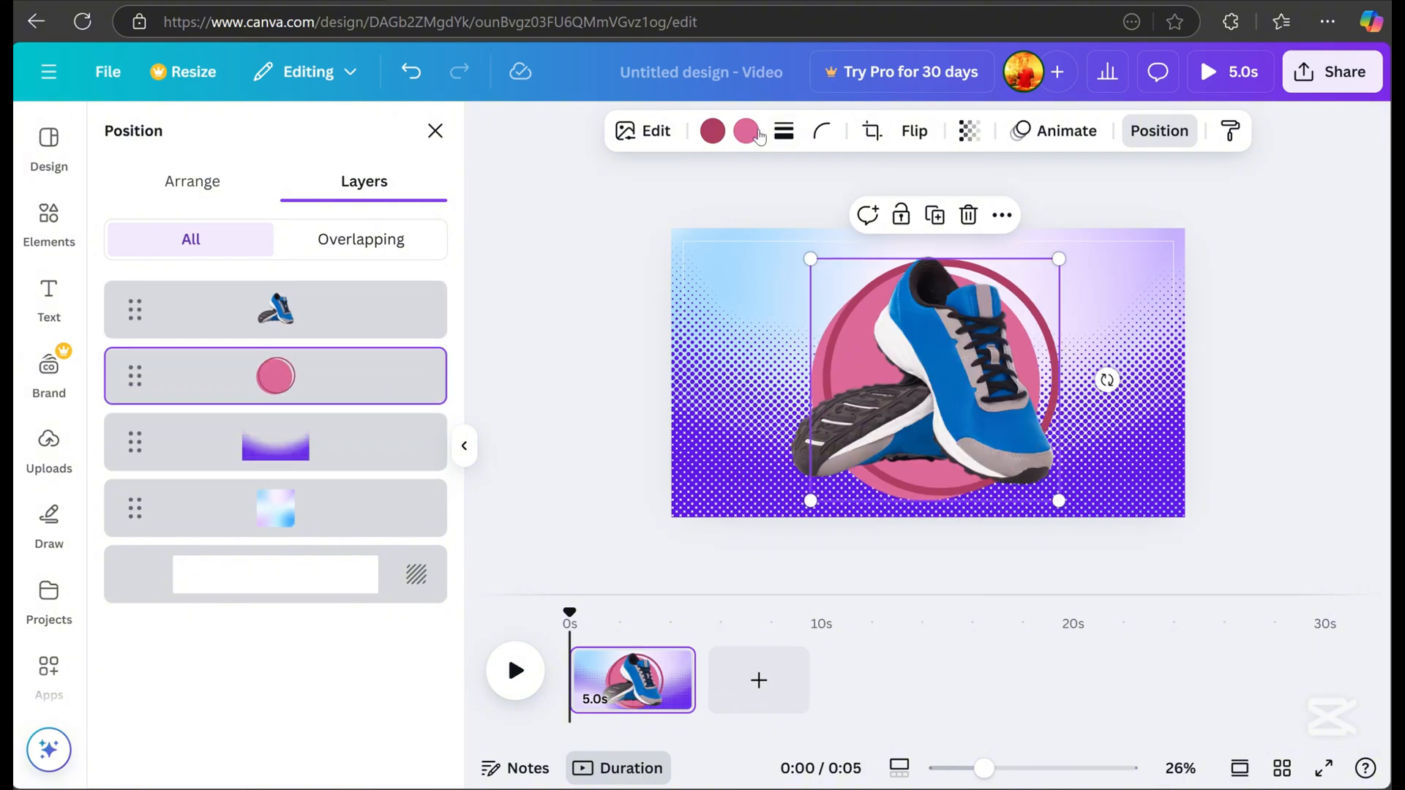
Step: Give the circle a dark grey ring and a light blue fill
{"action": "left_click", "coordinate": [713, 131]}
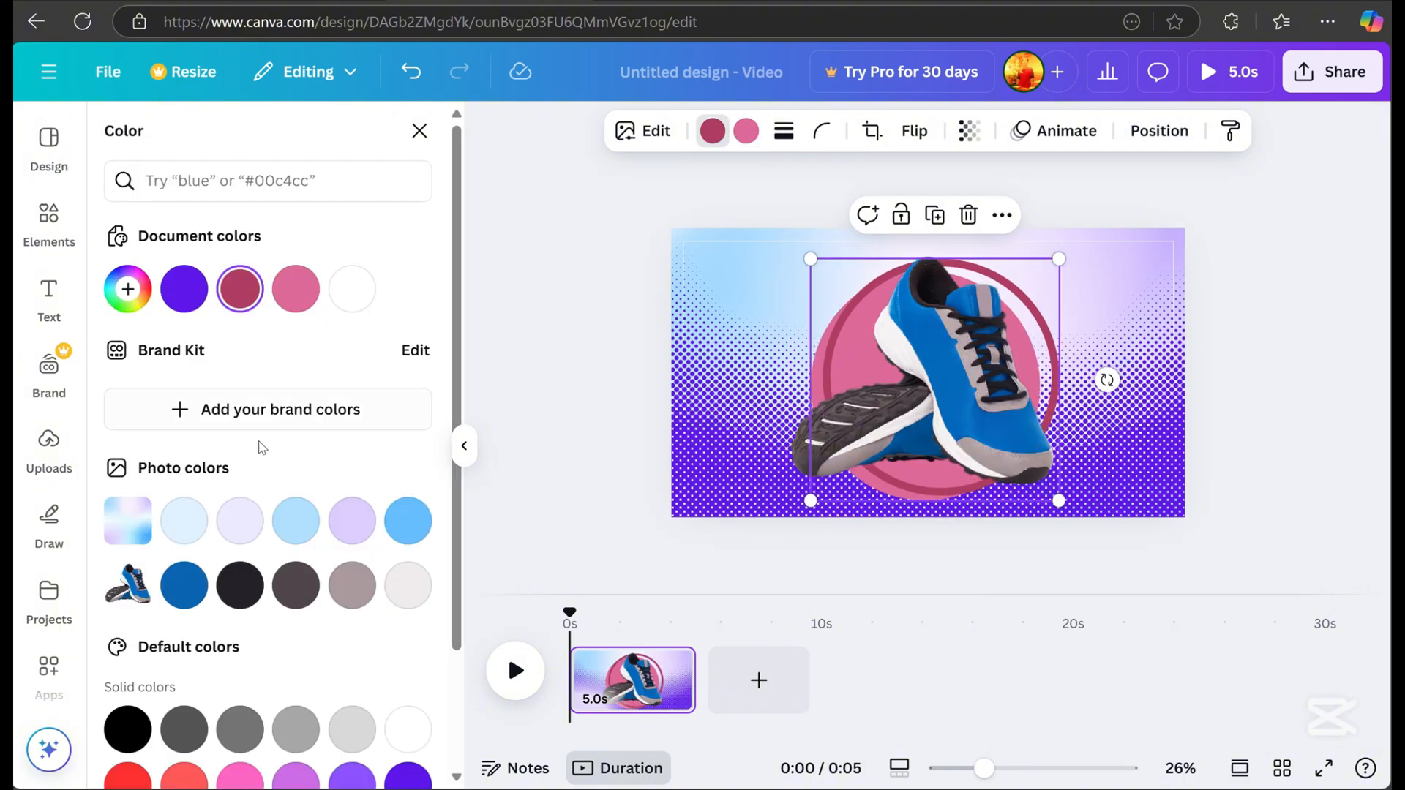
{"action": "scroll", "scroll_direction": "down", "scroll_amount": 3}
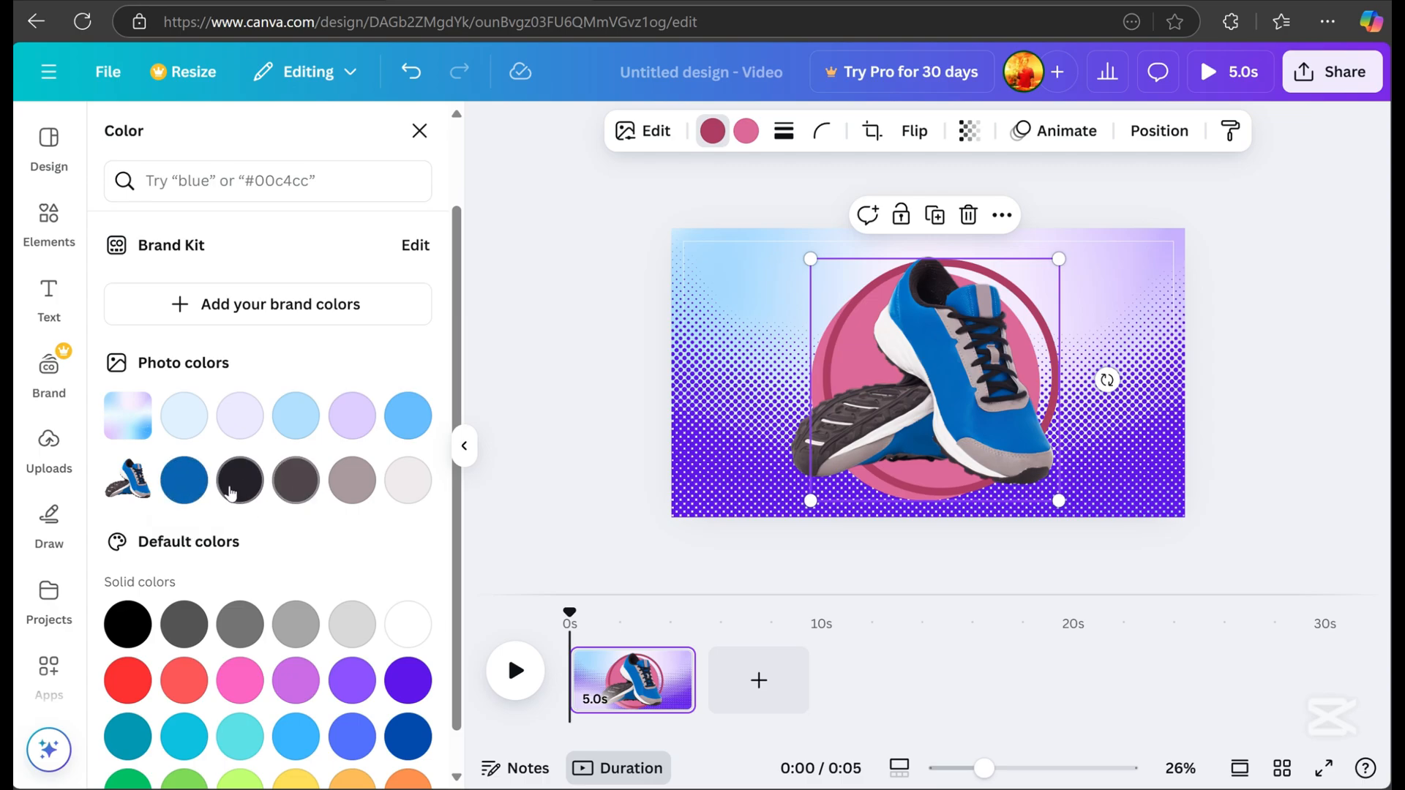
{"action": "left_click", "coordinate": [184, 480]}
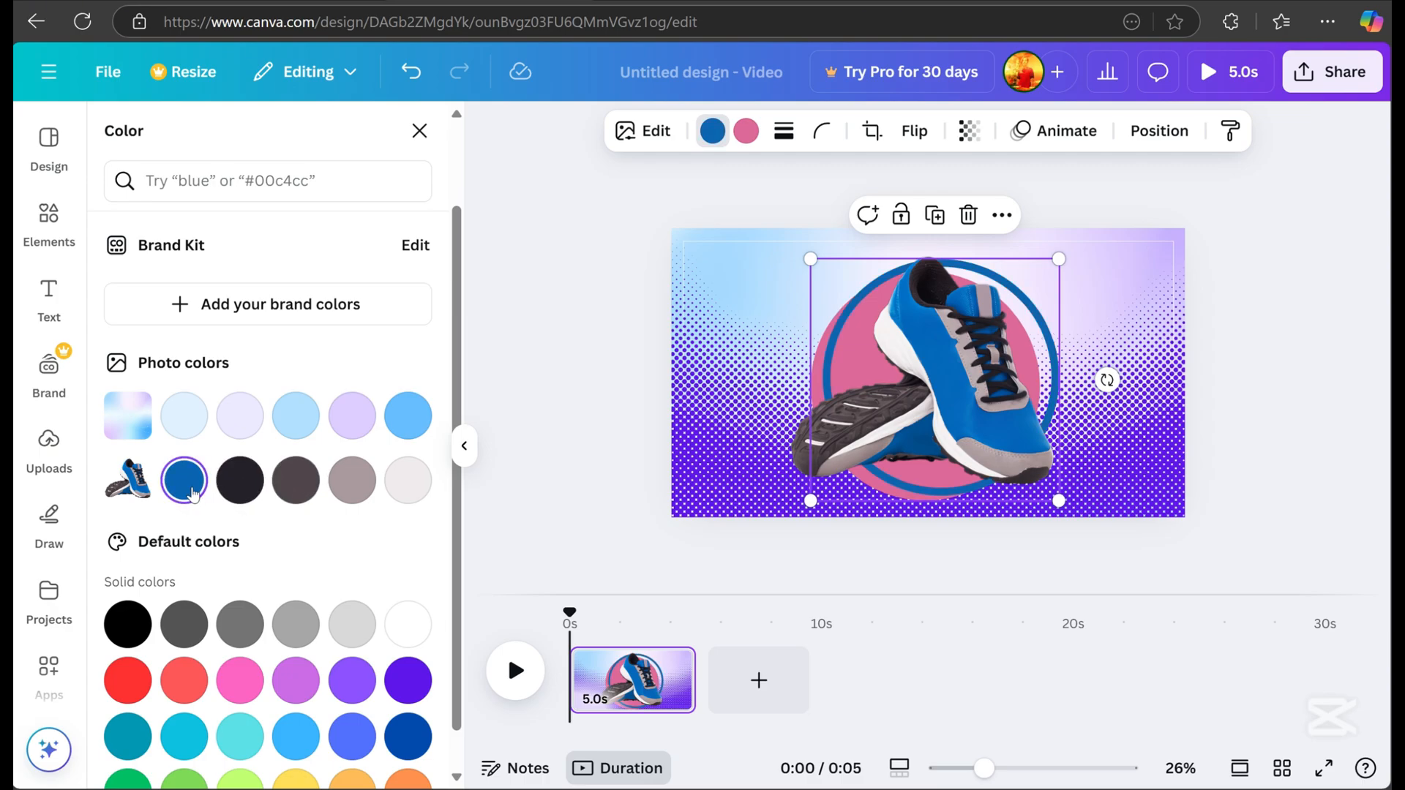
{"action": "left_click", "coordinate": [296, 479]}
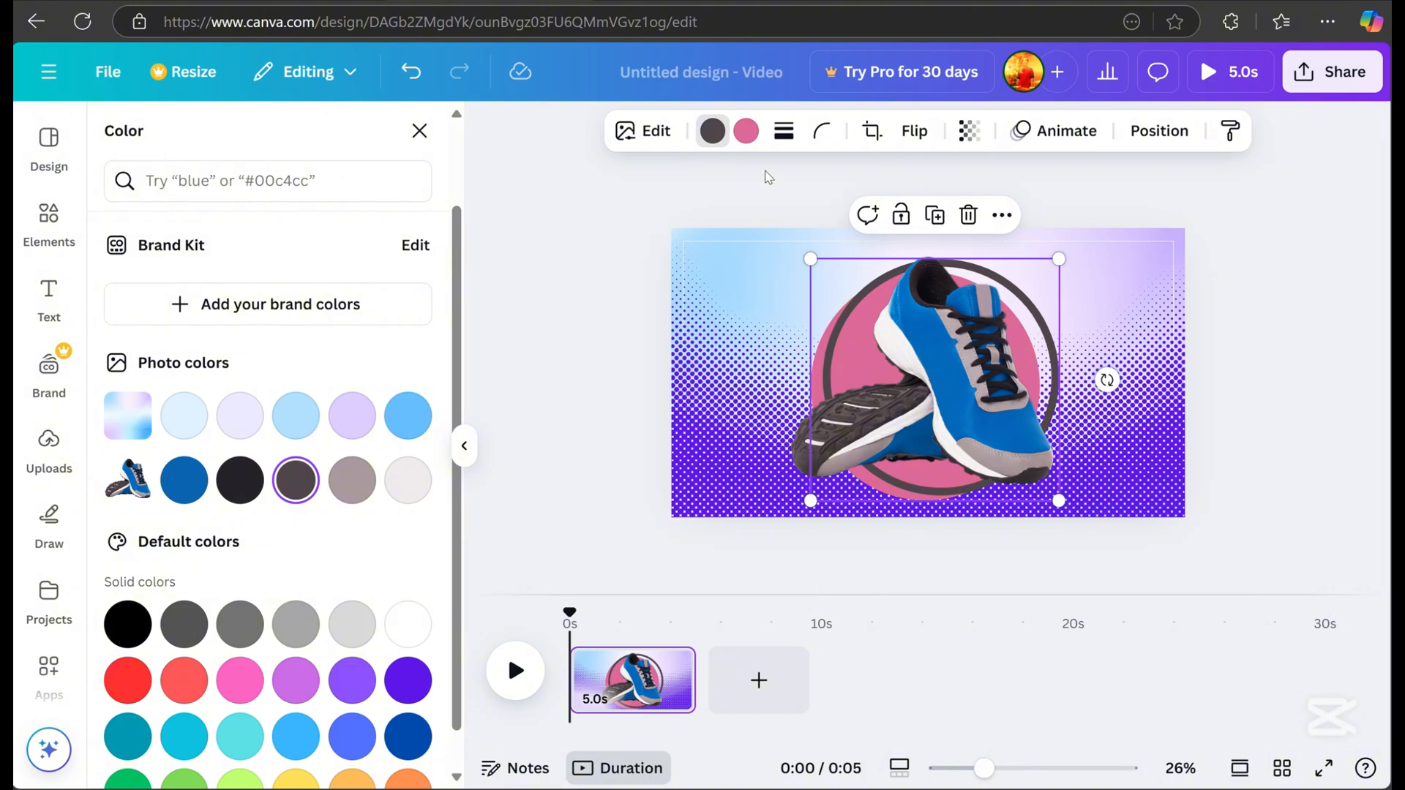
{"action": "left_click", "coordinate": [184, 481]}
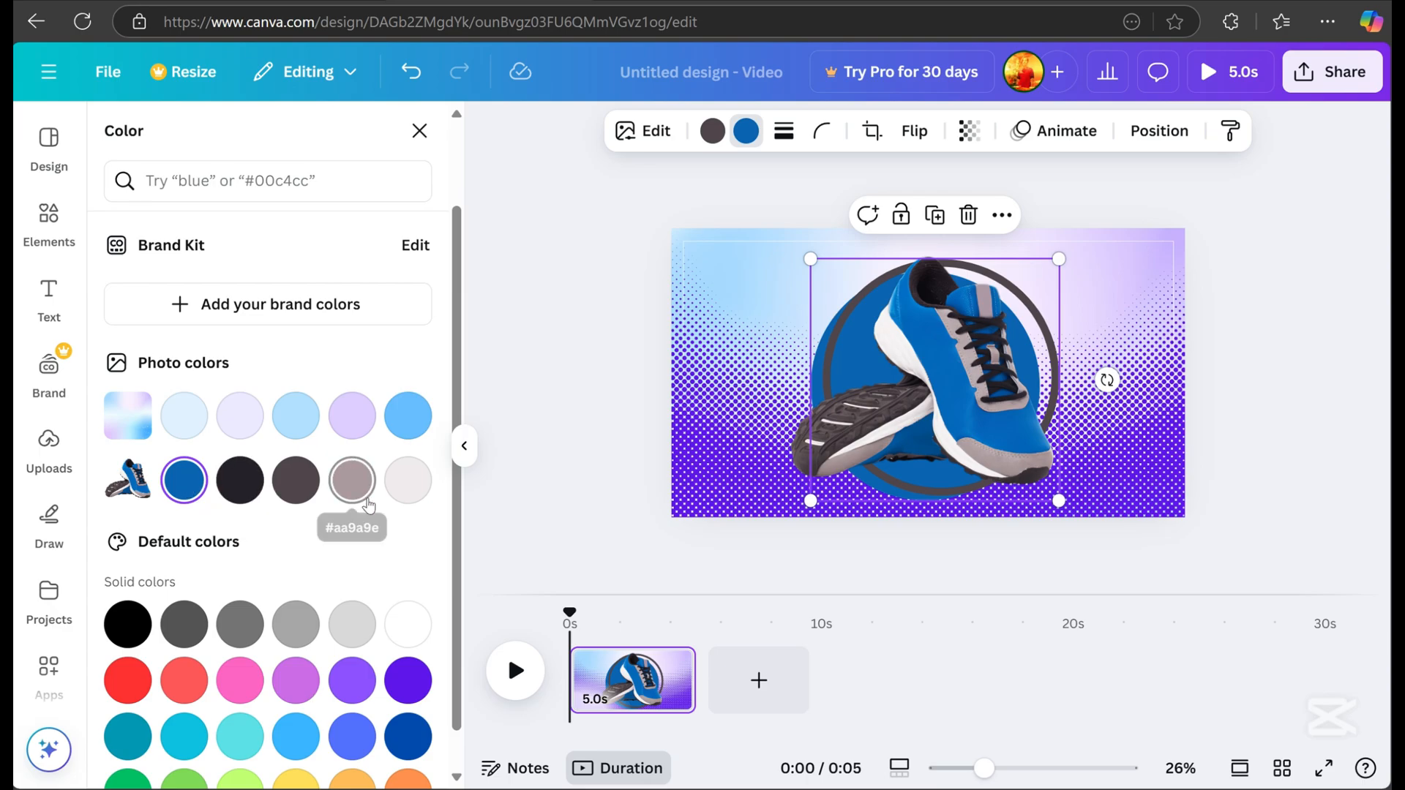
{"action": "left_click", "coordinate": [351, 480]}
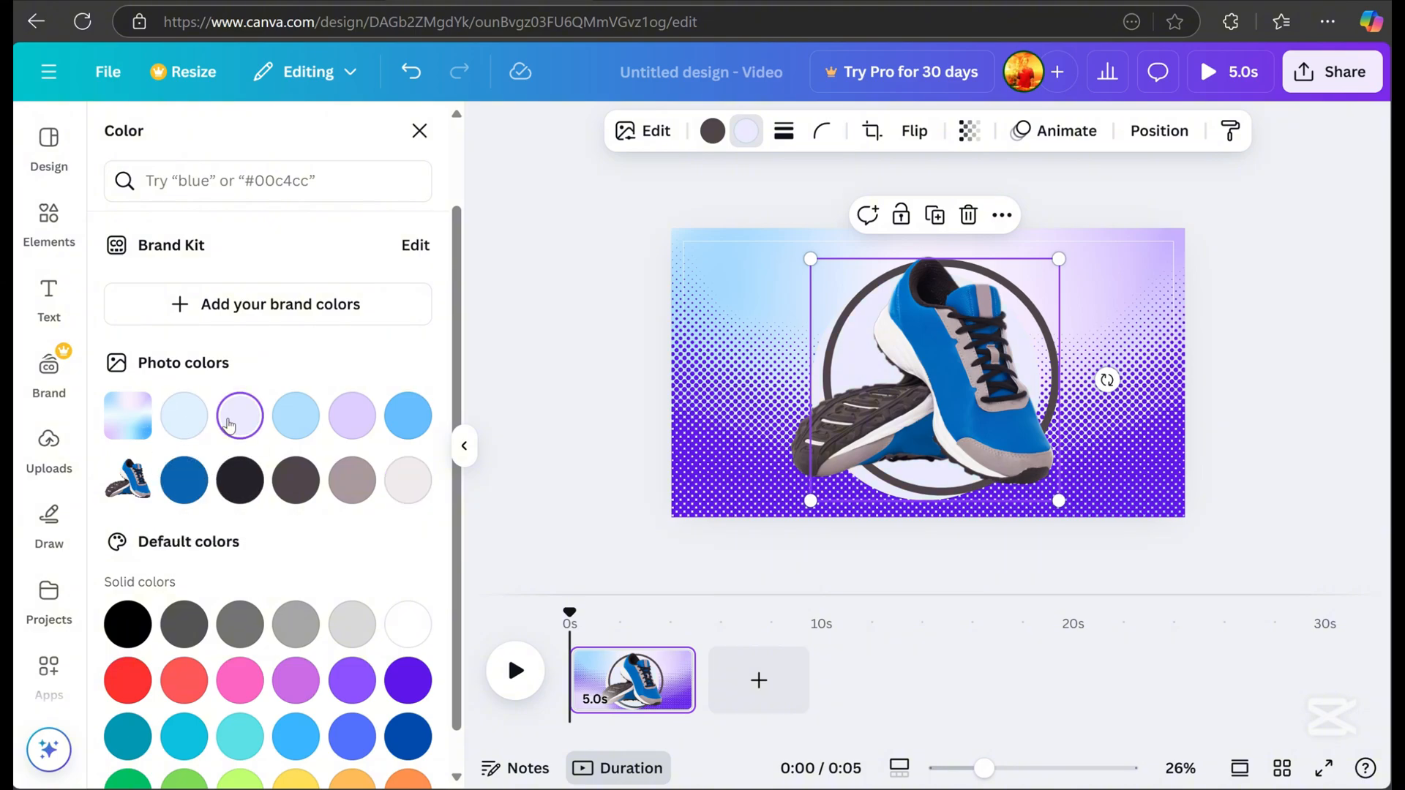
{"action": "left_click", "coordinate": [352, 416]}
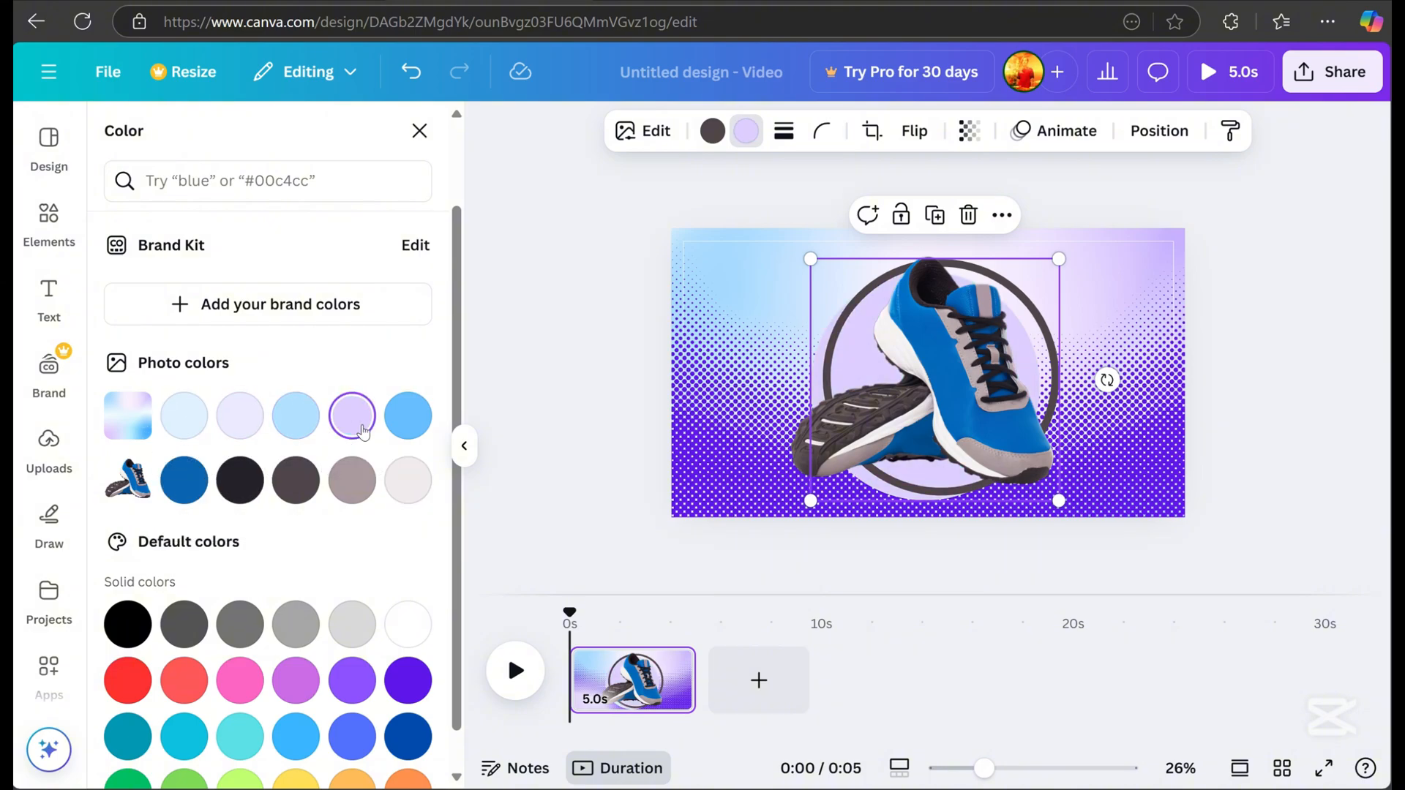
{"action": "left_click", "coordinate": [407, 416]}
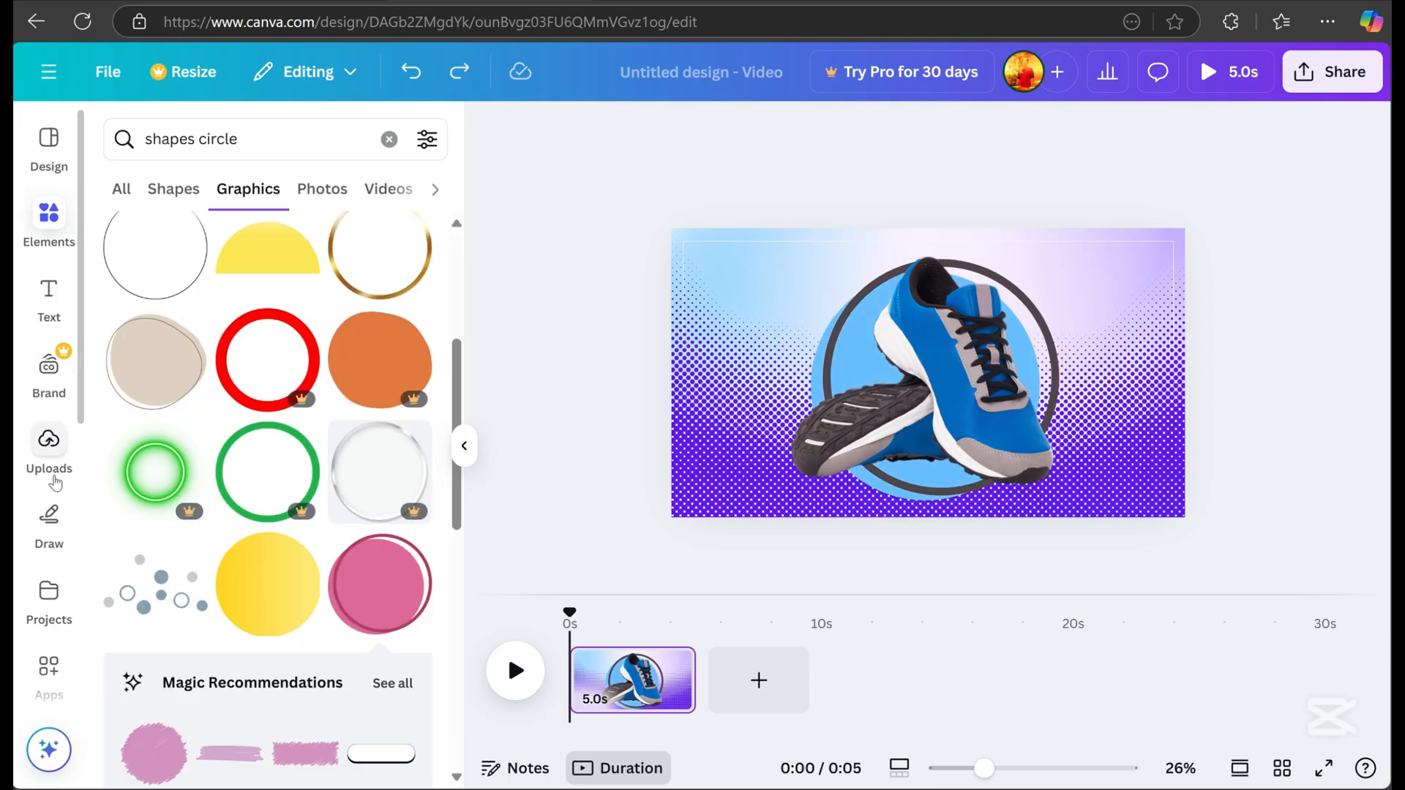
Step: Open Uploads and bring up the page thumbnail's options menu
{"action": "left_click", "coordinate": [48, 444]}
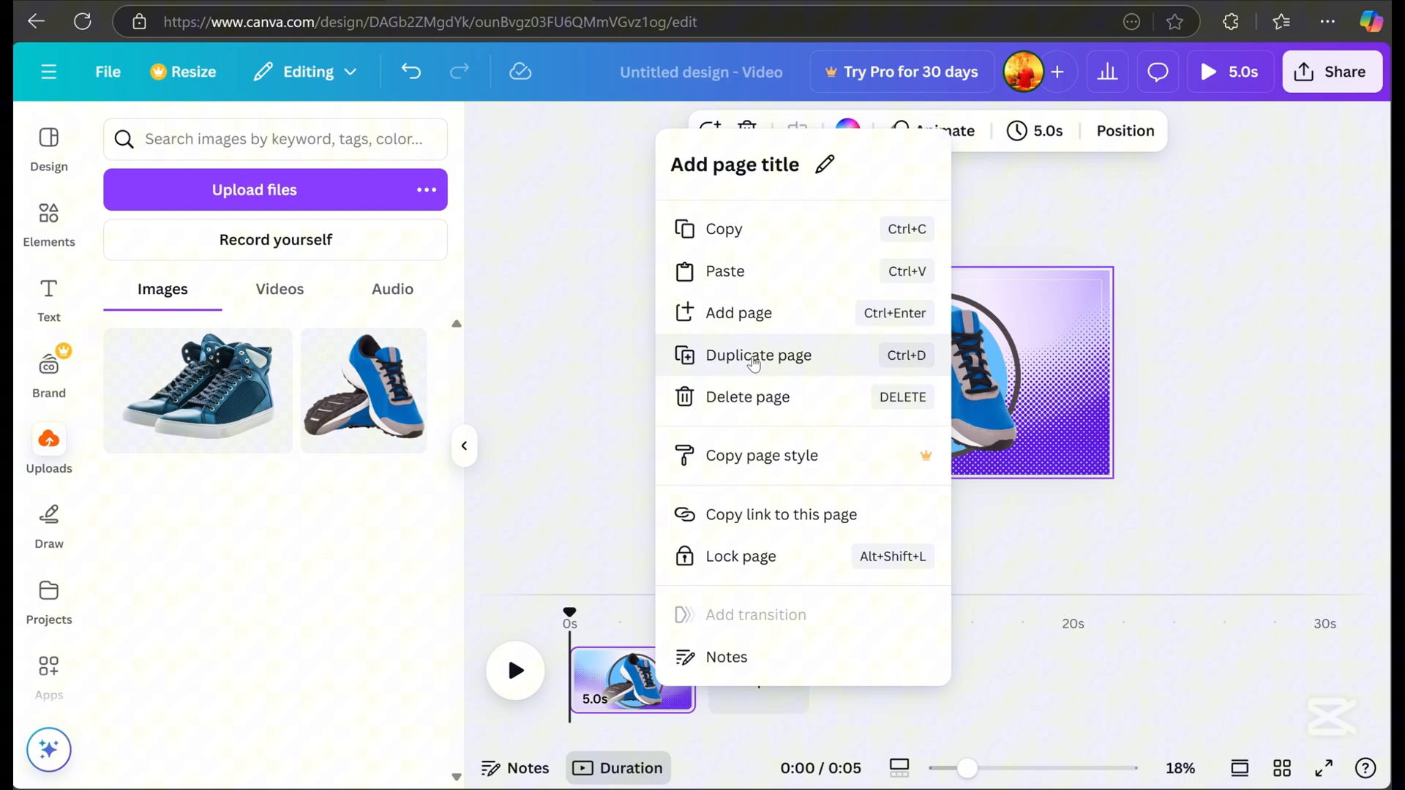
Step: Duplicate the first page and select the circle behind page two's high-top sneaker
{"action": "left_click", "coordinate": [758, 355]}
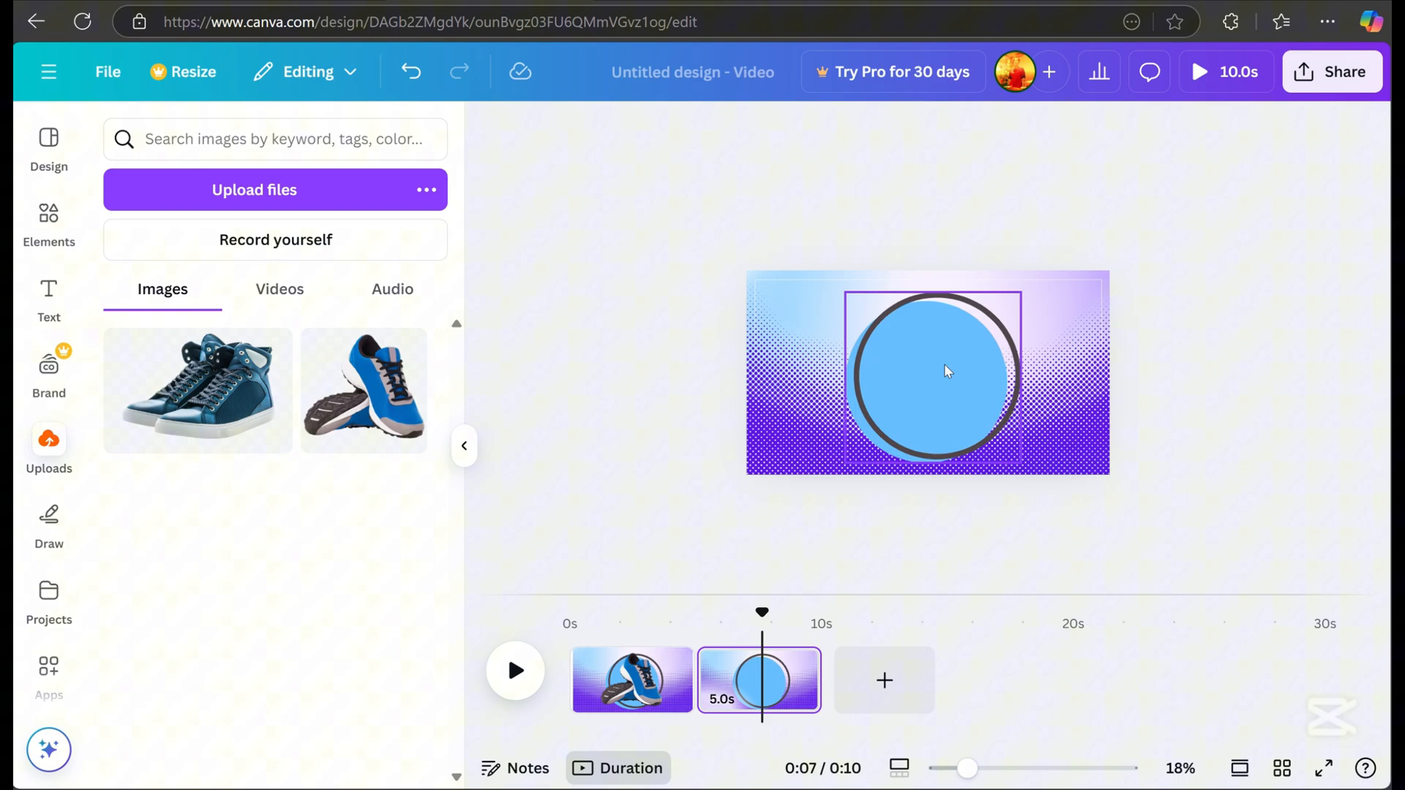
{"action": "left_click", "coordinate": [947, 372]}
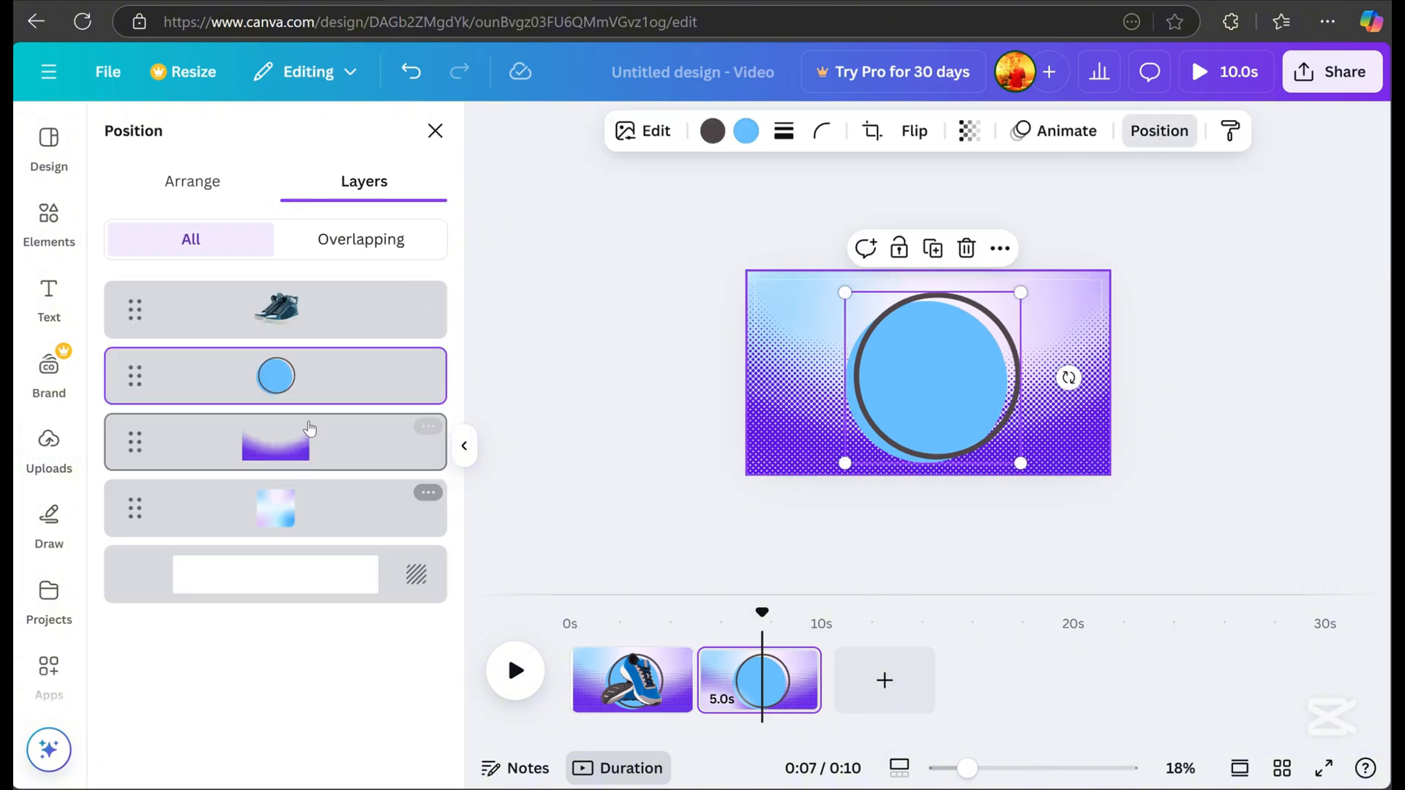
{"action": "left_click", "coordinate": [276, 309]}
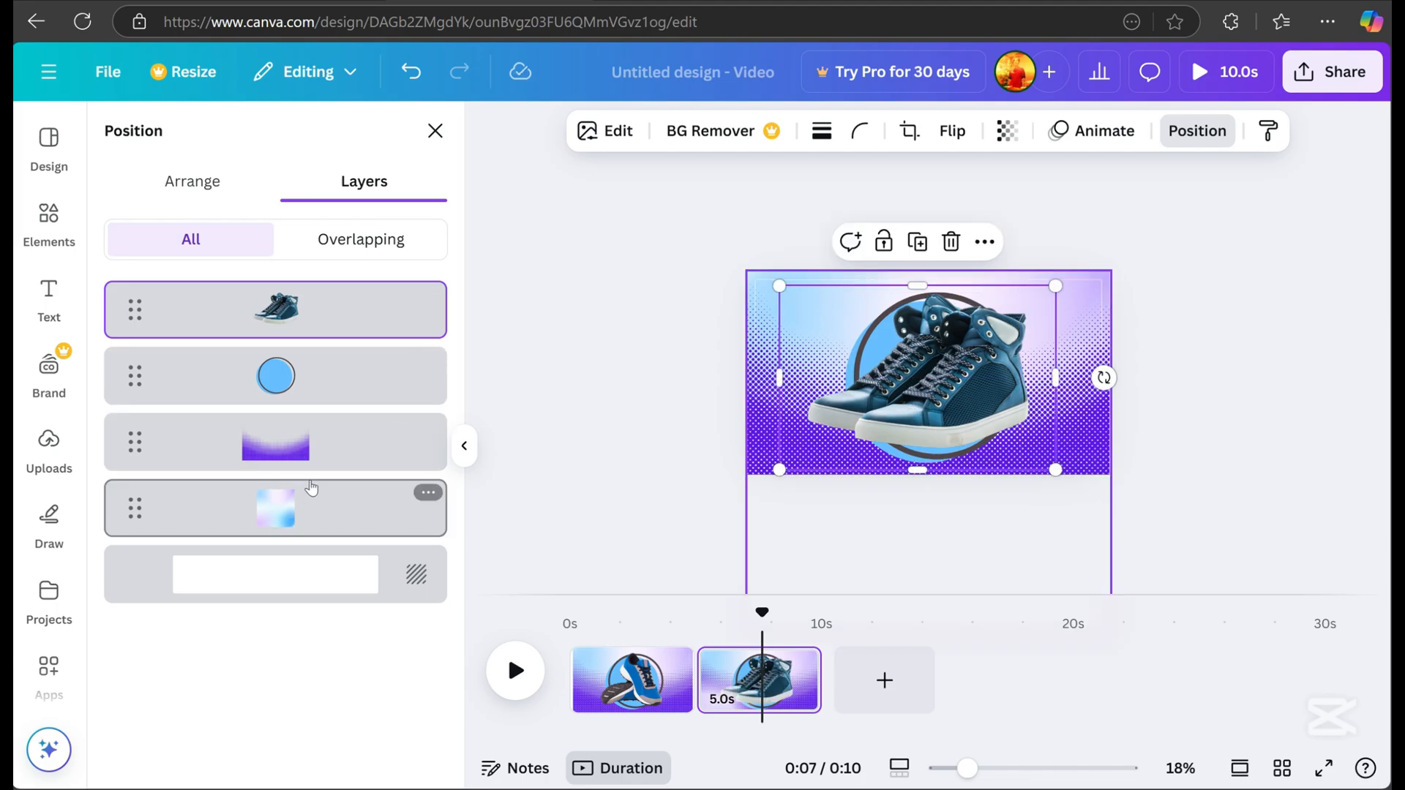
{"action": "left_click", "coordinate": [274, 376]}
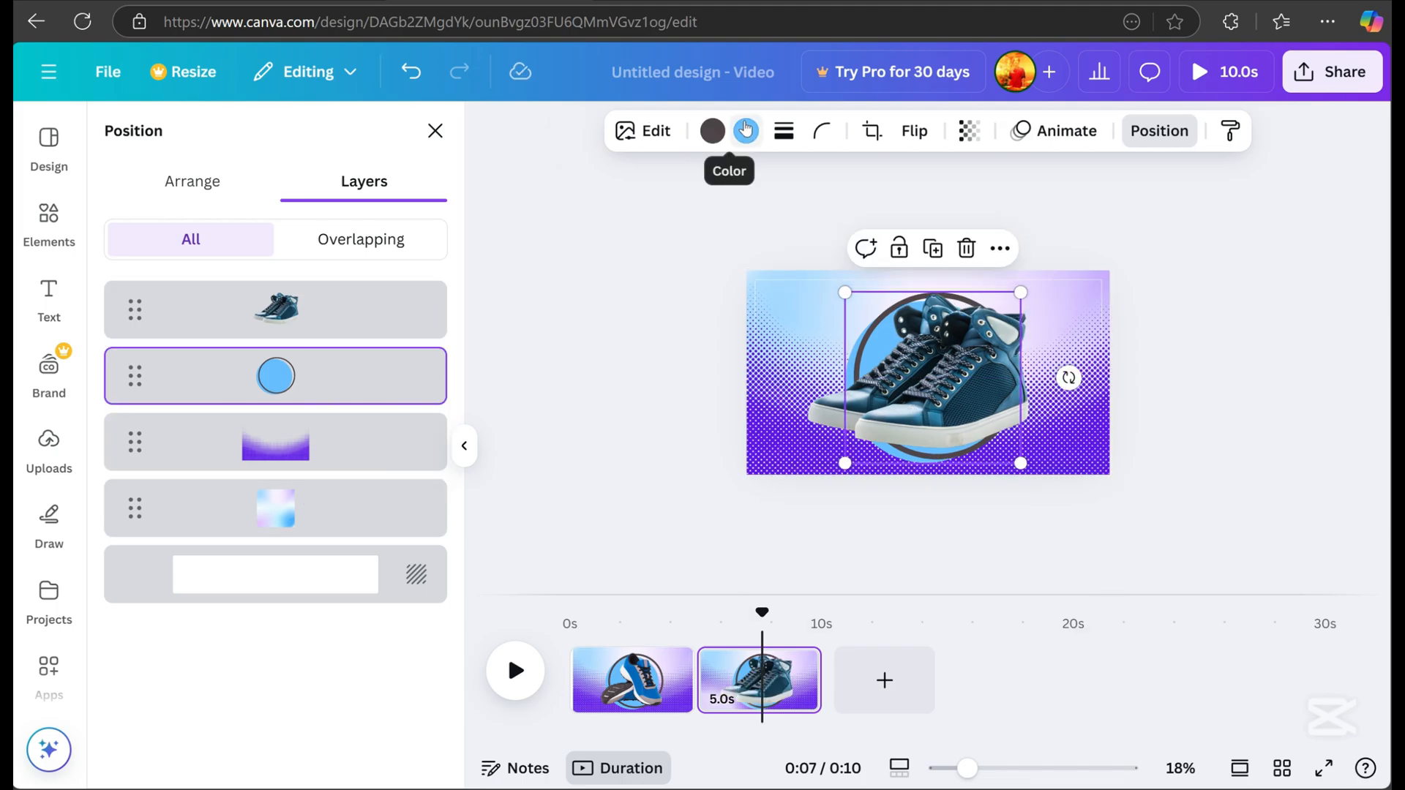
Step: Recolour the page-two circle to the sneaker's grey-blue from Photo colors
{"action": "left_click", "coordinate": [746, 131]}
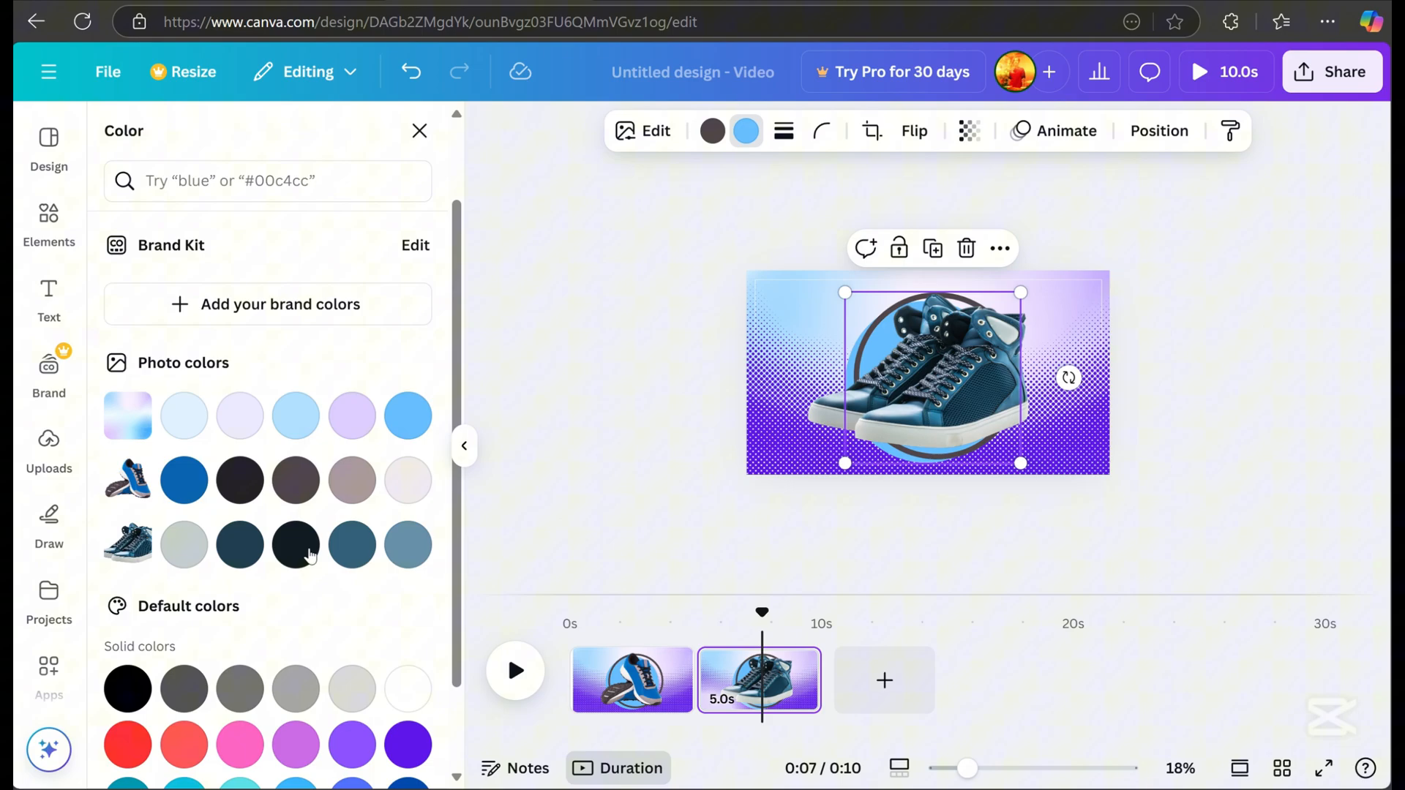
{"action": "left_click", "coordinate": [352, 545]}
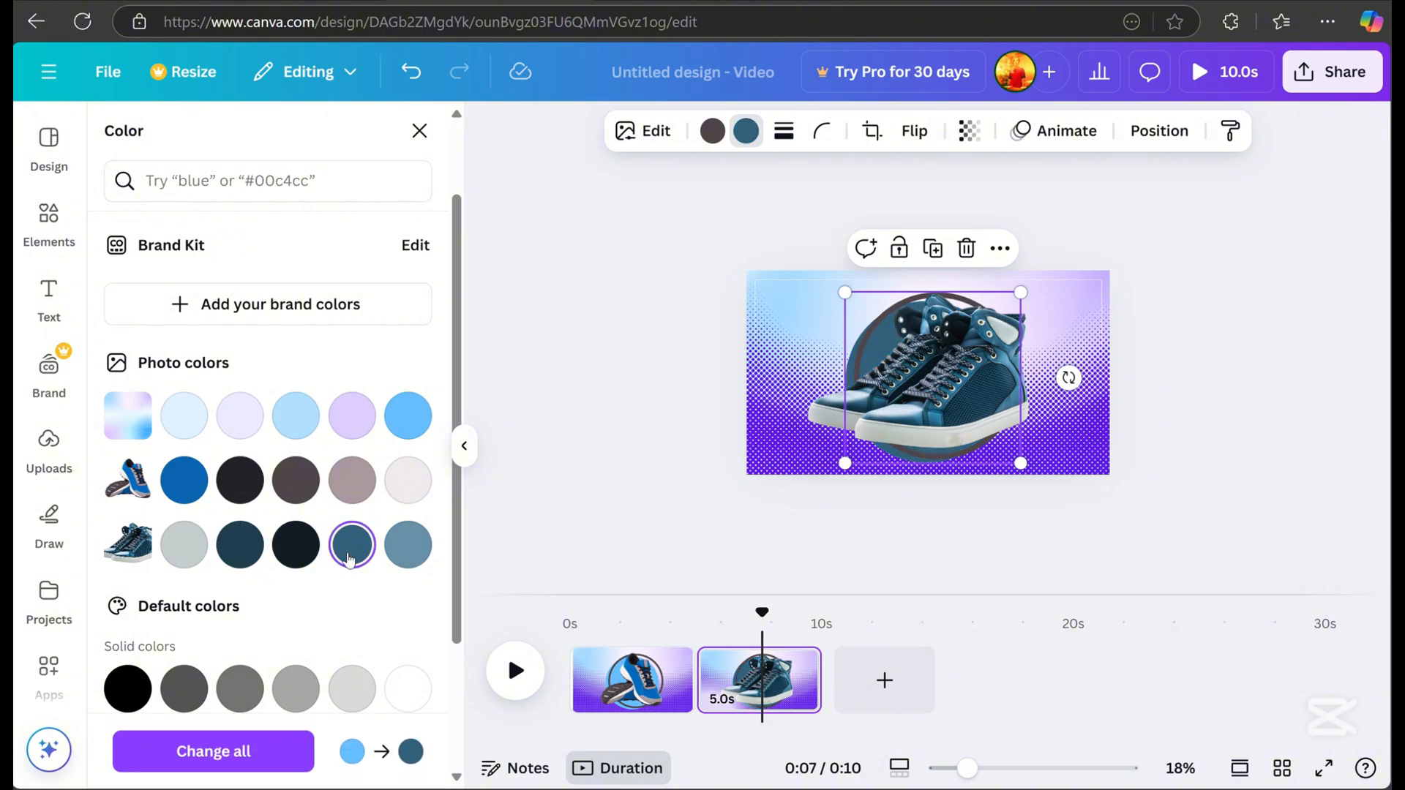
{"action": "left_click", "coordinate": [407, 545]}
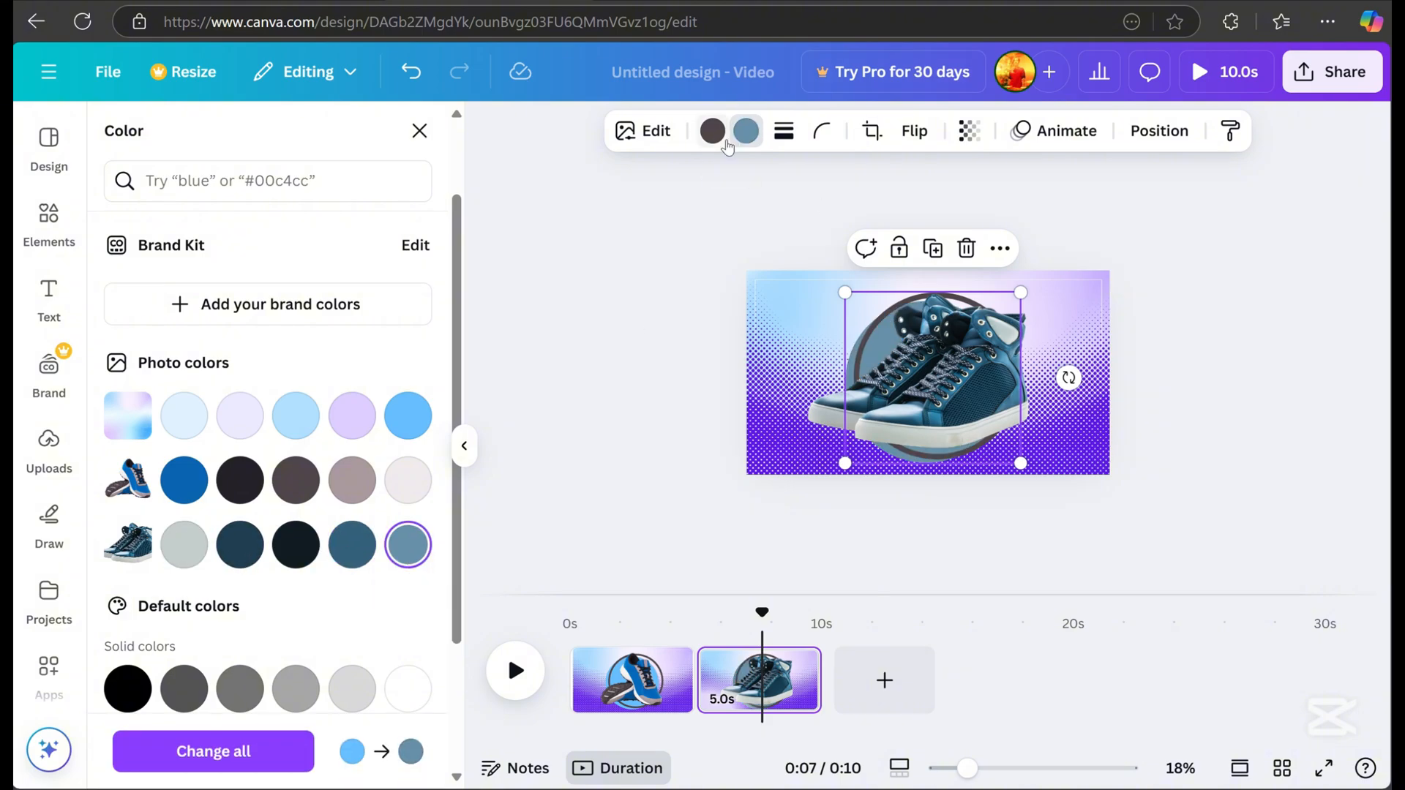
{"action": "left_click", "coordinate": [240, 545]}
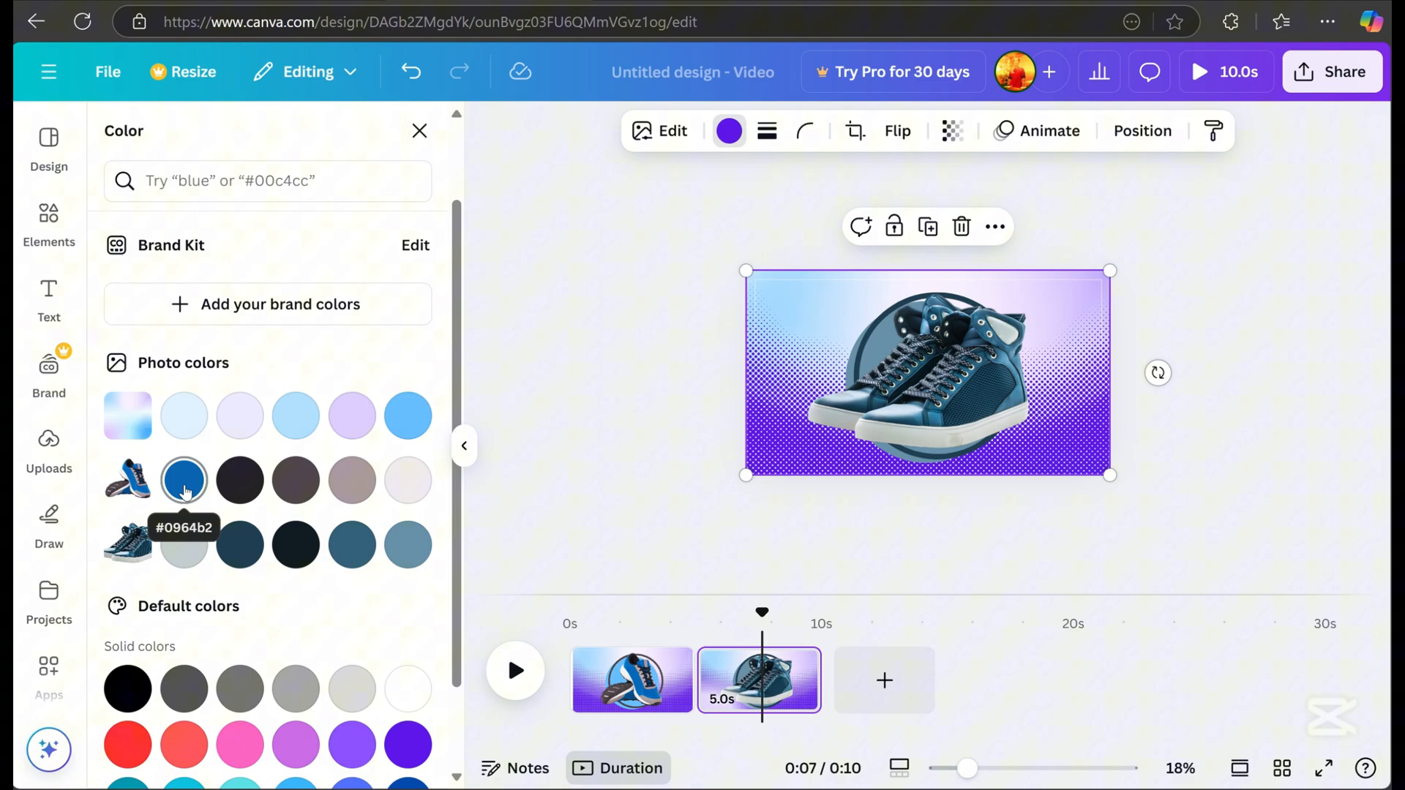
Step: Tint page two's halftone a shoe blue and add a transition between pages
{"action": "left_click", "coordinate": [241, 546]}
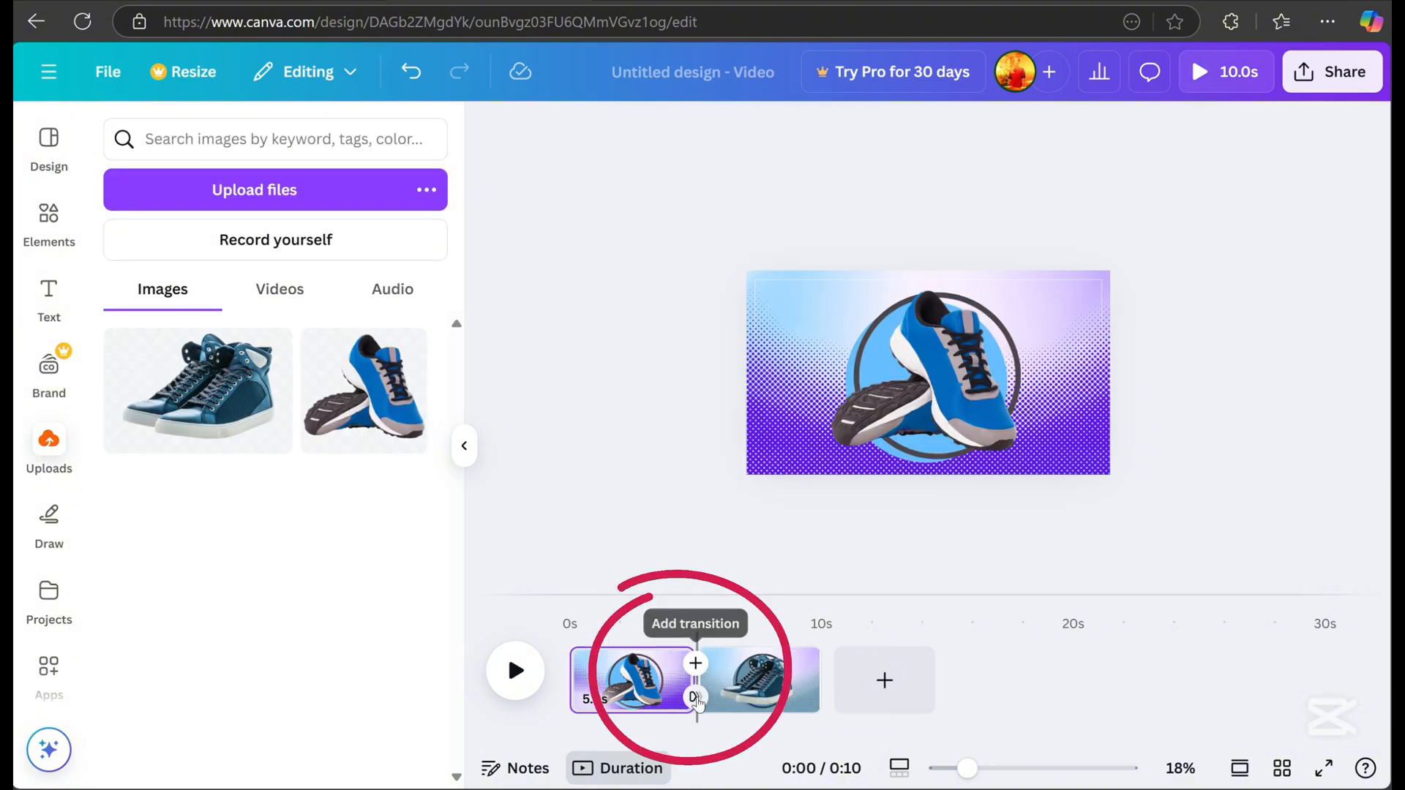
{"action": "left_click", "coordinate": [696, 664]}
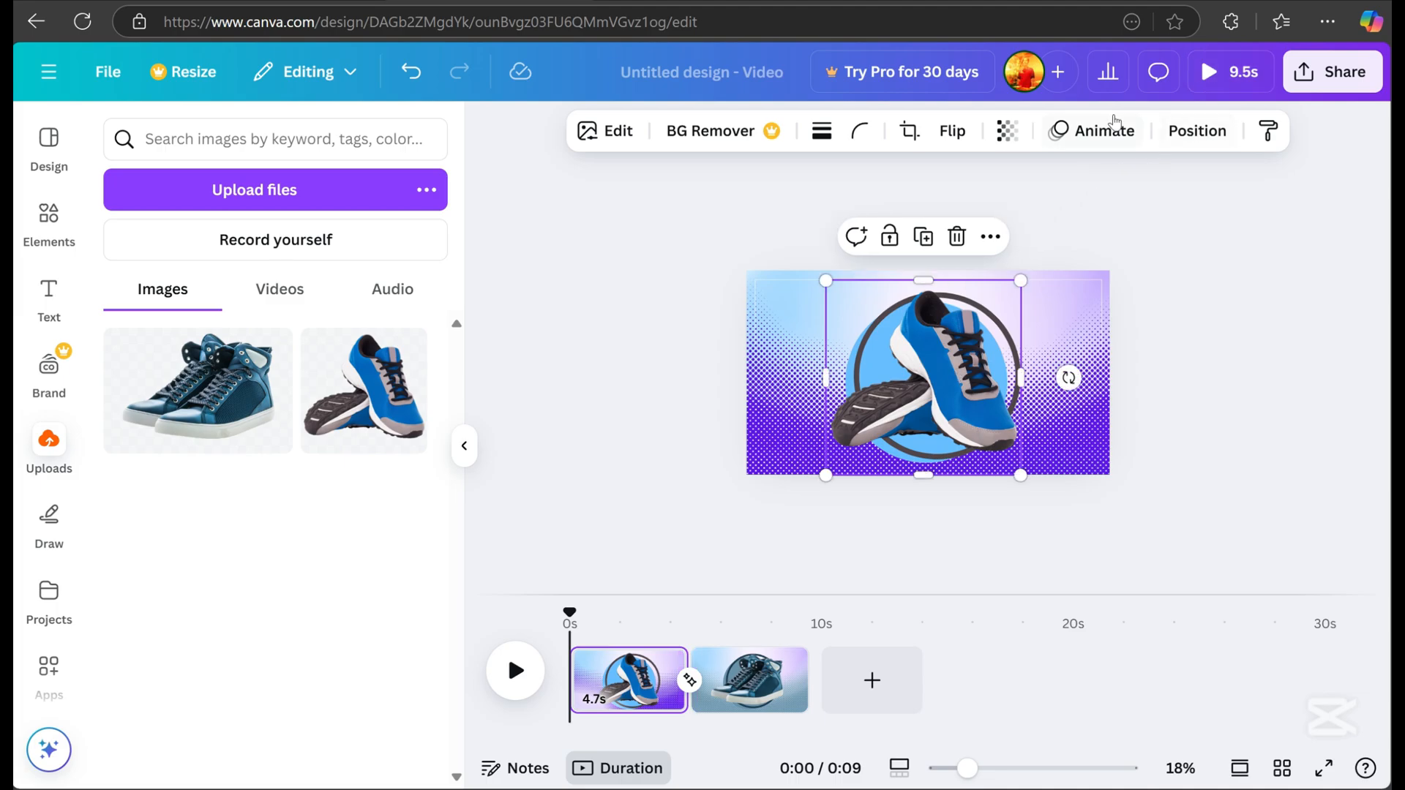
Step: Animate page one with Tumble on the sneaker and Breathe on the circle, then preview
{"action": "left_click", "coordinate": [1092, 131]}
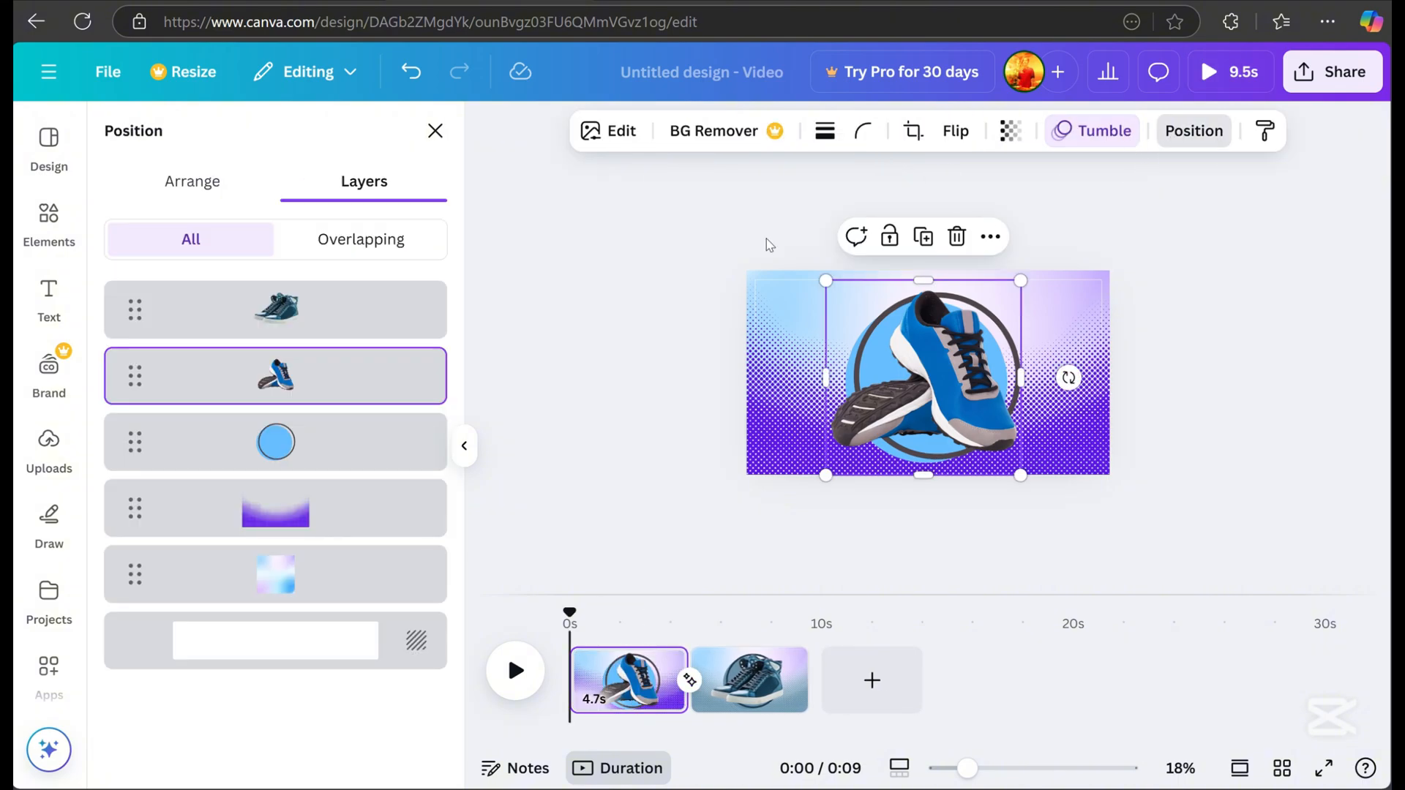
{"action": "left_click", "coordinate": [1091, 131]}
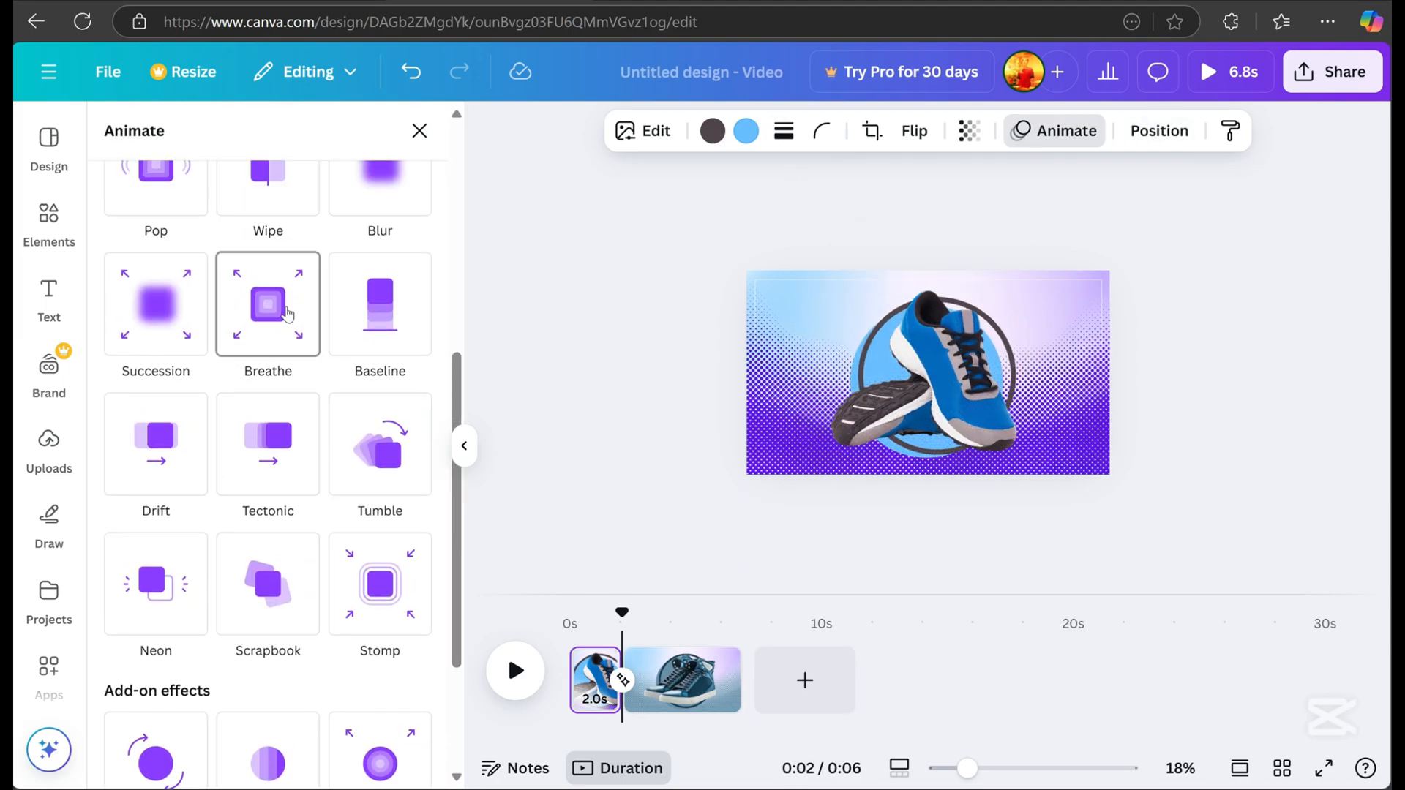
{"action": "left_click", "coordinate": [267, 304]}
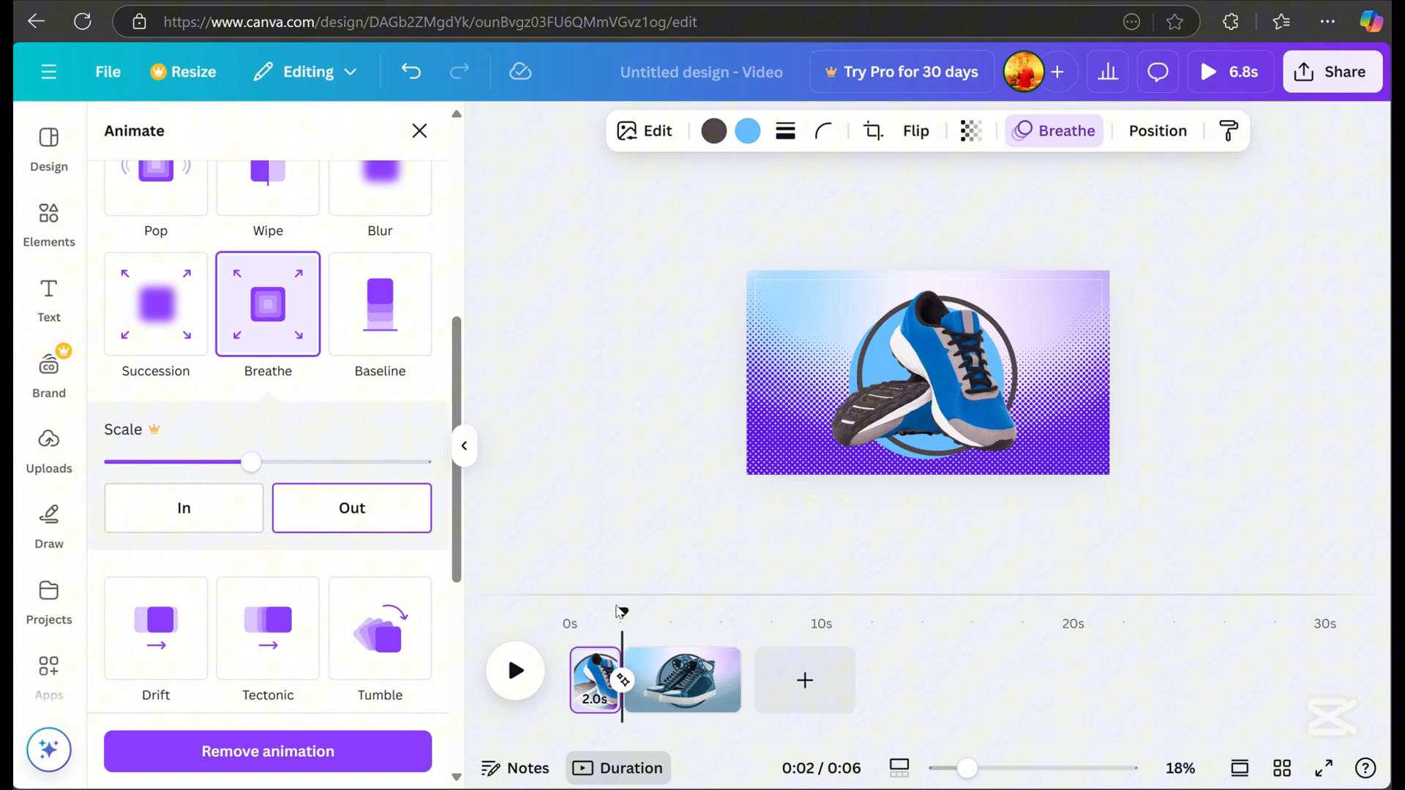
{"action": "left_click", "coordinate": [515, 671]}
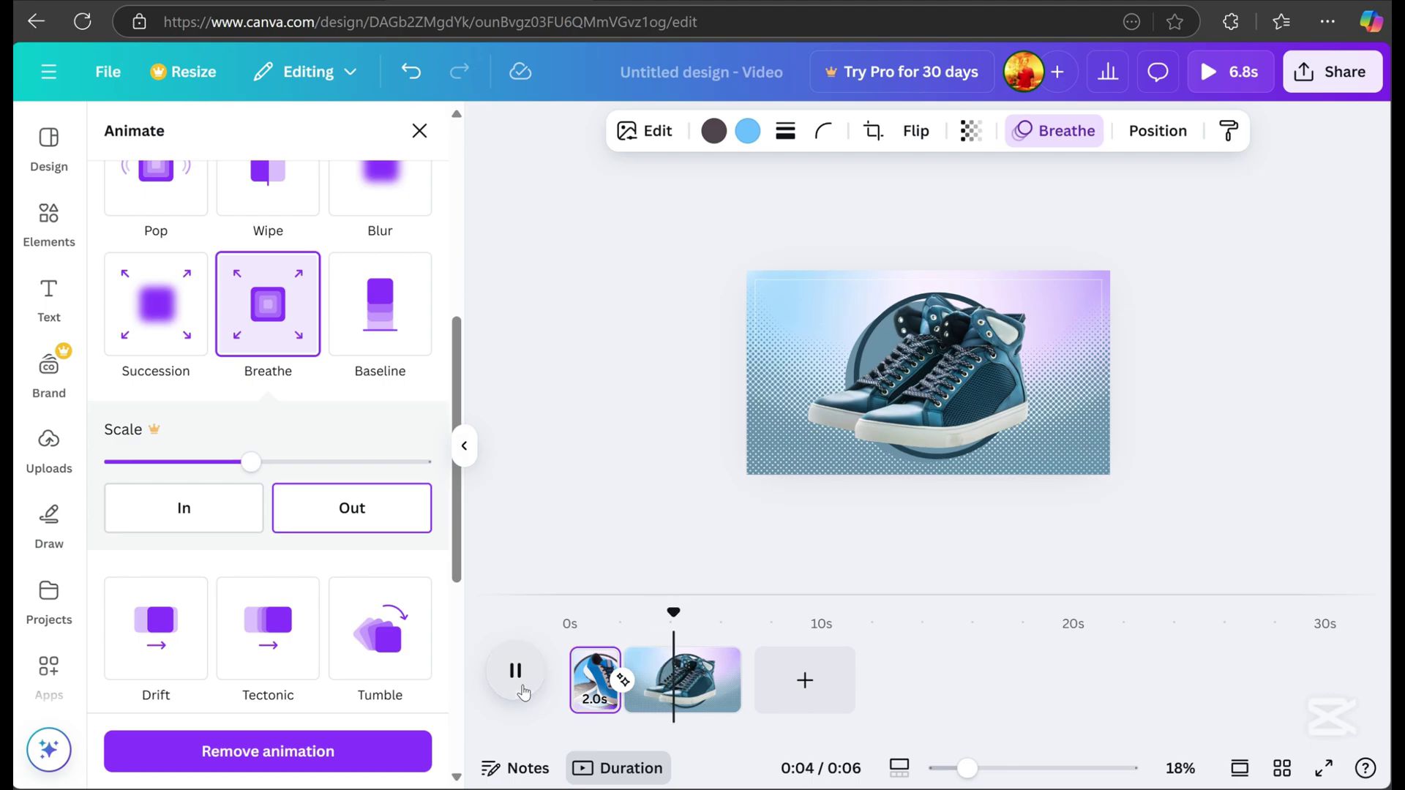
{"action": "left_click", "coordinate": [685, 680]}
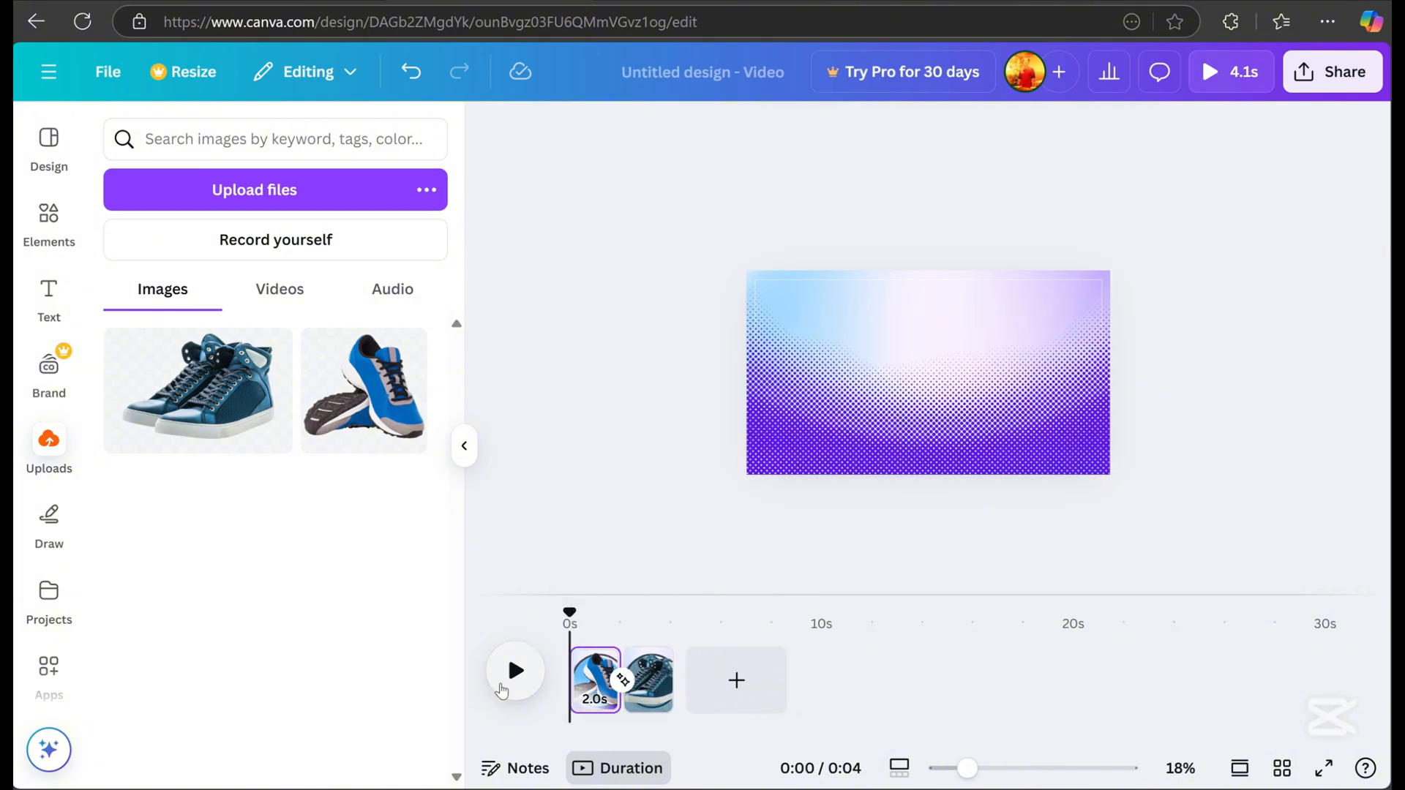
Step: Preview the video, then show the layer list for page two's halftone design
{"action": "left_click", "coordinate": [515, 670]}
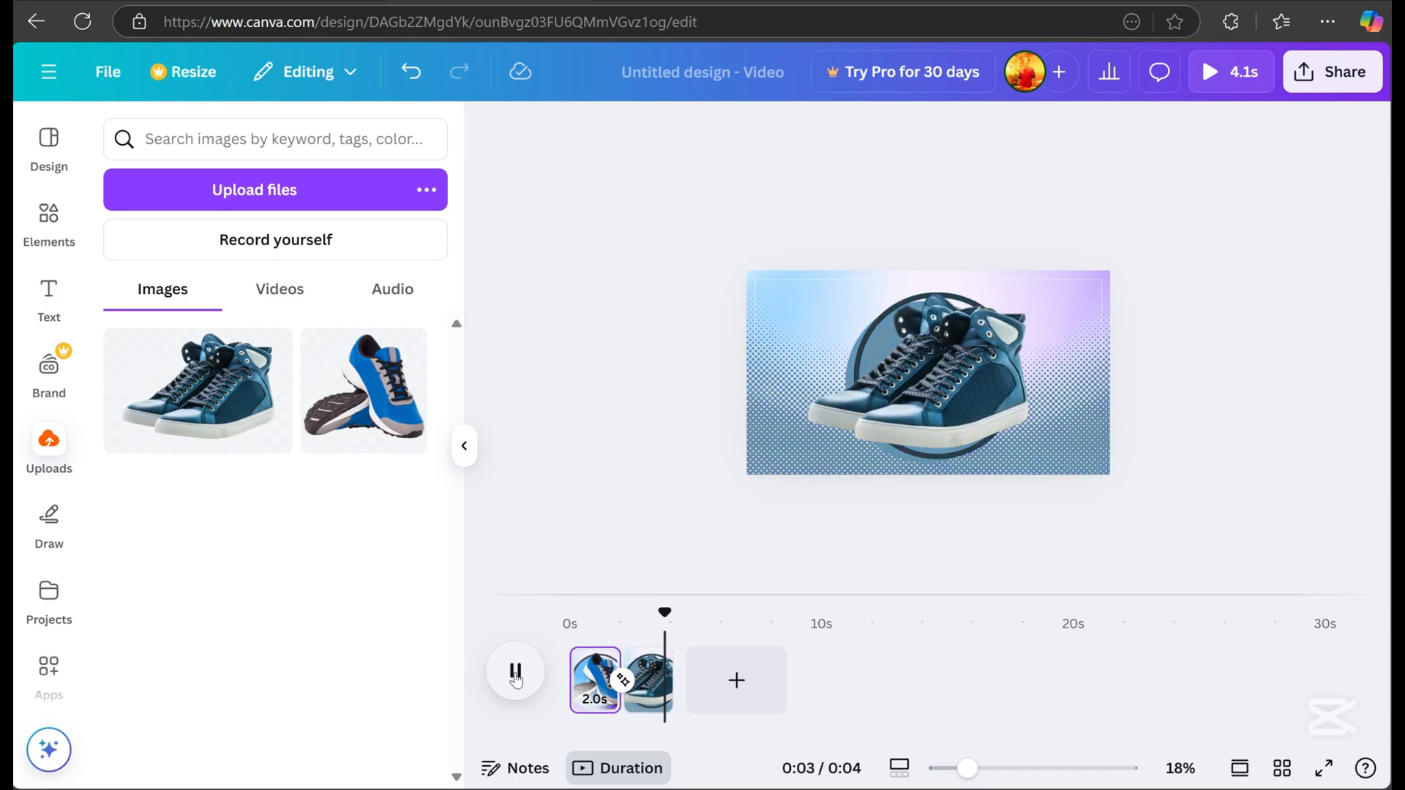
{"action": "left_click", "coordinate": [927, 372]}
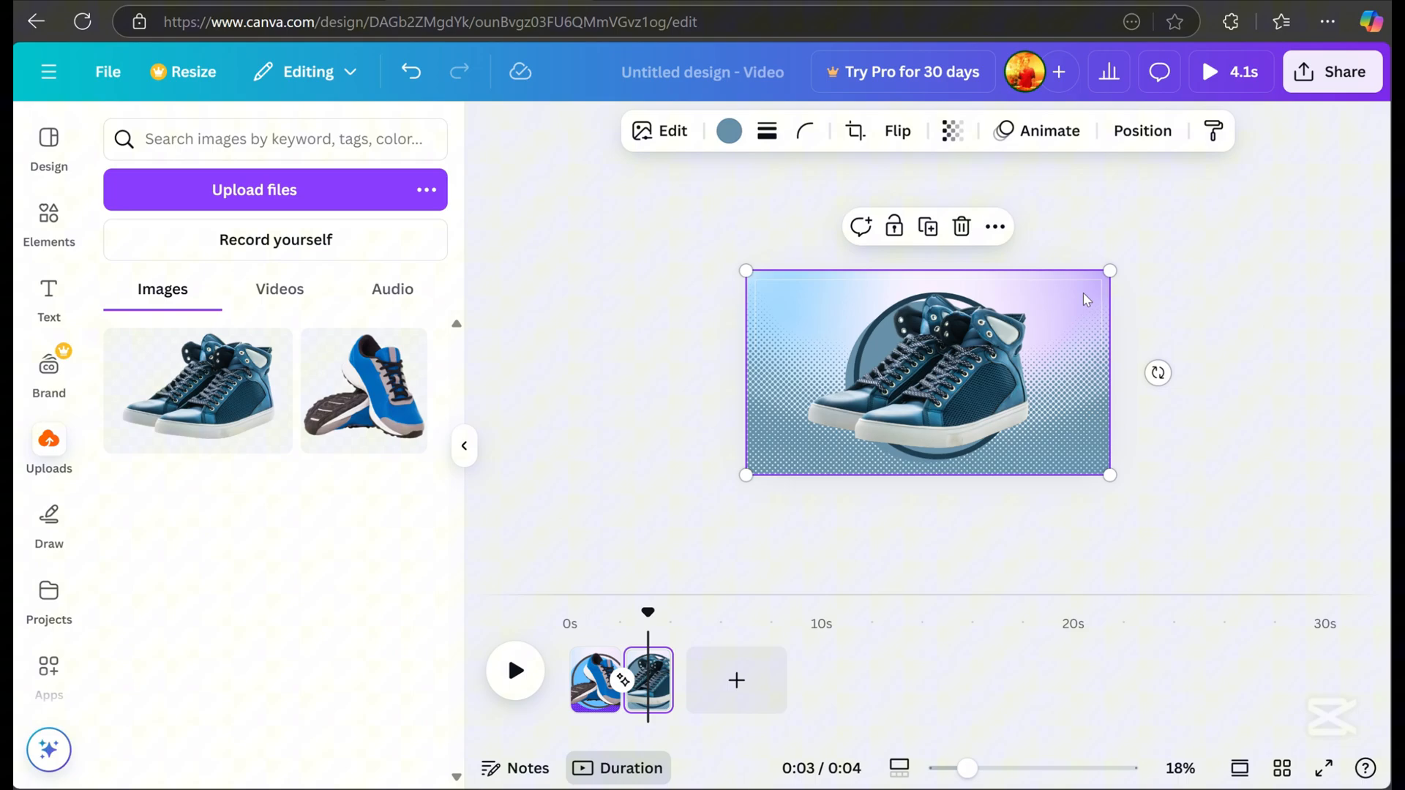
{"action": "left_click", "coordinate": [1142, 131]}
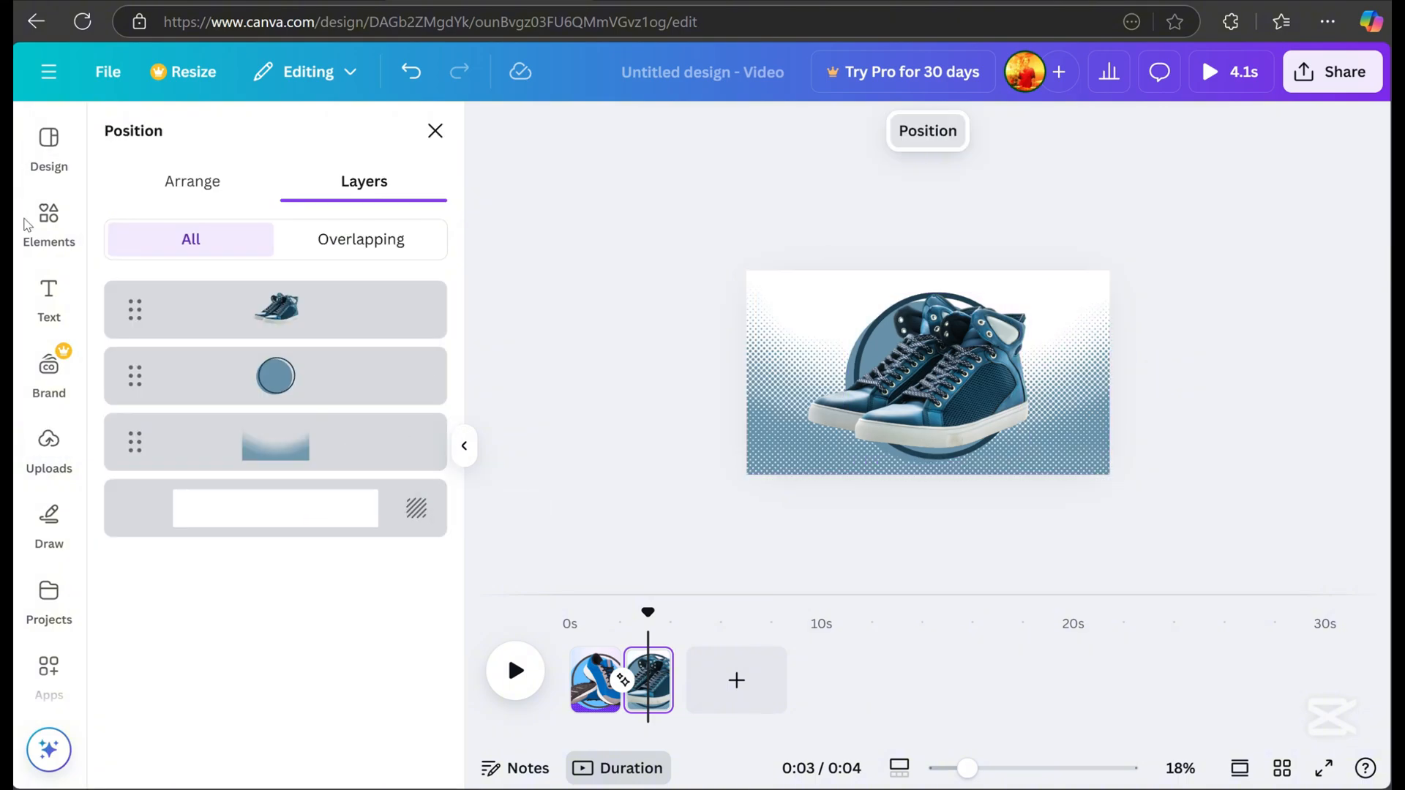
Step: Add the blue diagonal-striped graphic from a 'background' search and layer it beneath the halftone
{"action": "left_click", "coordinate": [49, 216]}
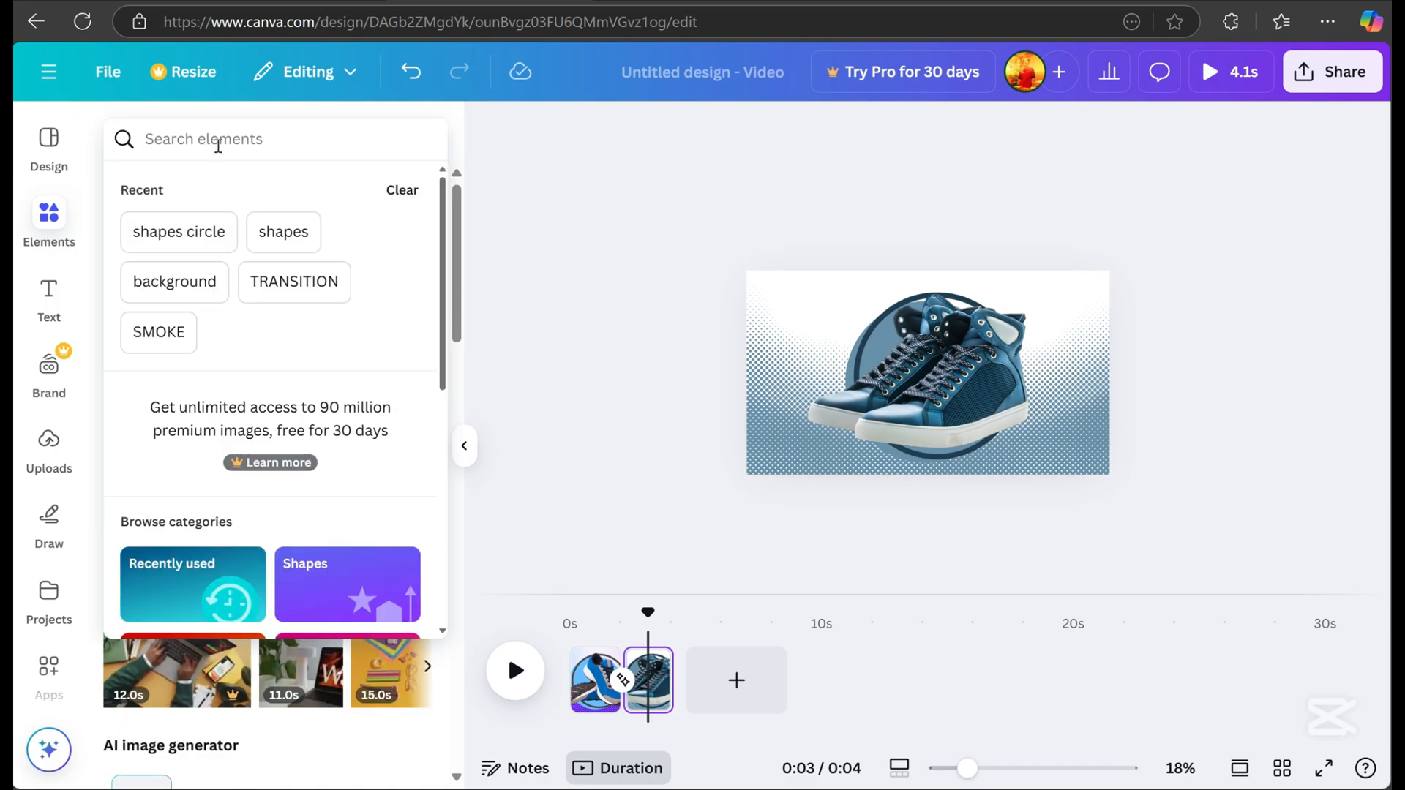
{"action": "type", "text": "backgrou"}
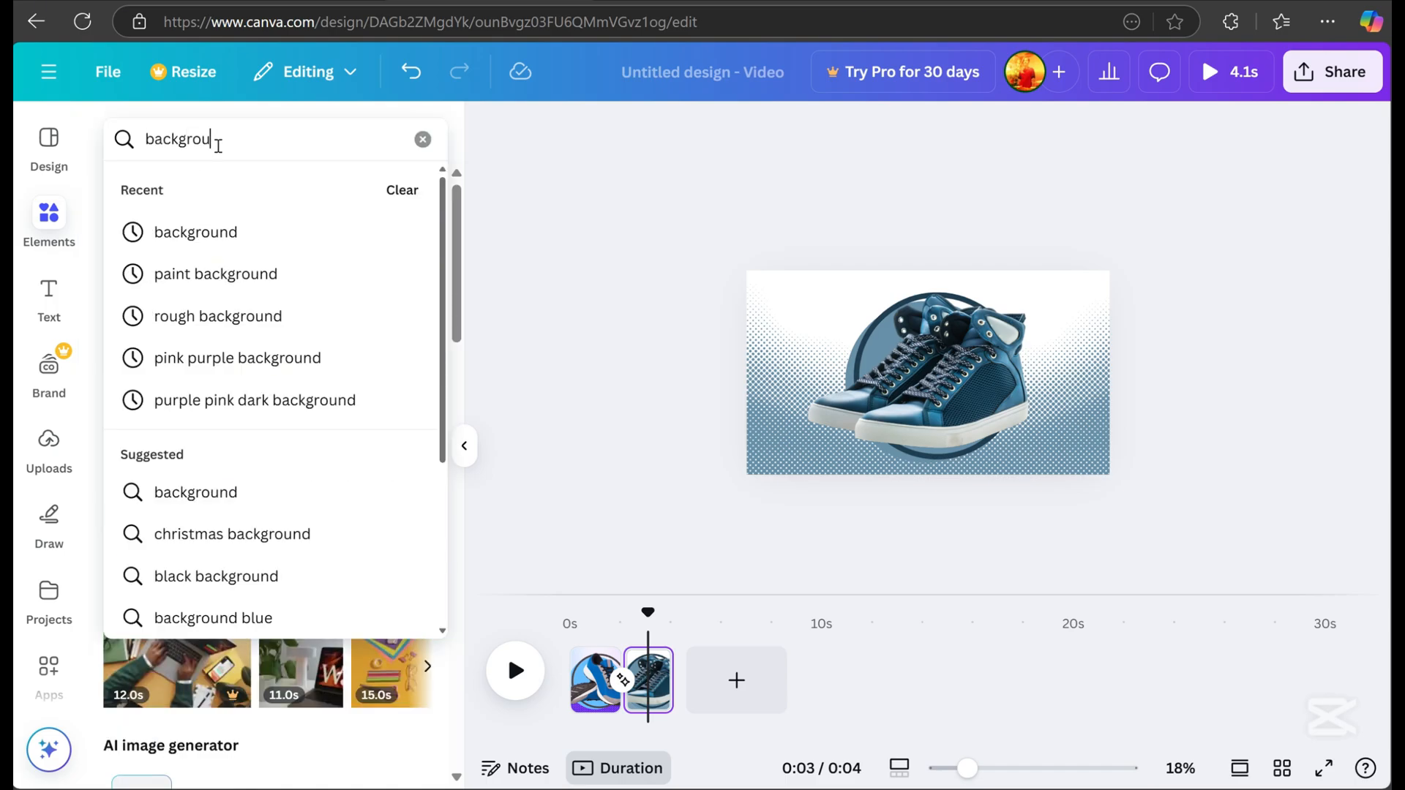
{"action": "key", "text": "Enter"}
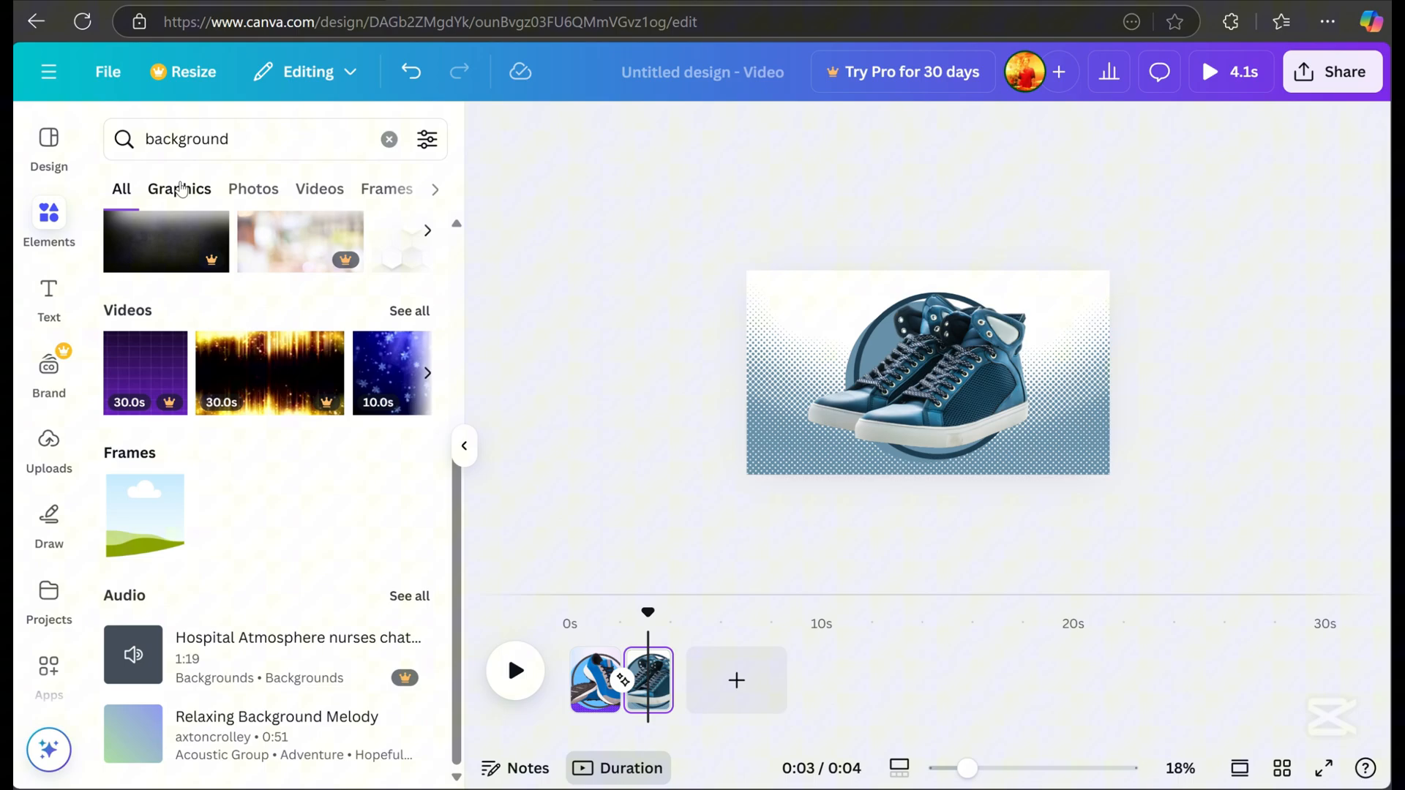
{"action": "left_click", "coordinate": [179, 189]}
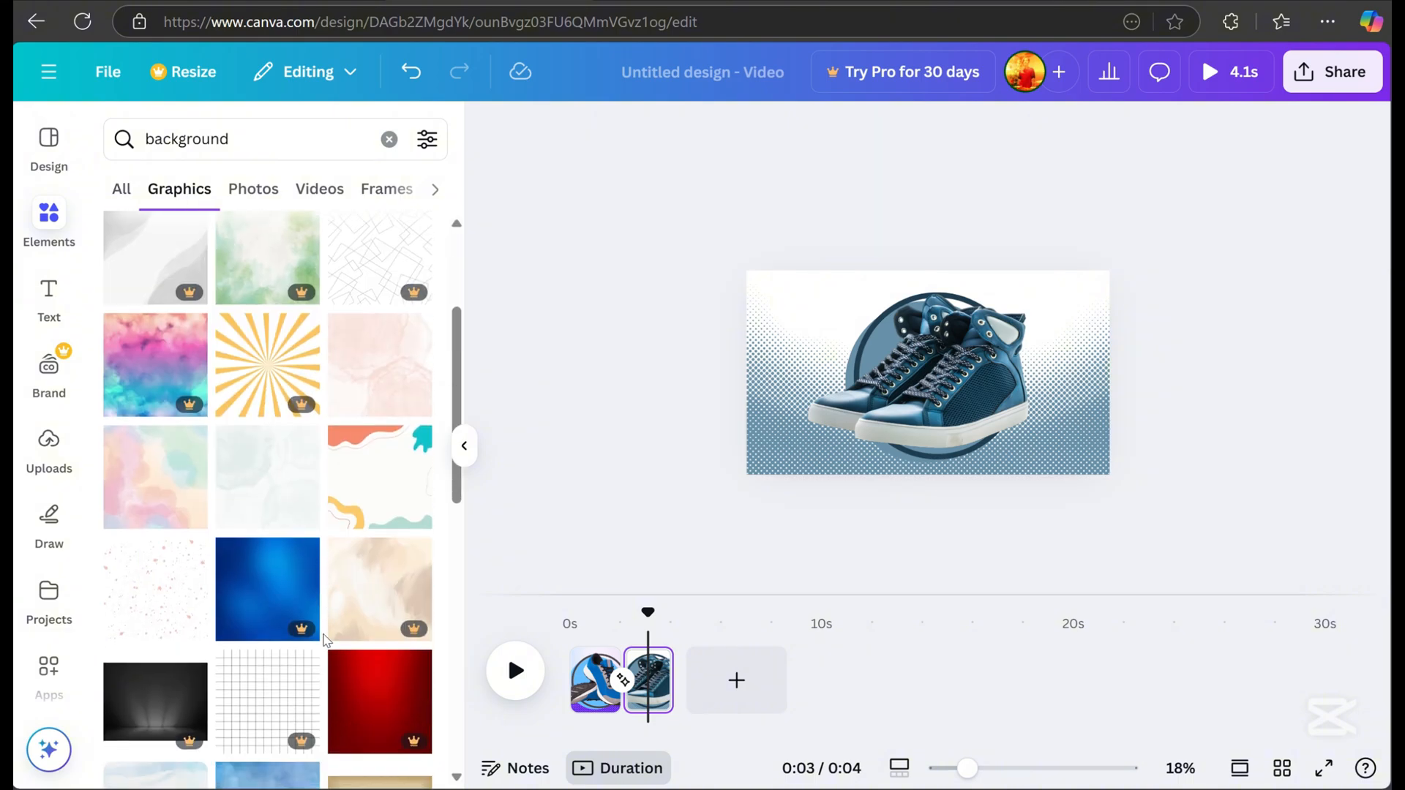
{"action": "scroll", "scroll_direction": "down", "scroll_amount": 3}
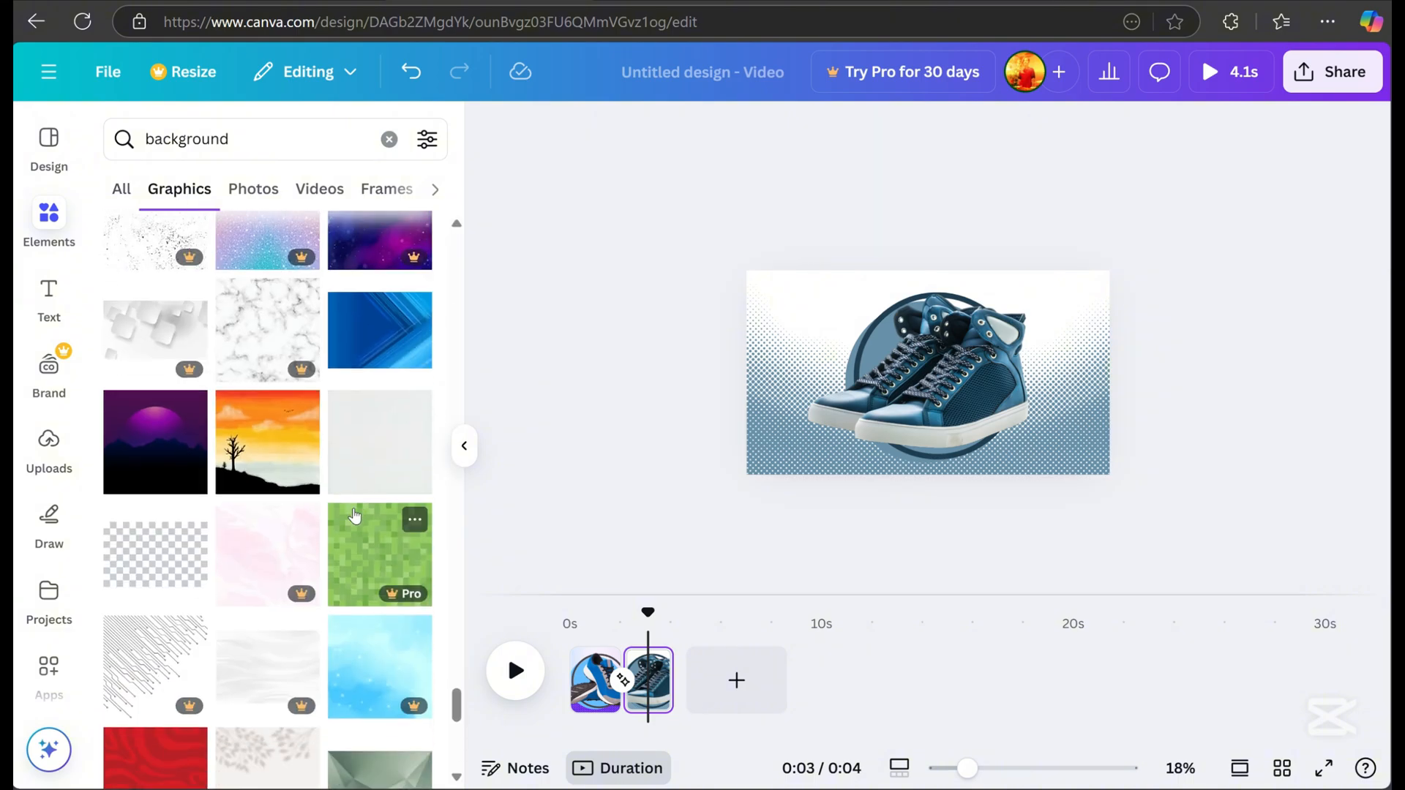
{"action": "left_click", "coordinate": [379, 329]}
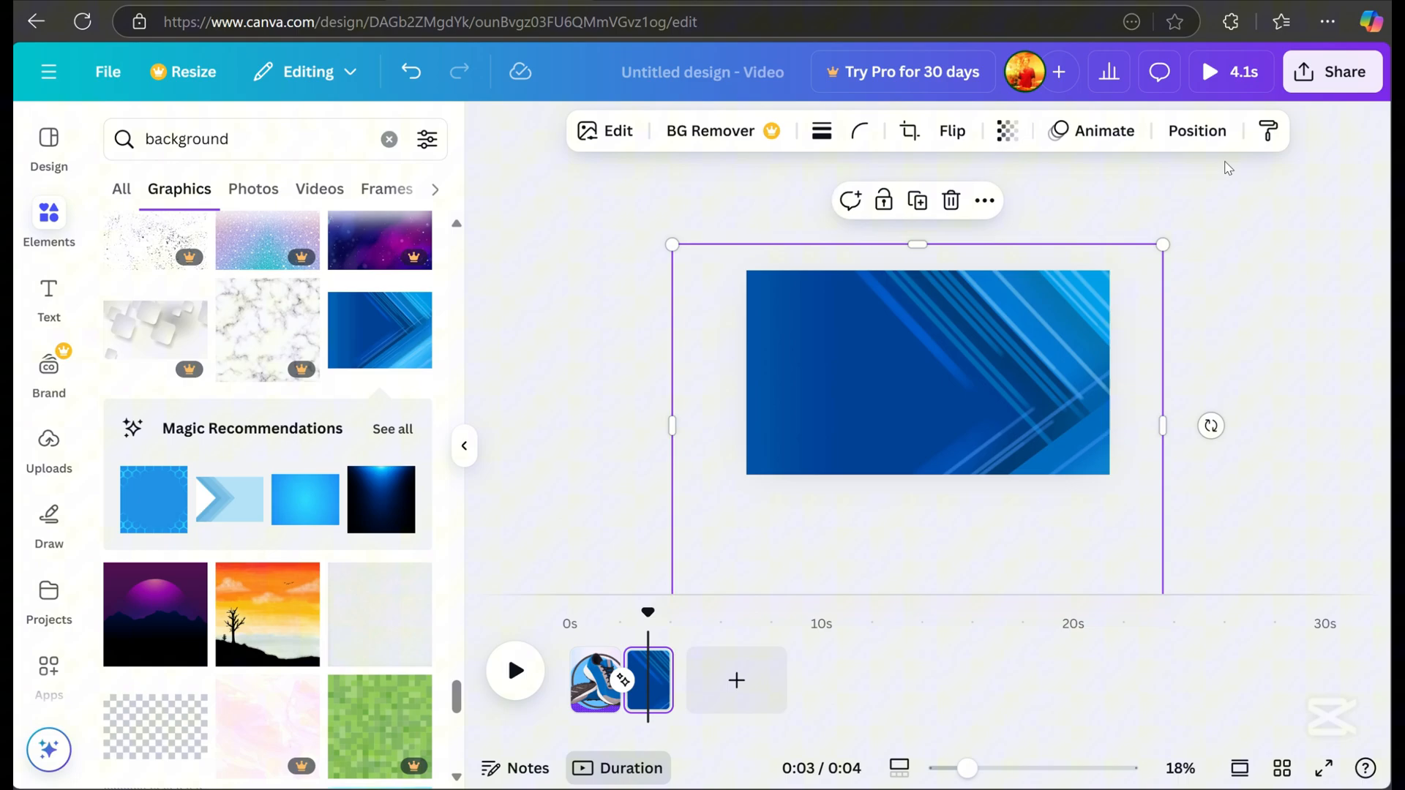
{"action": "left_click", "coordinate": [1197, 131]}
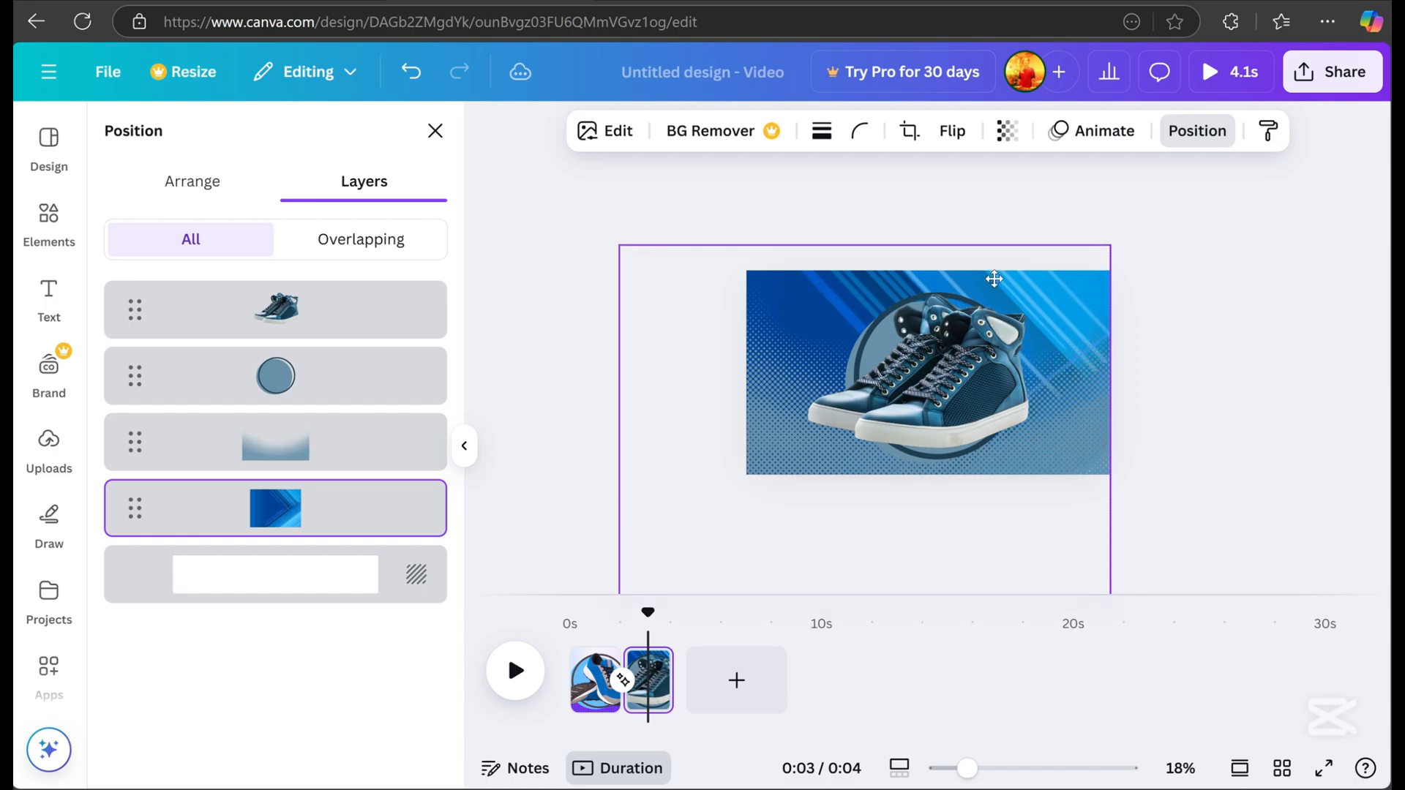
{"action": "left_click", "coordinate": [994, 279]}
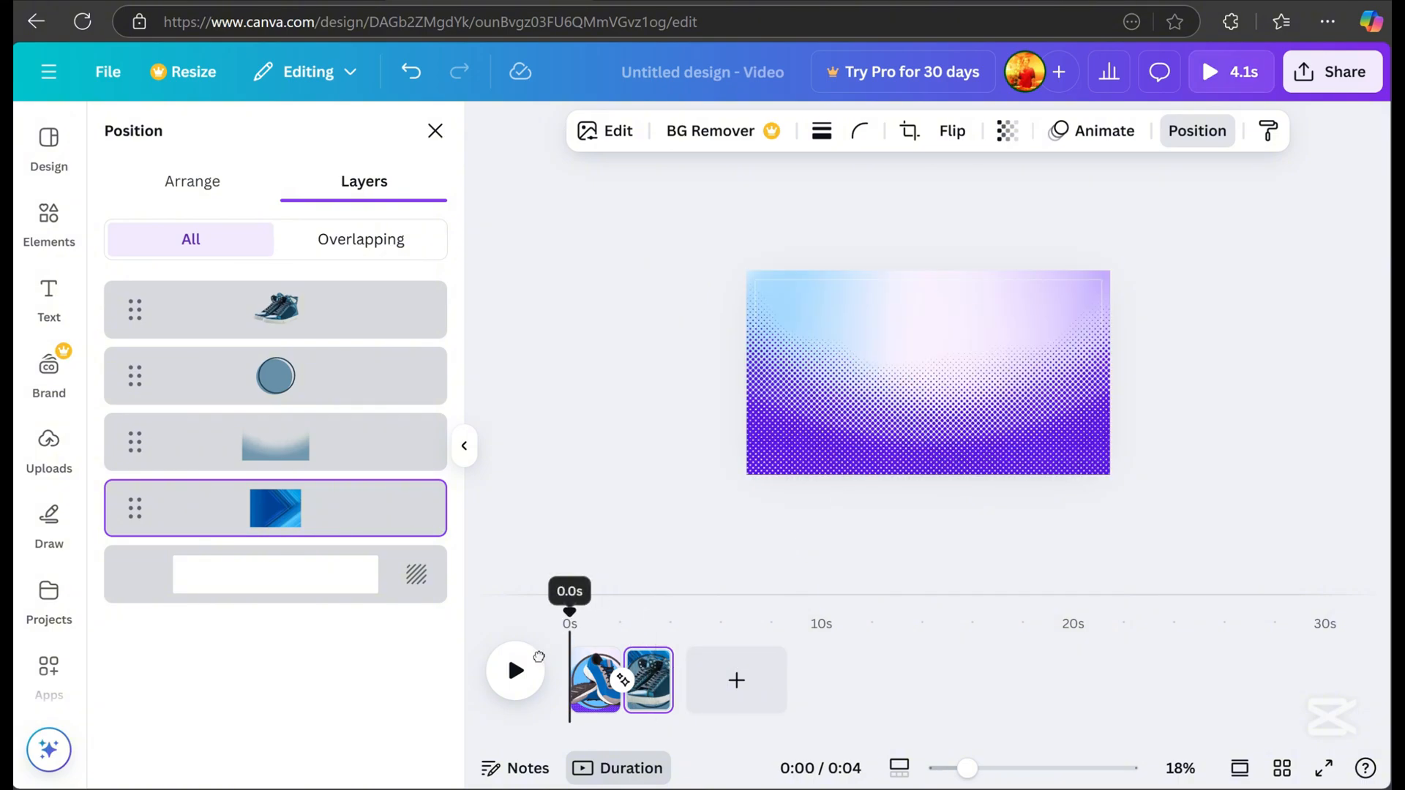
Step: Recolour the second page's halftone dark navy blue and preview the playback
{"action": "left_click", "coordinate": [516, 671]}
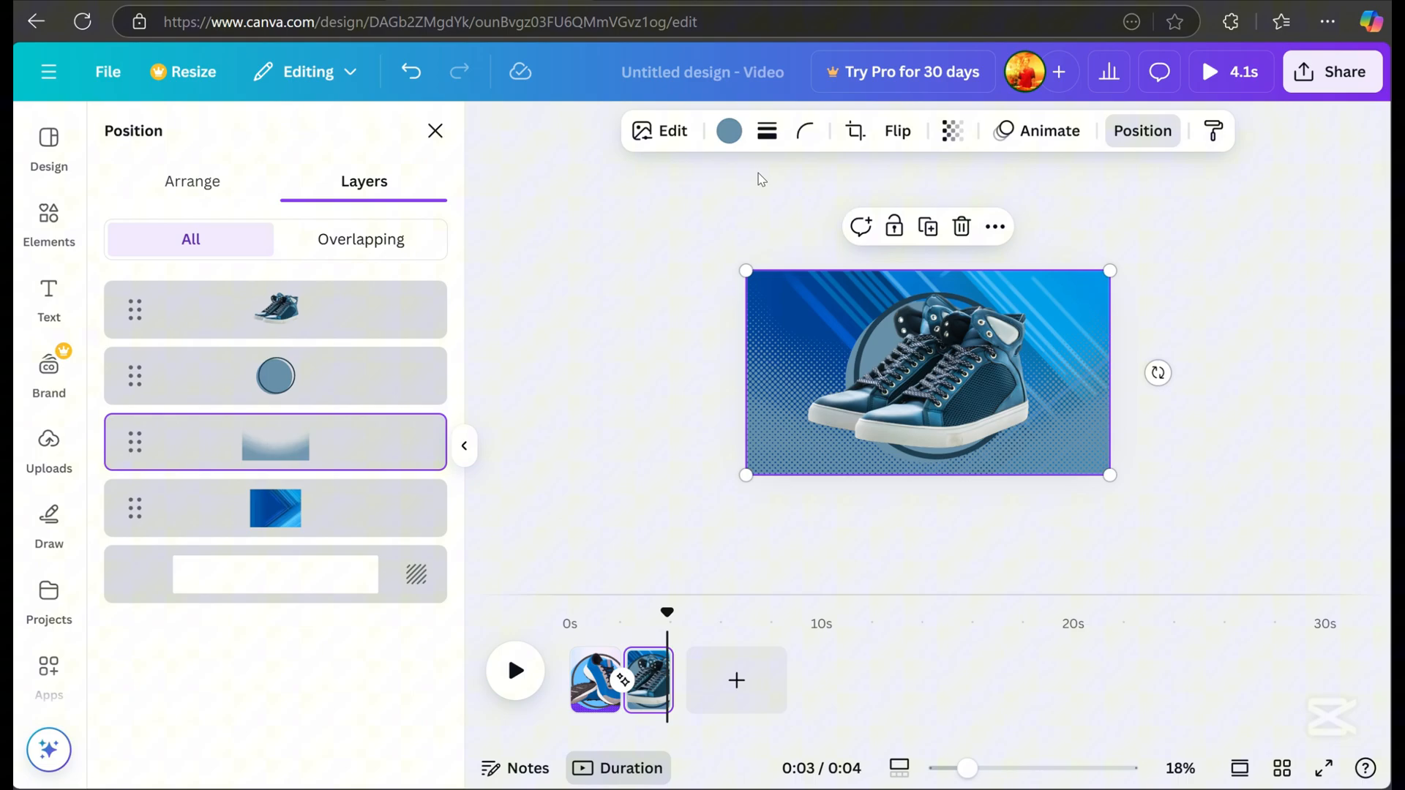
{"action": "left_click", "coordinate": [729, 131]}
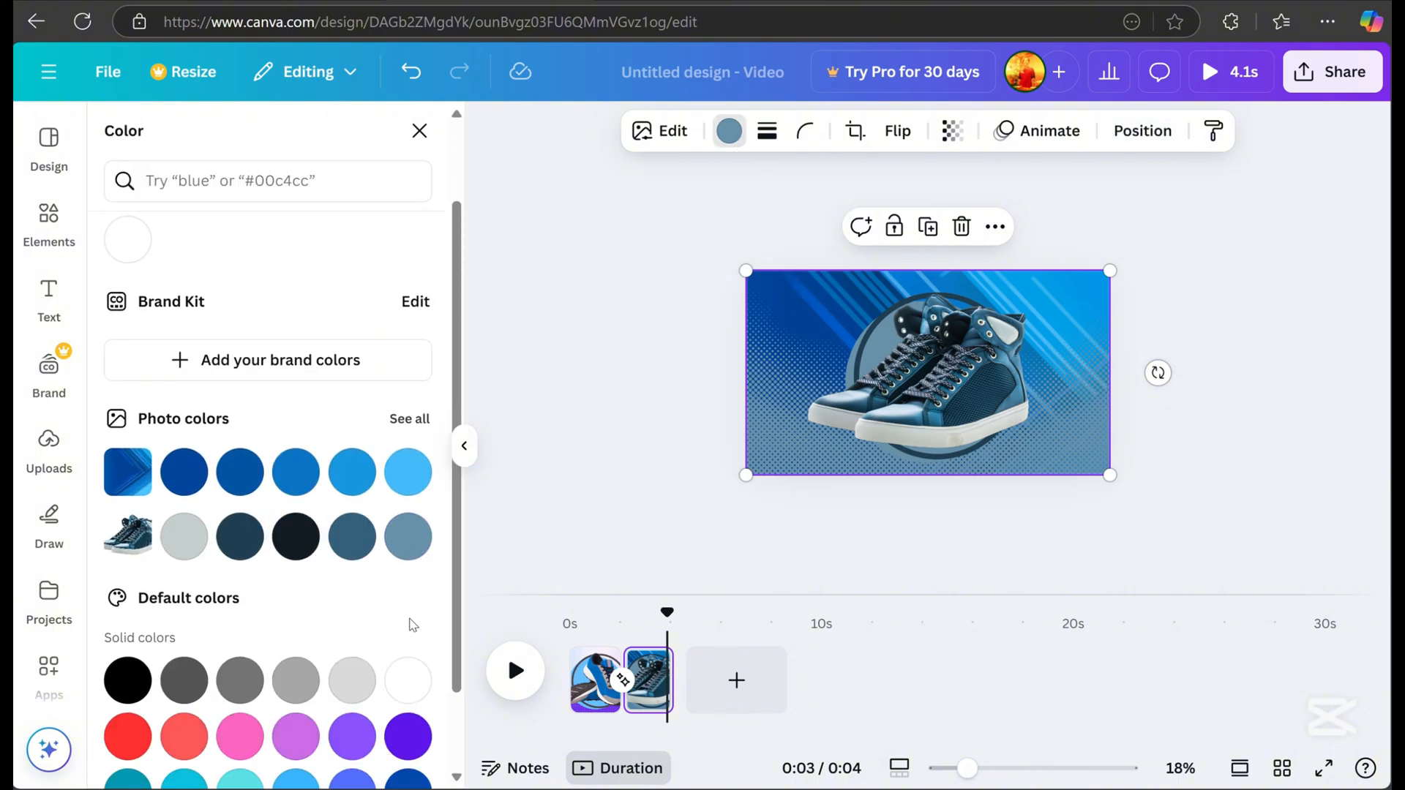
{"action": "left_click", "coordinate": [296, 541]}
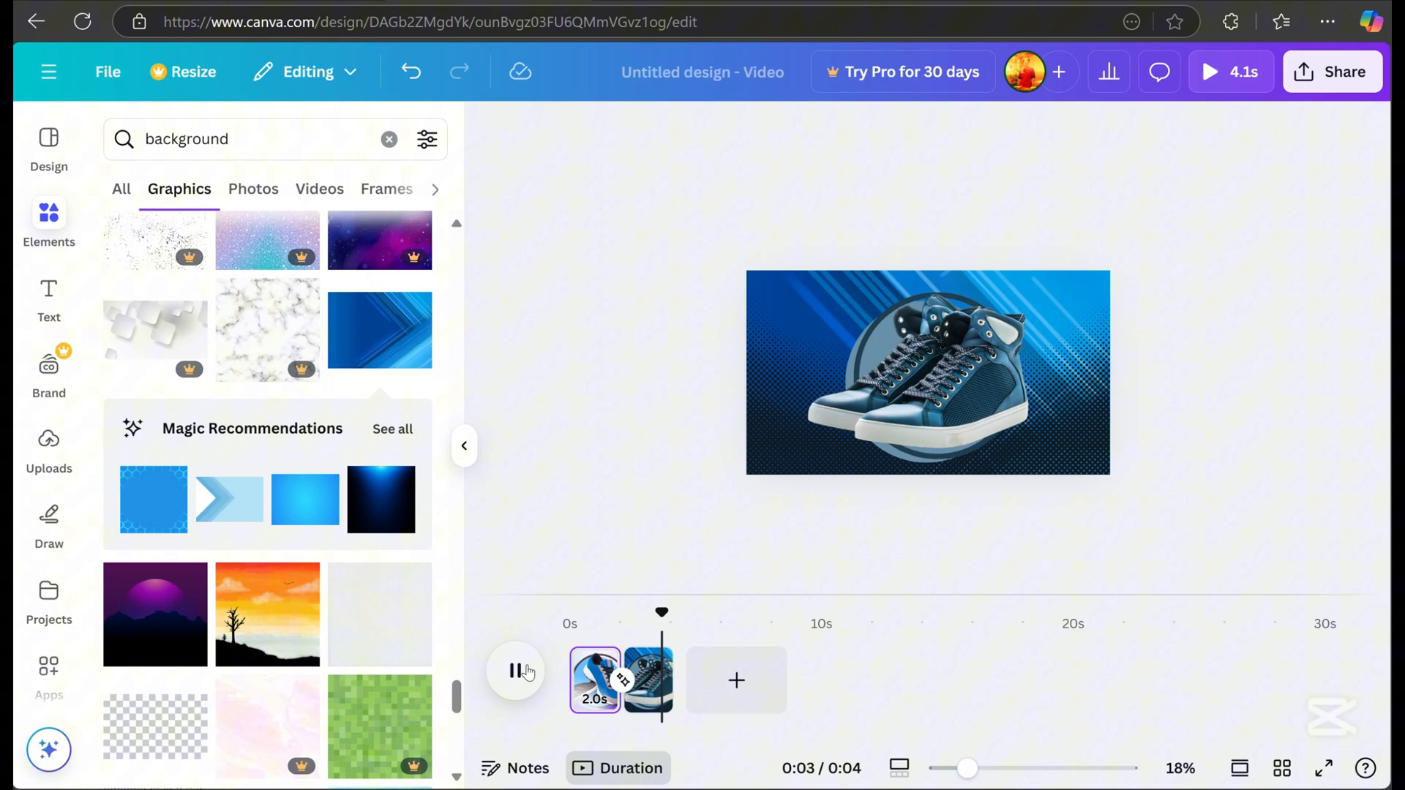
{"action": "left_click", "coordinate": [928, 379]}
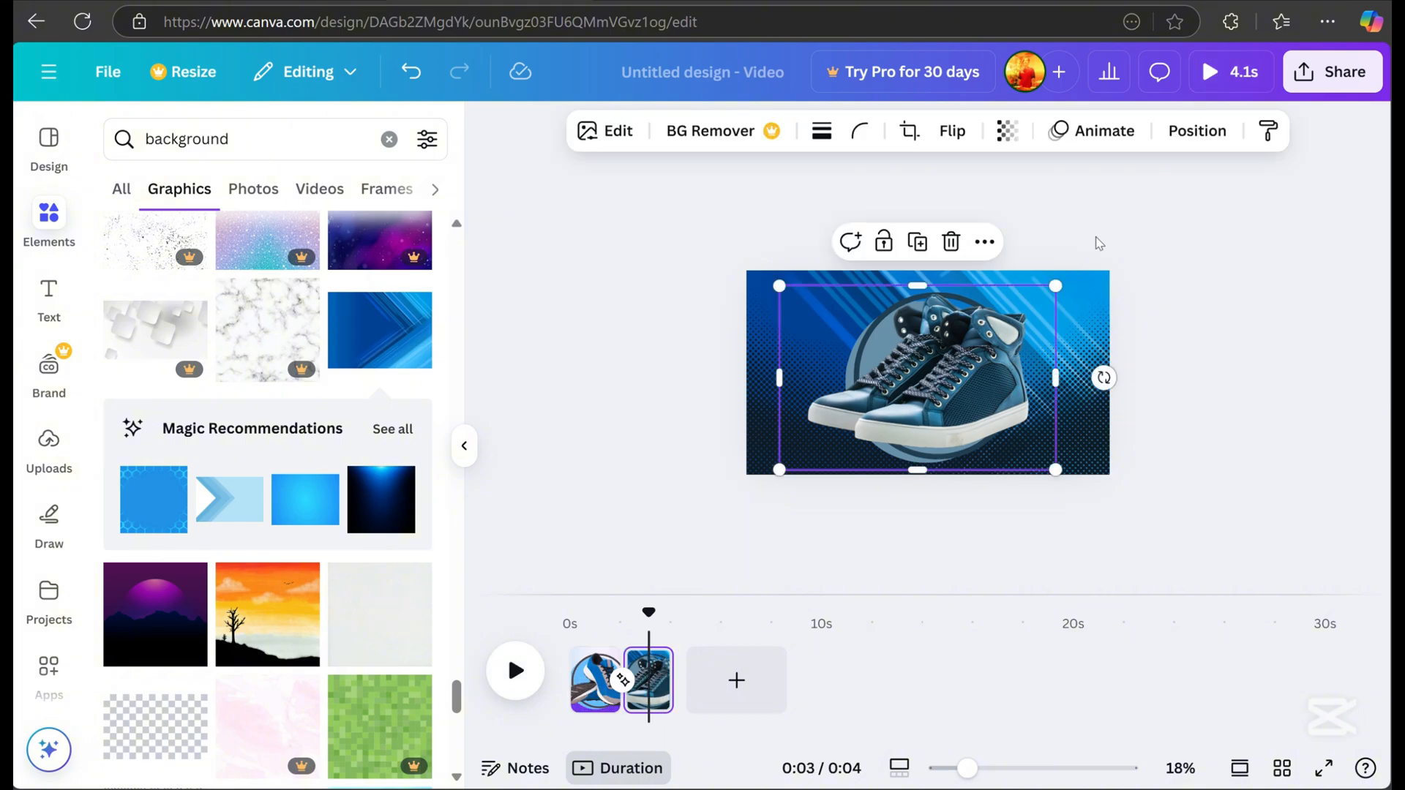
Step: Apply the Tumble entrance animation to the second page's high-top sneaker
{"action": "left_click", "coordinate": [1197, 131]}
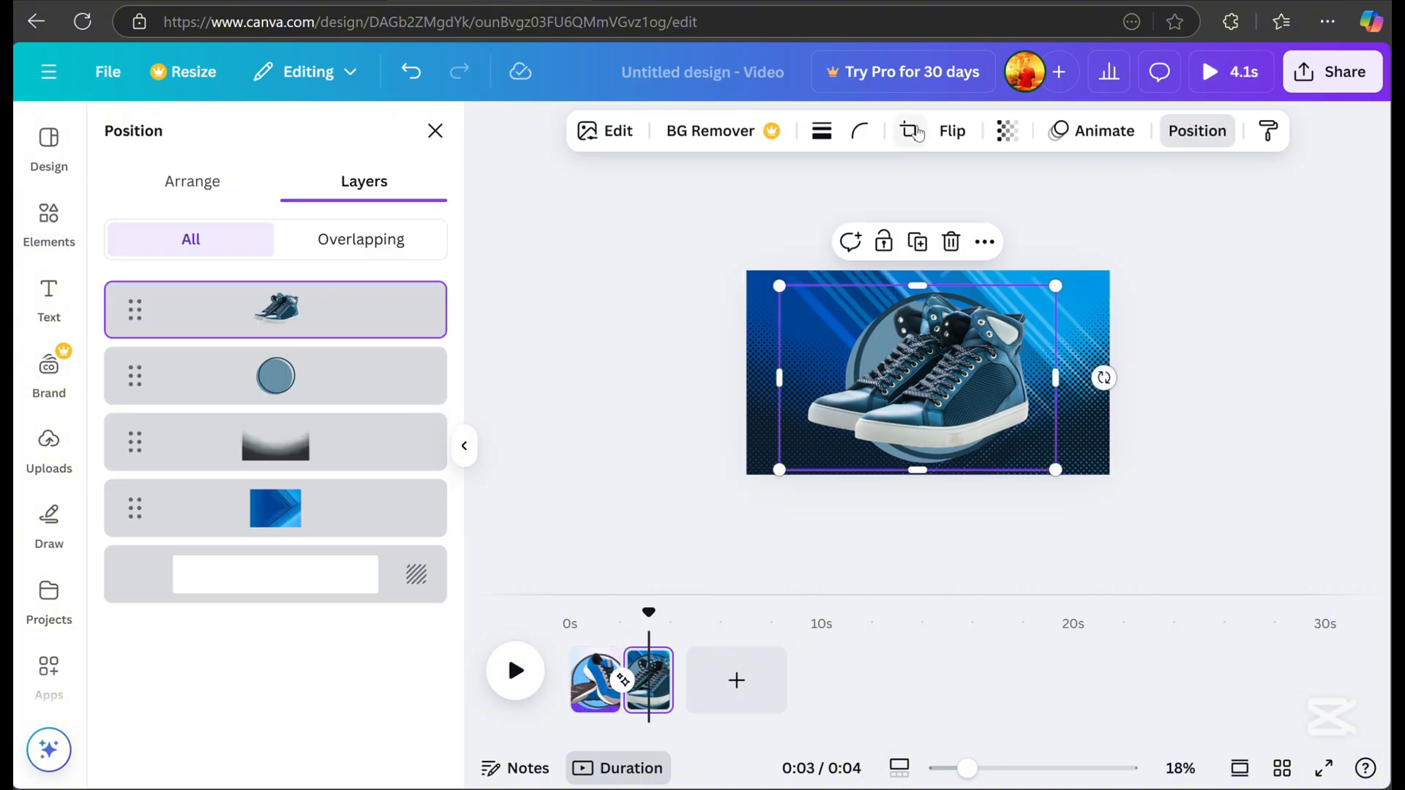
{"action": "left_click", "coordinate": [1091, 130]}
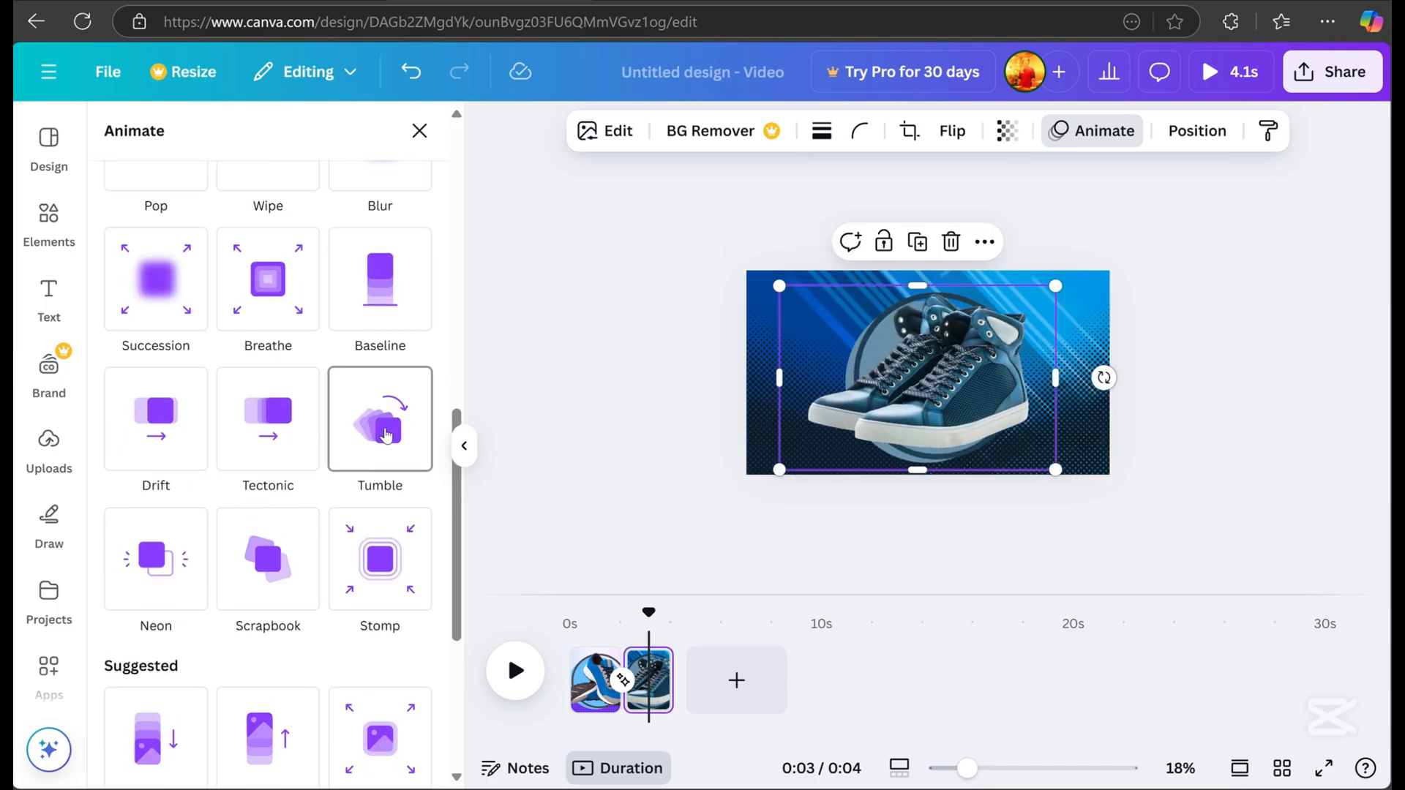
{"action": "left_click", "coordinate": [380, 432]}
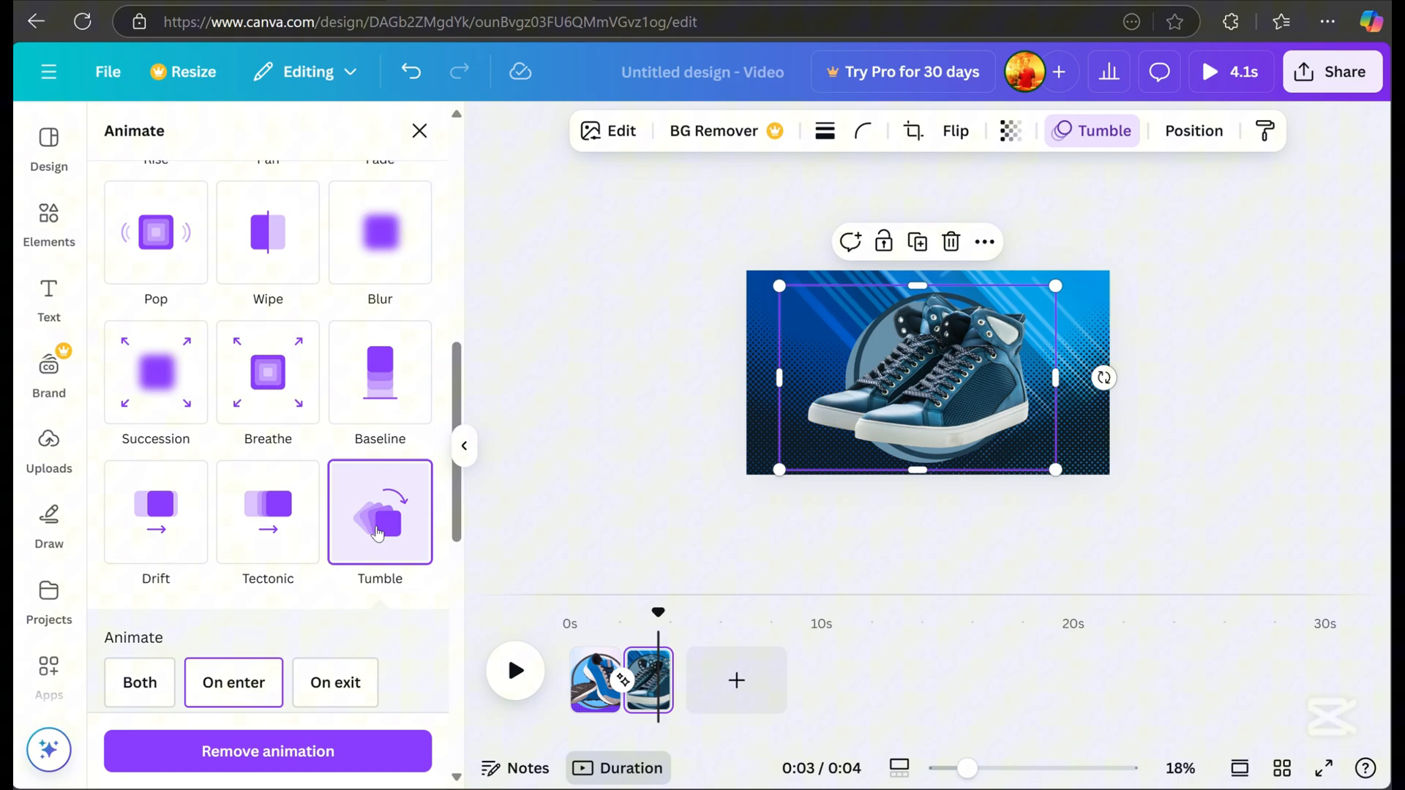
{"action": "mouse_move", "coordinate": [391, 393]}
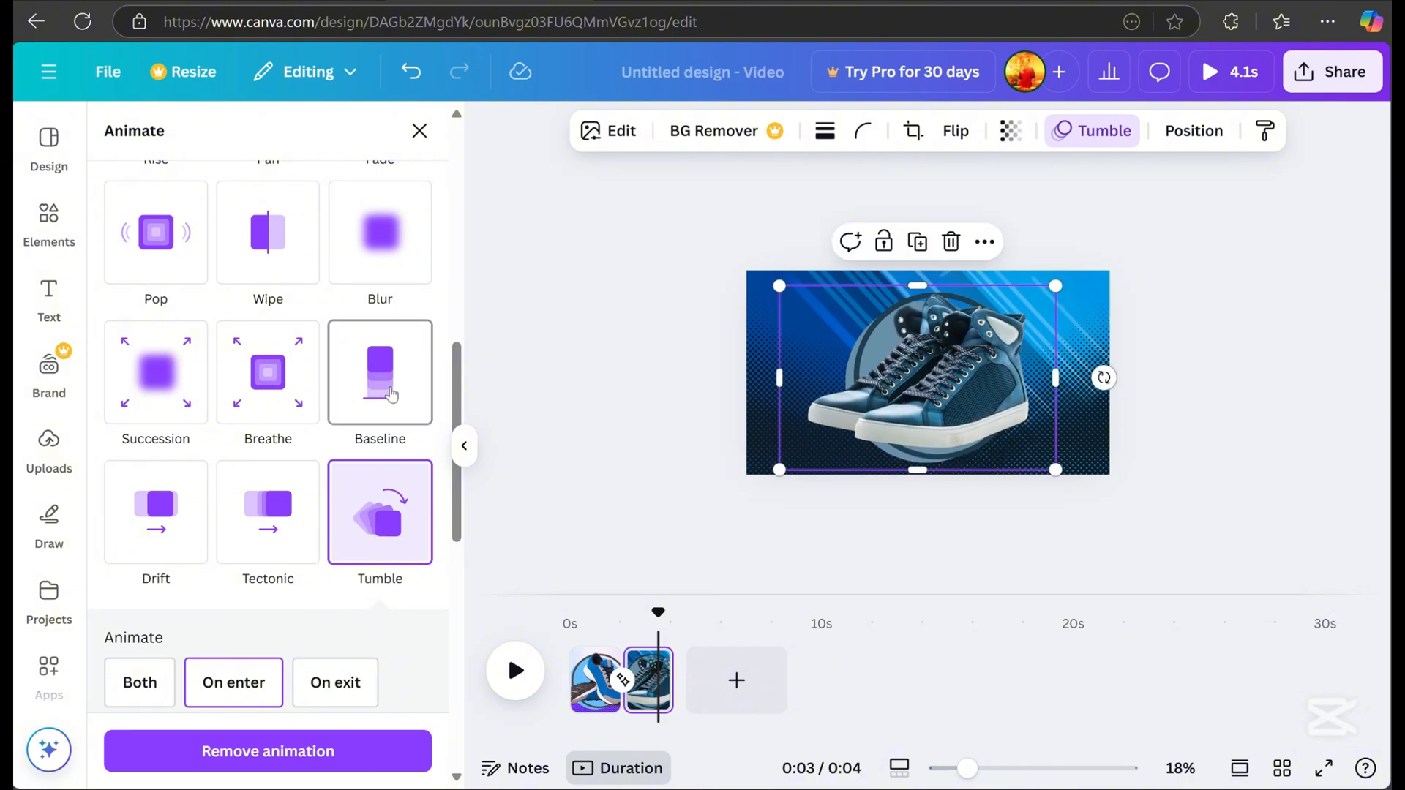
{"action": "mouse_move", "coordinate": [383, 543]}
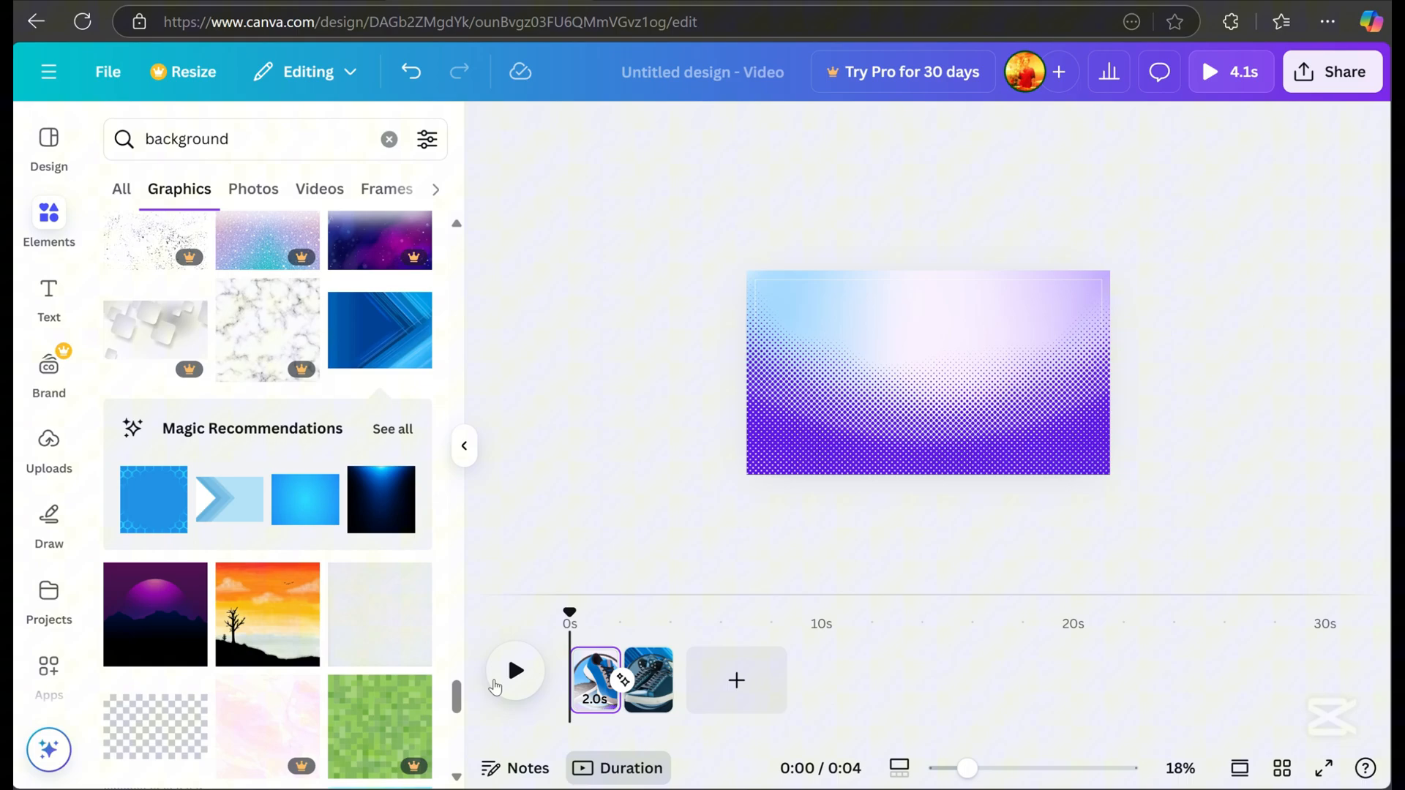
Step: Preview the video, then apply the Breathe animation to the circle behind the shoe
{"action": "left_click", "coordinate": [515, 672]}
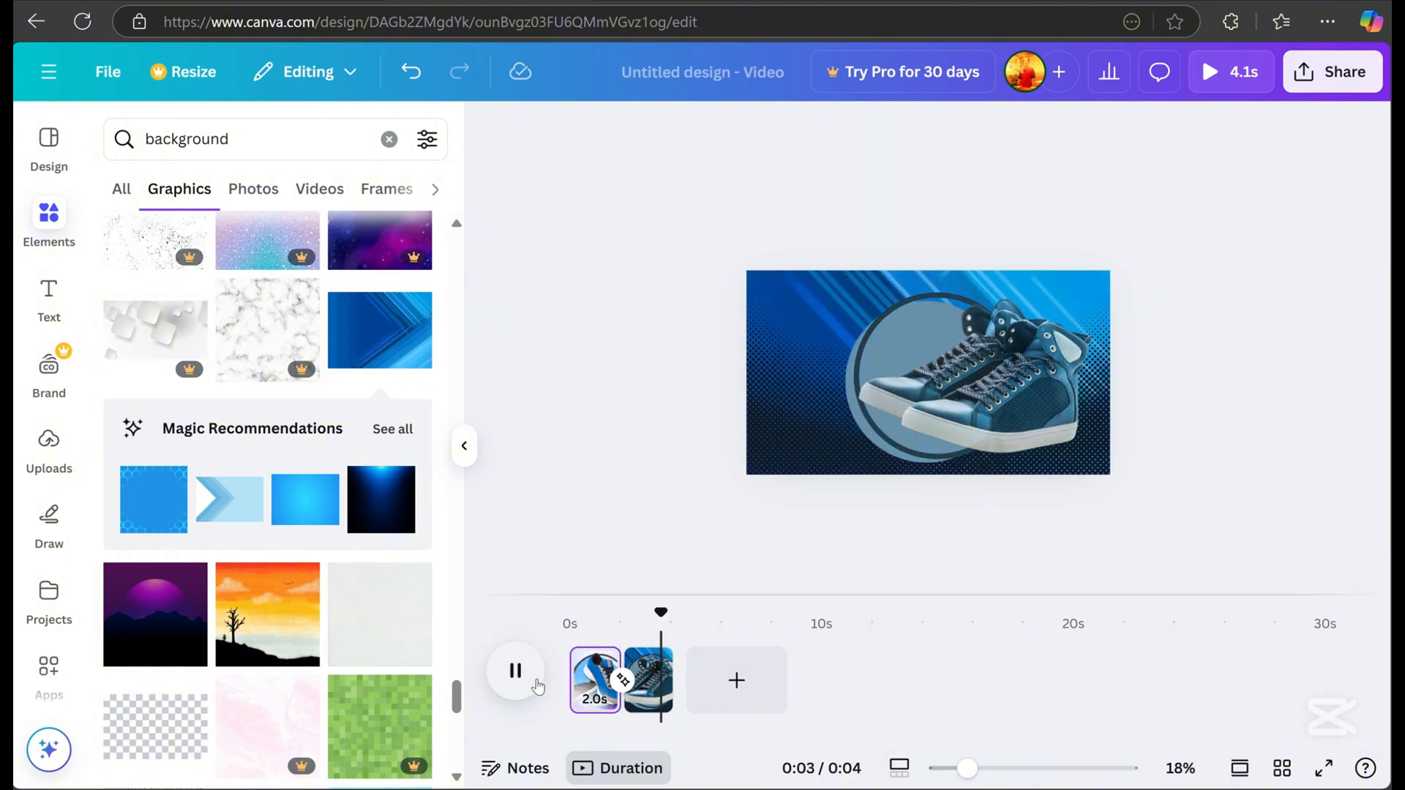
{"action": "left_click", "coordinate": [957, 387]}
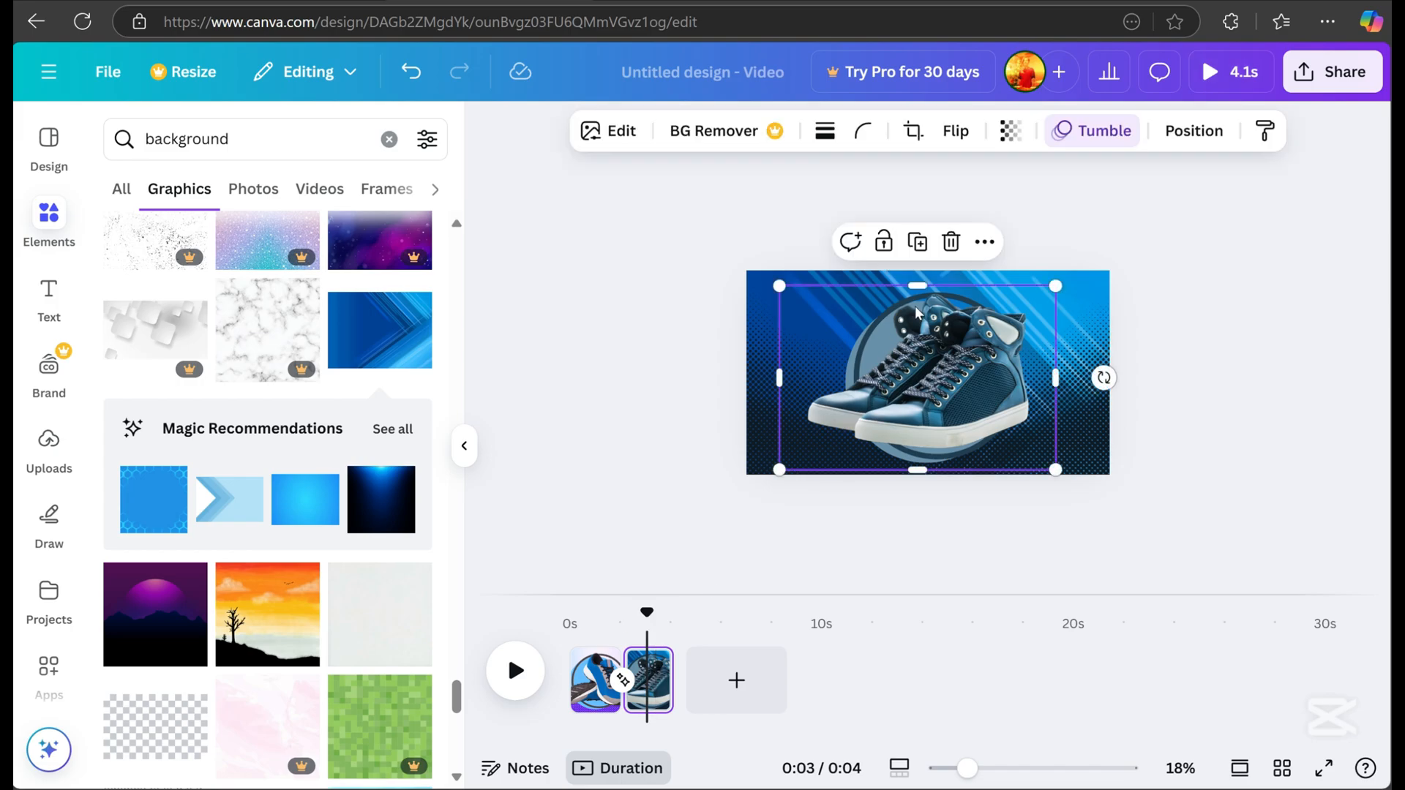
{"action": "left_click", "coordinate": [1193, 131]}
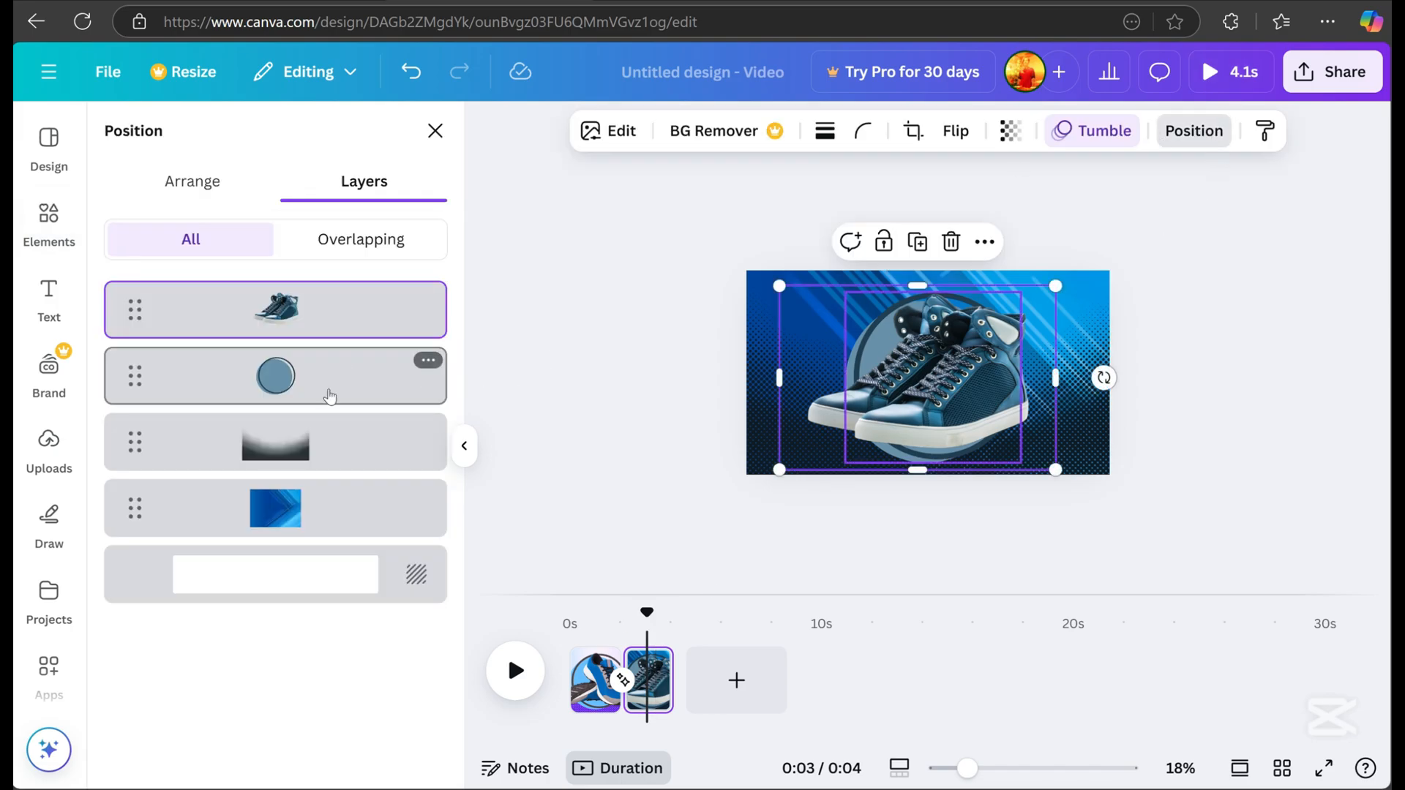
{"action": "left_click", "coordinate": [1091, 130]}
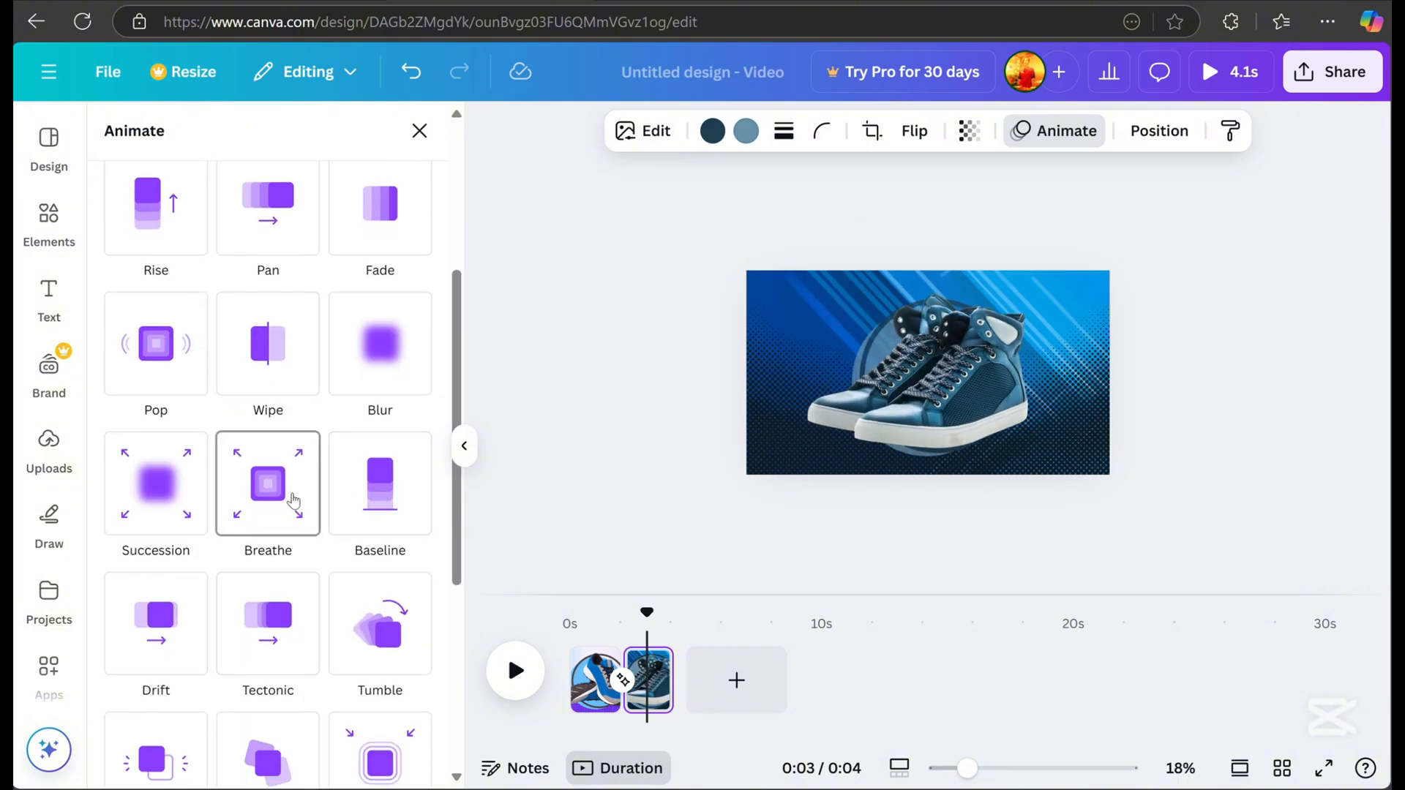
{"action": "left_click", "coordinate": [931, 379]}
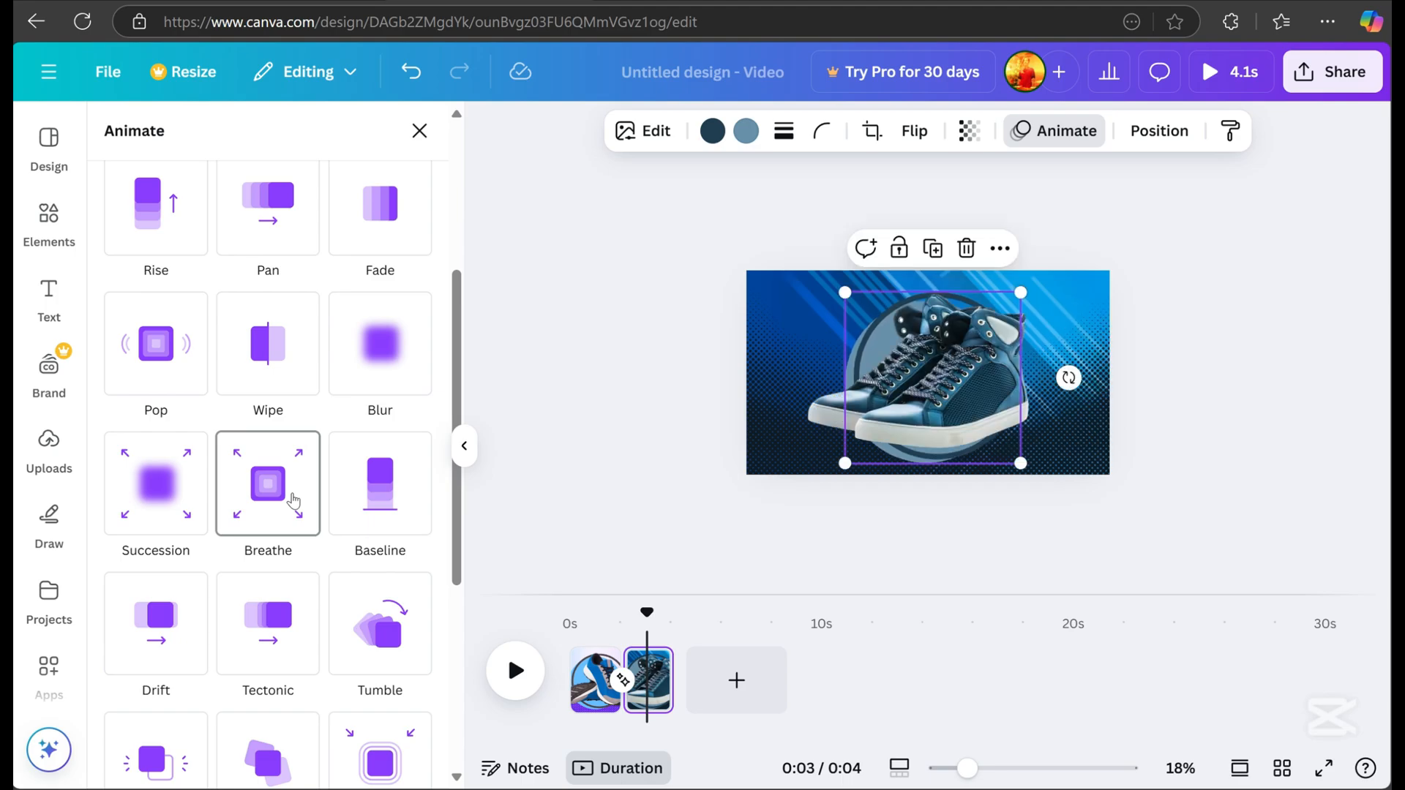
{"action": "left_click", "coordinate": [268, 484]}
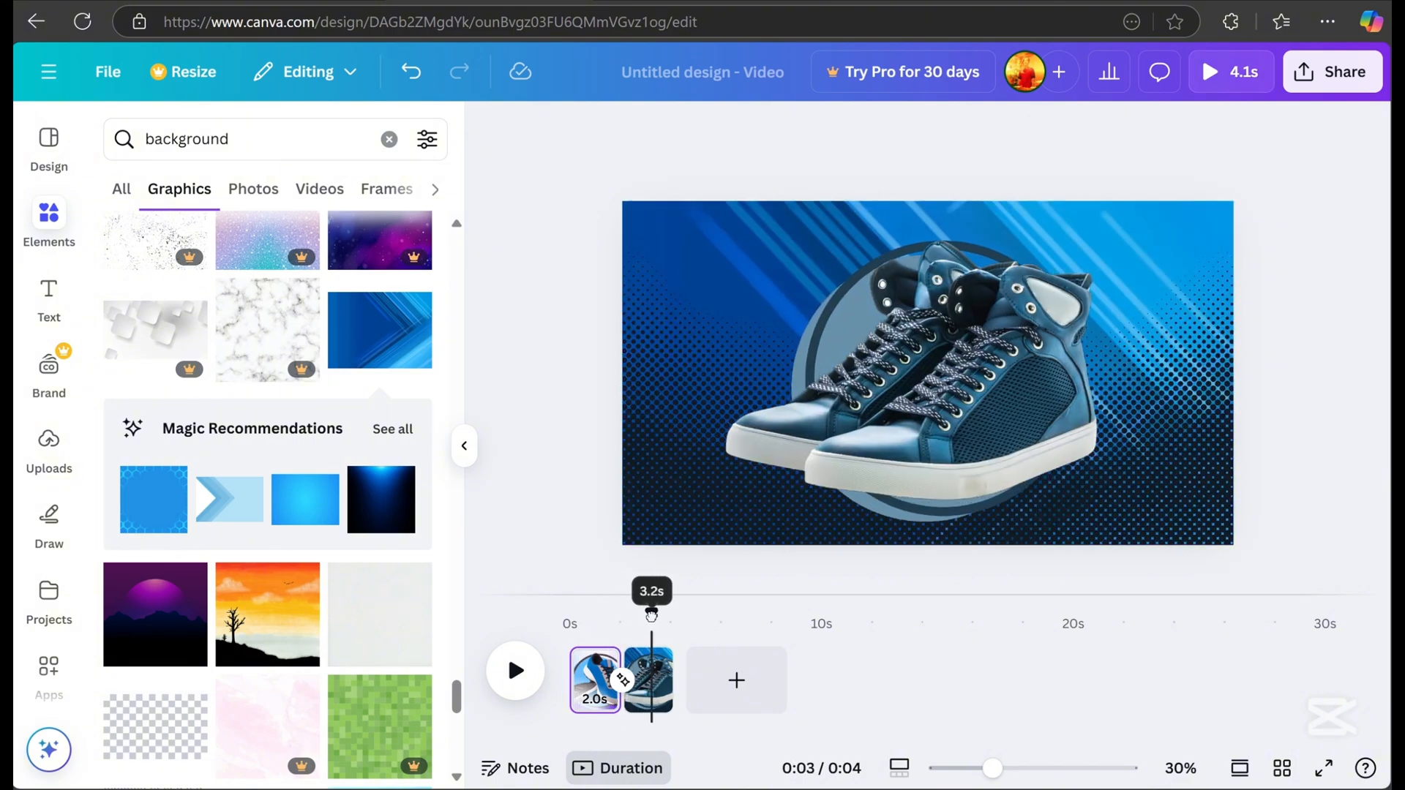
Step: Select the circle layer and enlarge it around the sneaker
{"action": "left_click", "coordinate": [953, 416]}
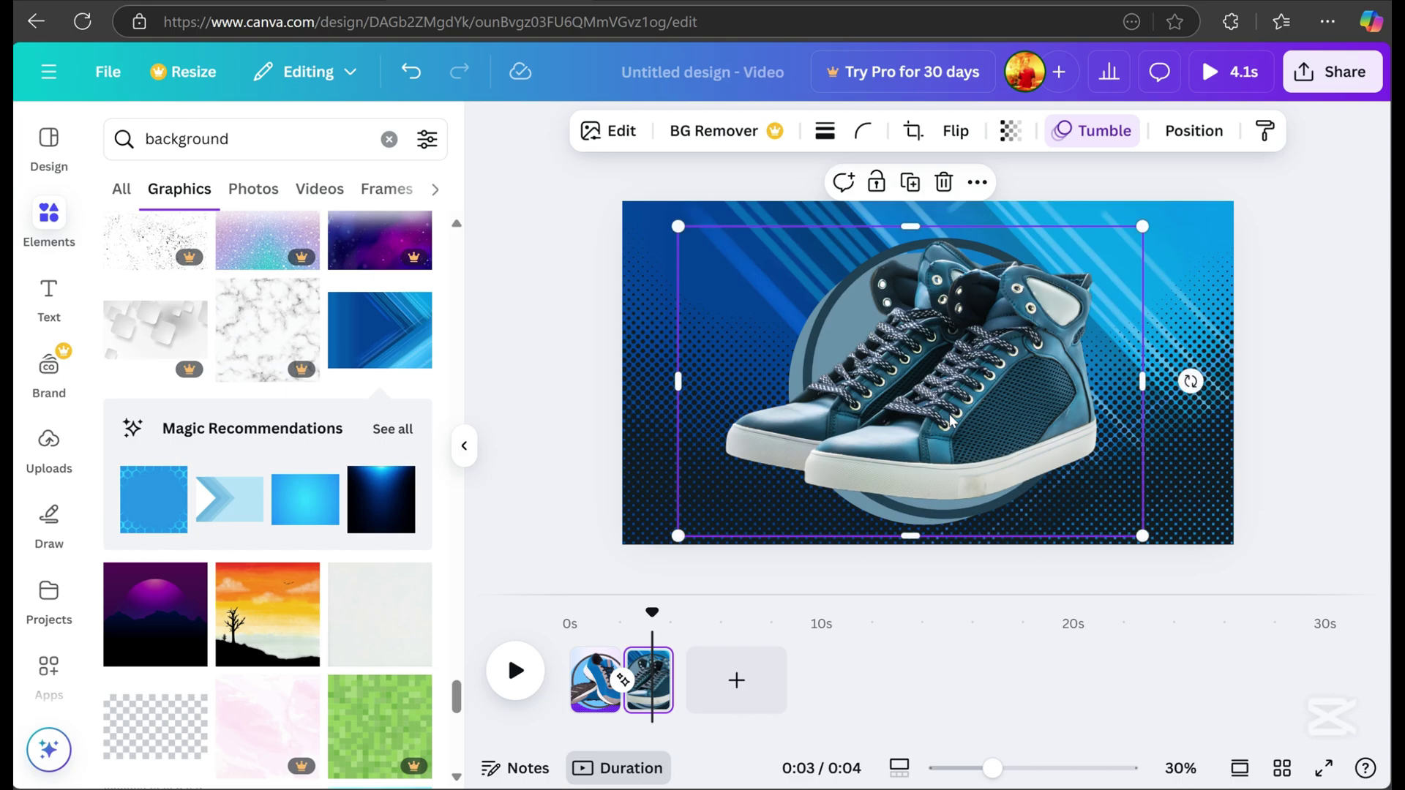
{"action": "left_click", "coordinate": [1193, 131]}
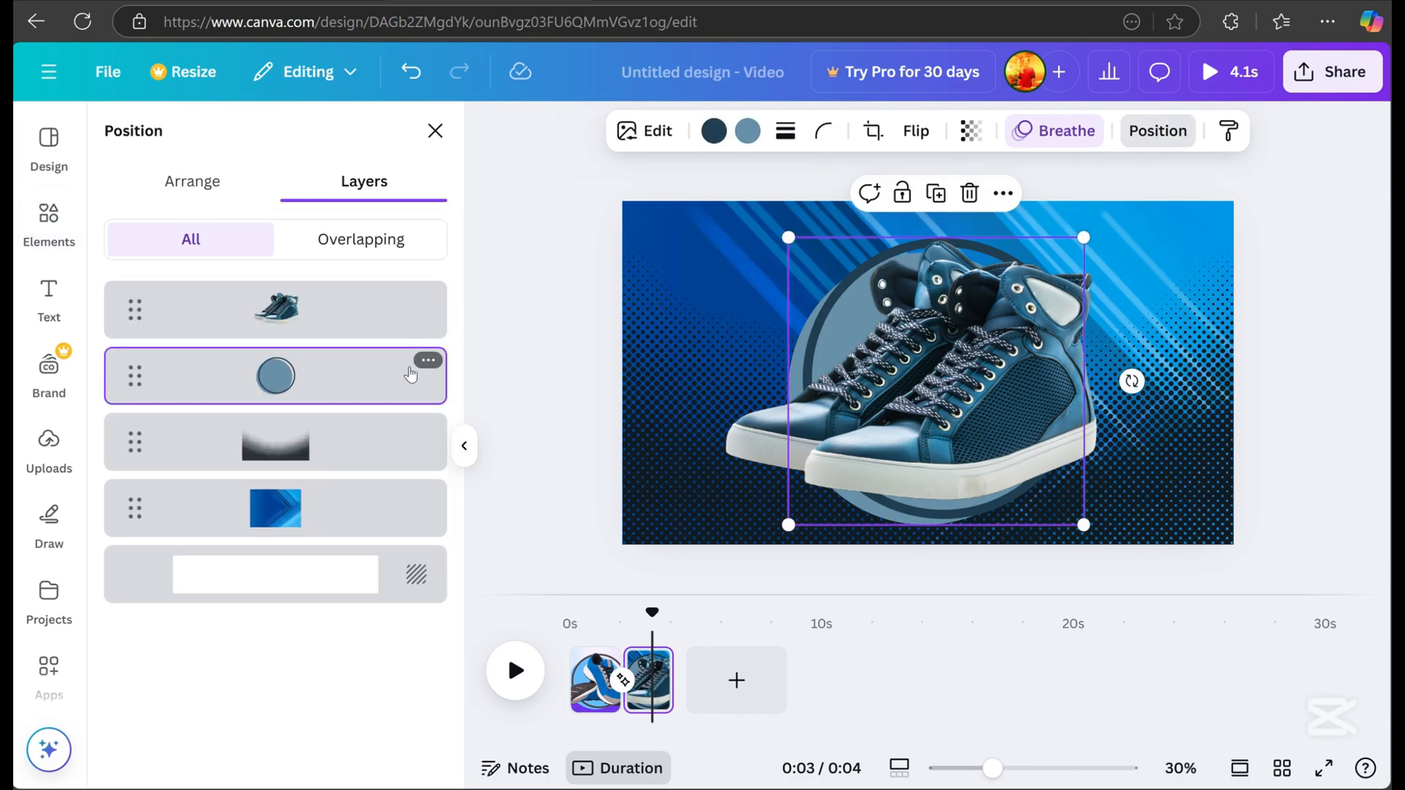
{"action": "left_click_drag", "start_coordinate": [1084, 237], "coordinate": [1141, 180]}
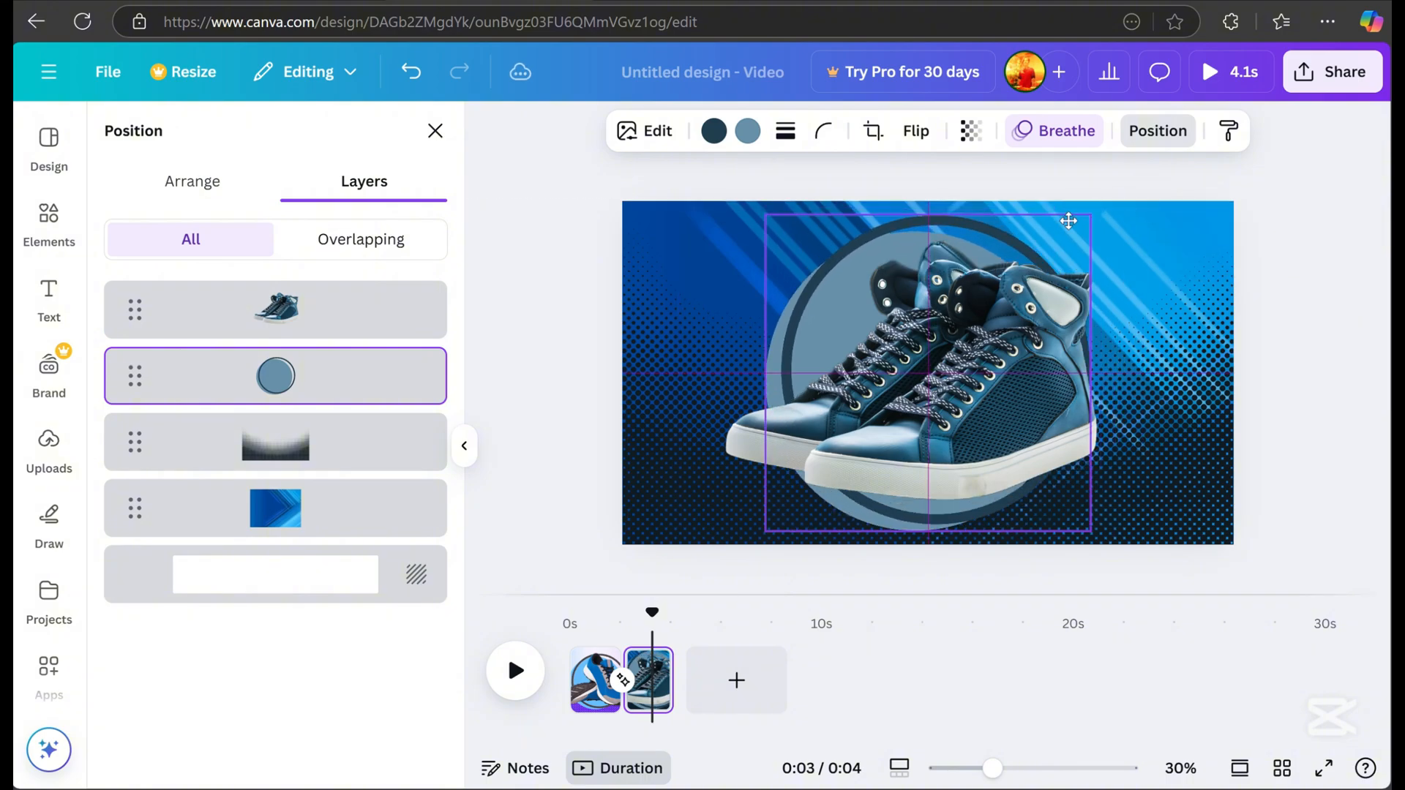
Step: Drag the sneaker onto the circle's centre and fine-tune its position
{"action": "left_click", "coordinate": [275, 309]}
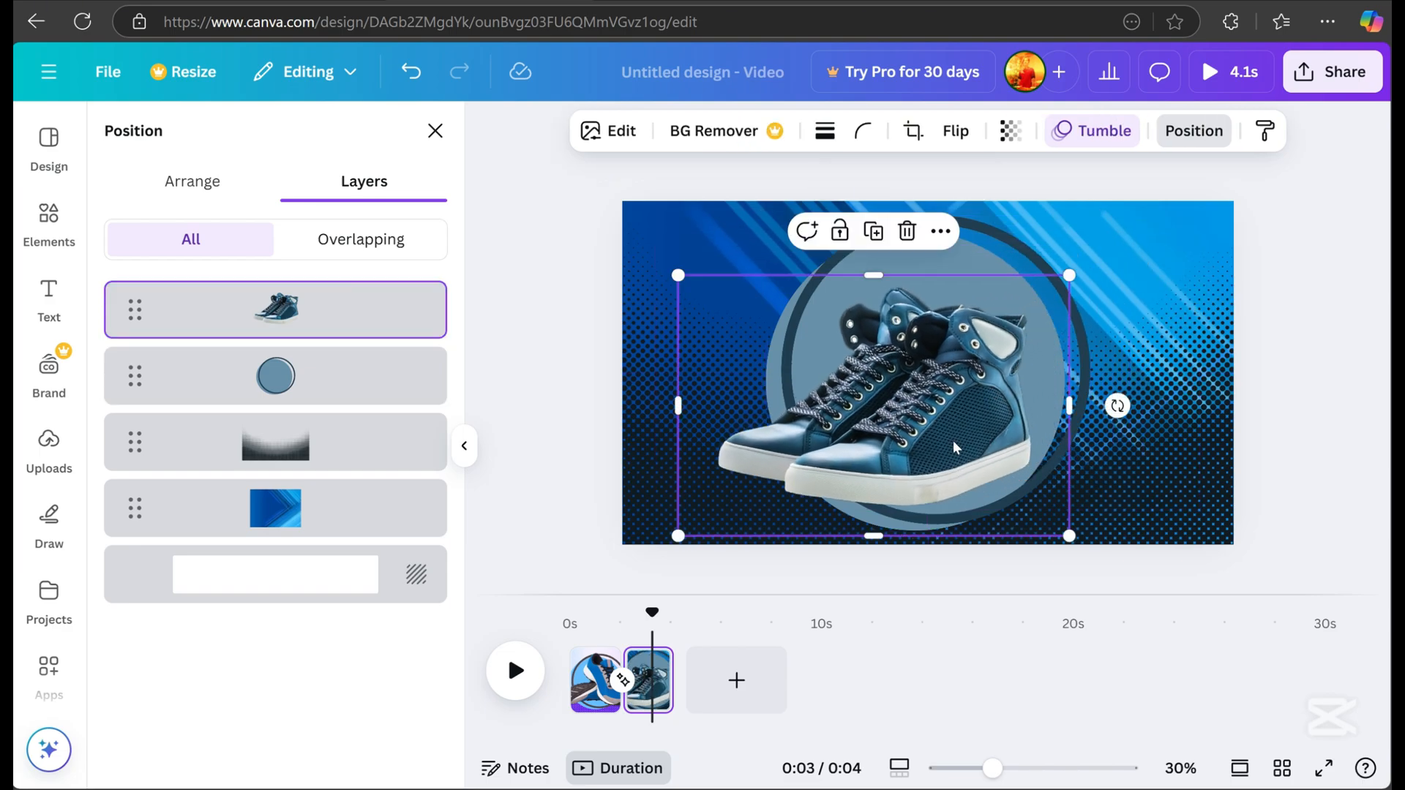
{"action": "left_click_drag", "start_coordinate": [1069, 536], "coordinate": [1109, 503]}
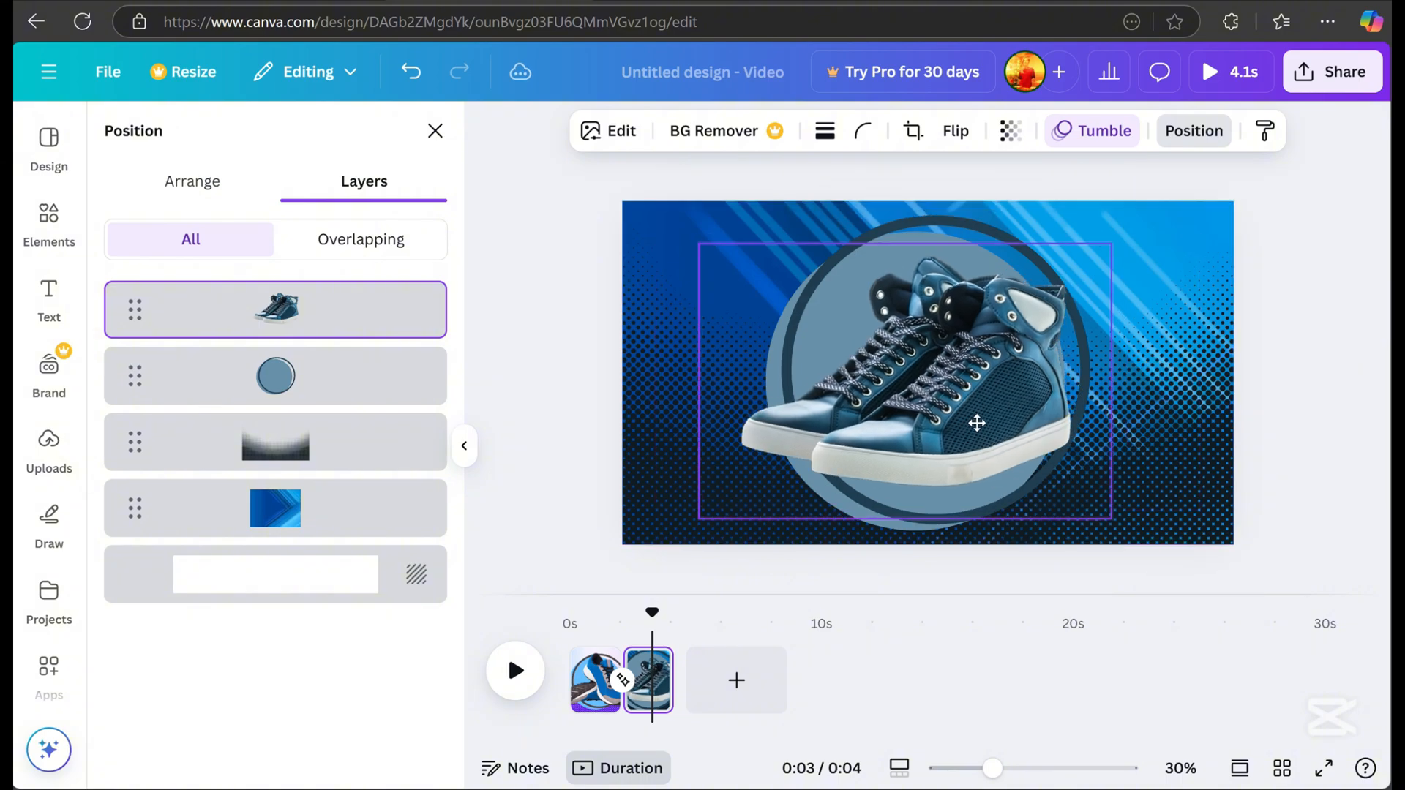
{"action": "left_click_drag", "start_coordinate": [977, 422], "coordinate": [953, 424]}
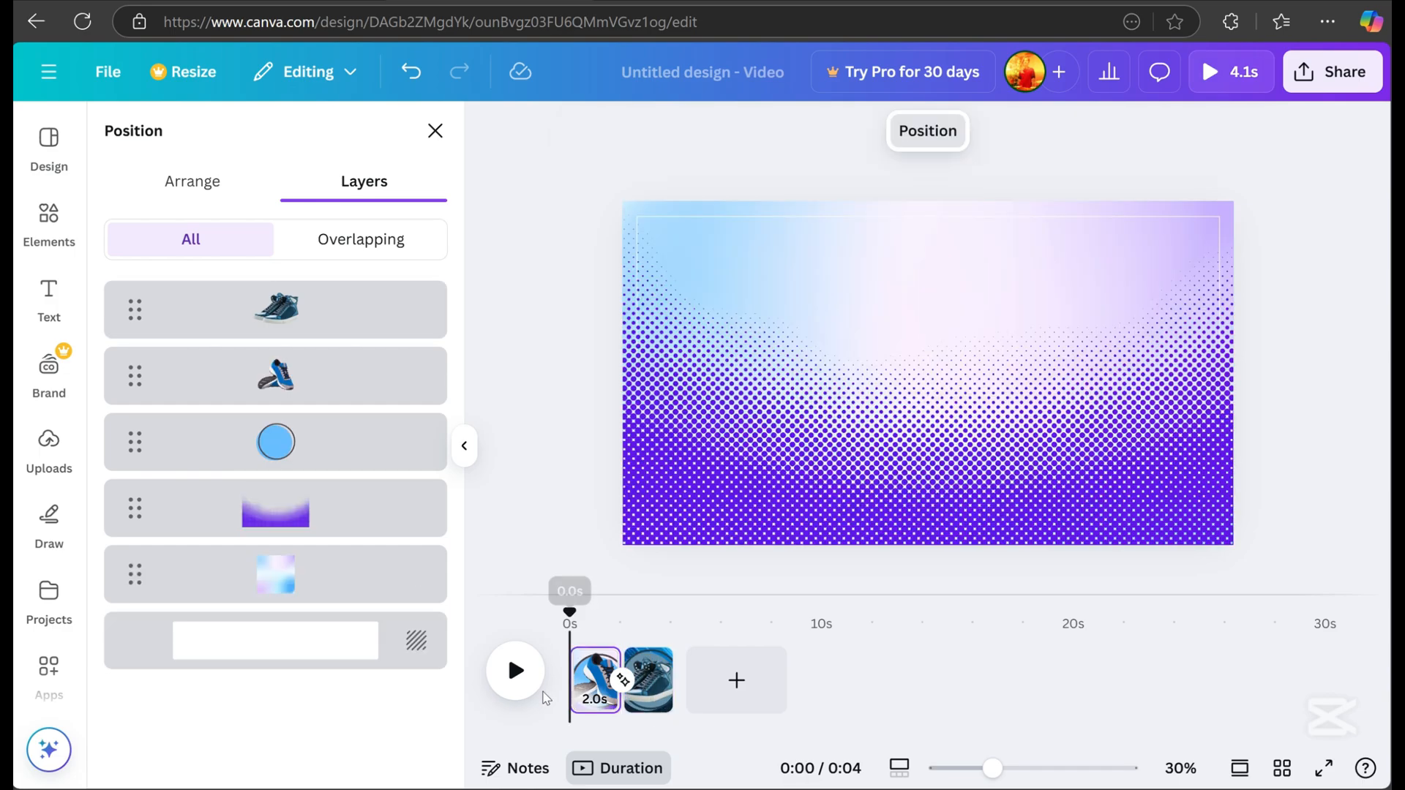
{"action": "left_click", "coordinate": [515, 671]}
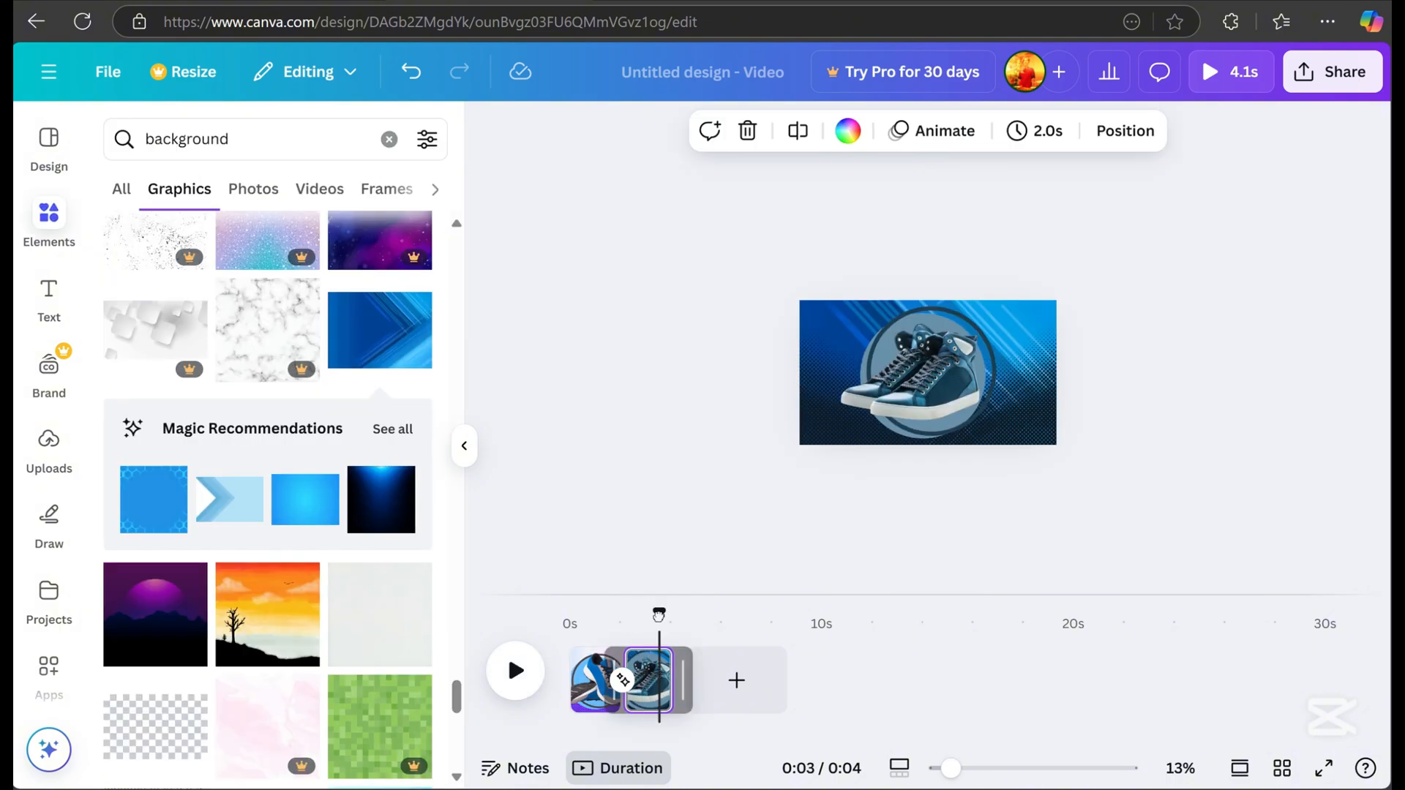
Step: Add a third page and rotate its black halftone gradient upright along the left edge
{"action": "right_click", "coordinate": [648, 681]}
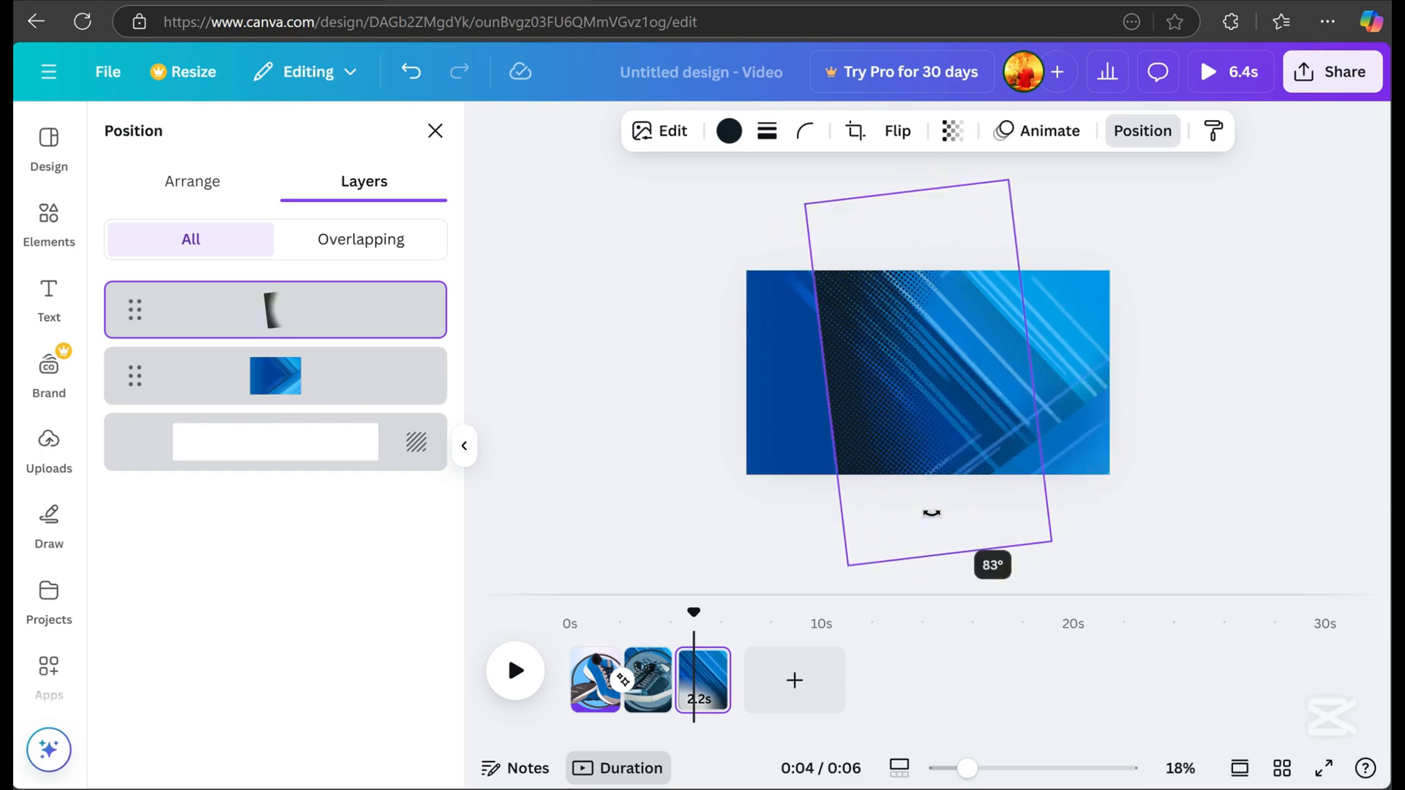
{"action": "left_click_drag", "start_coordinate": [932, 512], "coordinate": [926, 520]}
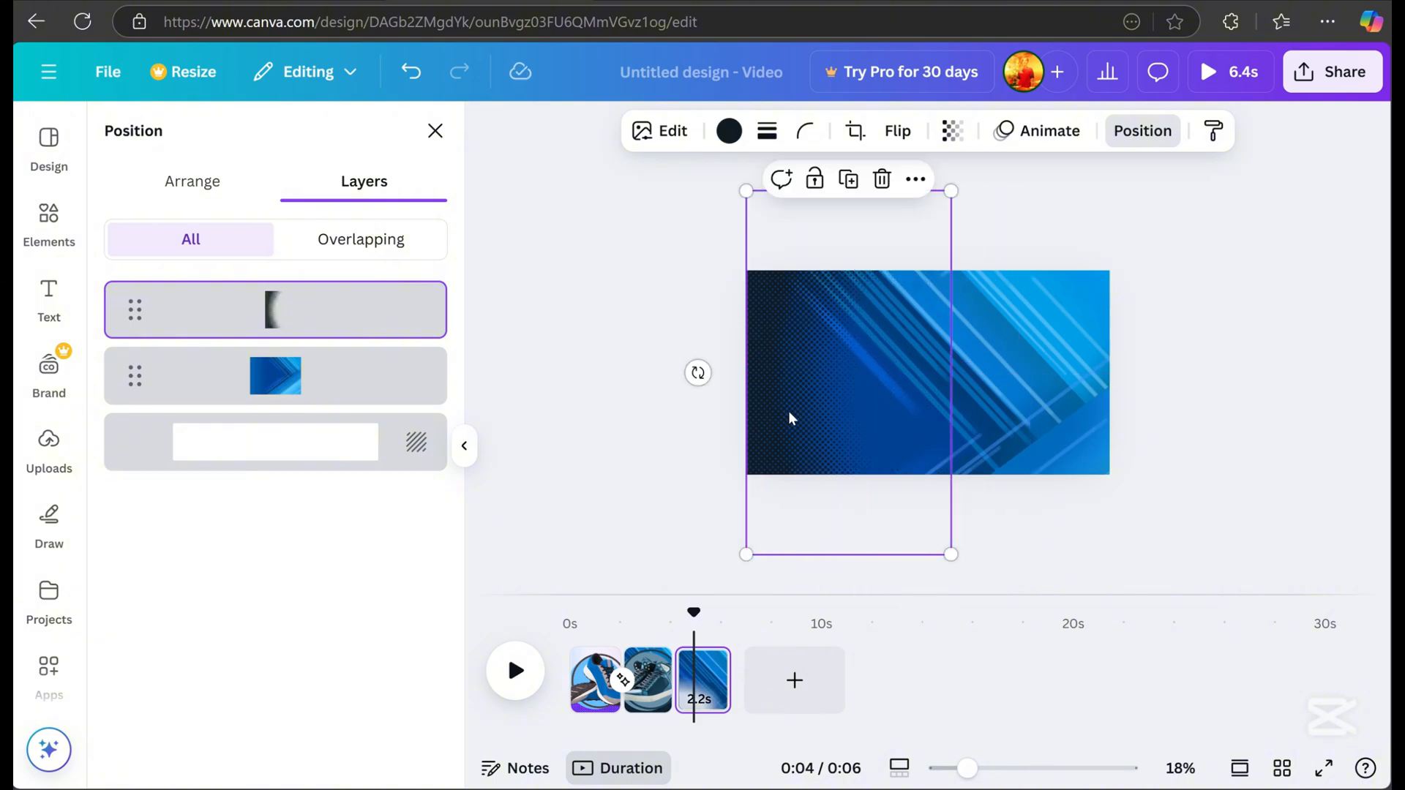
{"action": "left_click", "coordinate": [274, 376]}
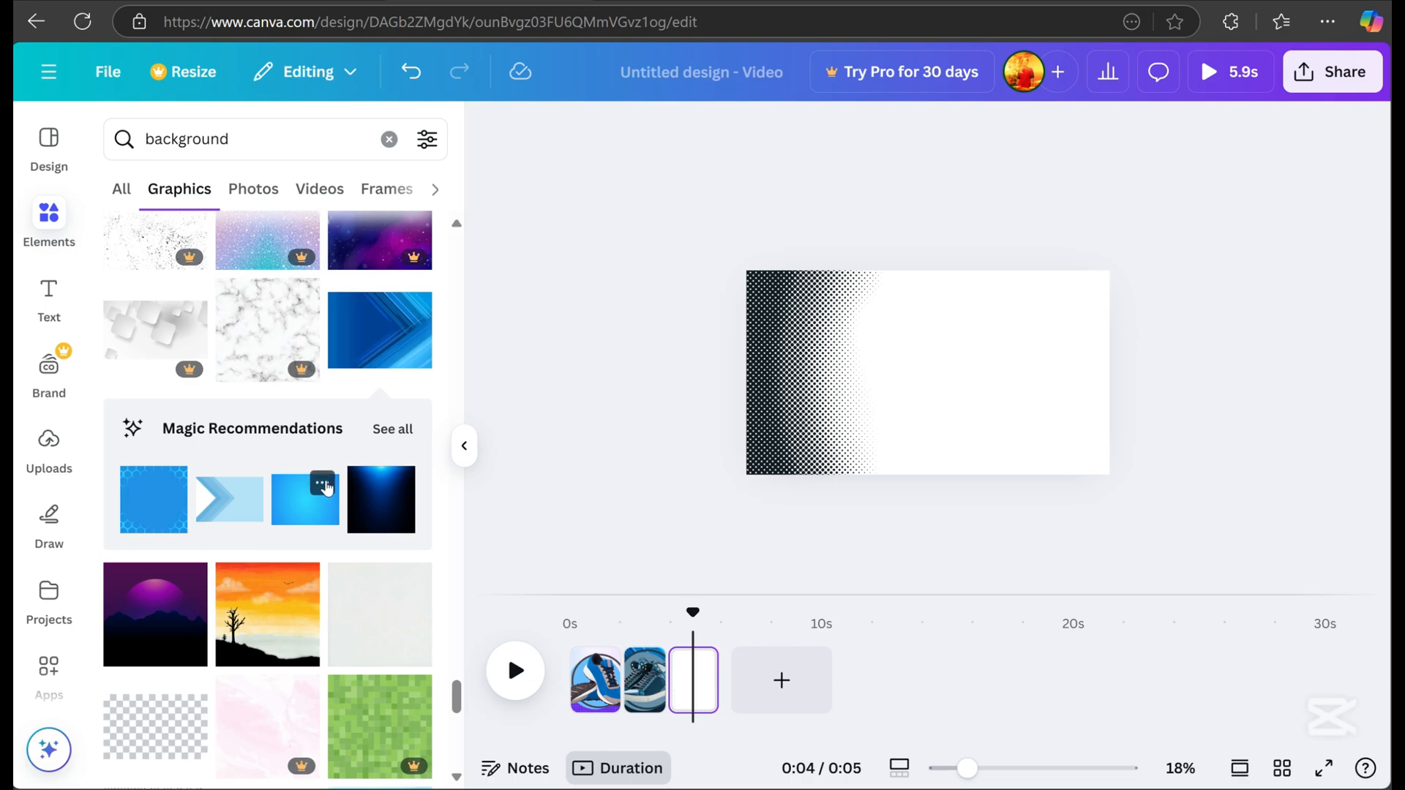
Step: Place the light blue gradient behind the third page's halftone and scrub into that page
{"action": "left_click", "coordinate": [305, 499]}
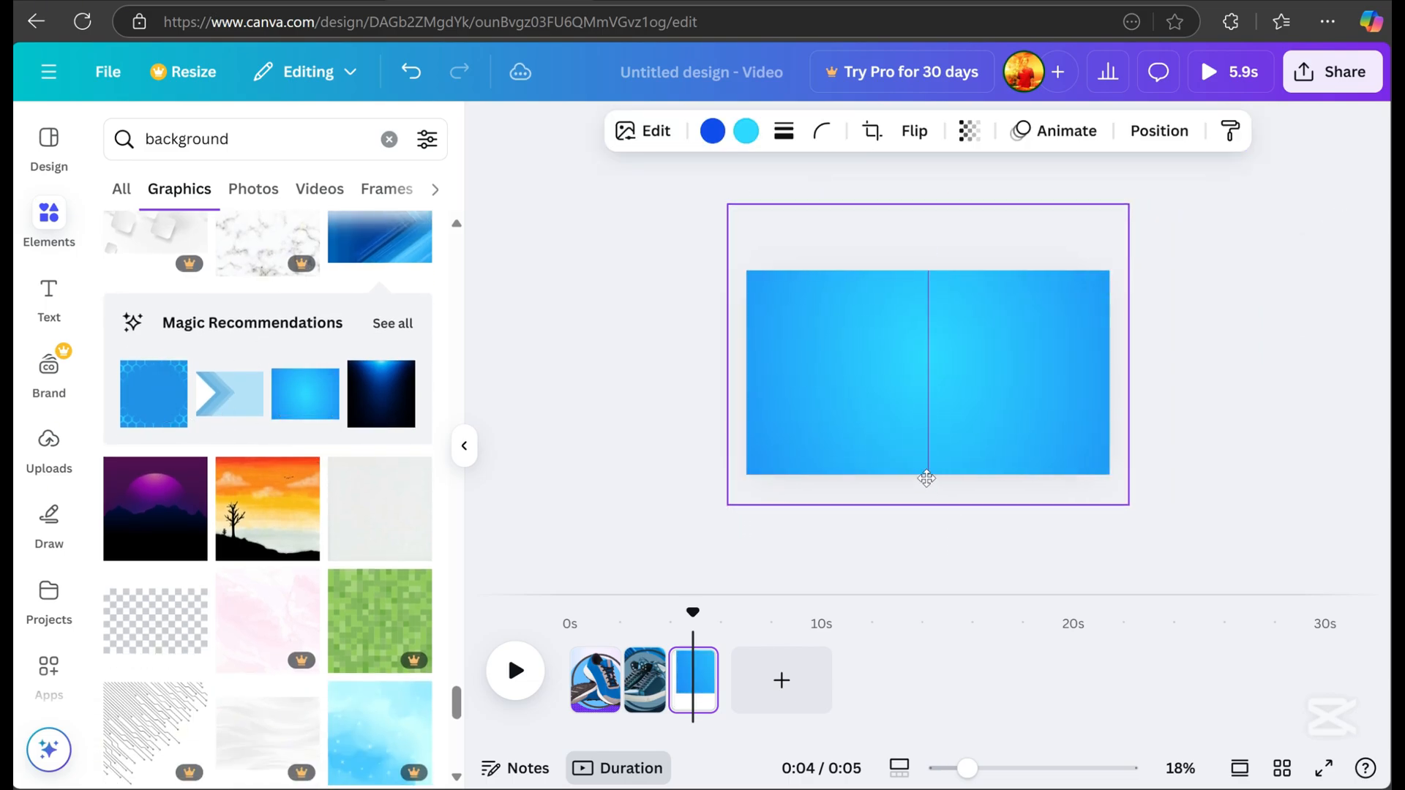
{"action": "left_click", "coordinate": [1160, 131]}
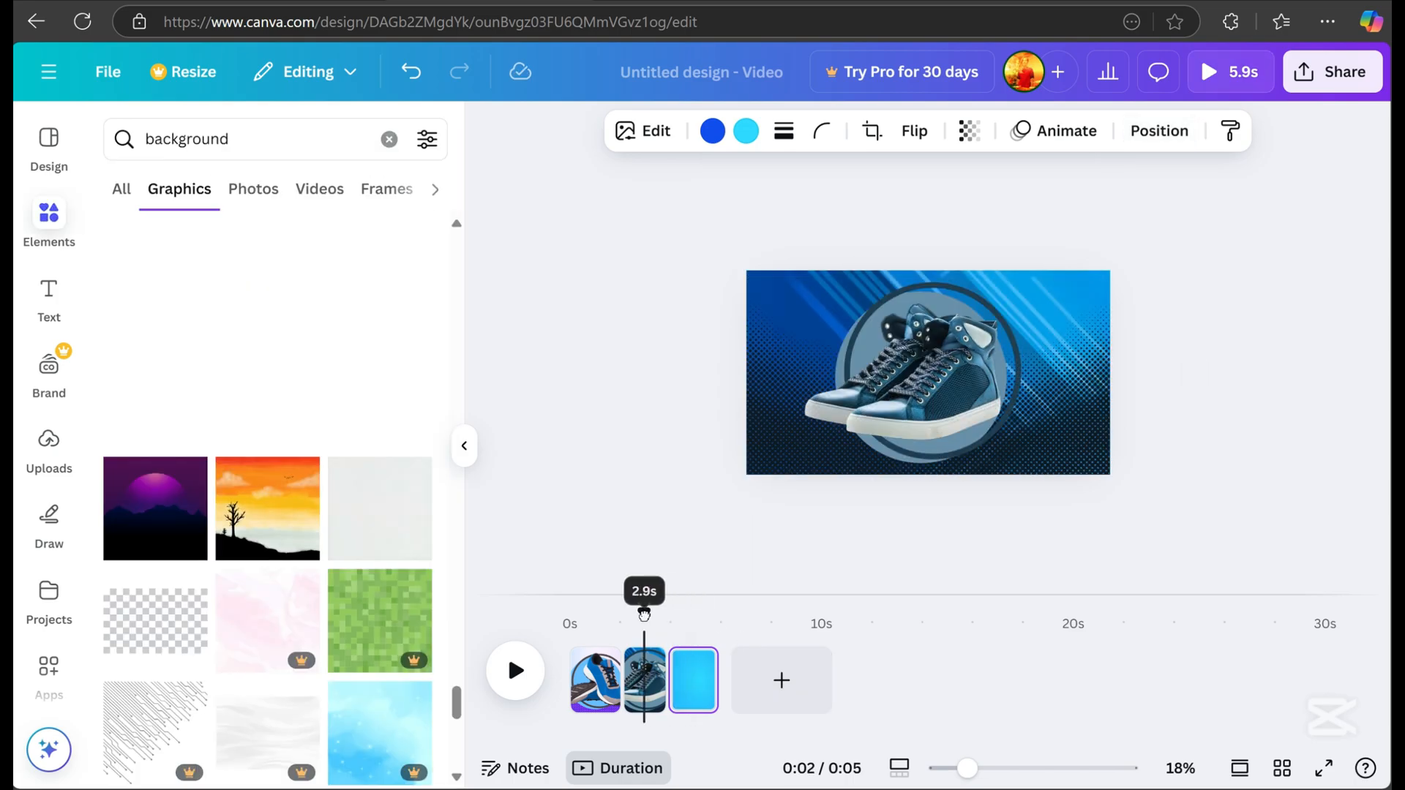
{"action": "left_click", "coordinate": [515, 670]}
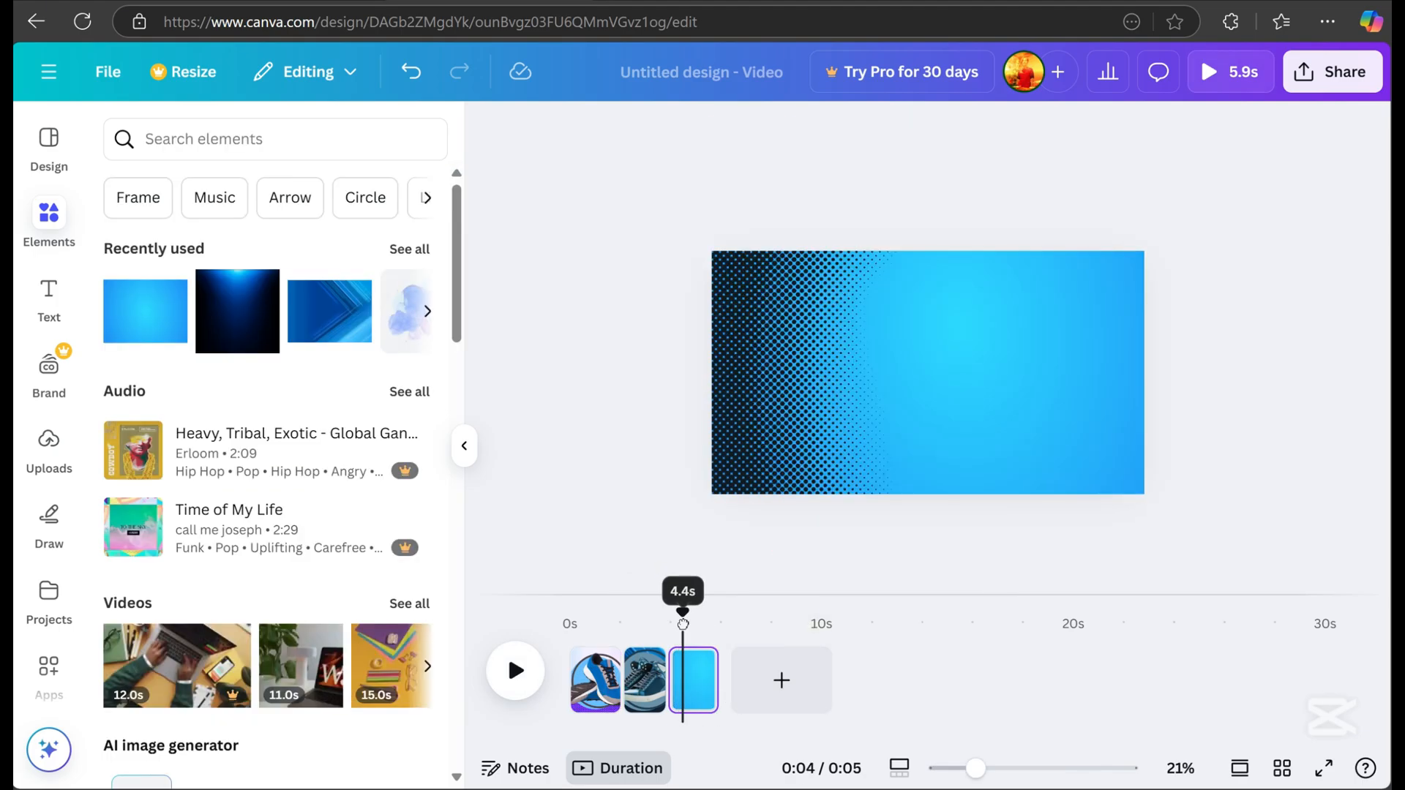
{"action": "left_click_drag", "start_coordinate": [683, 624], "coordinate": [694, 625]}
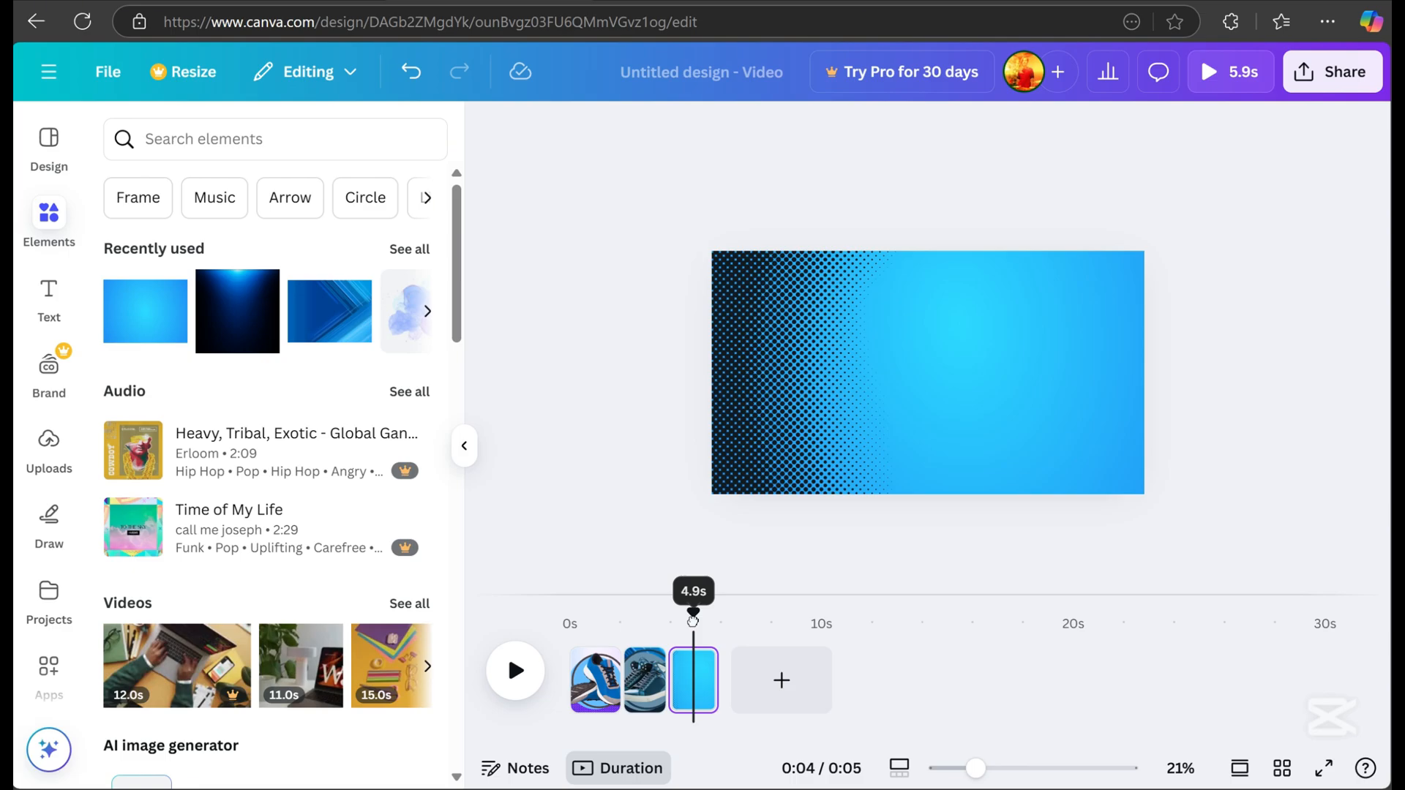
{"action": "left_click", "coordinate": [48, 290]}
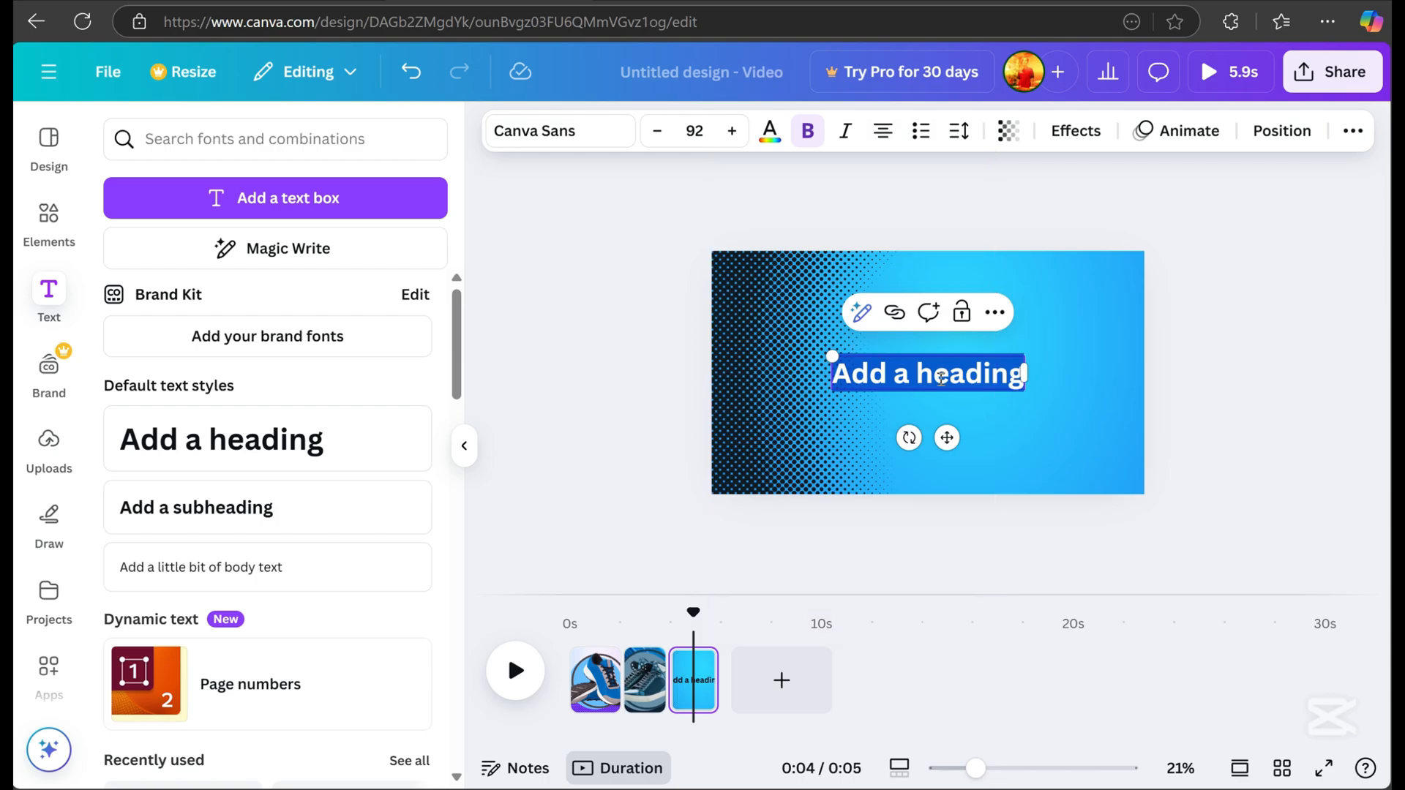
Step: Type a NEW heading, set it in Anton, and Alt-drag a copy below for ARRIVAL
{"action": "type", "text": "NEW"}
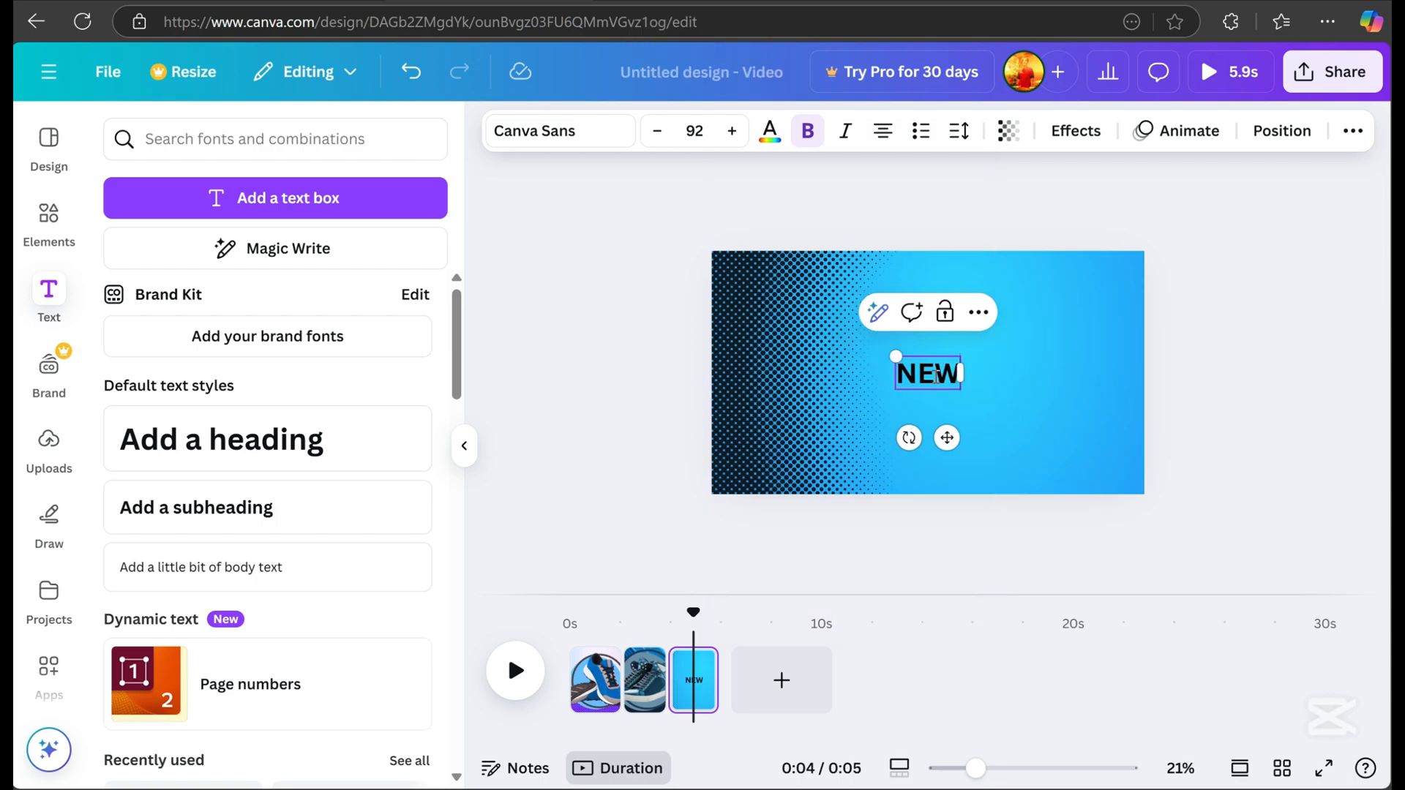
{"action": "double_click", "coordinate": [927, 375]}
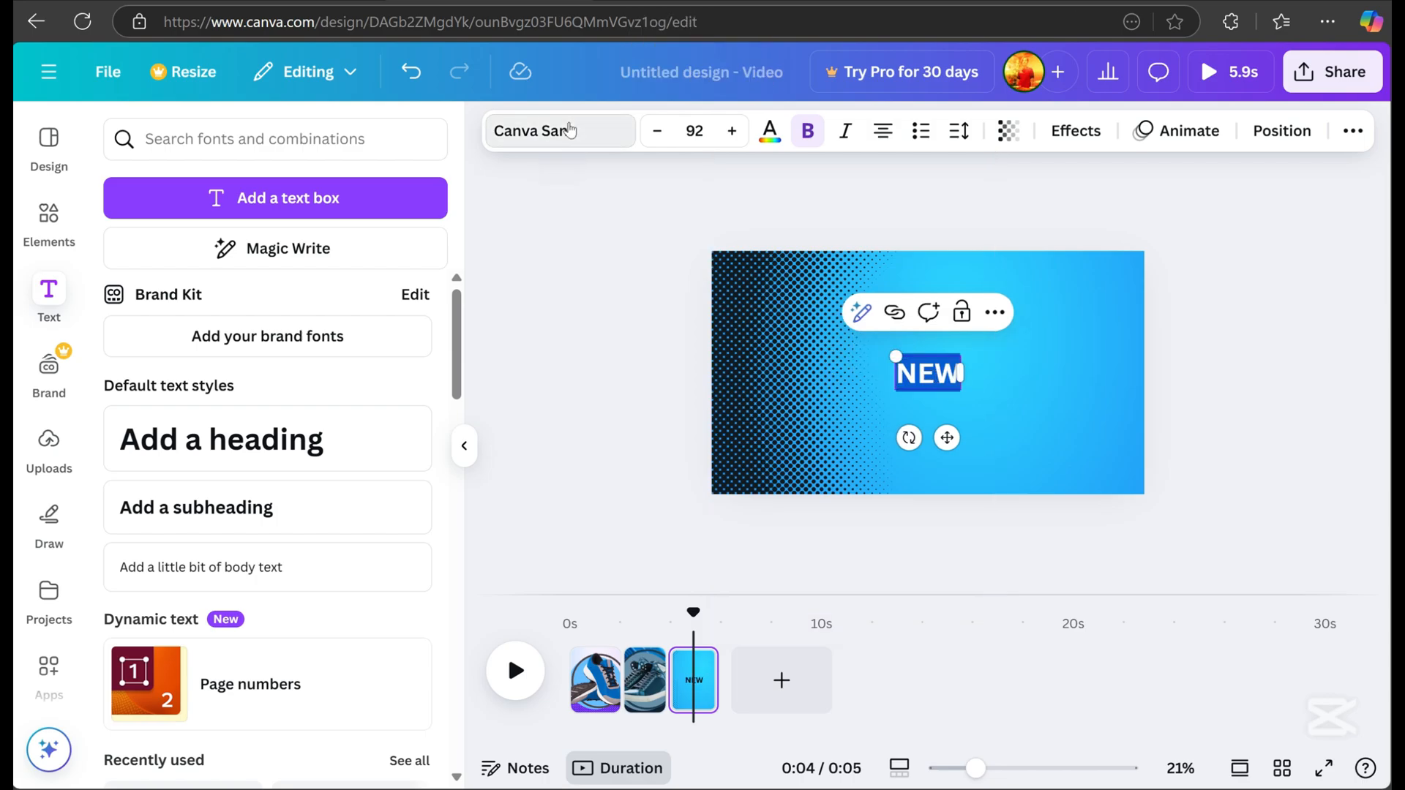
{"action": "left_click", "coordinate": [559, 131]}
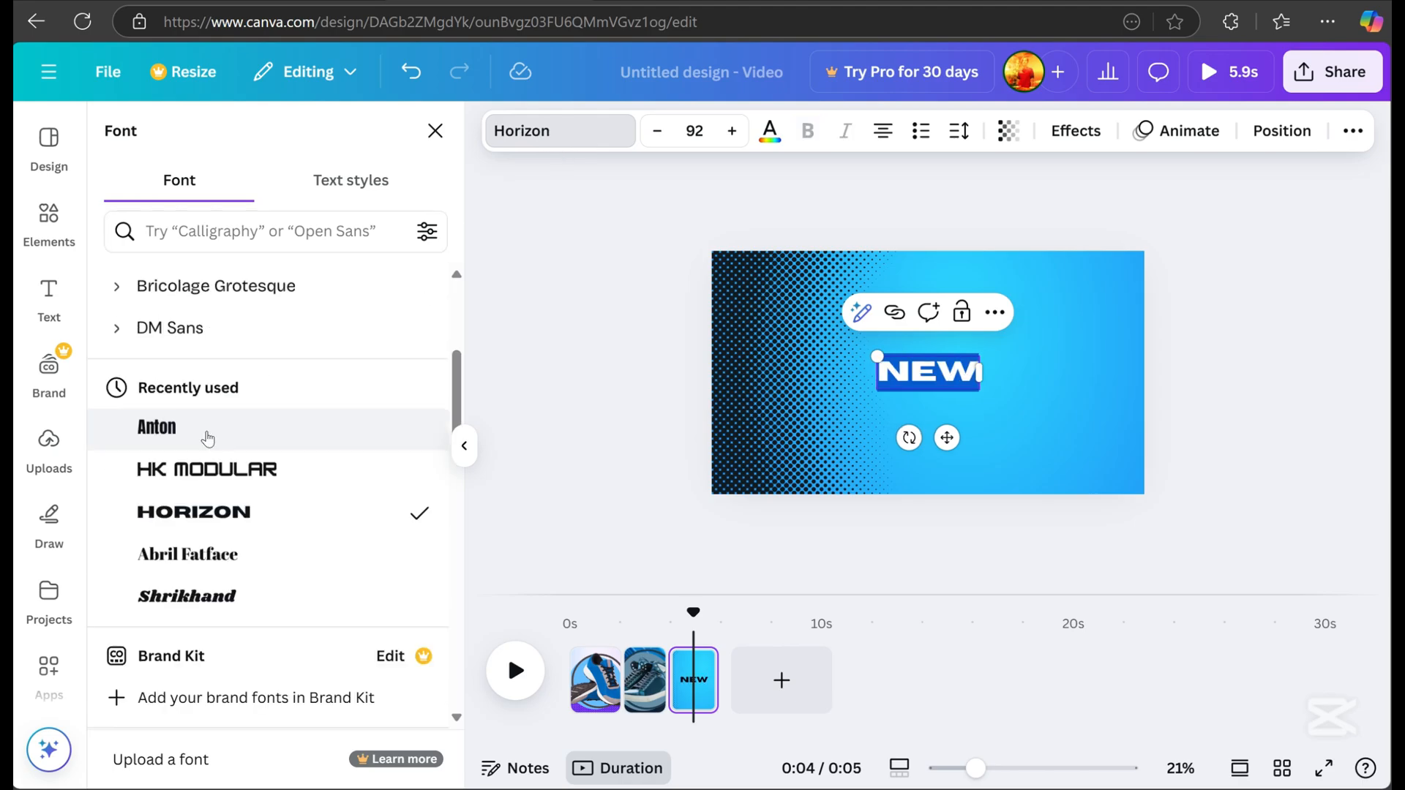
{"action": "left_click", "coordinate": [157, 427]}
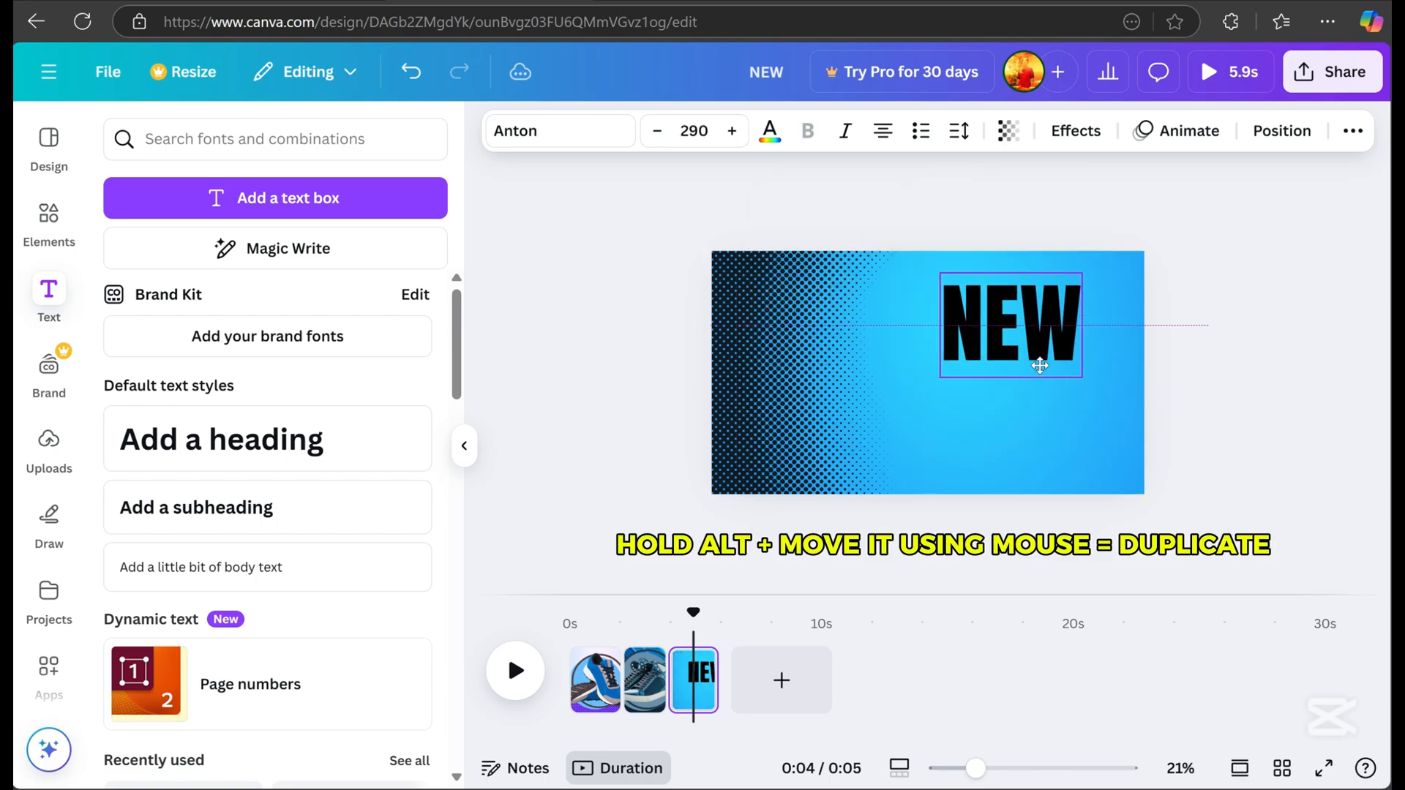
{"action": "left_click_drag", "start_coordinate": [1040, 367], "coordinate": [1033, 355]}
{"action": "type", "text": "ARRIVAL"}
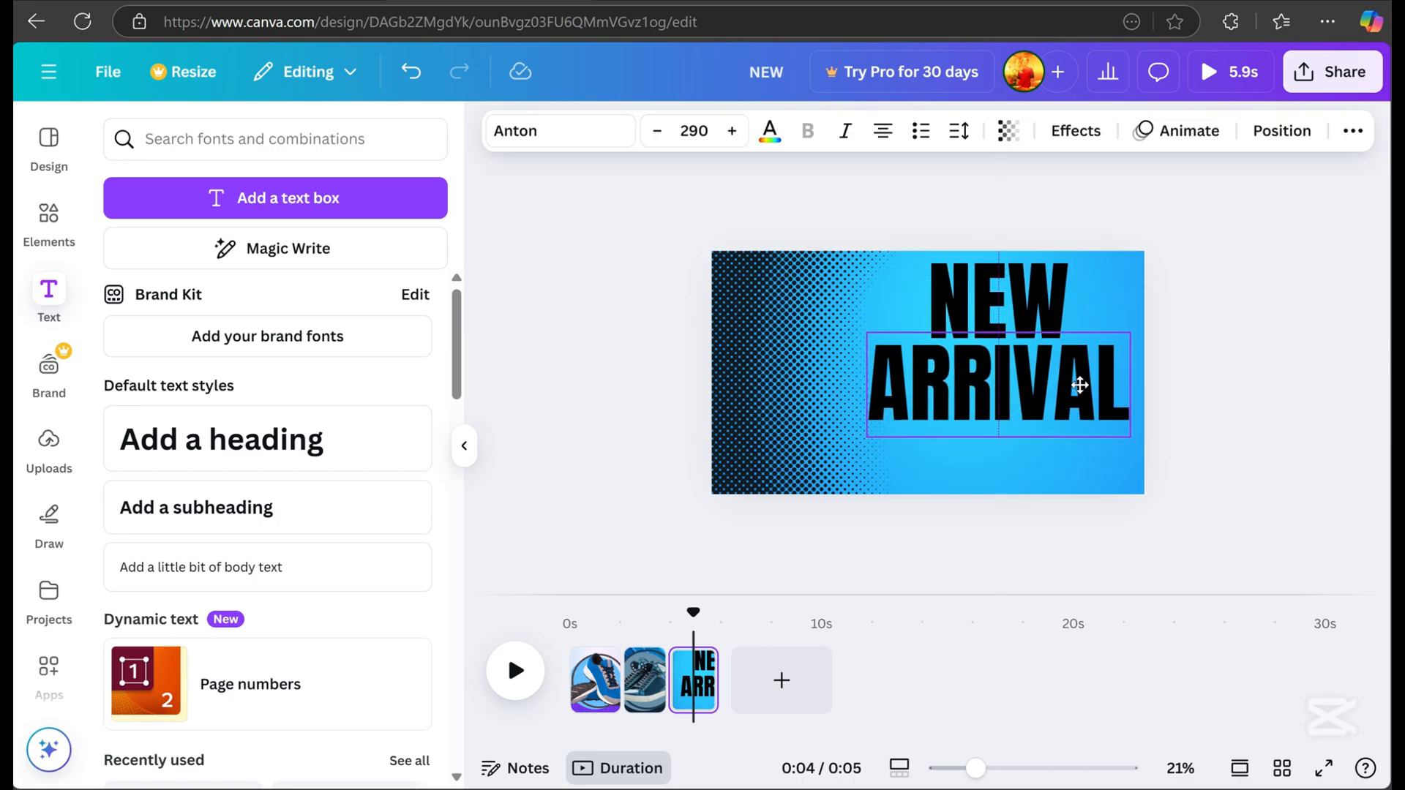
Step: Colour ARRIVAL purple and give it a full-intensity neon glow effect
{"action": "left_click", "coordinate": [352, 646]}
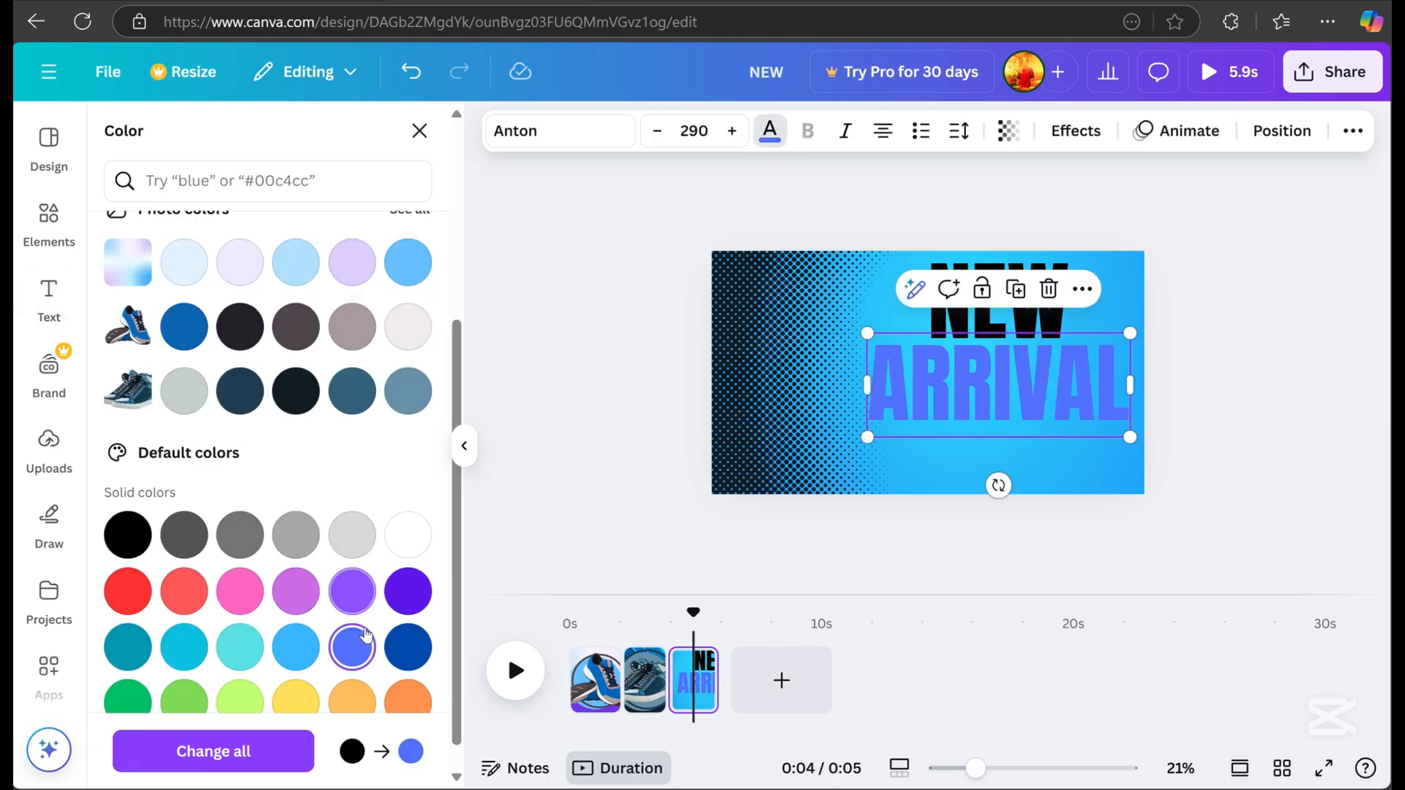
{"action": "left_click", "coordinate": [1075, 131]}
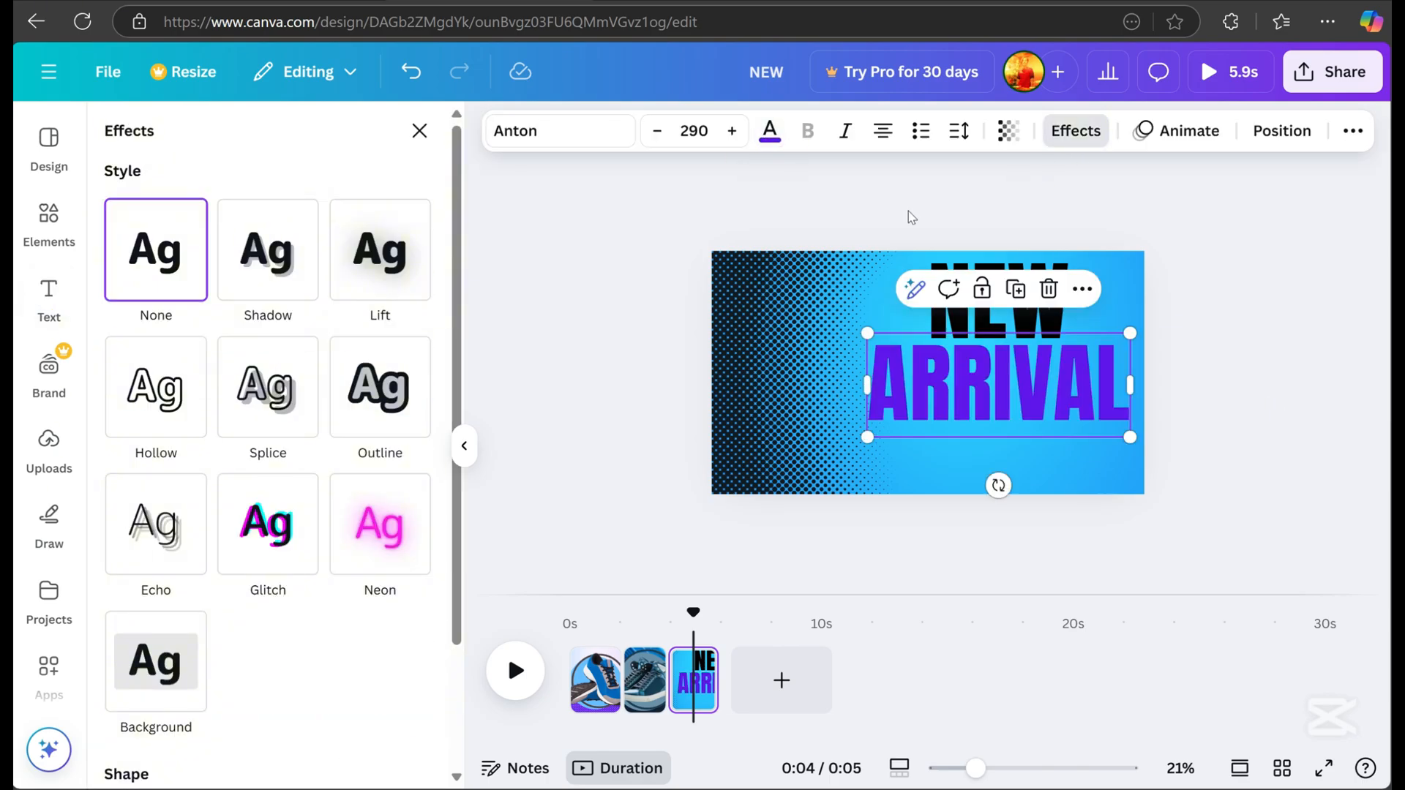
{"action": "left_click", "coordinate": [380, 524]}
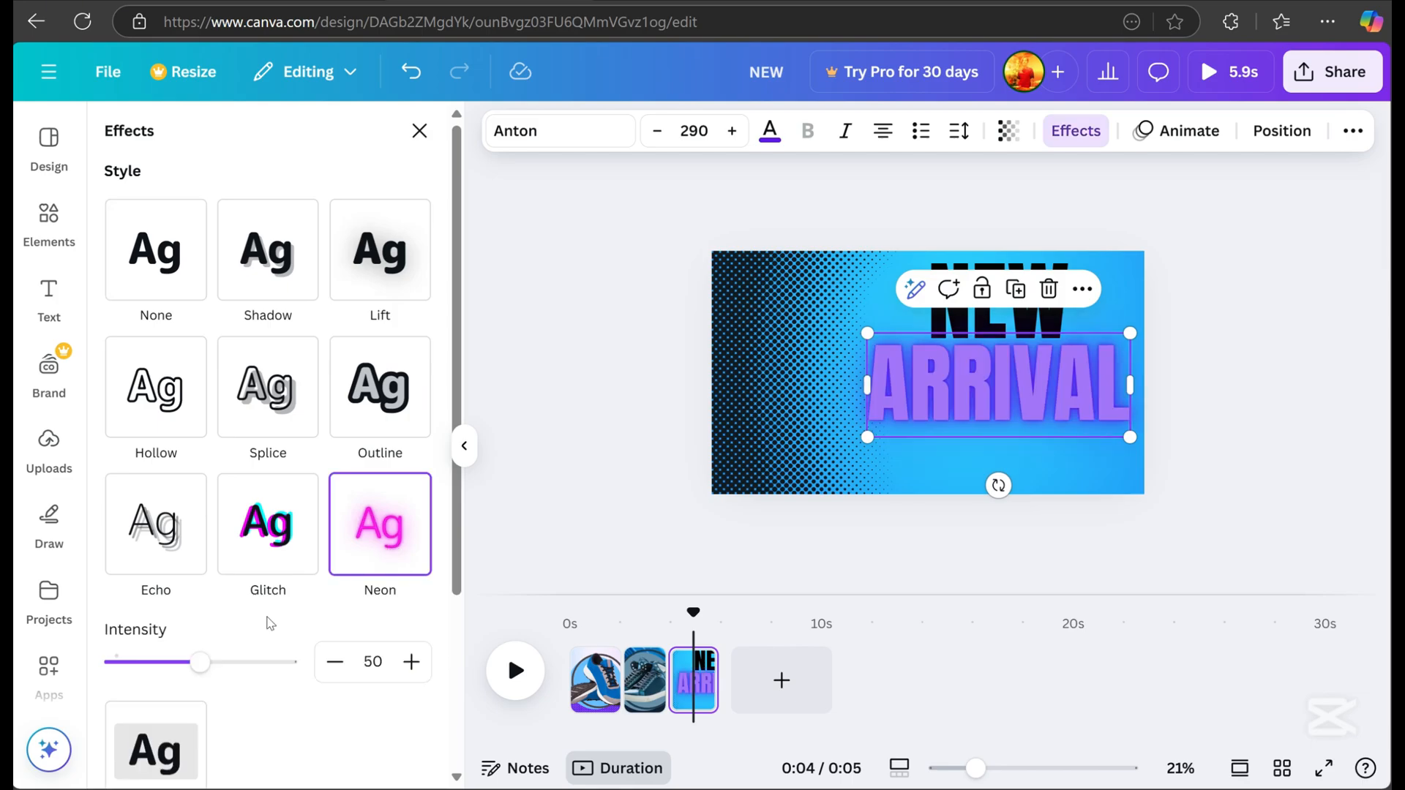
{"action": "left_click_drag", "start_coordinate": [199, 663], "coordinate": [286, 663]}
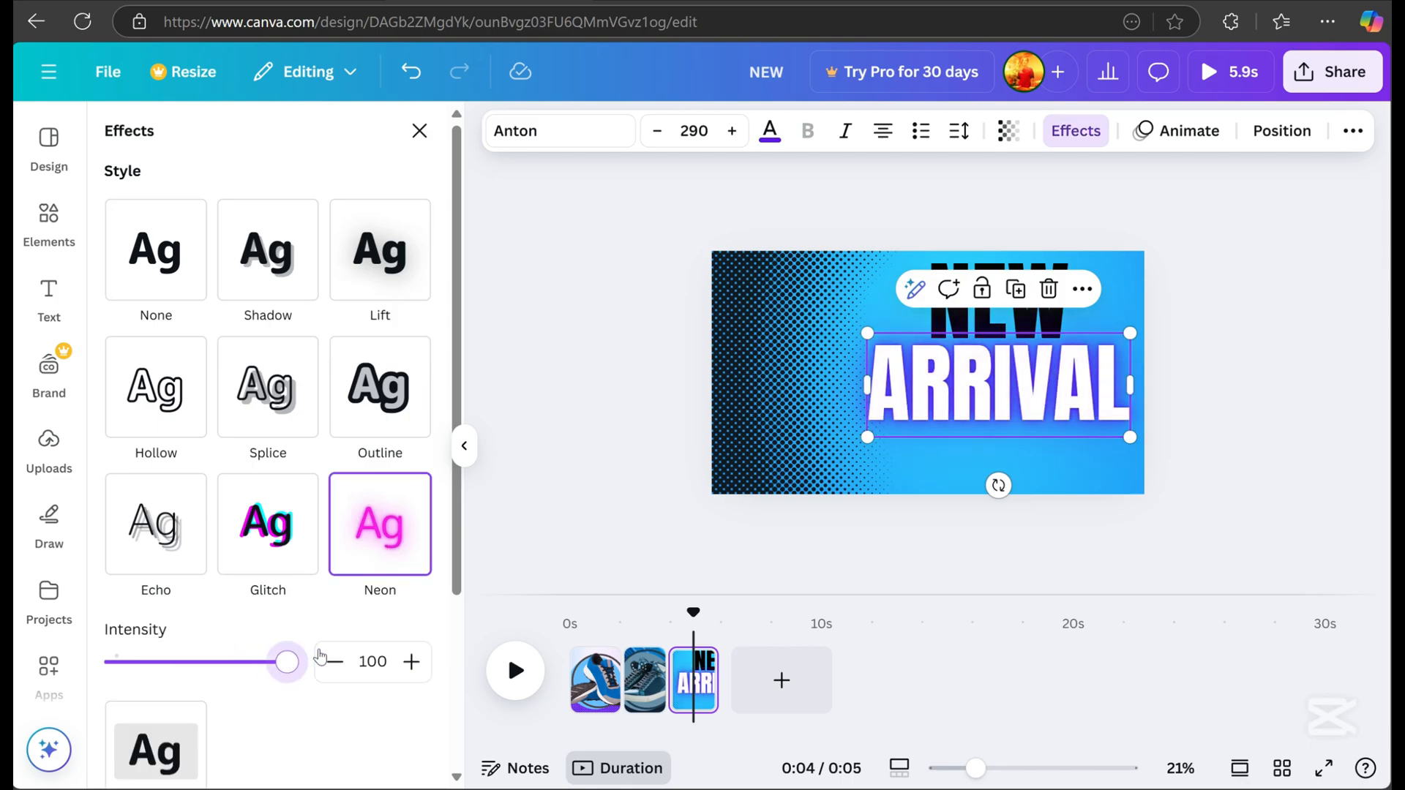
{"action": "mouse_move", "coordinate": [326, 659]}
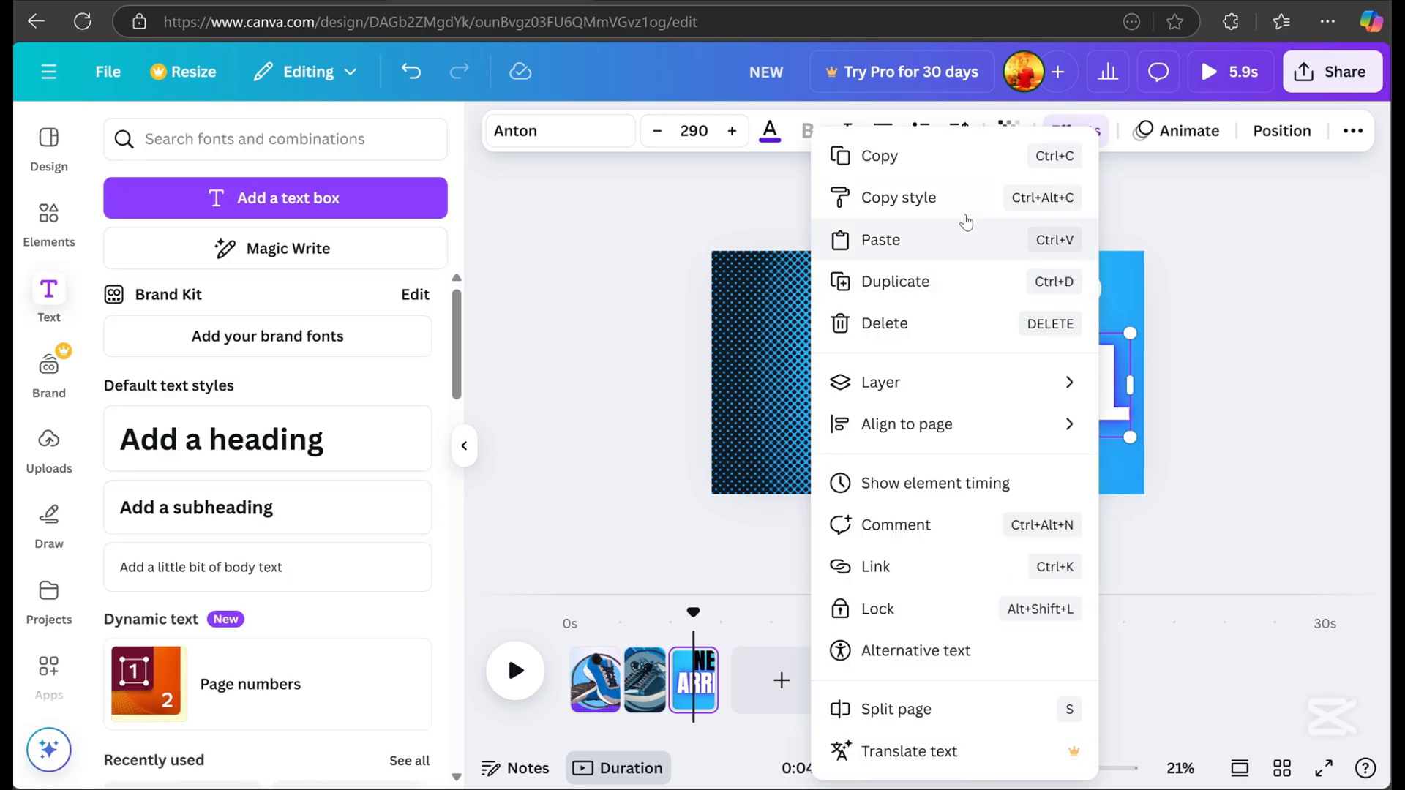
Step: Copy ARRIVAL's styling onto NEW and preview the last page around four seconds
{"action": "left_click", "coordinate": [899, 197]}
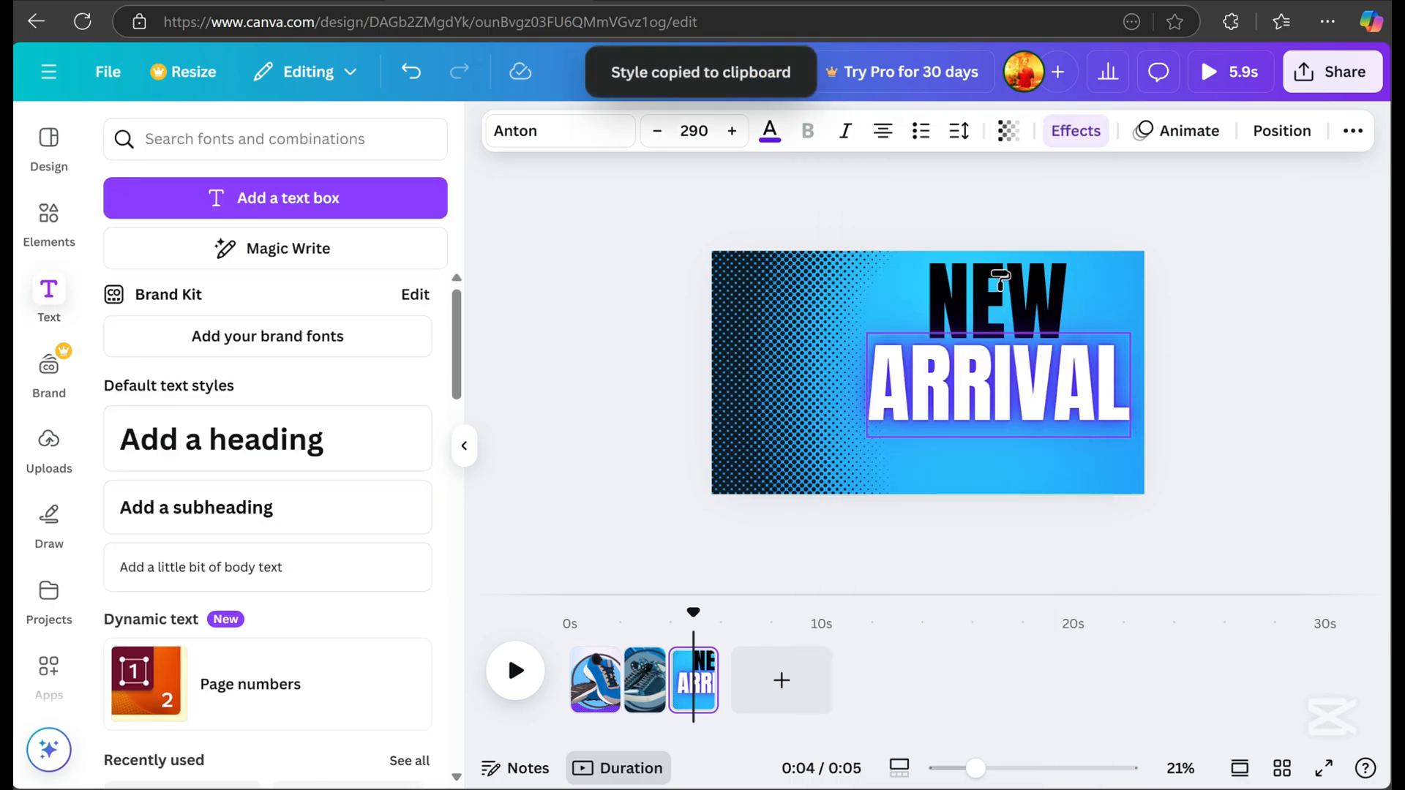
{"action": "left_click", "coordinate": [1259, 388]}
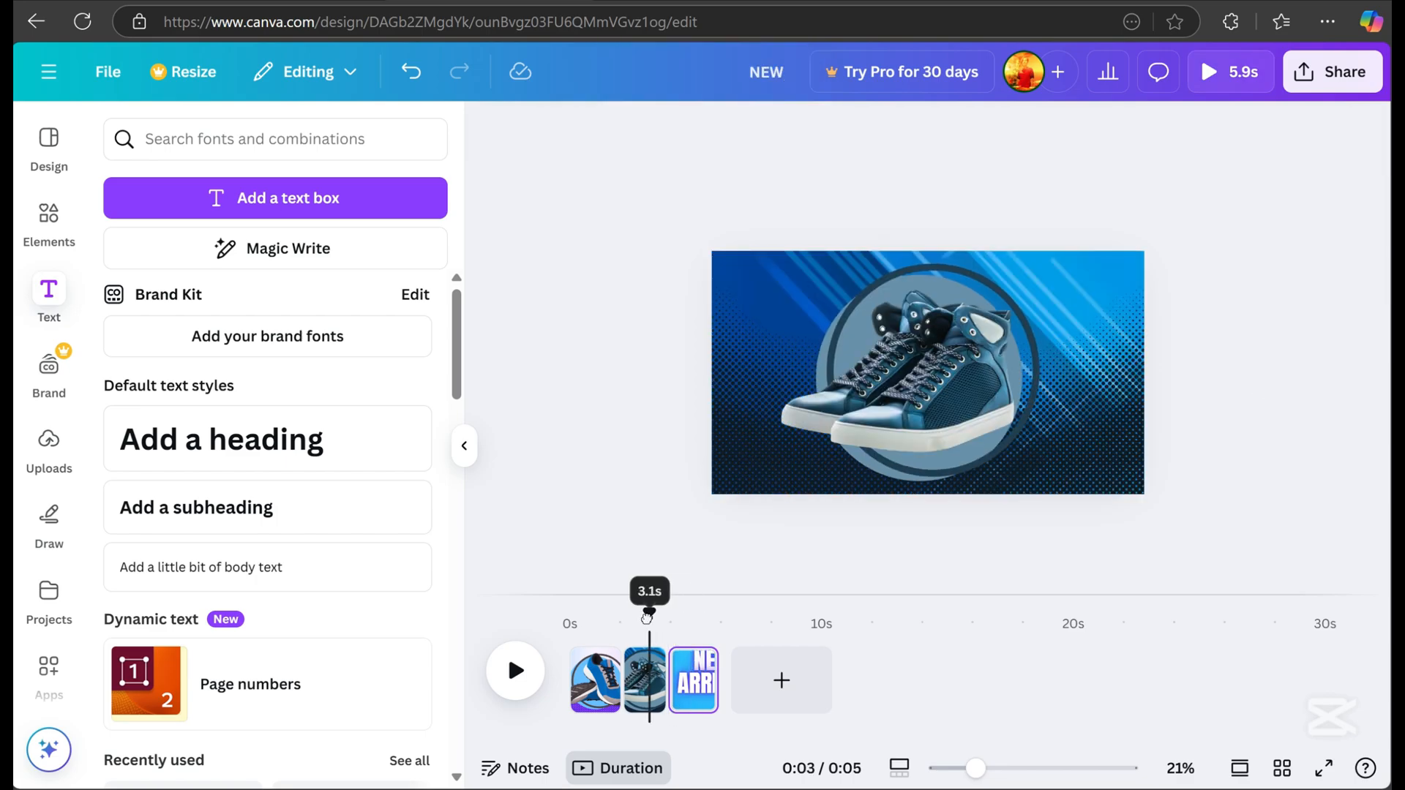
{"action": "left_click_drag", "start_coordinate": [647, 616], "coordinate": [679, 616]}
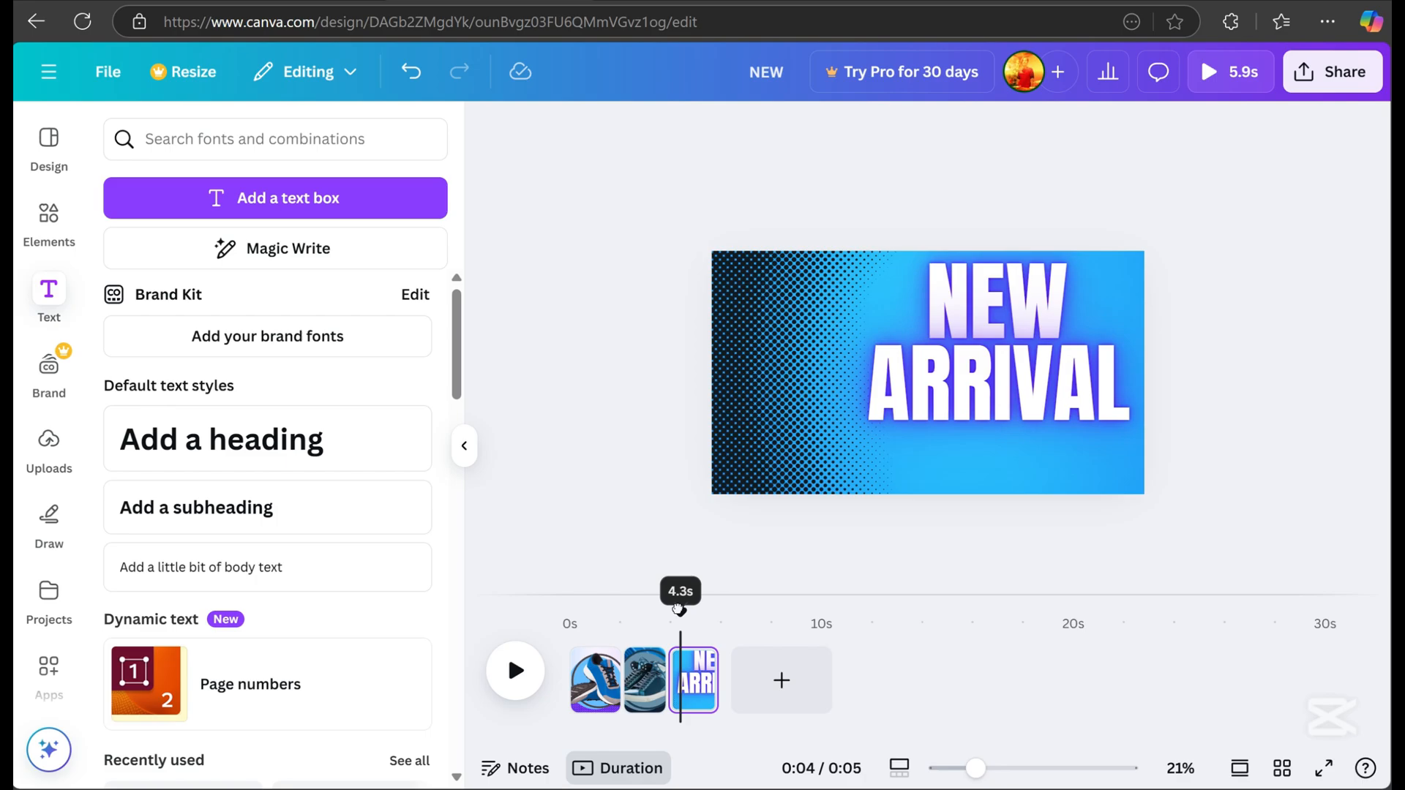
Step: Apply the Block text animation to the NEW ARRIVAL heading, then deselect it
{"action": "left_click", "coordinate": [996, 304]}
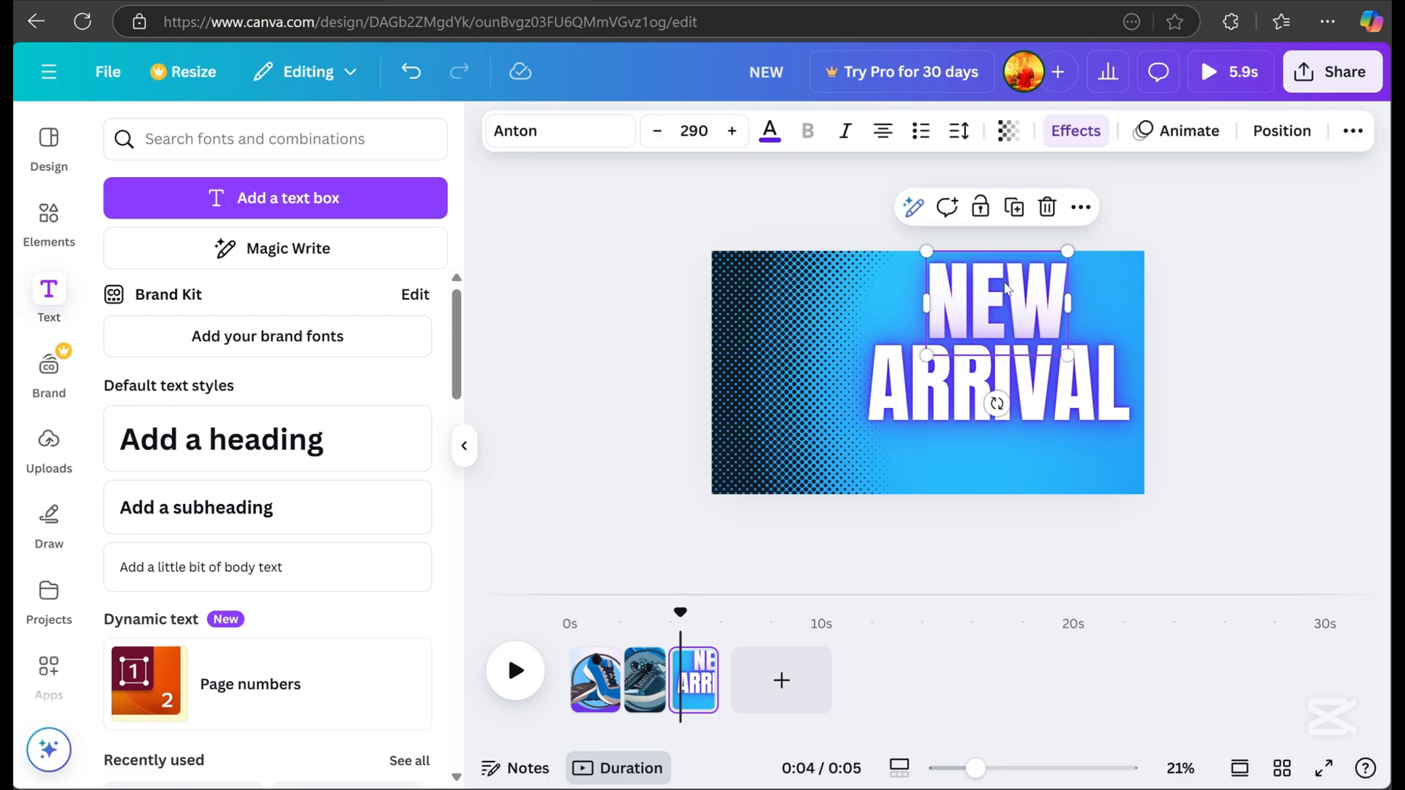
{"action": "left_click", "coordinate": [1189, 131]}
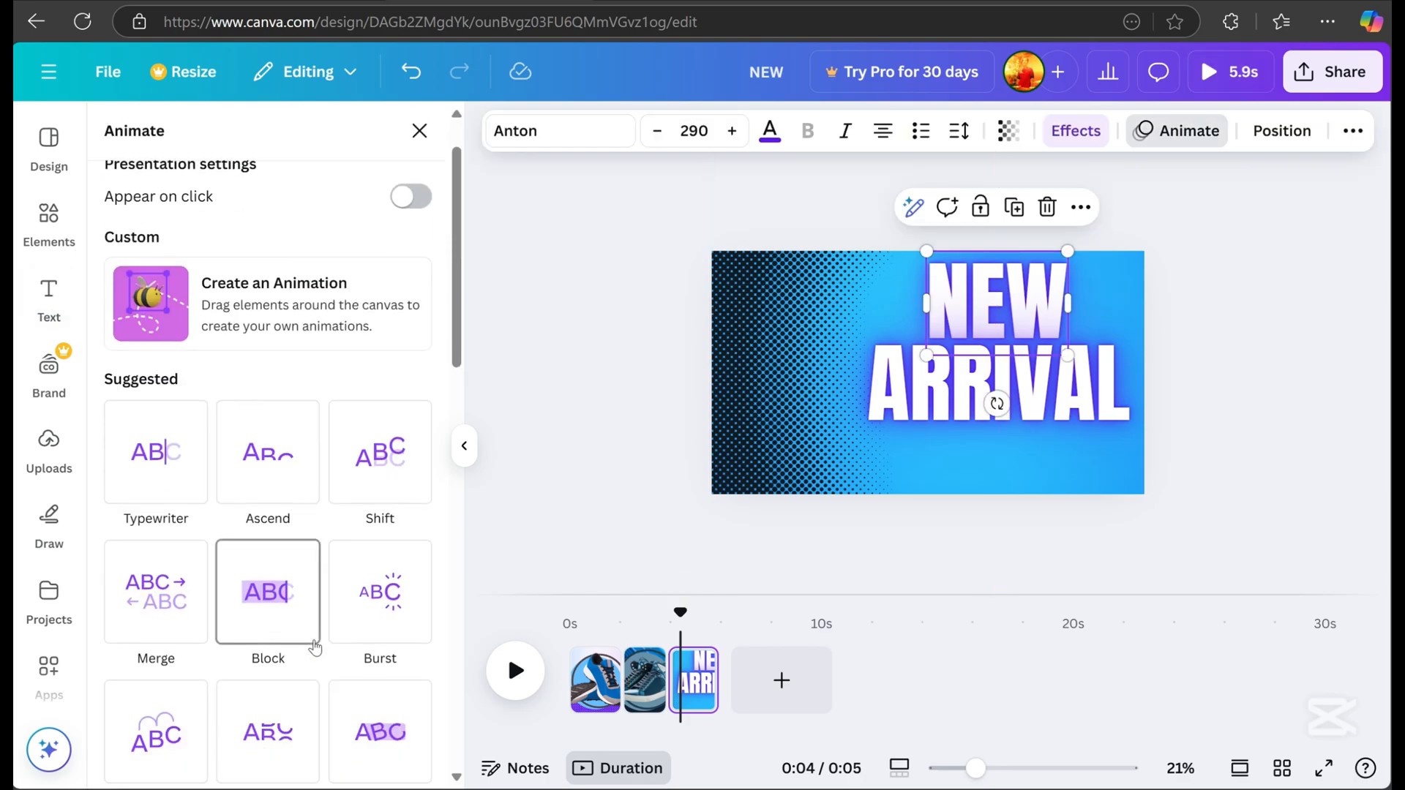
{"action": "scroll", "scroll_direction": "down", "scroll_amount": 3}
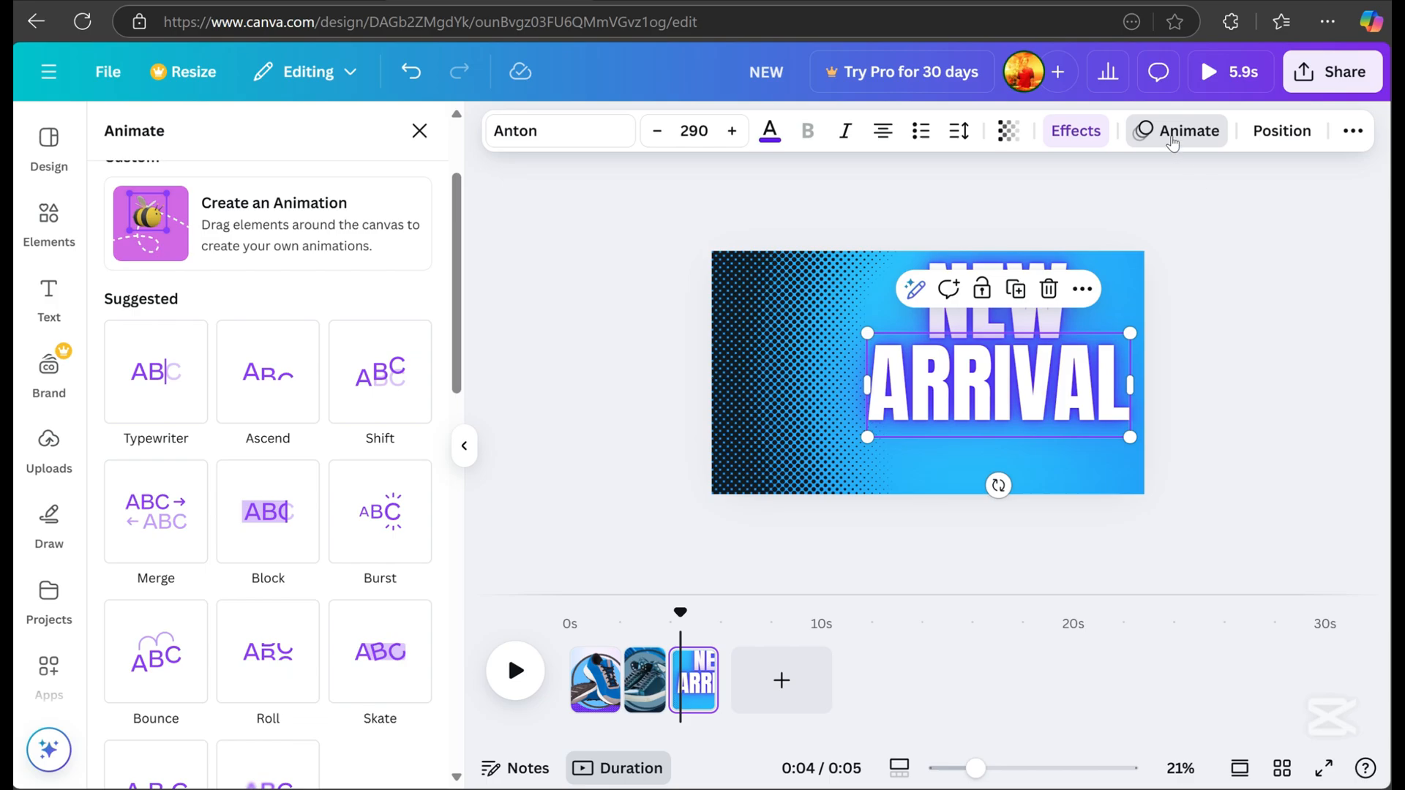
{"action": "left_click", "coordinate": [268, 512]}
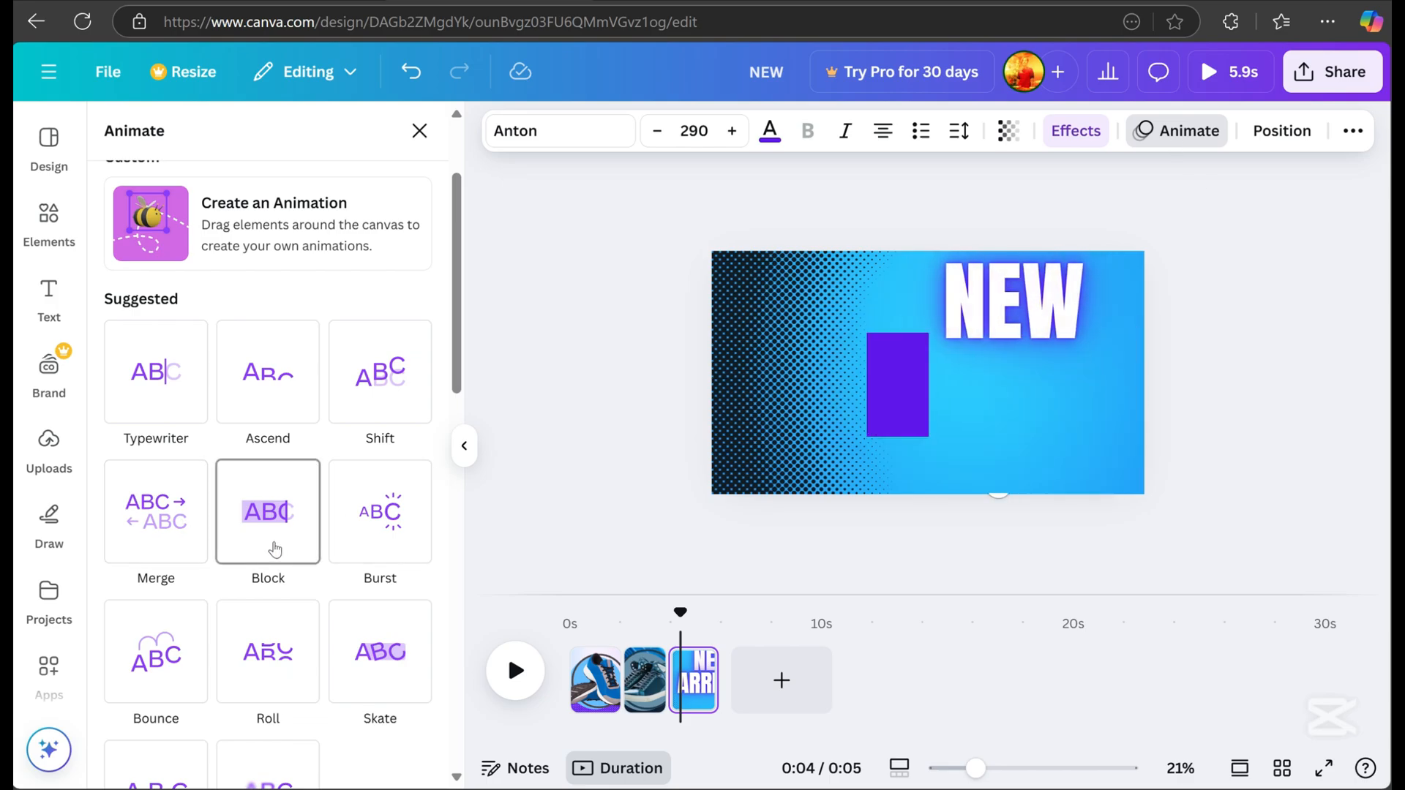
{"action": "left_click", "coordinate": [380, 512]}
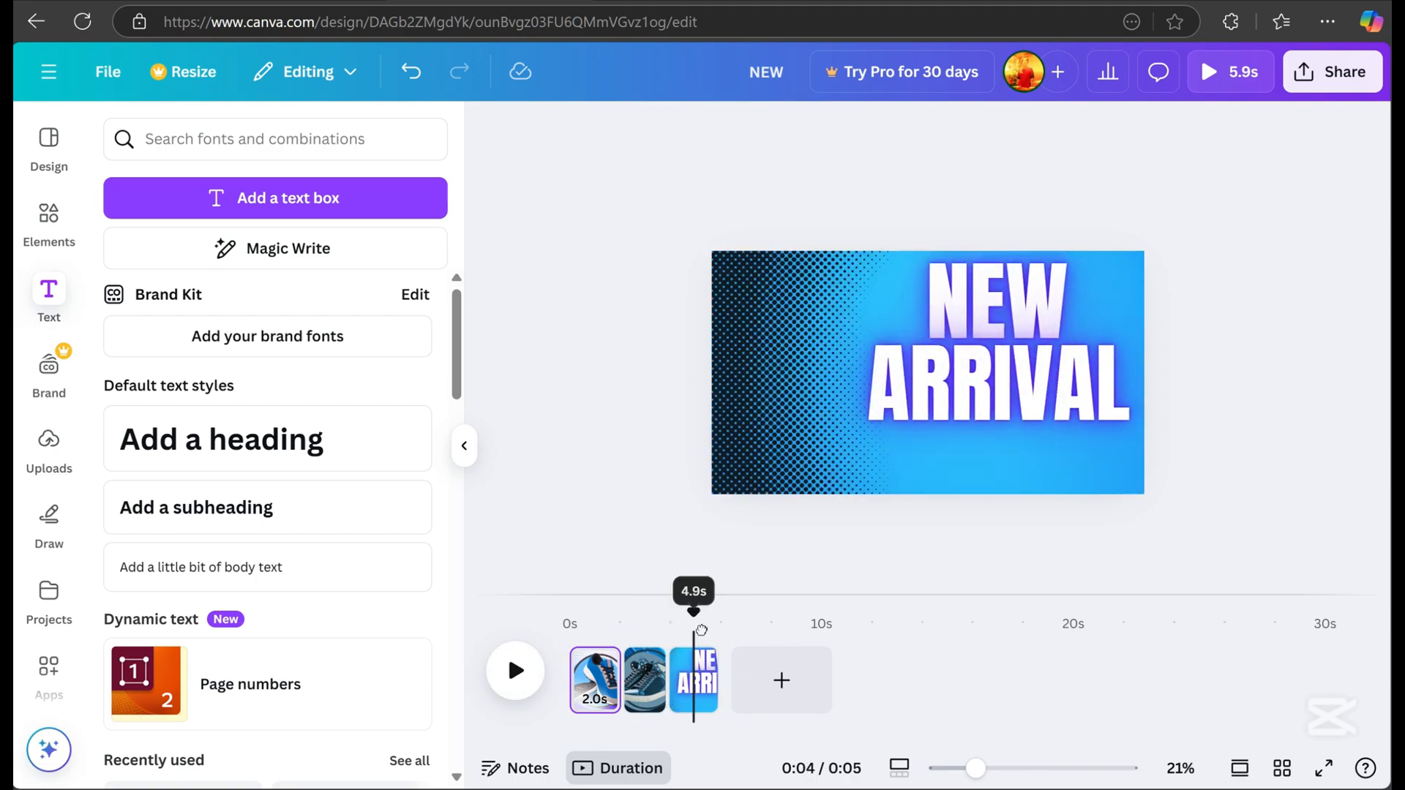
Step: Select the halftone dots and try bright blue, dark slate and light cyan
{"action": "left_click", "coordinate": [927, 372]}
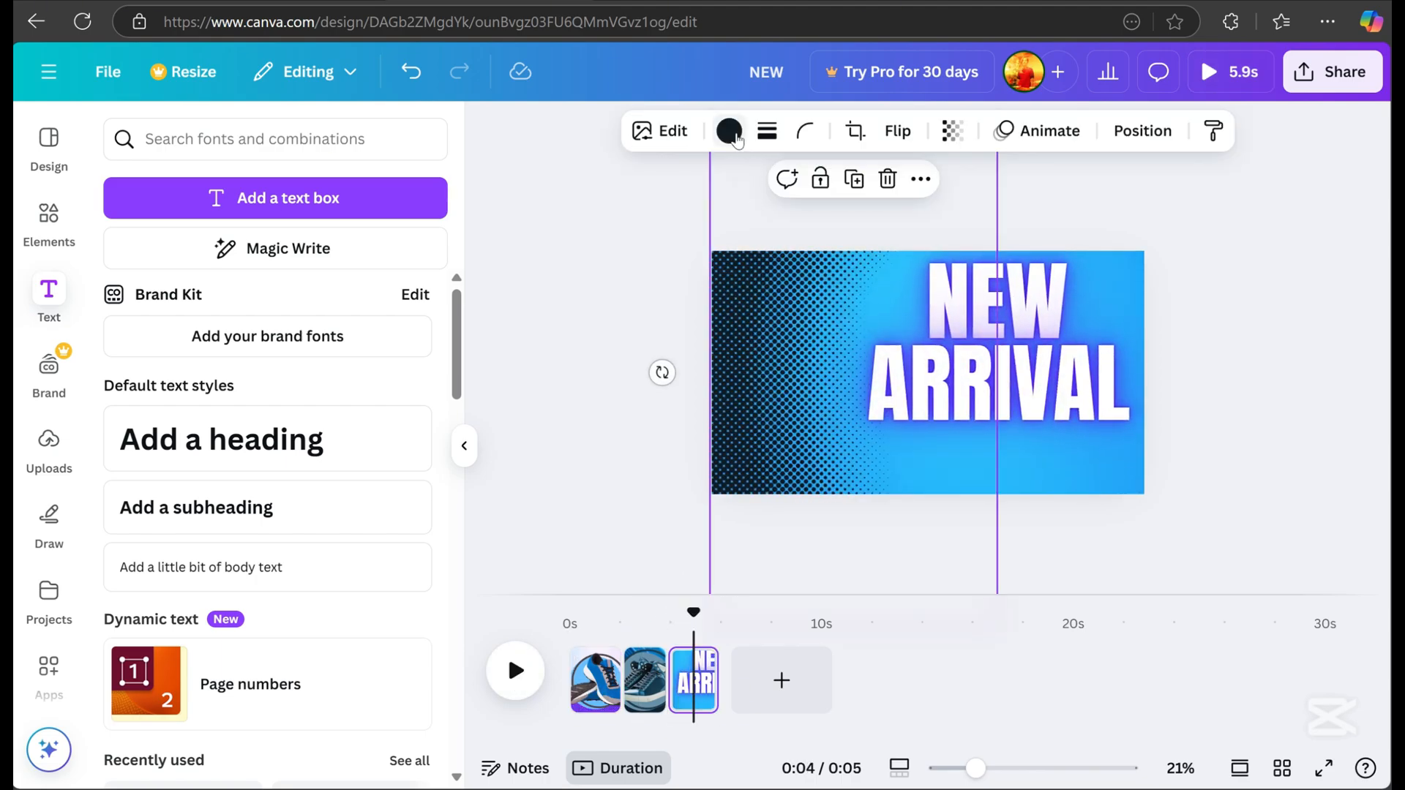
{"action": "left_click", "coordinate": [730, 131]}
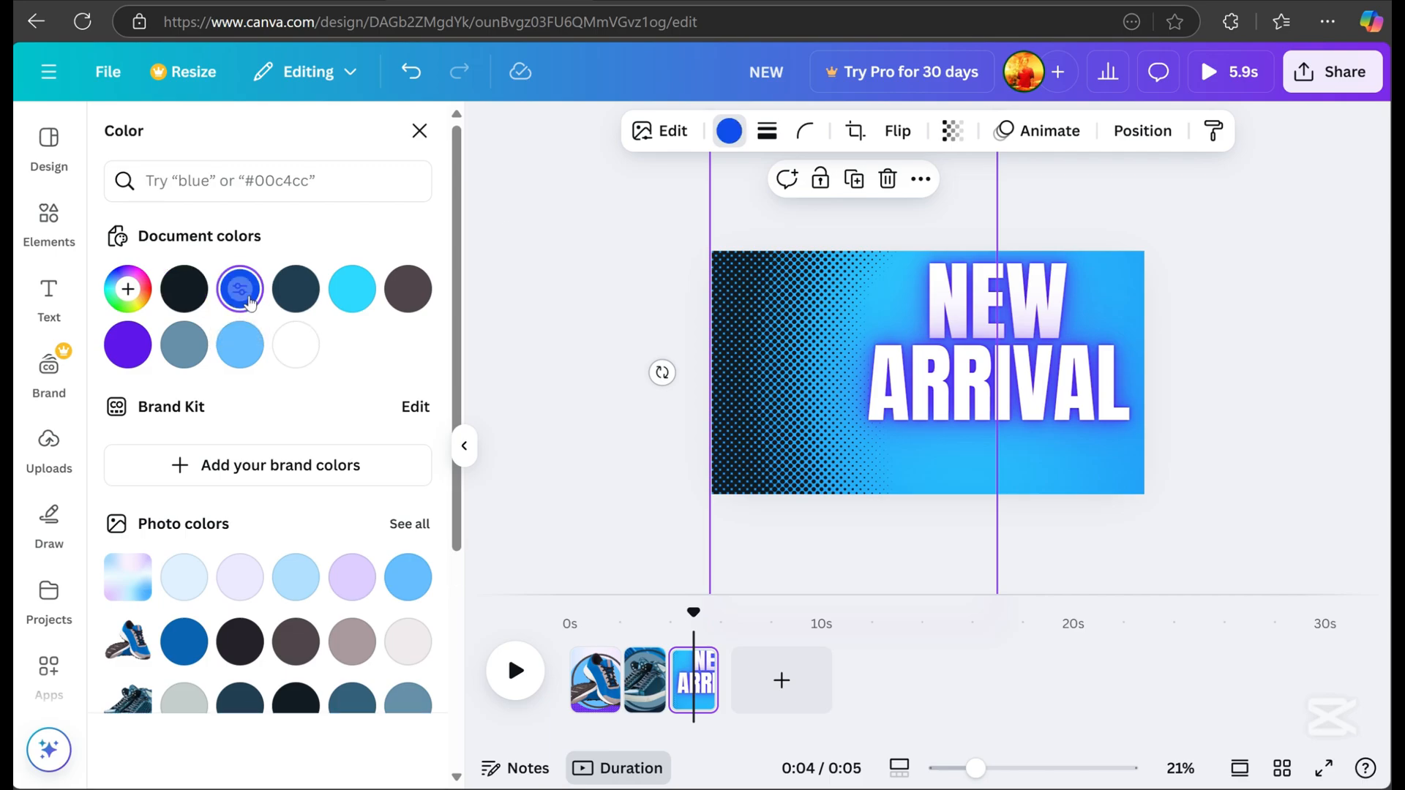
{"action": "left_click", "coordinate": [240, 289]}
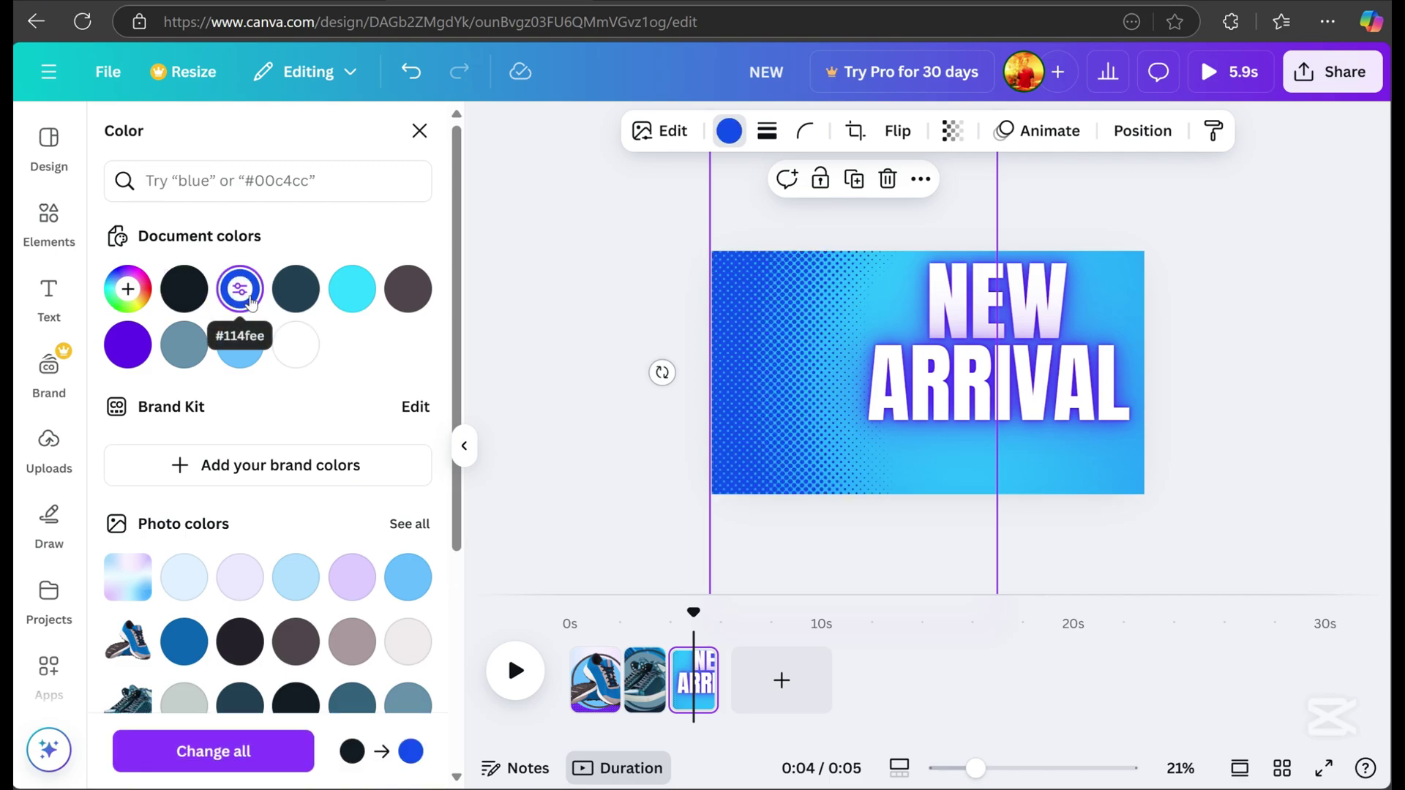
{"action": "left_click", "coordinate": [295, 289]}
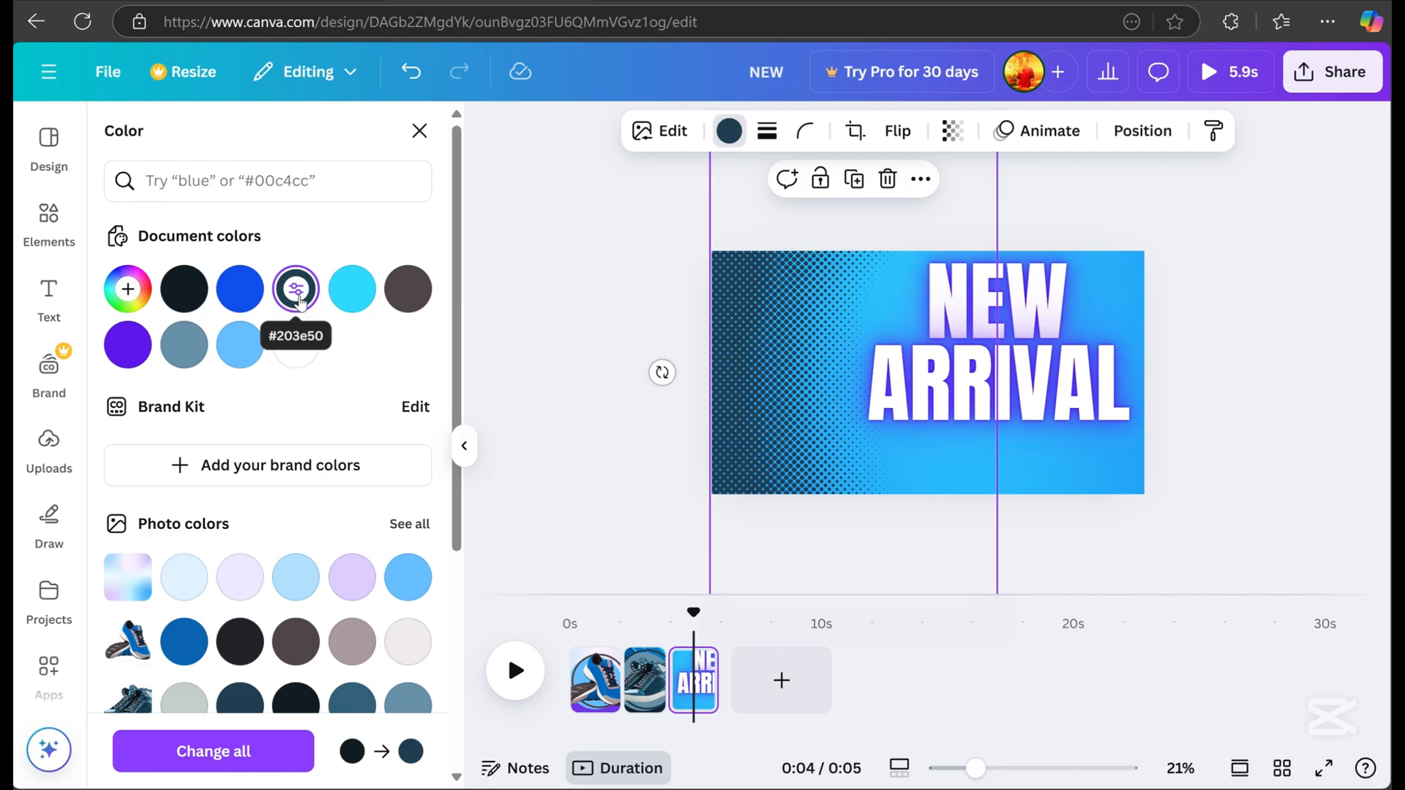
{"action": "left_click", "coordinate": [352, 289]}
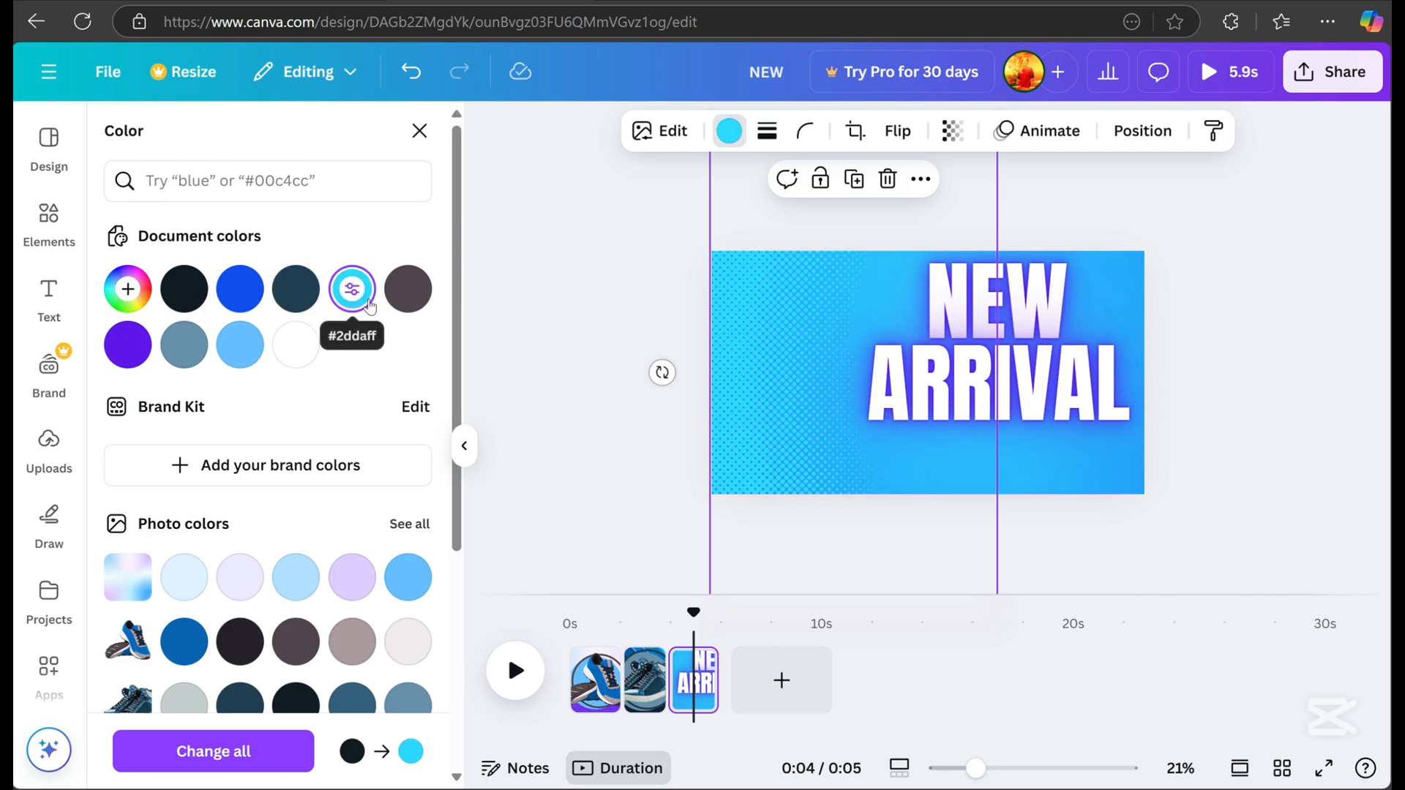
{"action": "left_click_drag", "start_coordinate": [693, 612], "coordinate": [666, 618]}
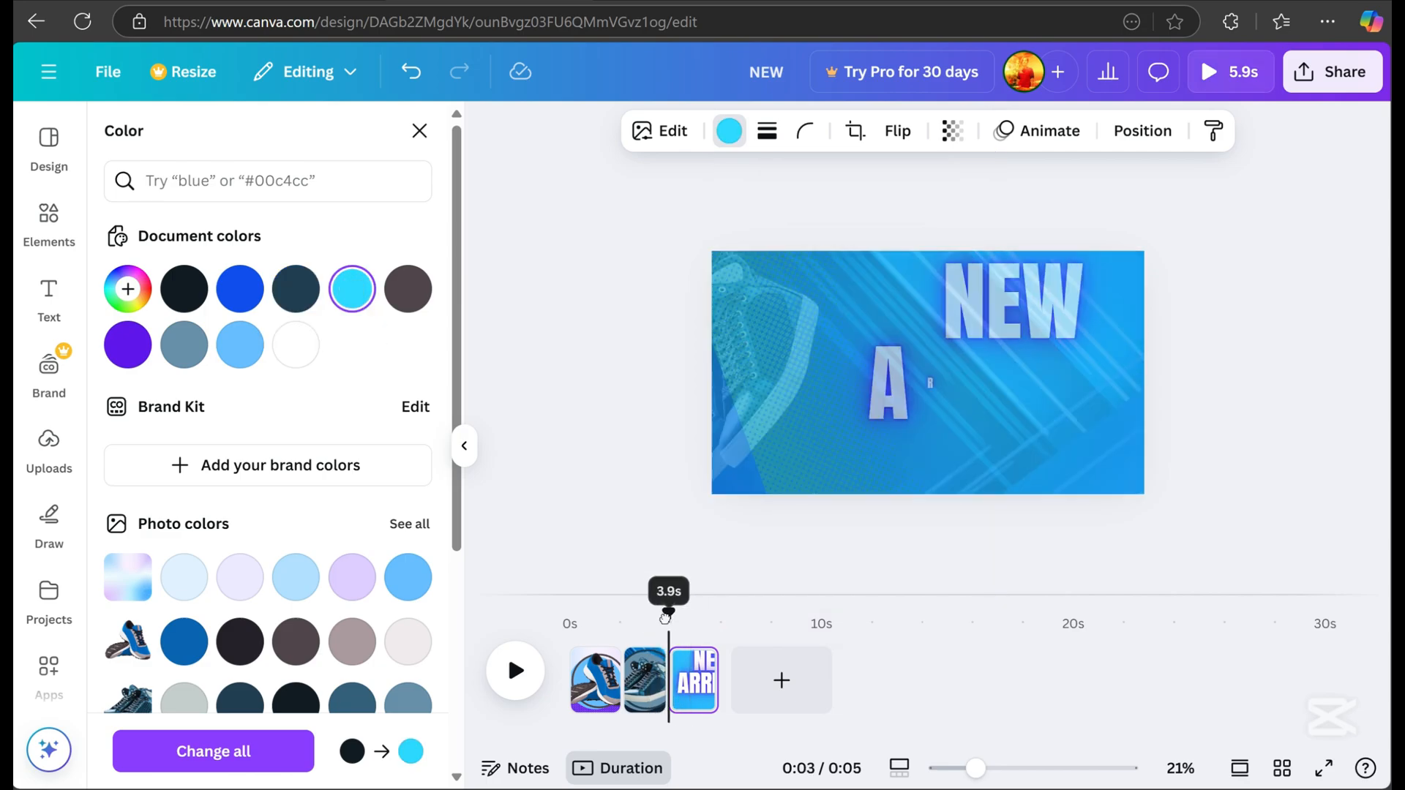
{"action": "left_click", "coordinate": [515, 672]}
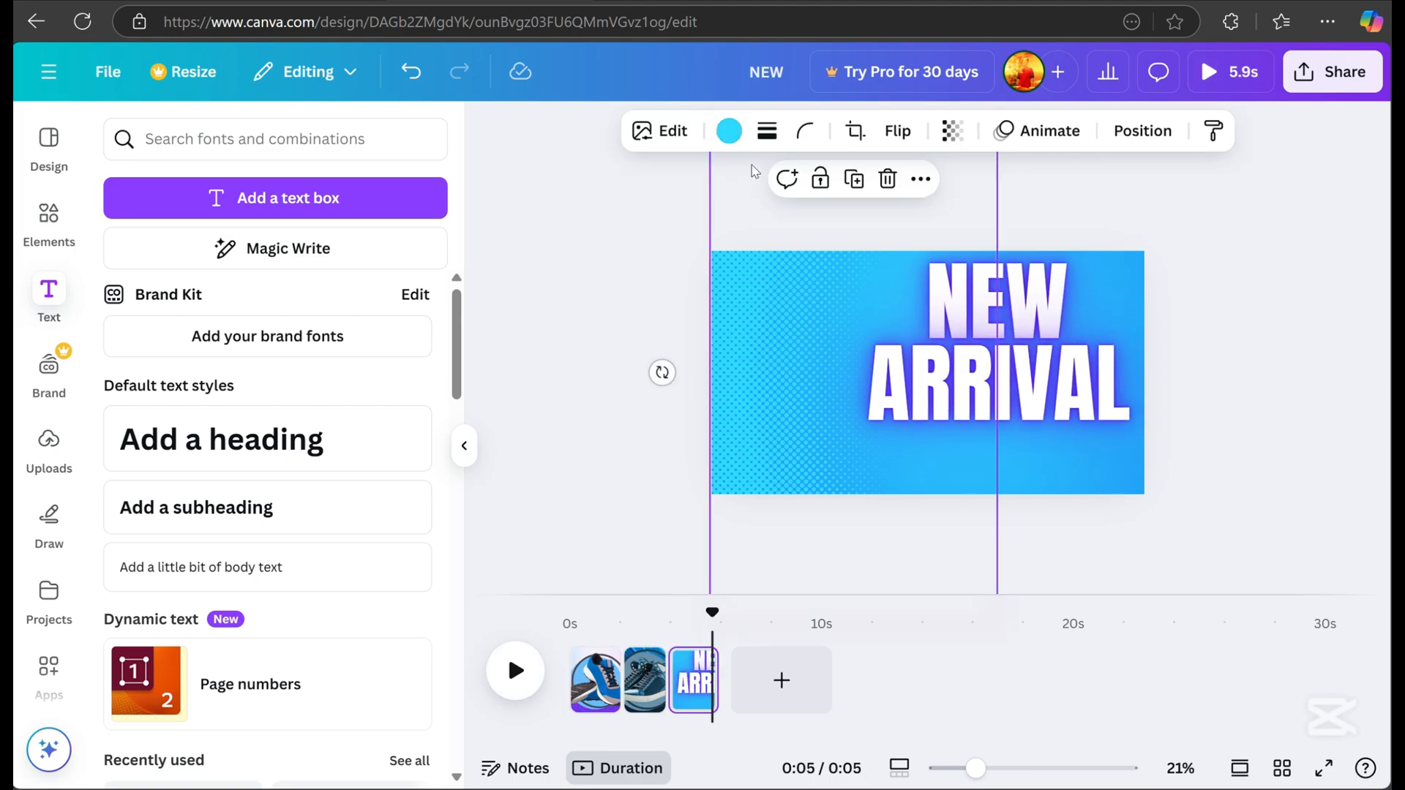
Step: Make the halftone dots purple and go to the first page
{"action": "left_click", "coordinate": [730, 131]}
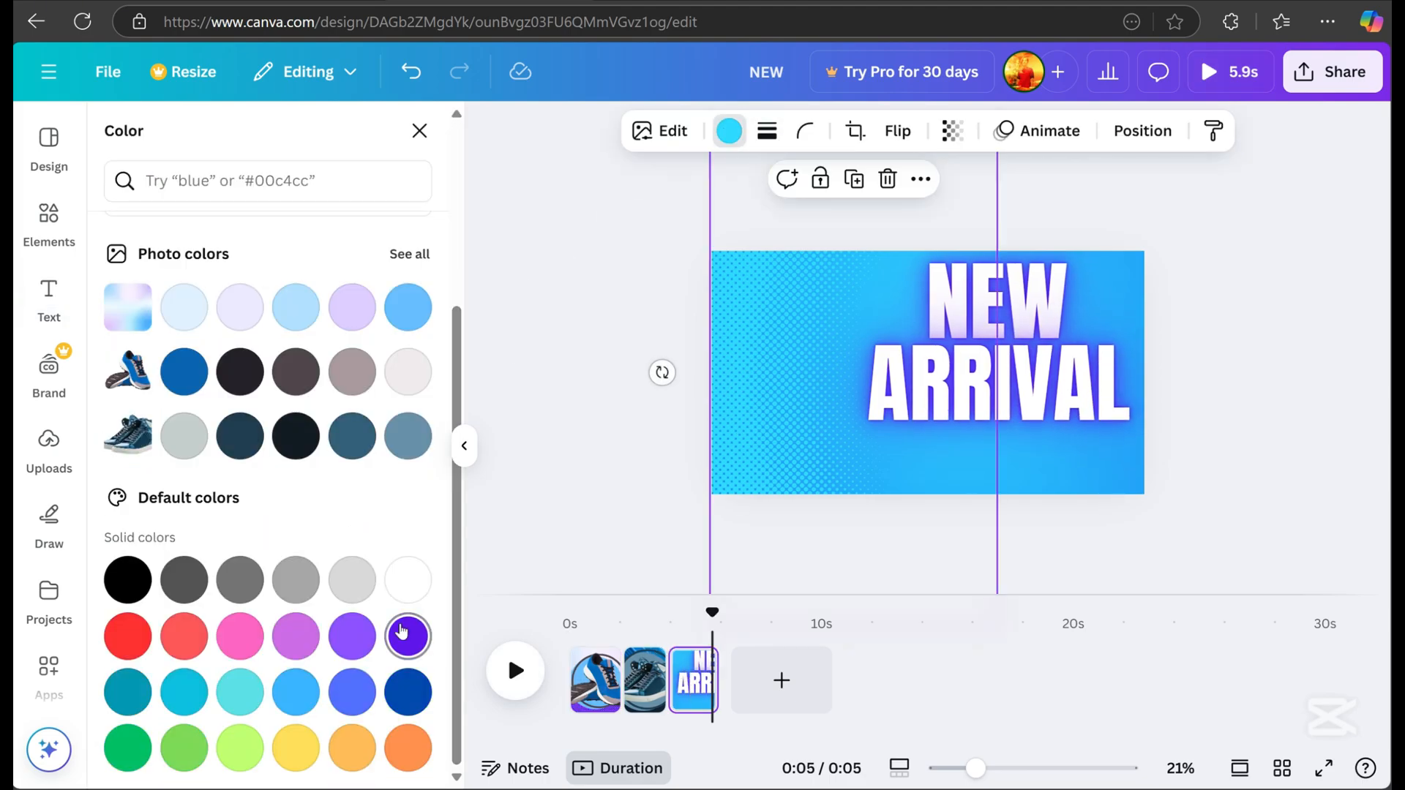
{"action": "left_click", "coordinate": [408, 636]}
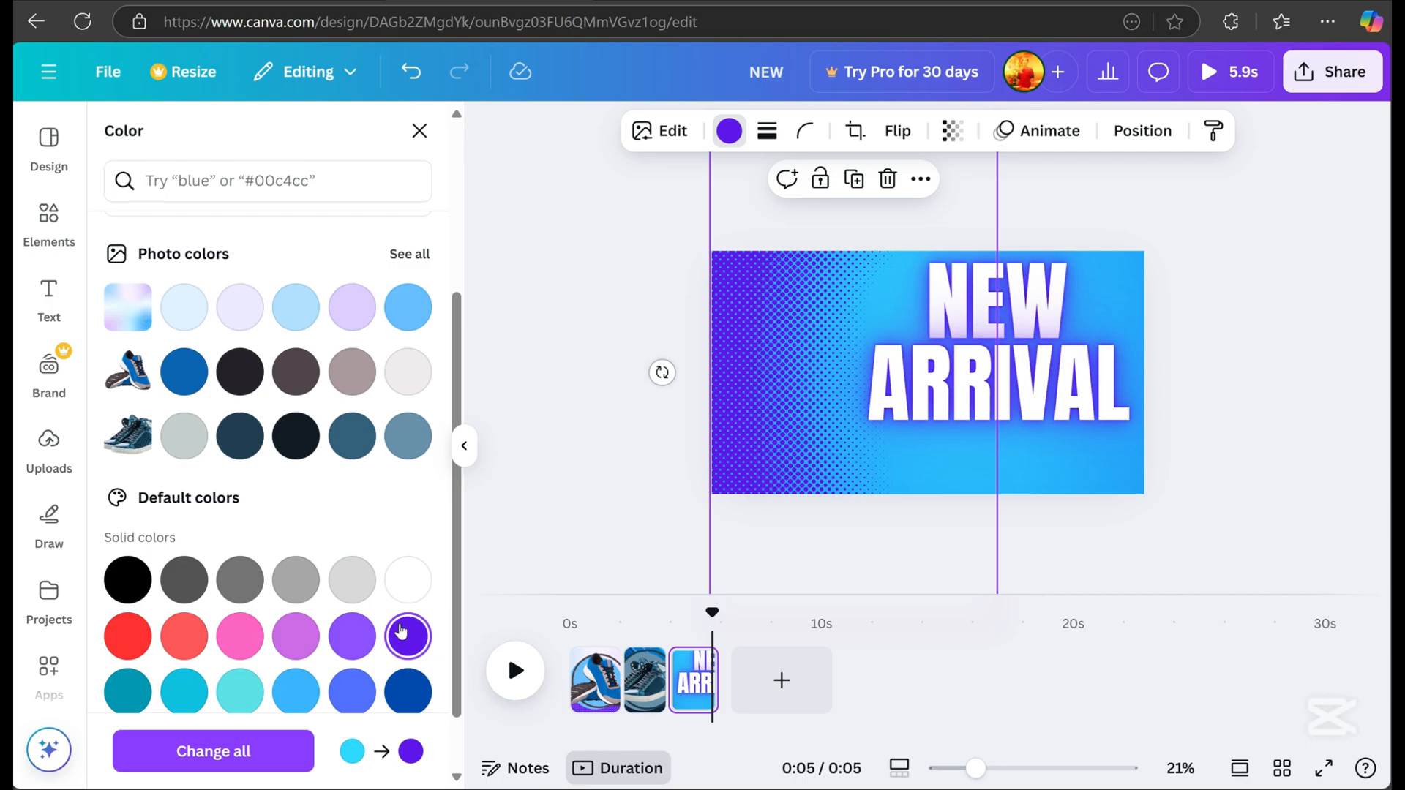
{"action": "left_click", "coordinate": [407, 636]}
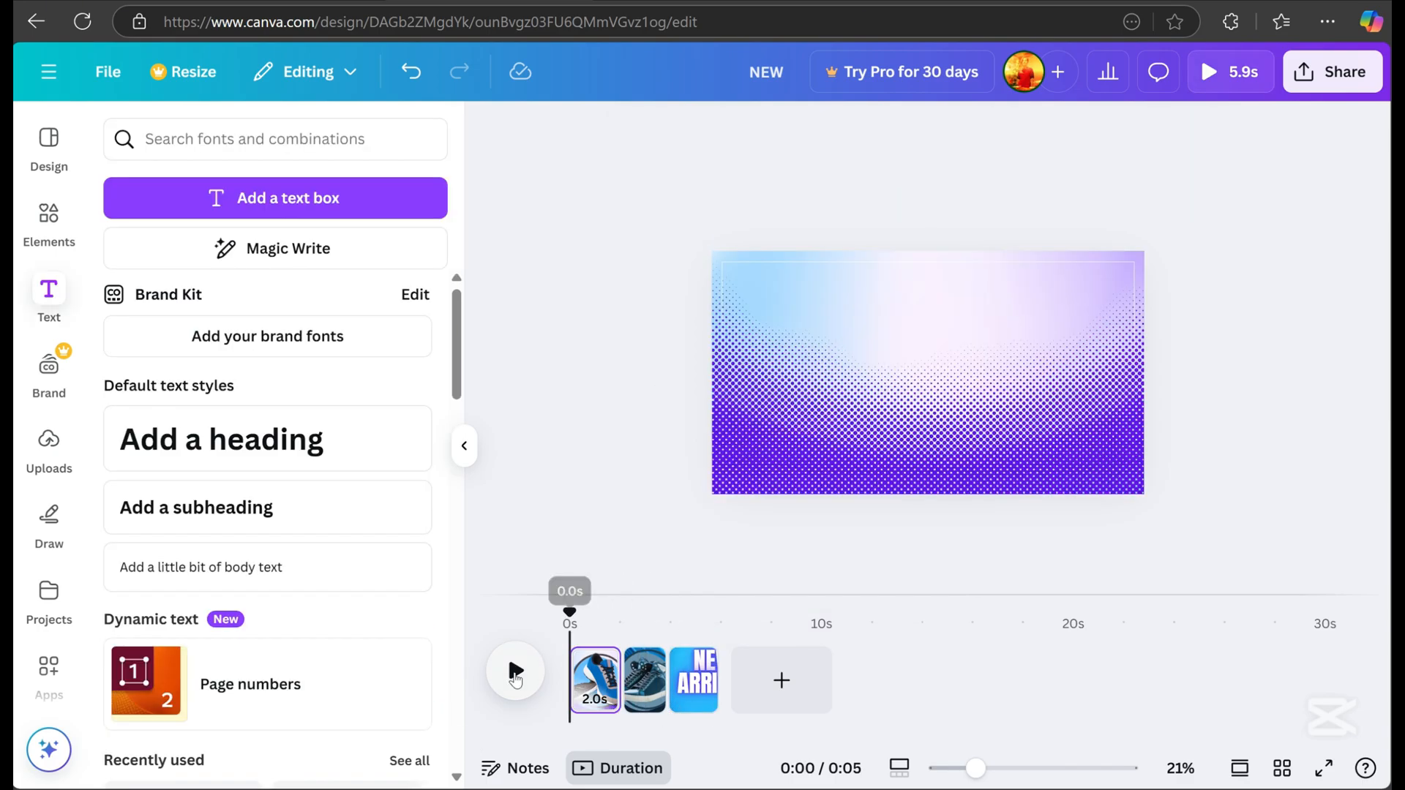
Step: Add a placeholder heading over the first page's blue sneaker
{"action": "left_click", "coordinate": [516, 672]}
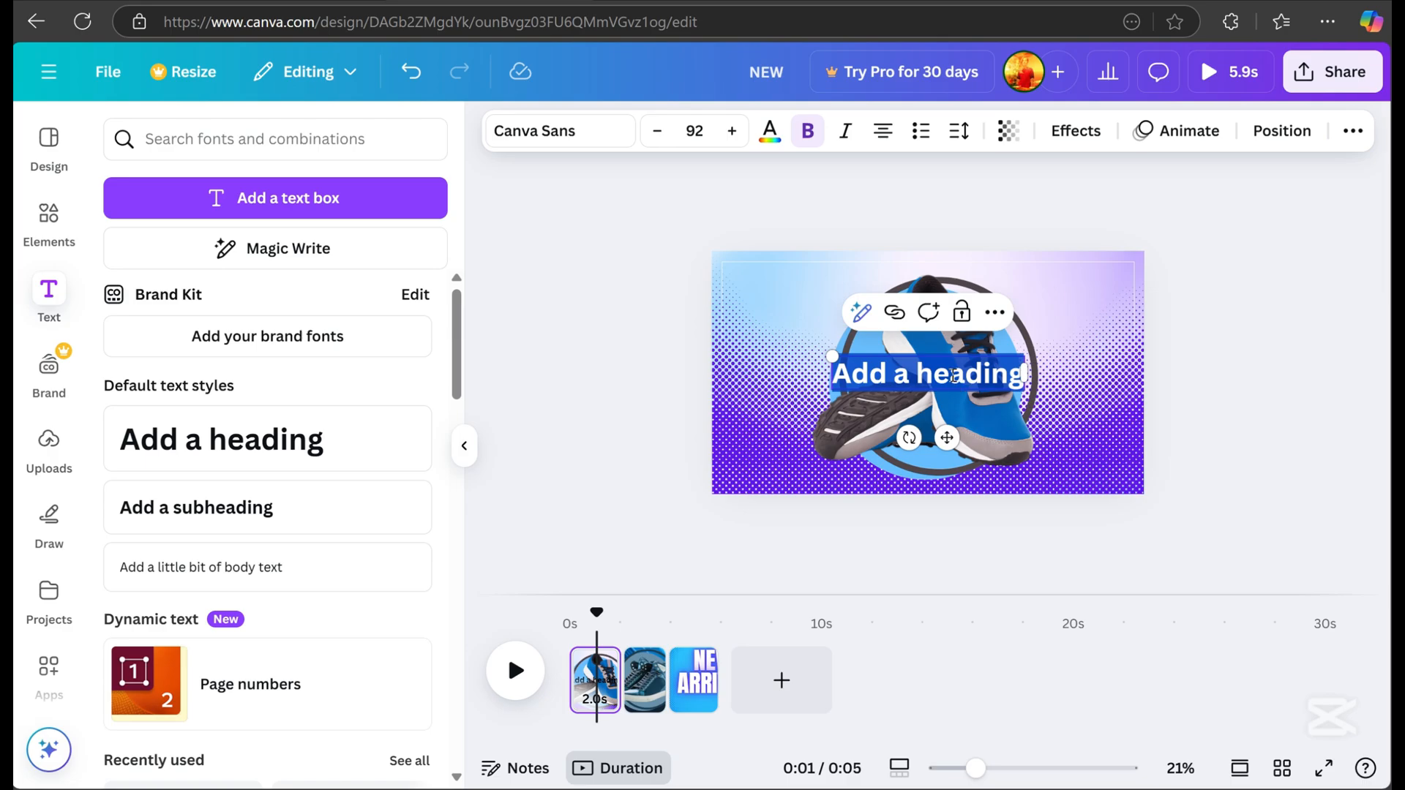
Step: Change the first-page heading to 'BLUE' in the Anton font
{"action": "type", "text": "BLUE"}
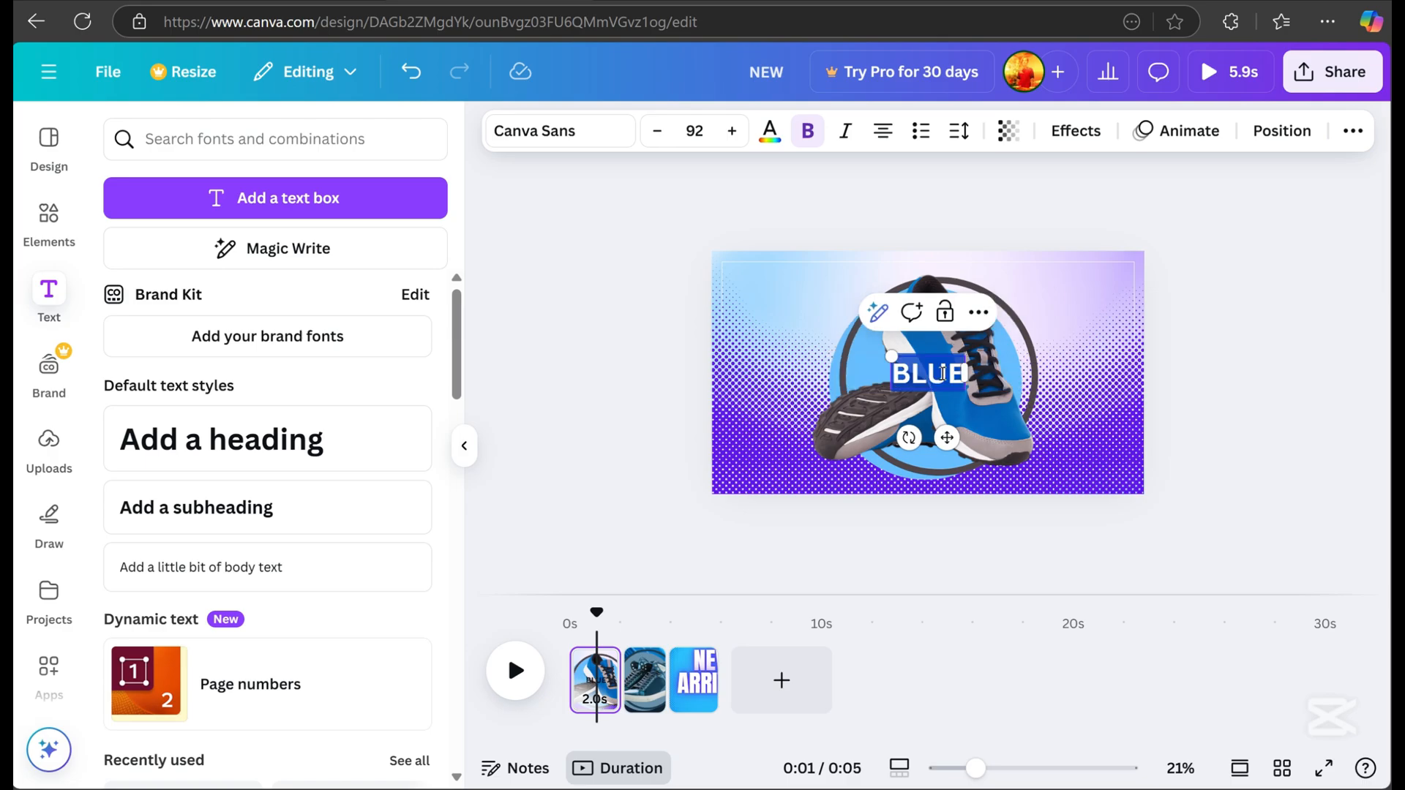
{"action": "left_click", "coordinate": [559, 131]}
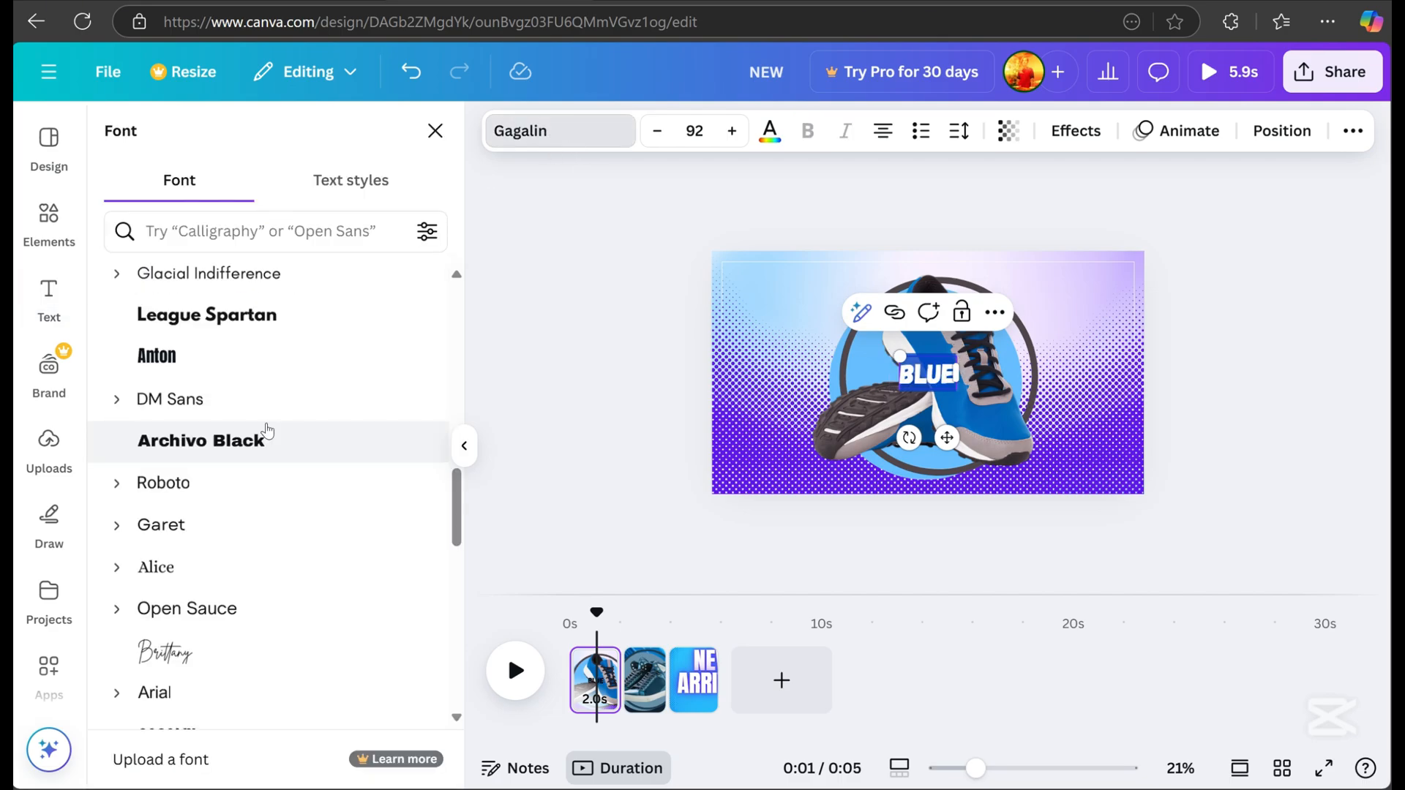
{"action": "left_click", "coordinate": [156, 356]}
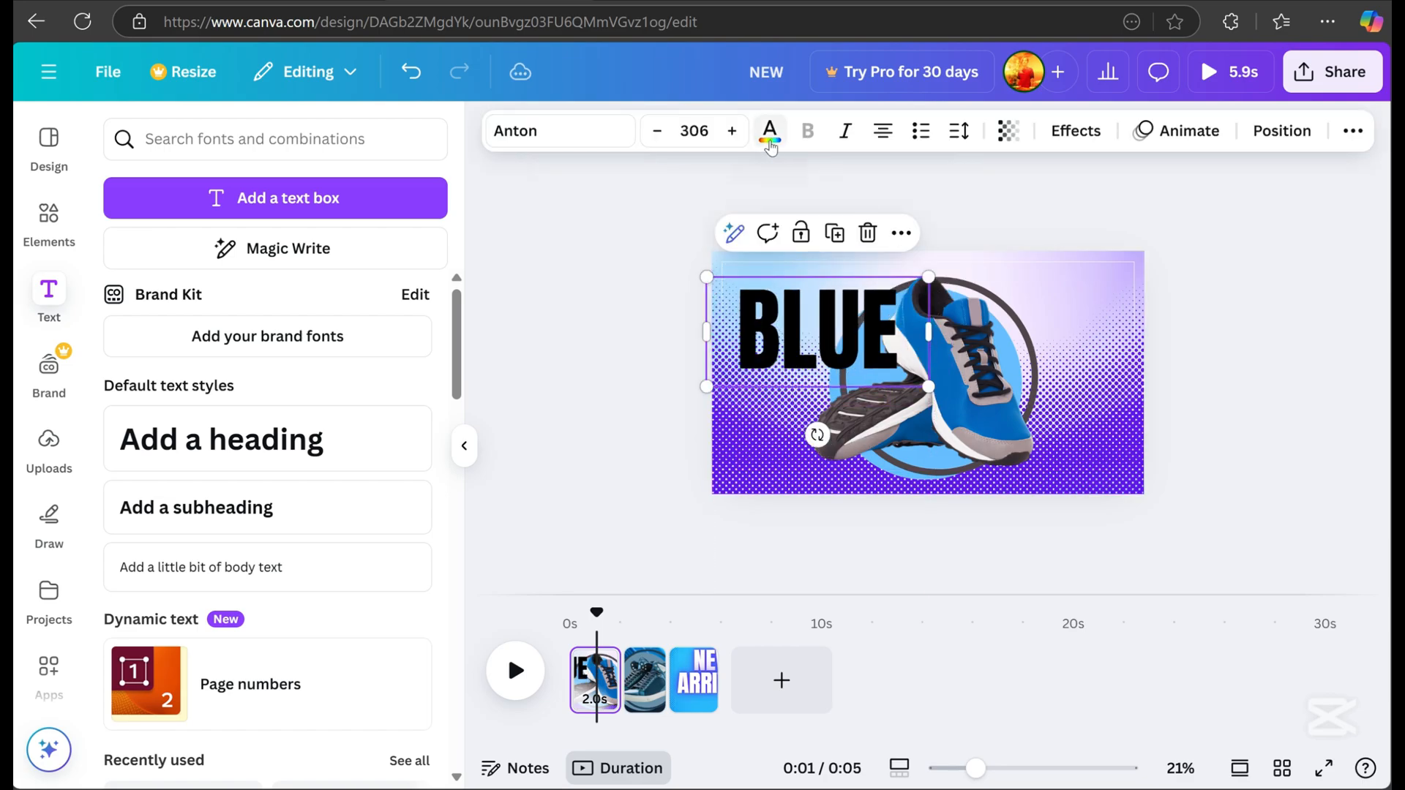
Step: Make BLUE white with a Lift effect at about 81 intensity
{"action": "left_click", "coordinate": [770, 131]}
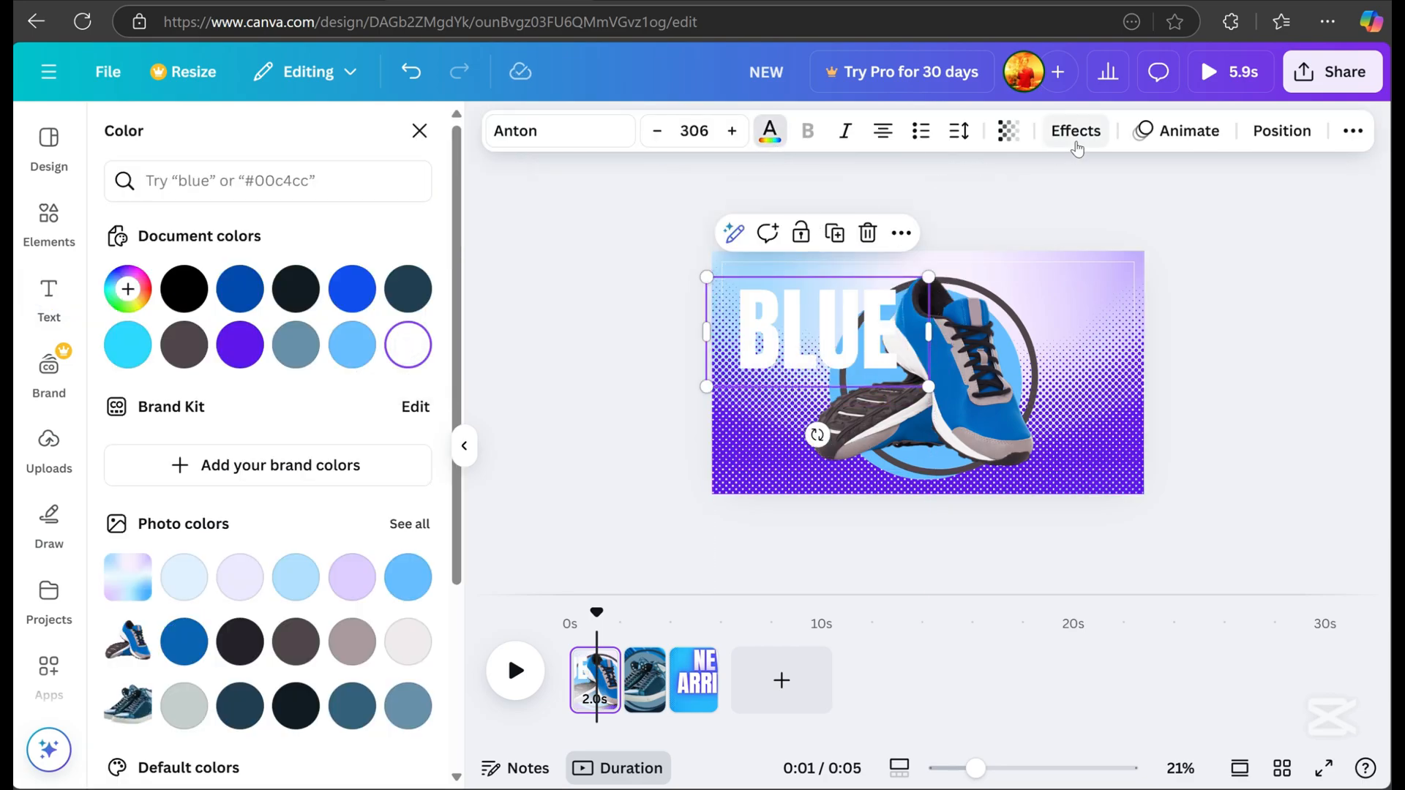
{"action": "left_click", "coordinate": [1075, 130]}
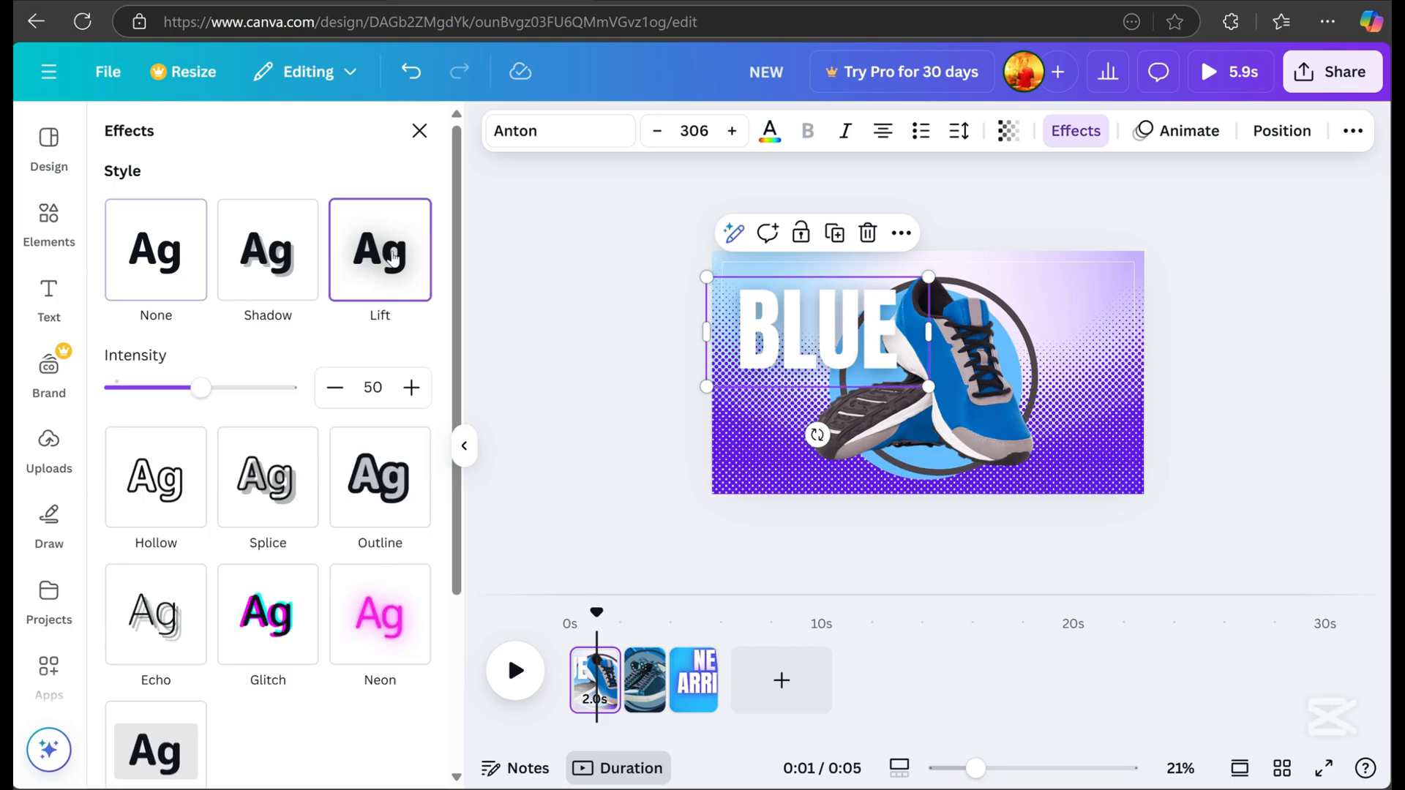
{"action": "left_click_drag", "start_coordinate": [200, 388], "coordinate": [268, 388]}
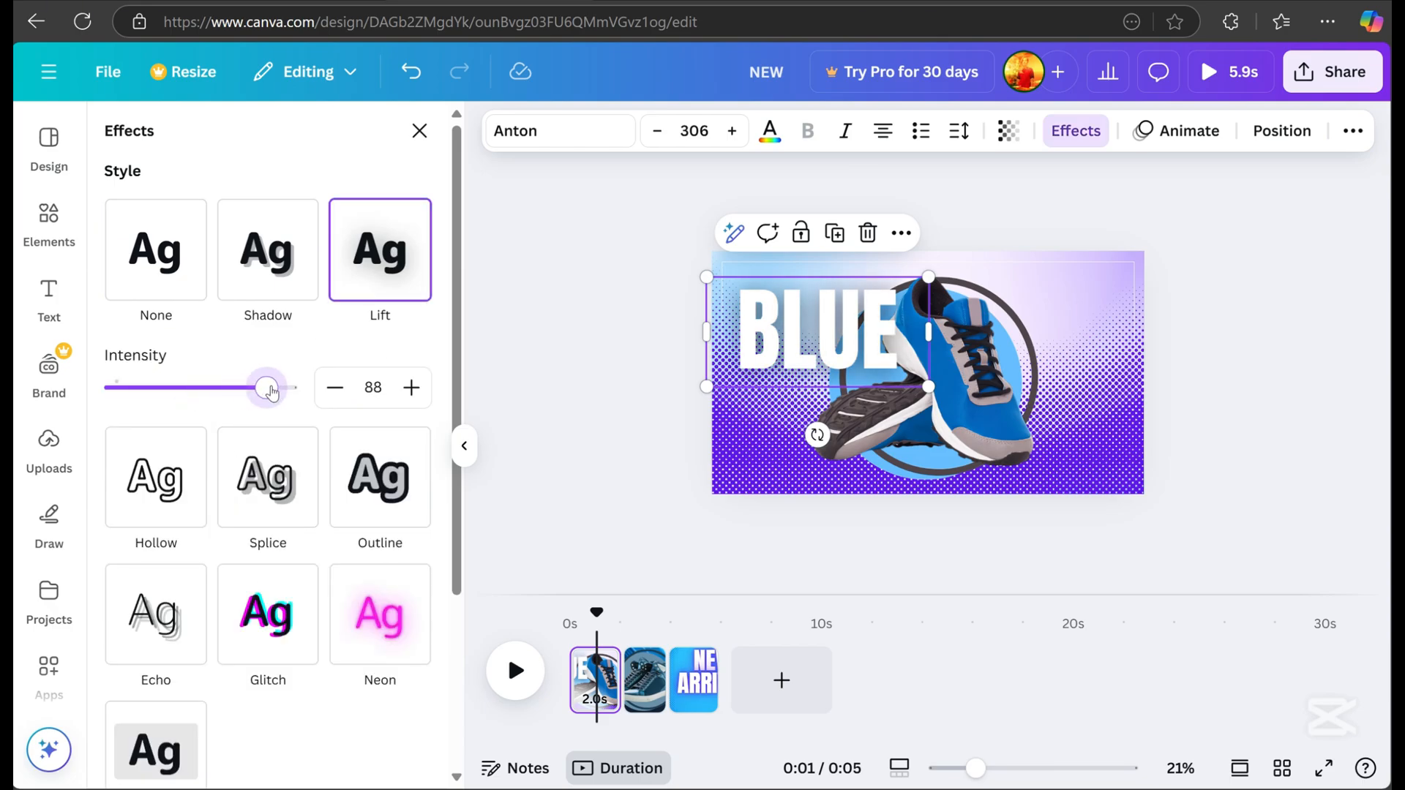
{"action": "left_click_drag", "start_coordinate": [269, 388], "coordinate": [254, 387]}
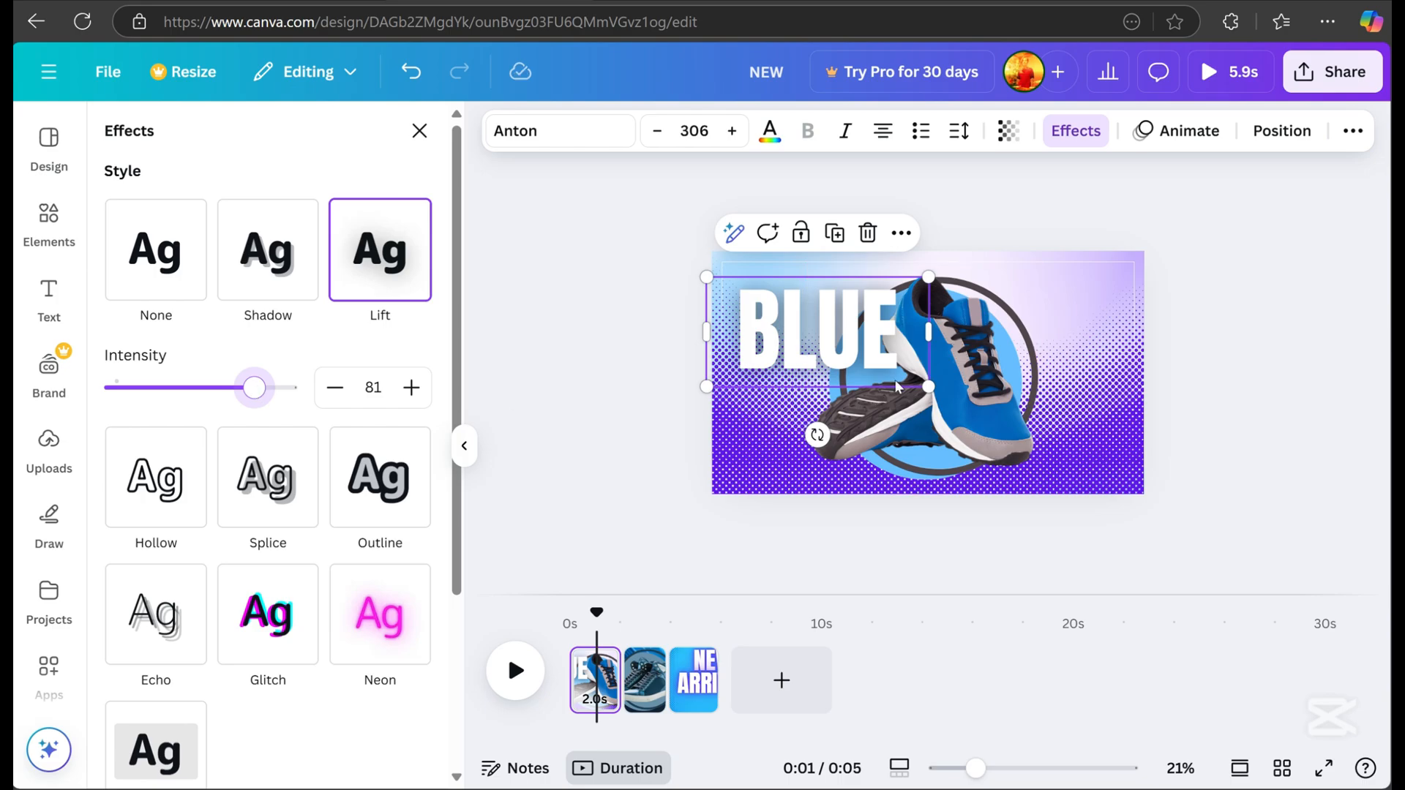
{"action": "mouse_move", "coordinate": [853, 329]}
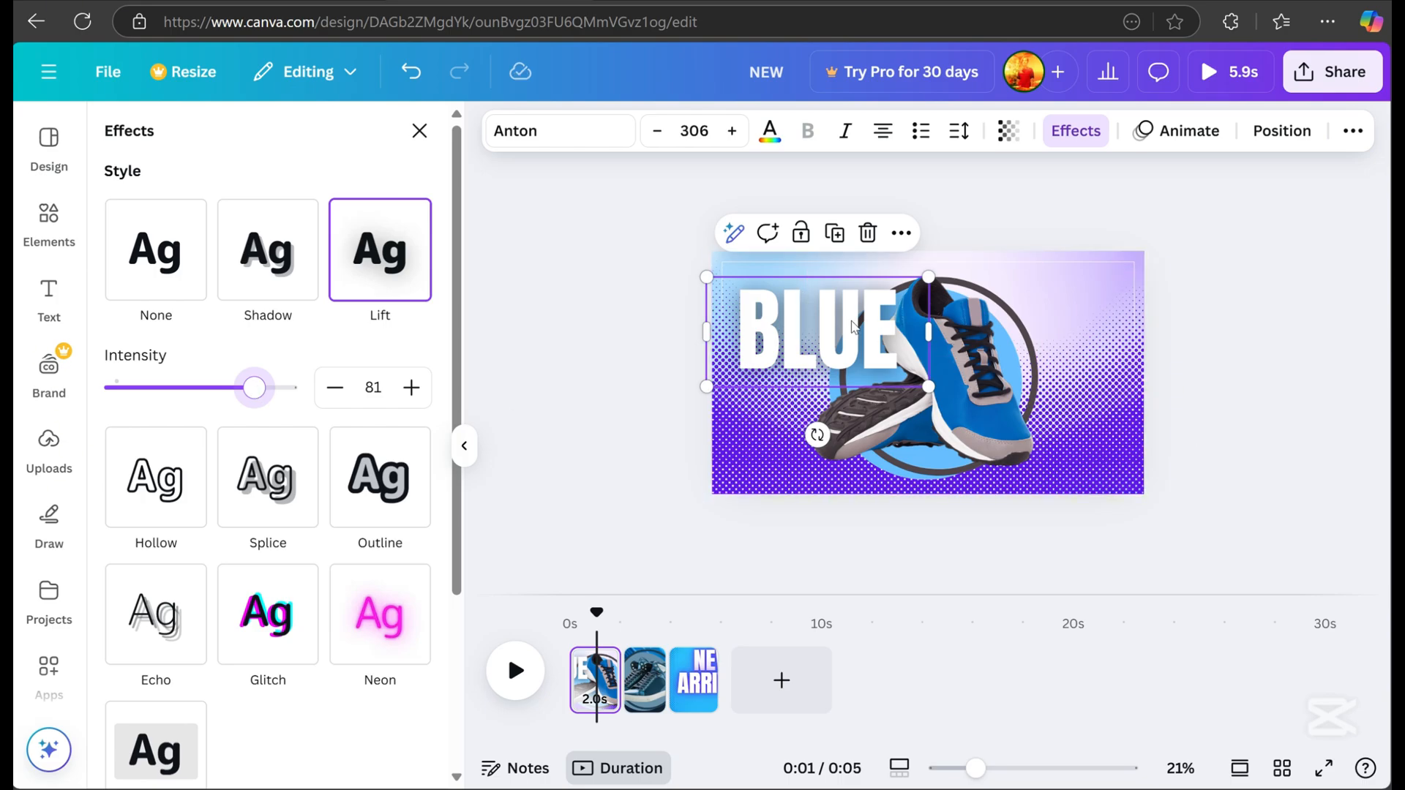
{"action": "mouse_move", "coordinate": [857, 354]}
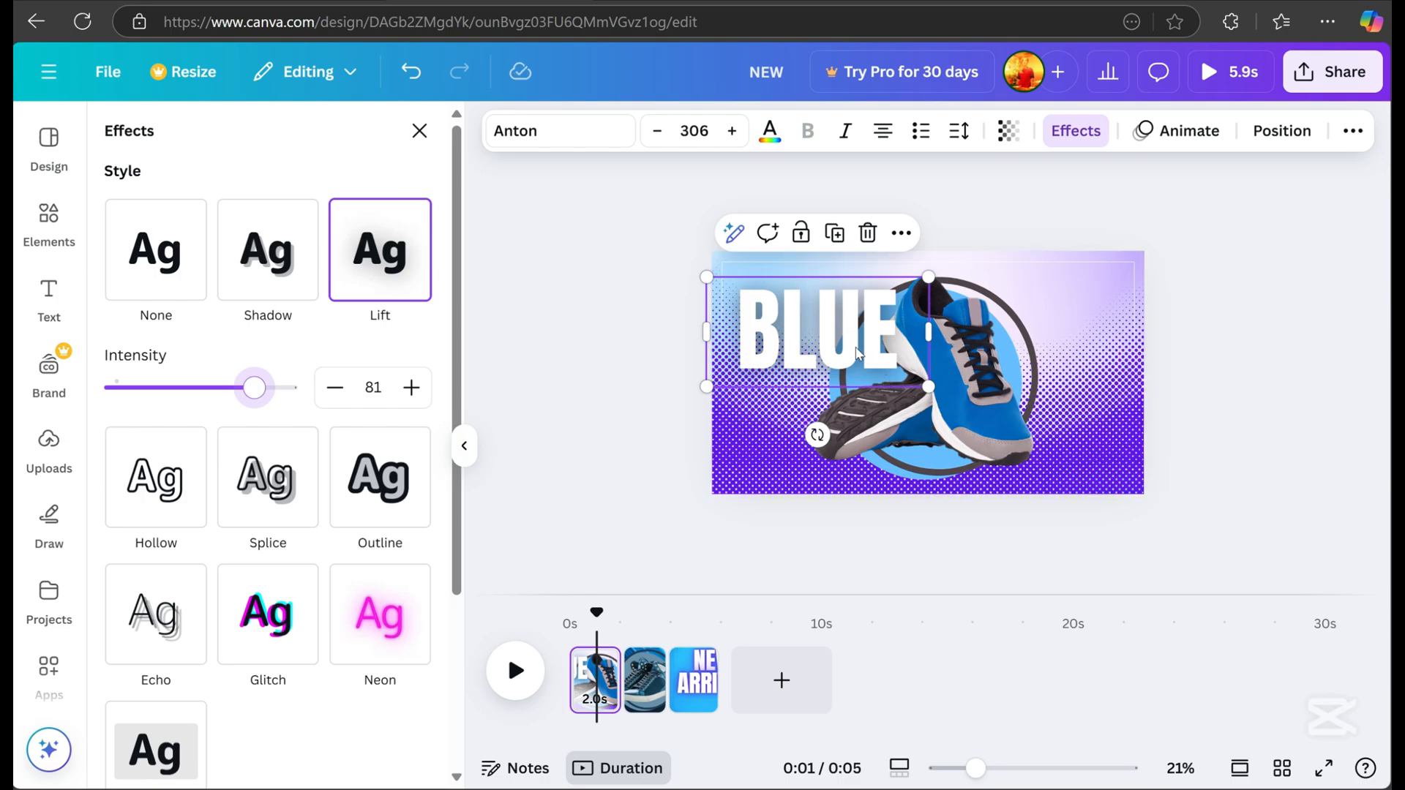
Step: Move the SPEED title to the lower right and layer it behind the shoe
{"action": "left_click", "coordinate": [48, 289]}
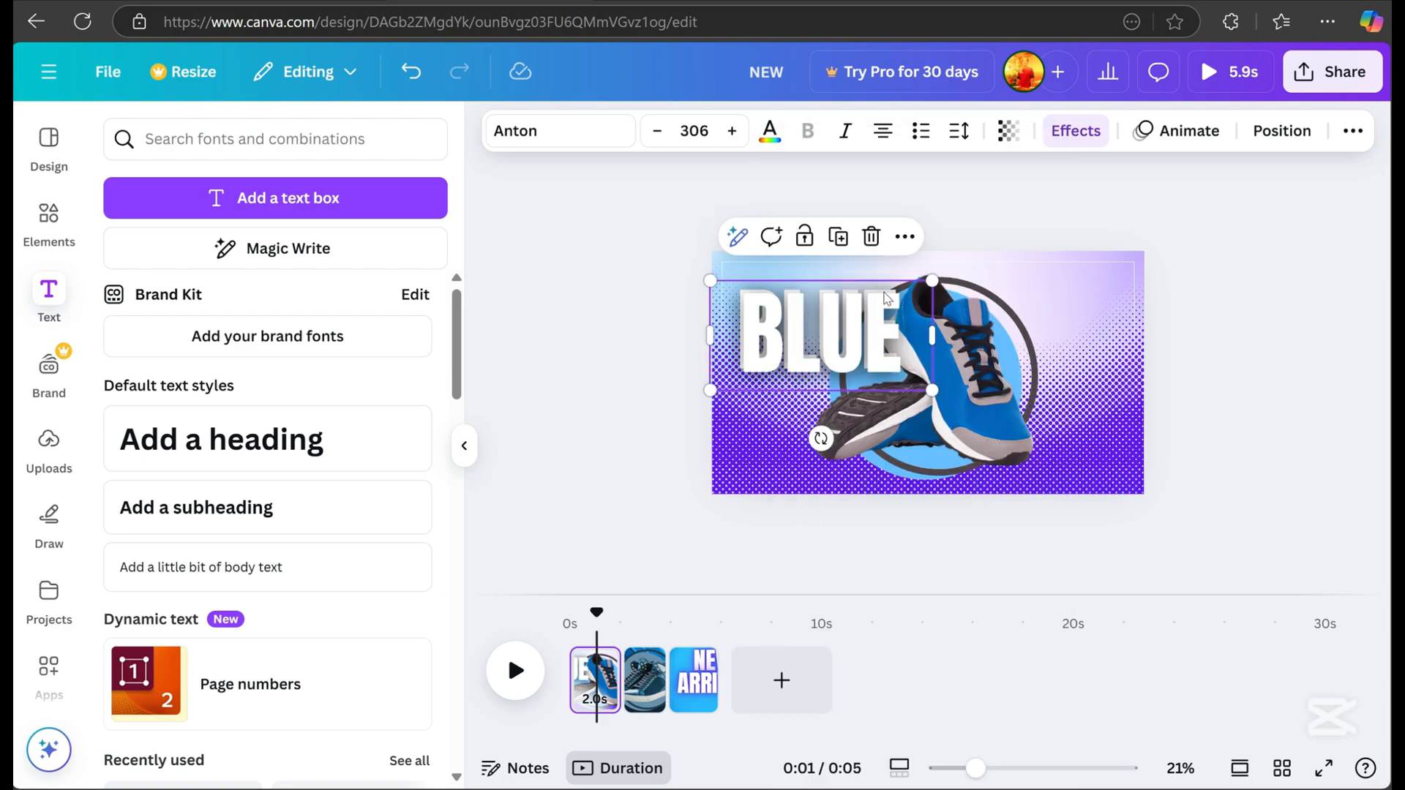
{"action": "left_click_drag", "start_coordinate": [819, 344], "coordinate": [1039, 439]}
{"action": "type", "text": "SPEED"}
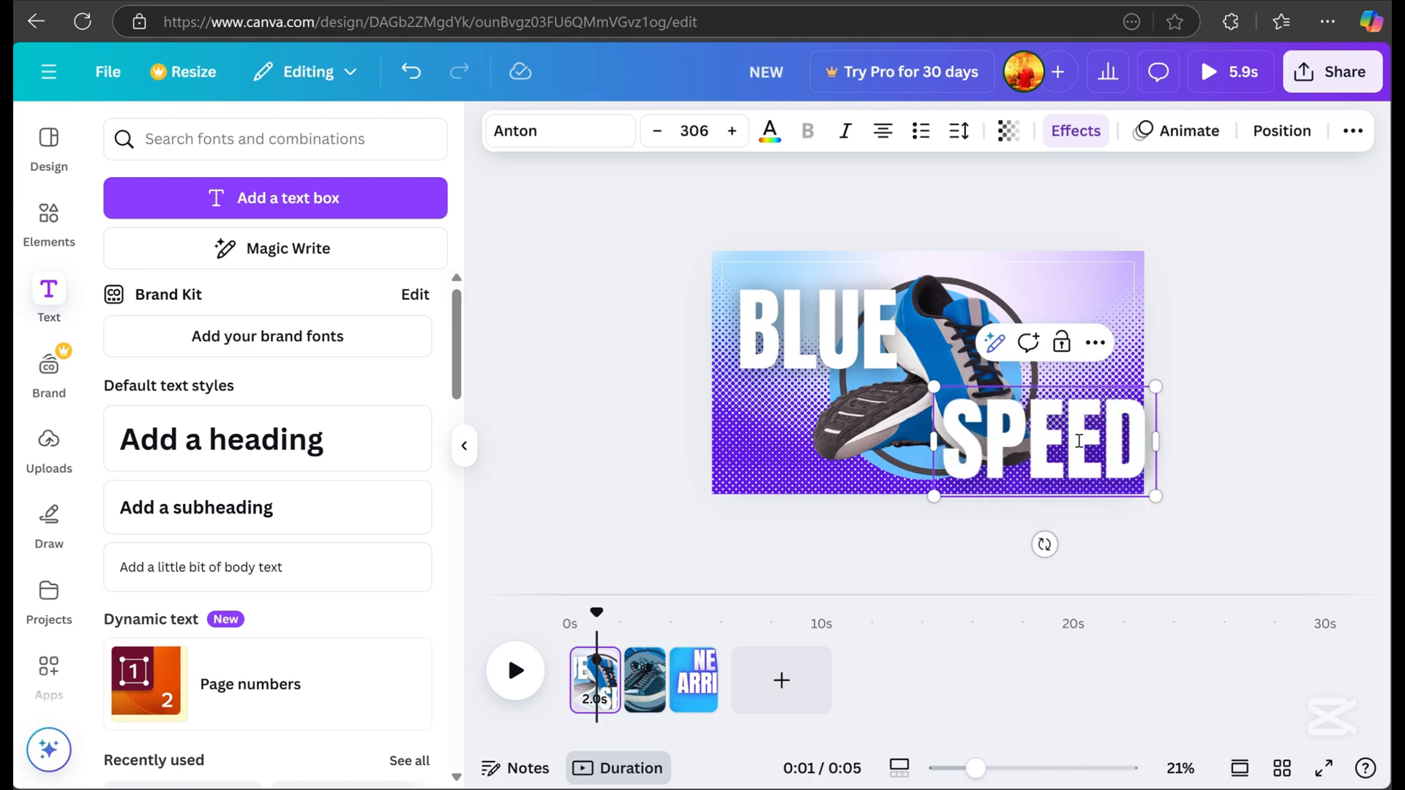
{"action": "left_click", "coordinate": [1281, 131]}
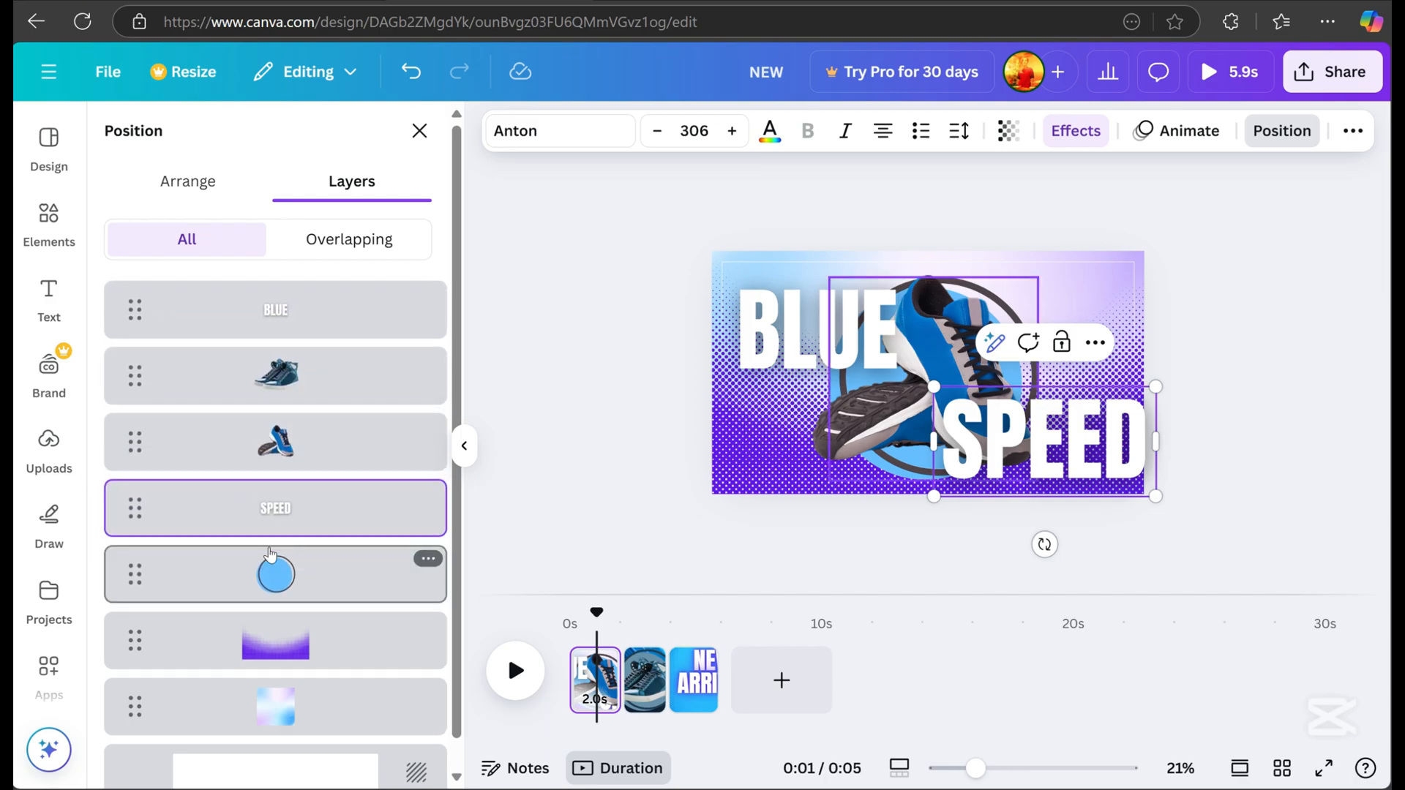
{"action": "left_click", "coordinate": [48, 297]}
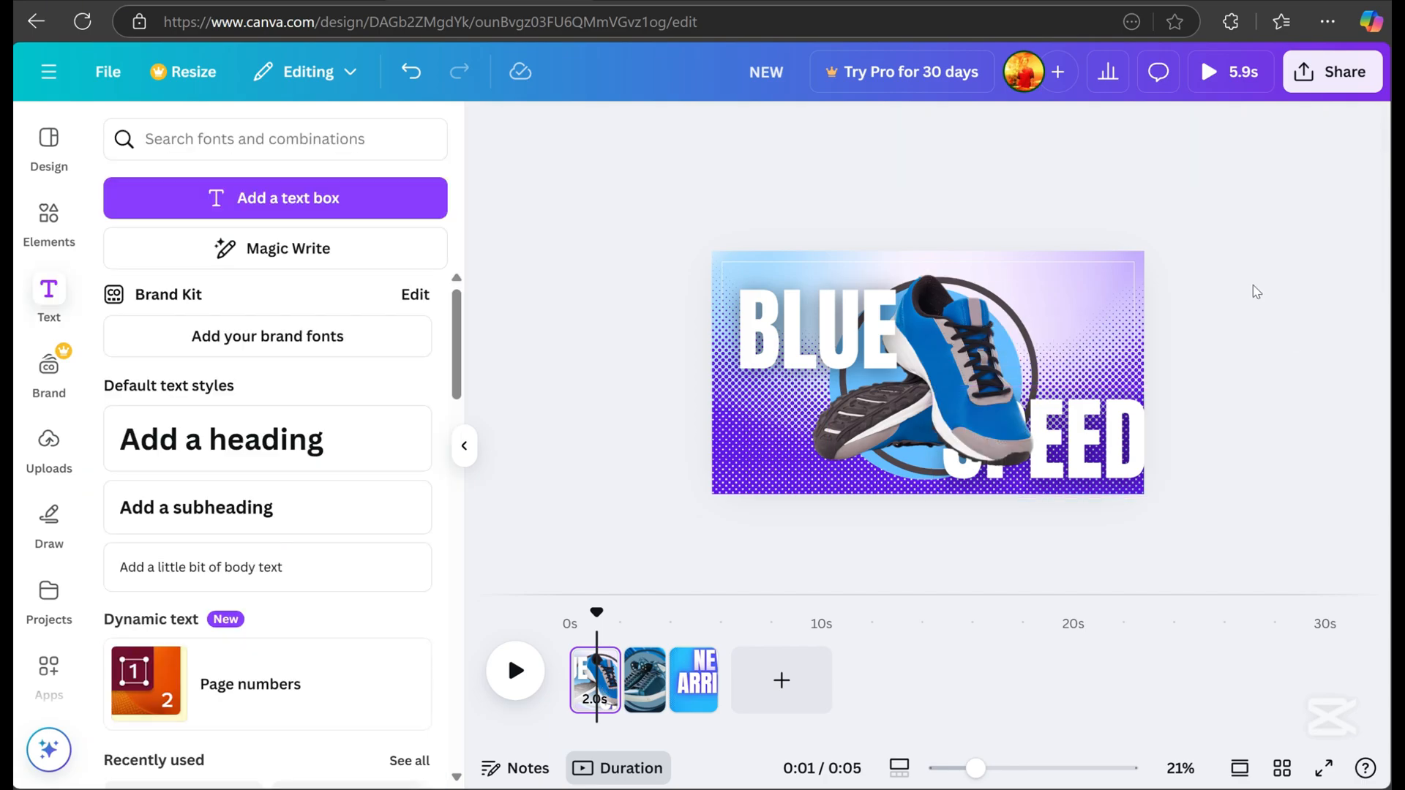
{"action": "left_click", "coordinate": [1079, 453]}
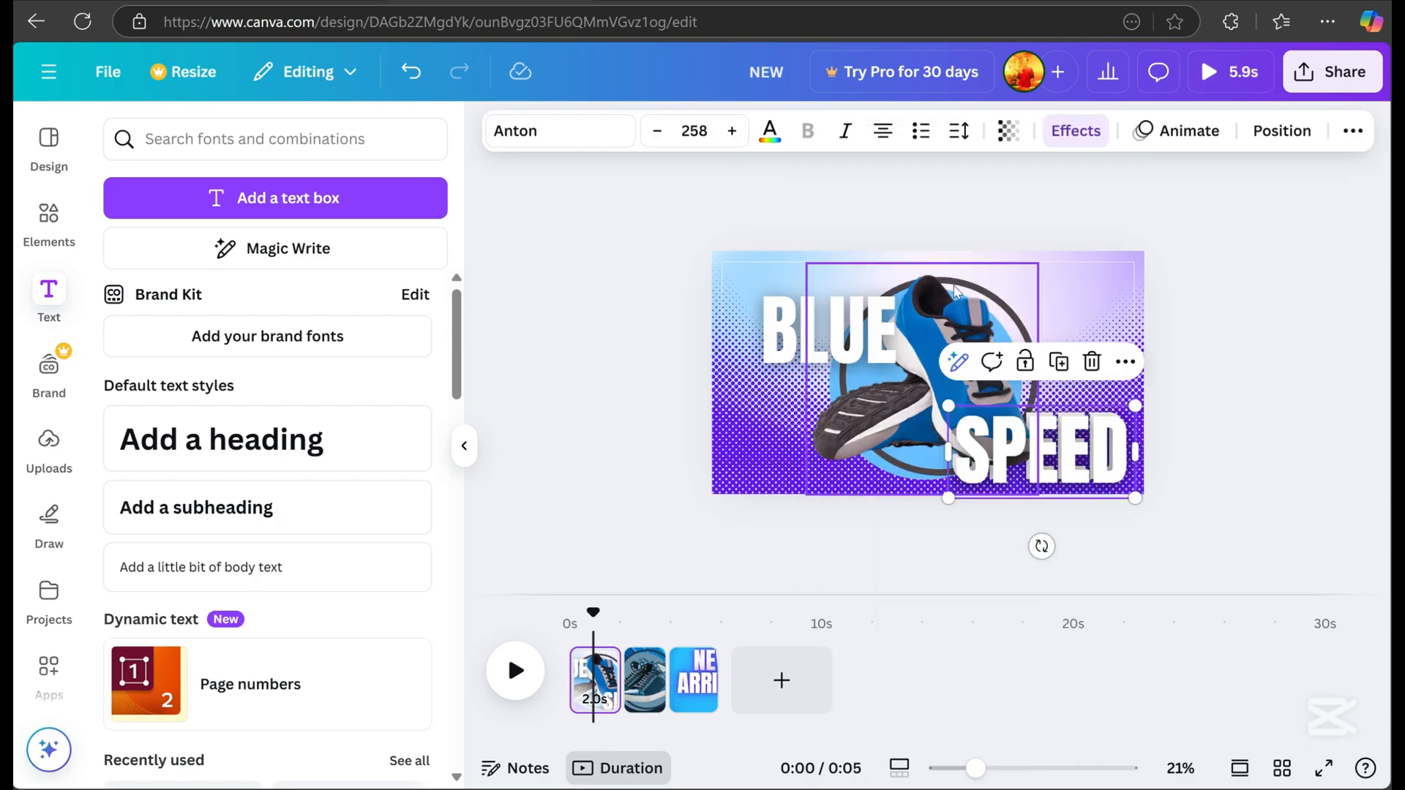
Step: Thin SPEED's hollow outline, scale BLUE and SPEED up together, and preview
{"action": "left_click", "coordinate": [1076, 130]}
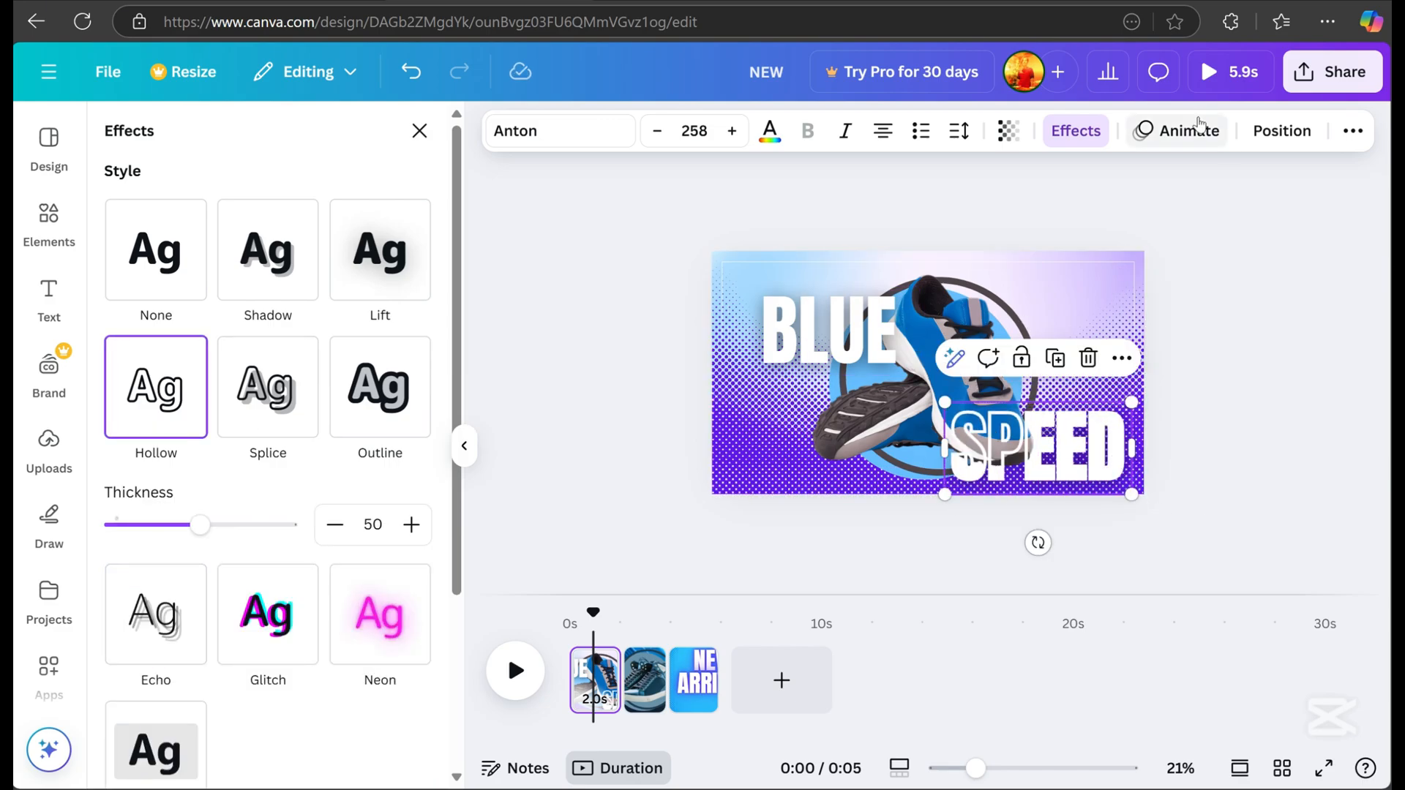
{"action": "left_click_drag", "start_coordinate": [199, 524], "coordinate": [123, 524]}
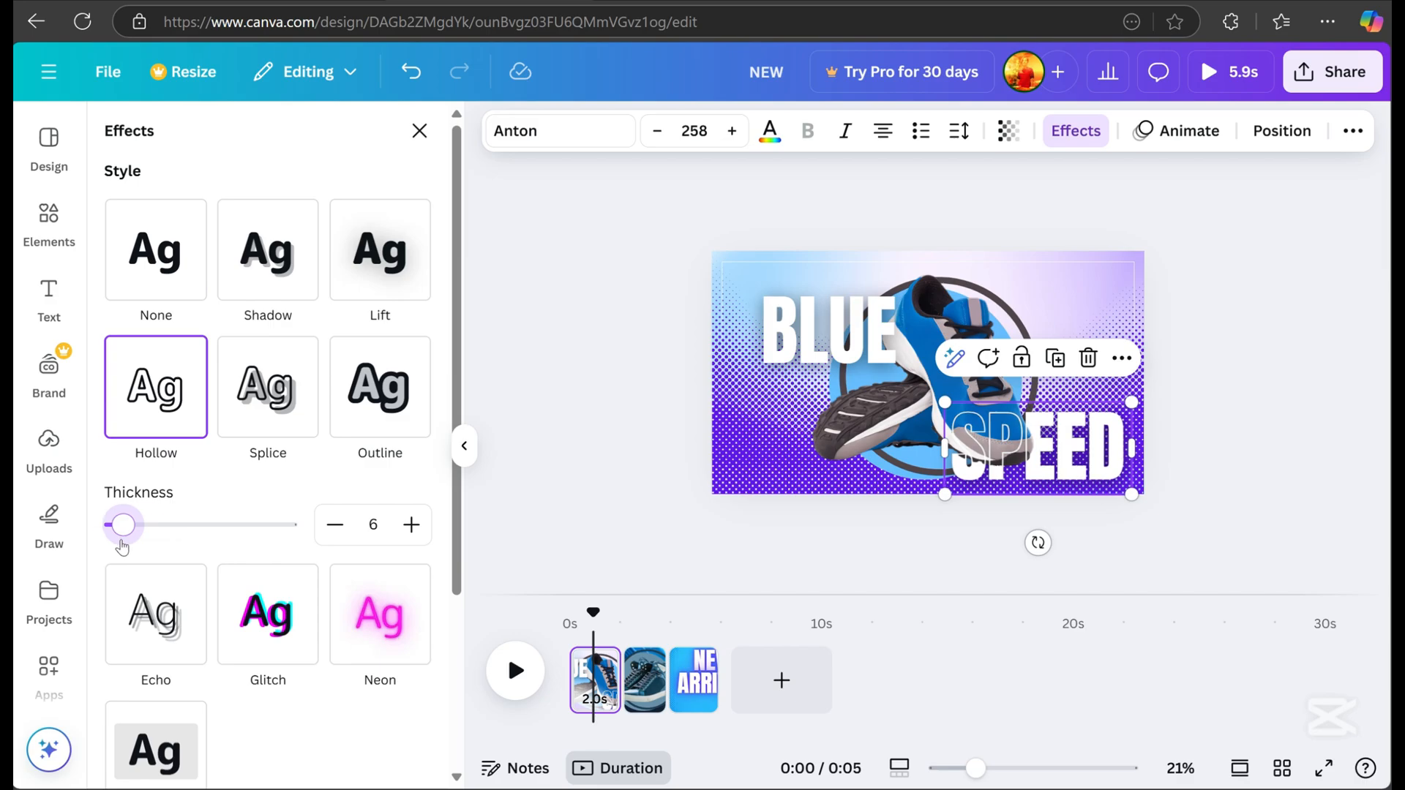
{"action": "left_click", "coordinate": [1282, 131]}
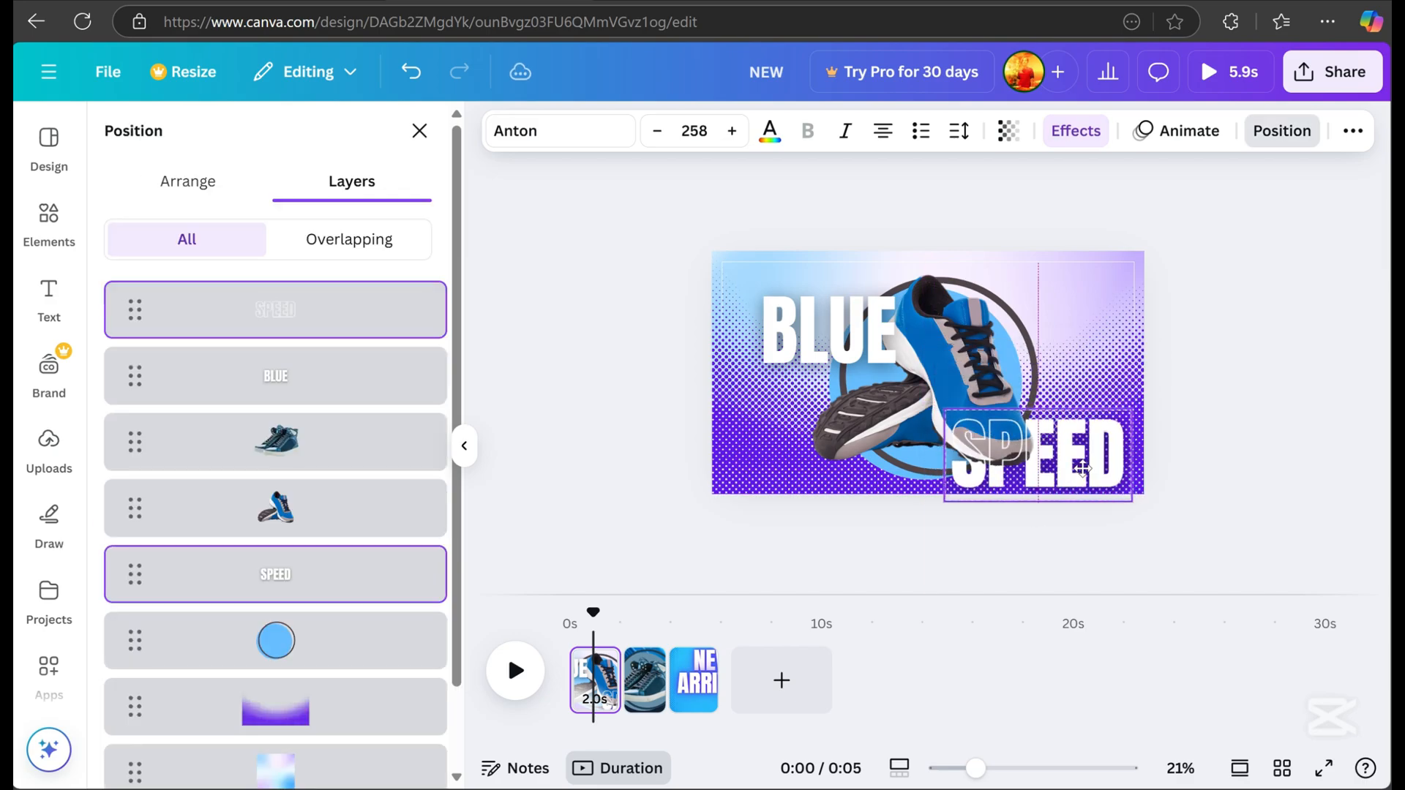
{"action": "left_click", "coordinate": [1041, 466]}
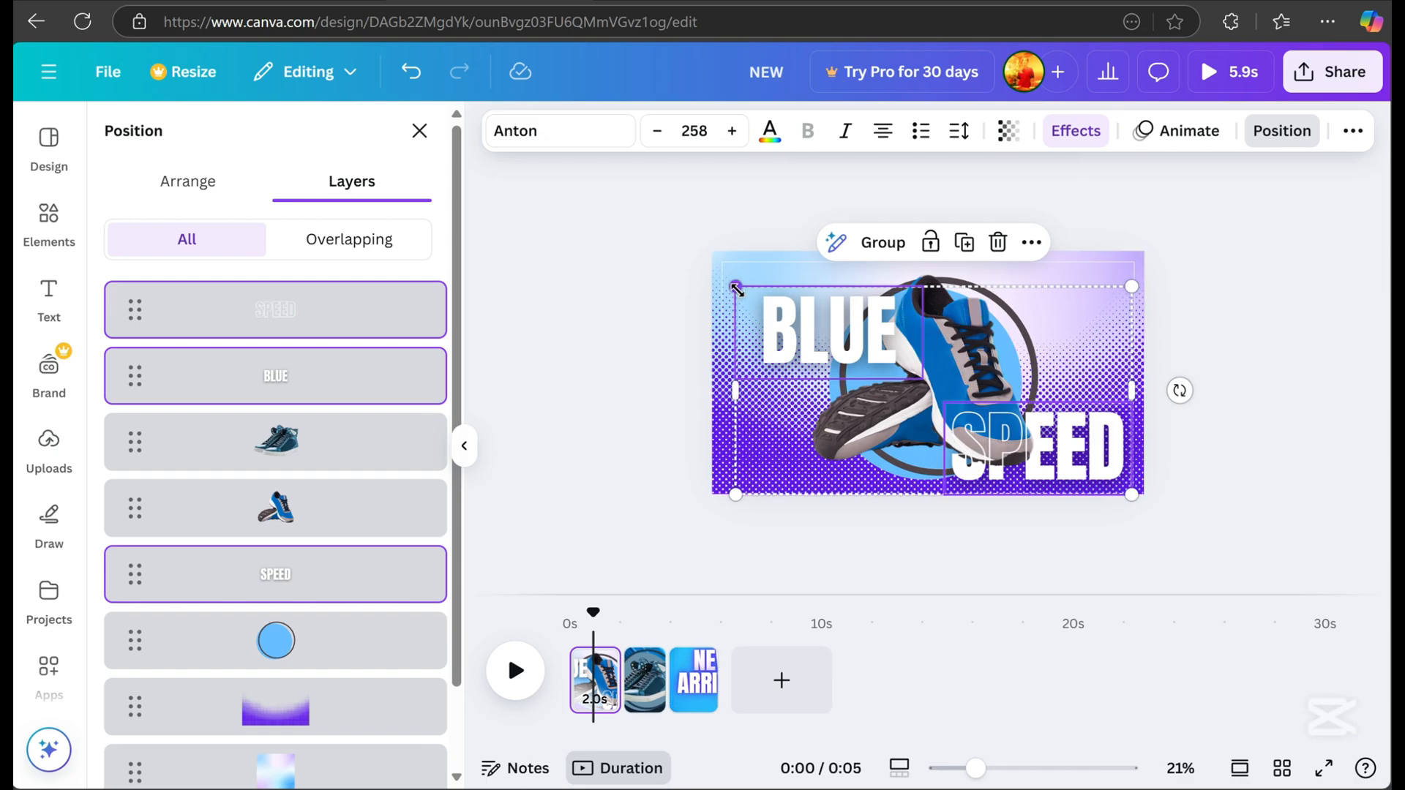
{"action": "left_click_drag", "start_coordinate": [735, 287], "coordinate": [665, 252]}
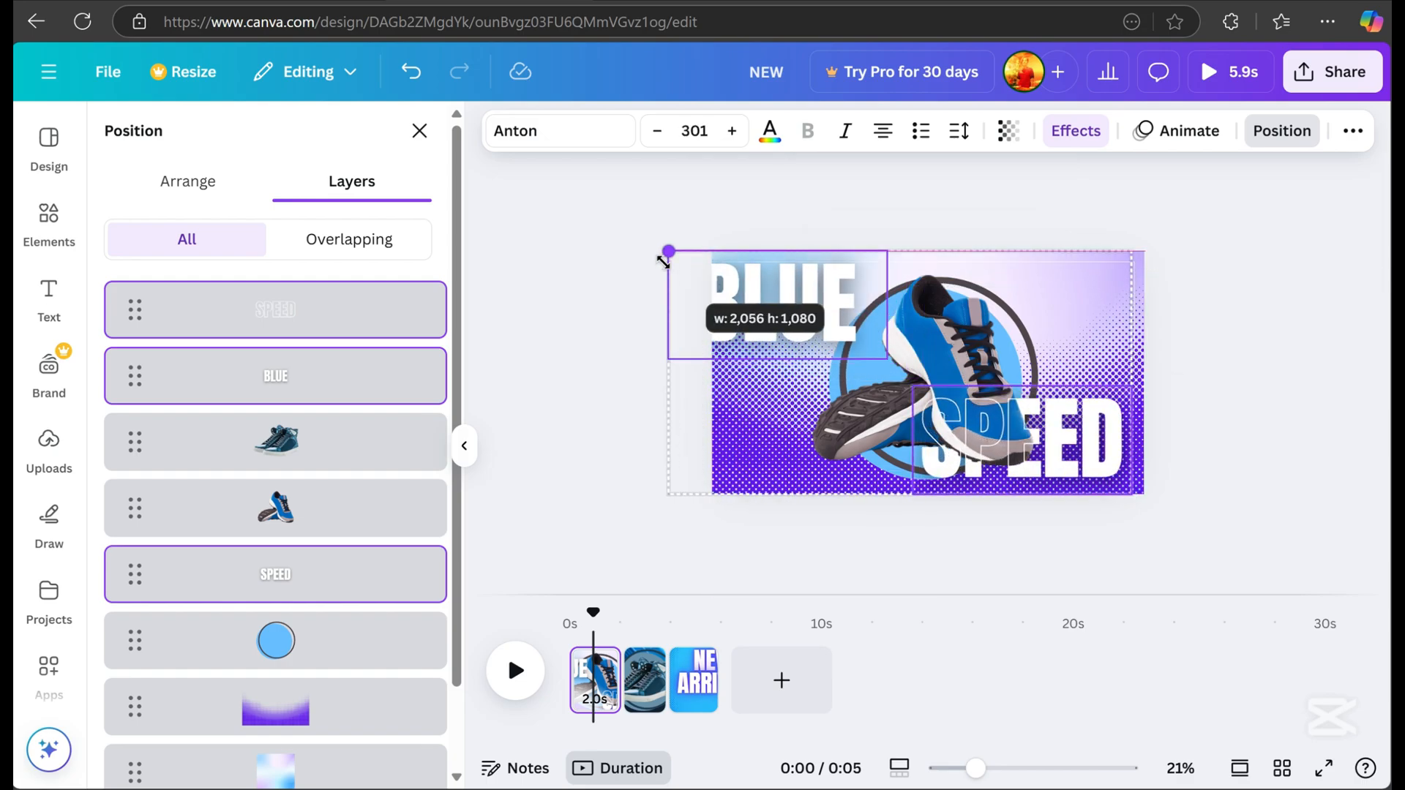
{"action": "left_click", "coordinate": [765, 318]}
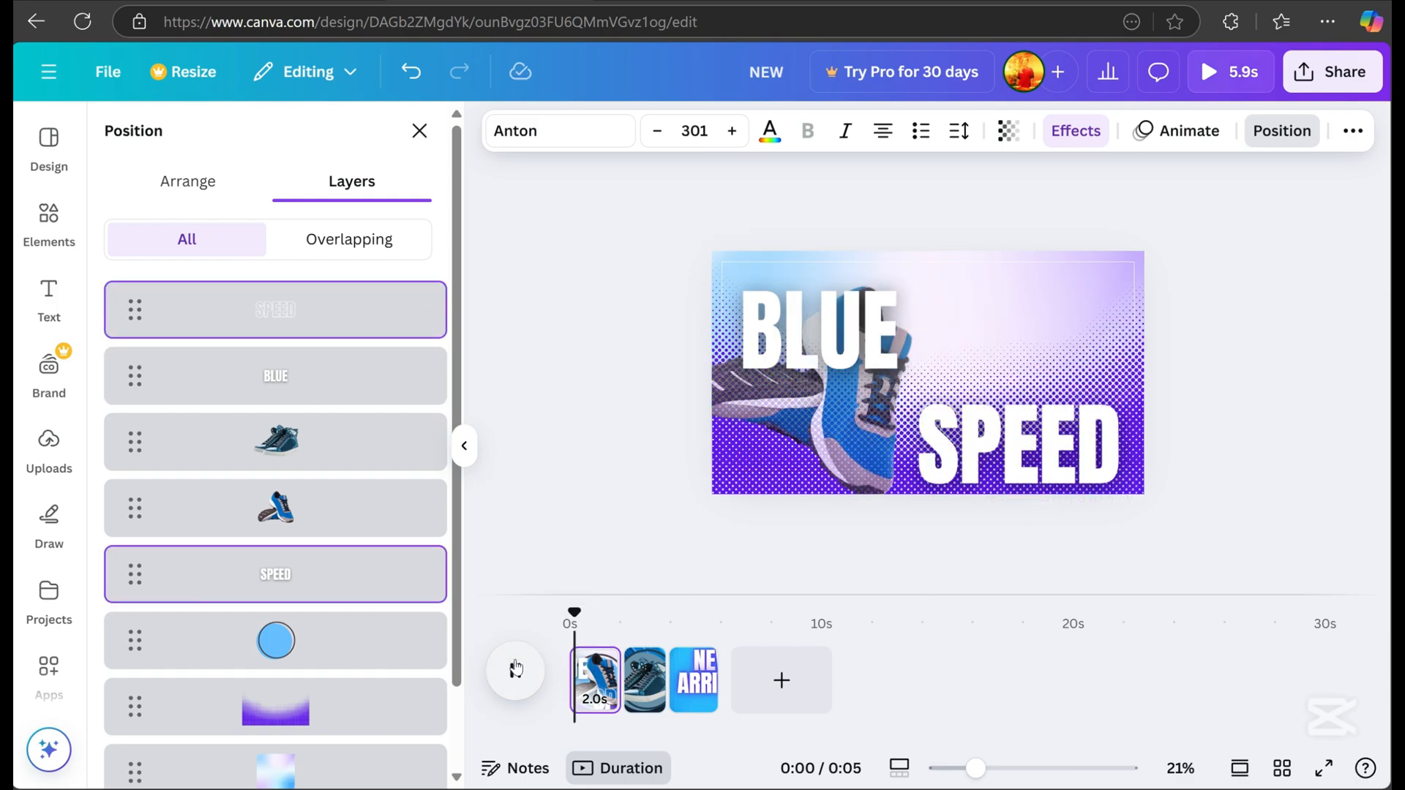
Step: Give BLUE a custom motion path entrance with a chosen movement style
{"action": "left_click", "coordinate": [274, 376]}
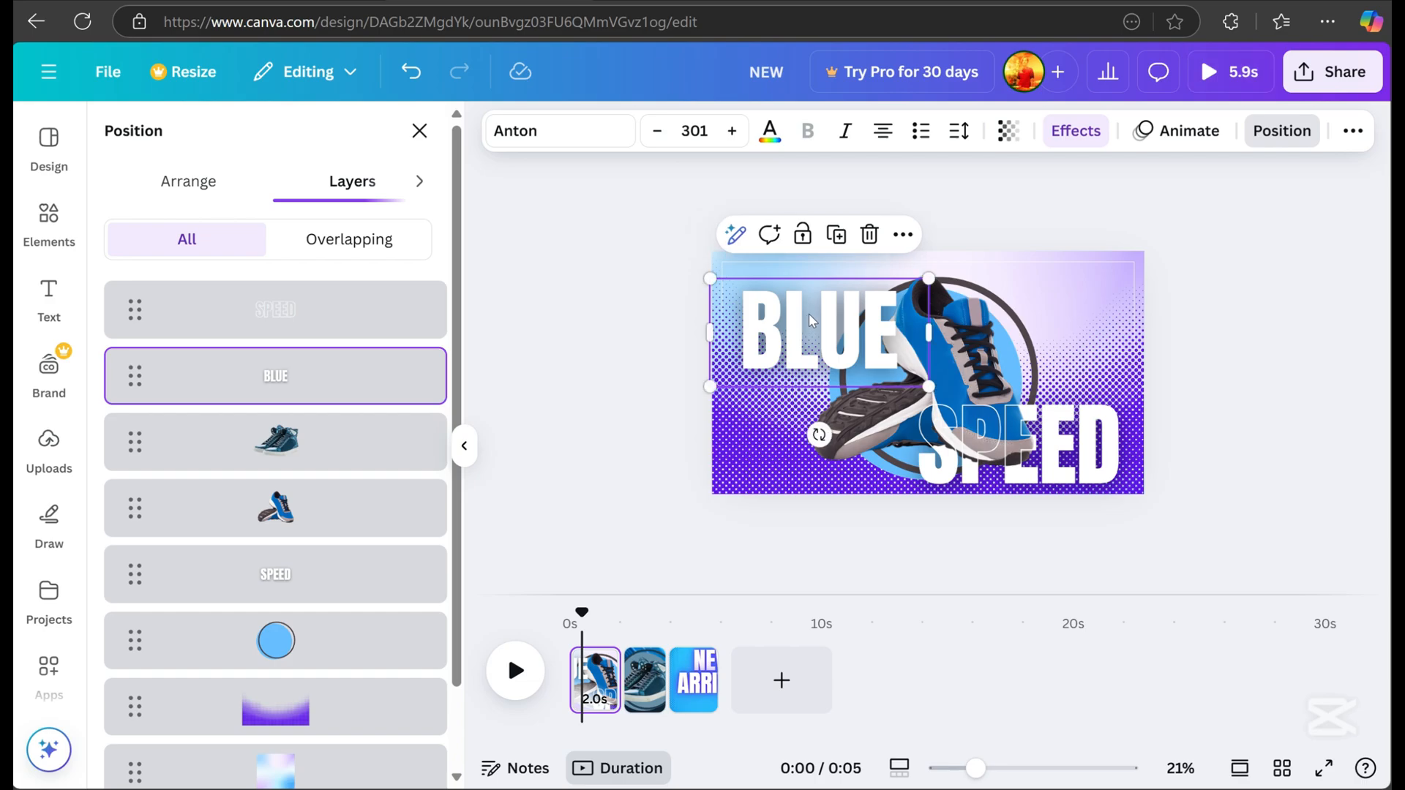
{"action": "left_click", "coordinate": [1186, 131]}
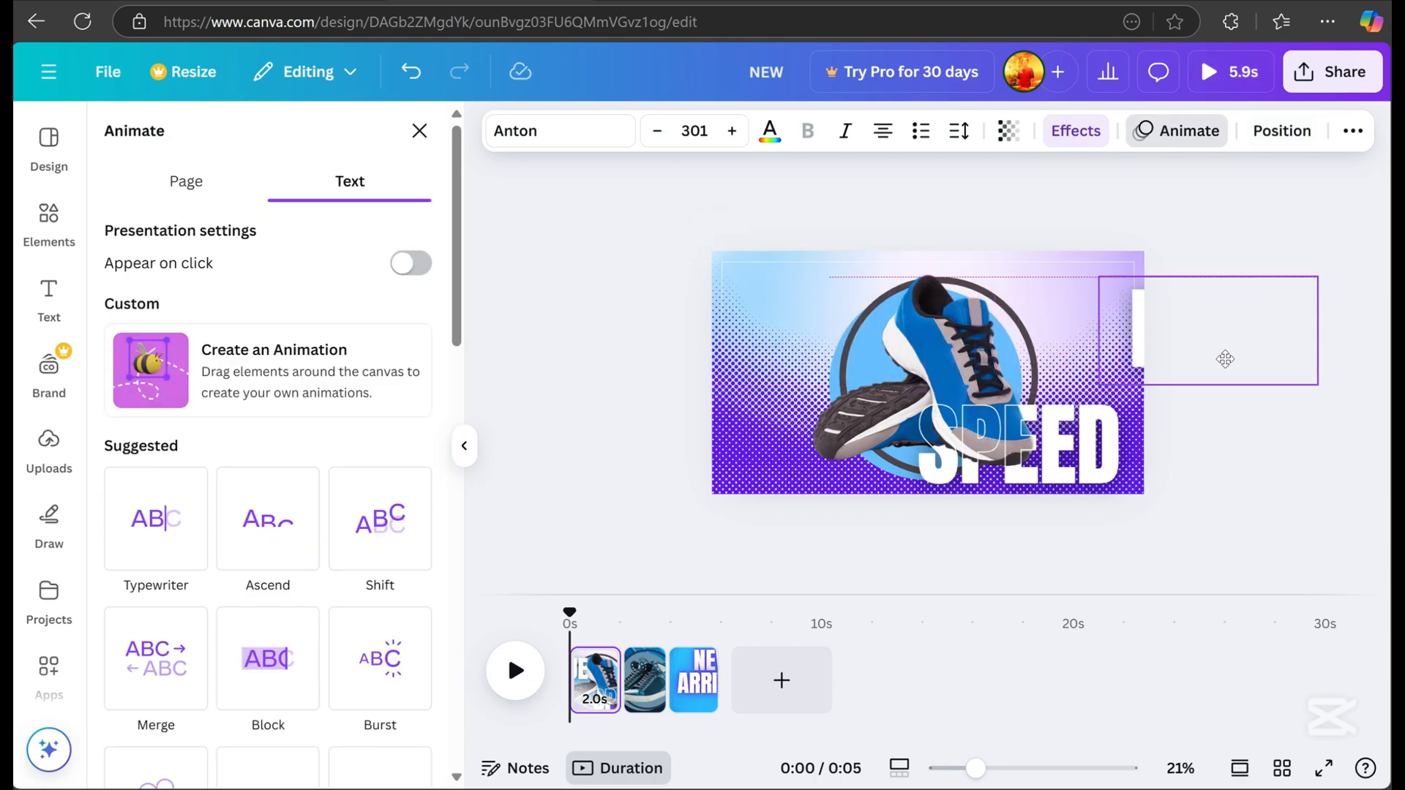
{"action": "left_click", "coordinate": [152, 371]}
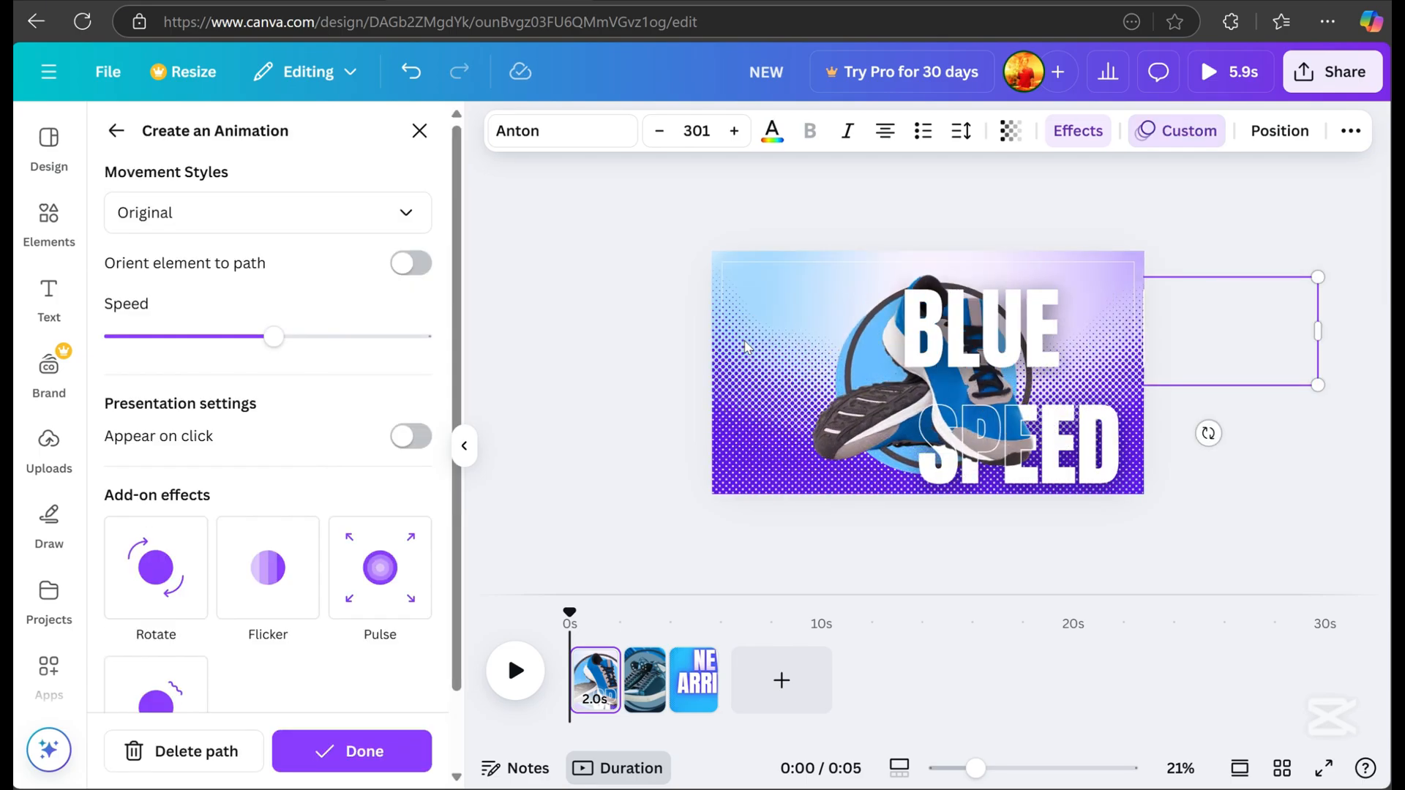
{"action": "left_click", "coordinate": [267, 212]}
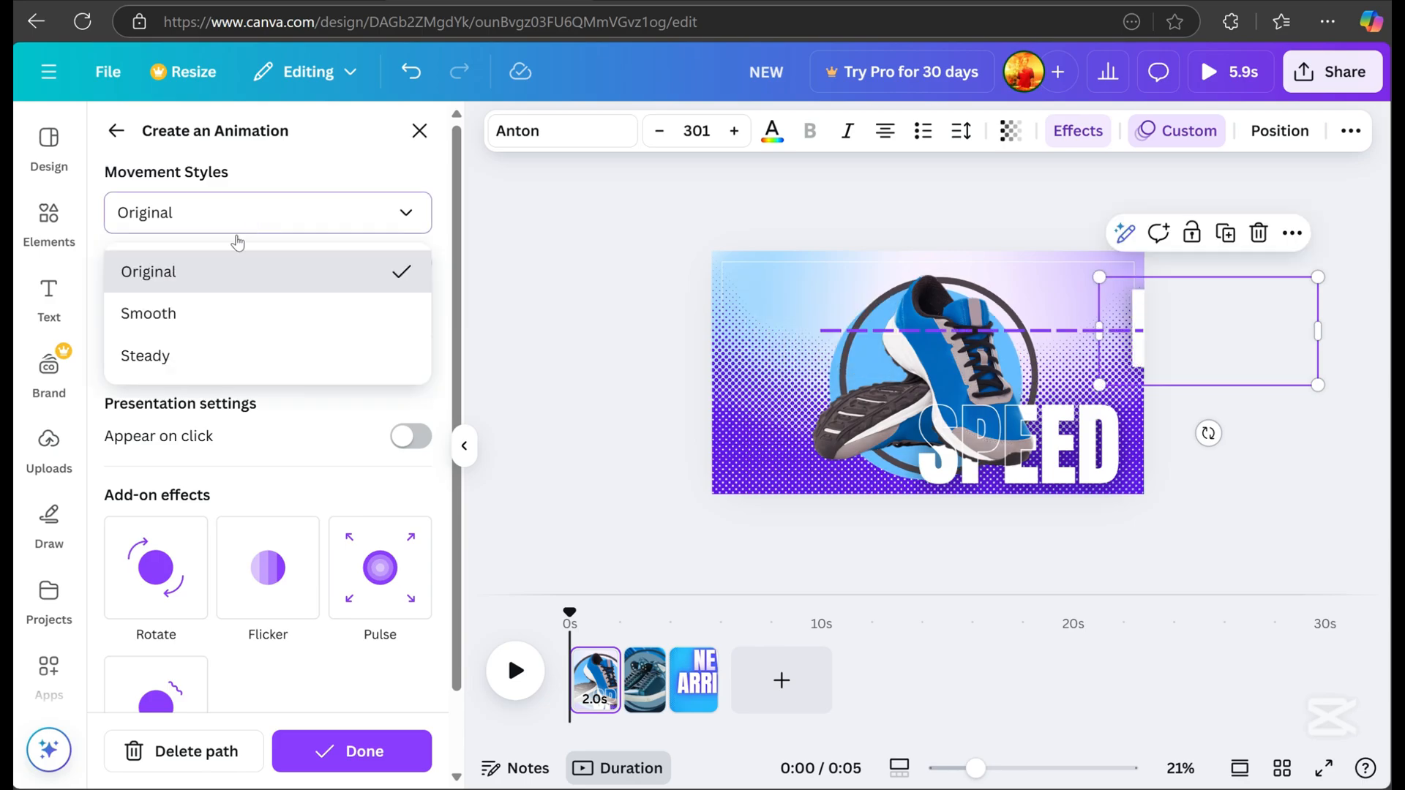
{"action": "left_click", "coordinate": [148, 314]}
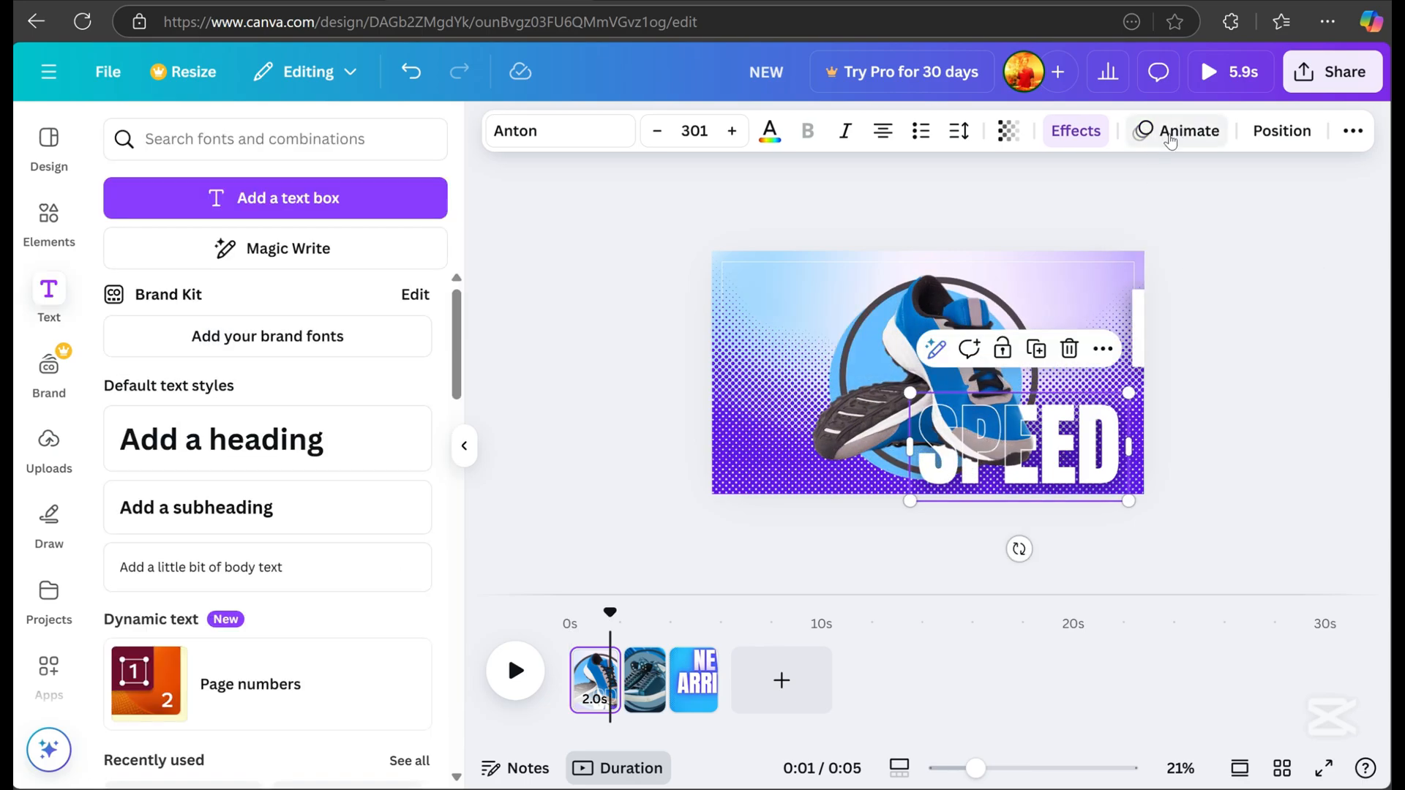
Step: Select SPEED from the layers list and apply the Breathe animation
{"action": "left_click", "coordinate": [1282, 131]}
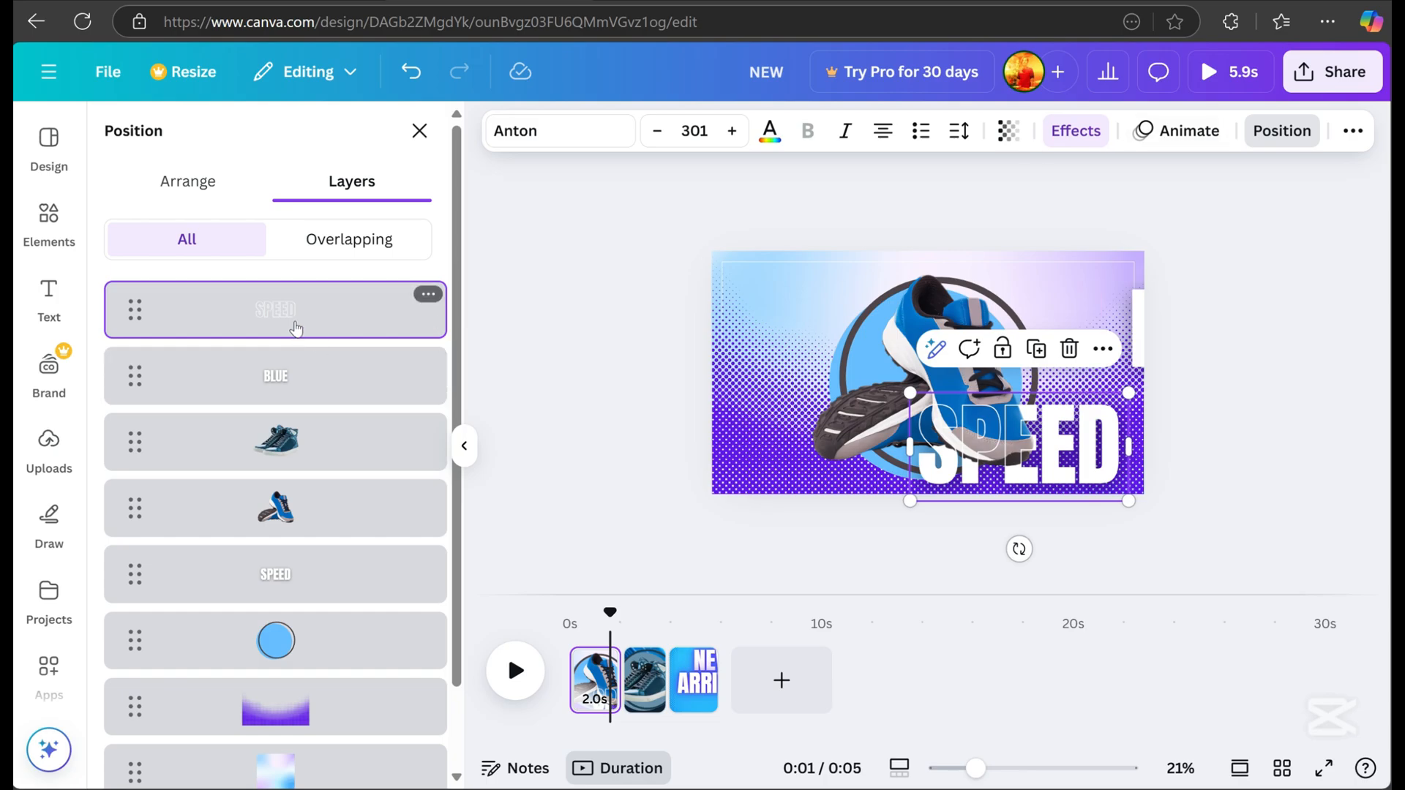
{"action": "mouse_move", "coordinate": [317, 580]}
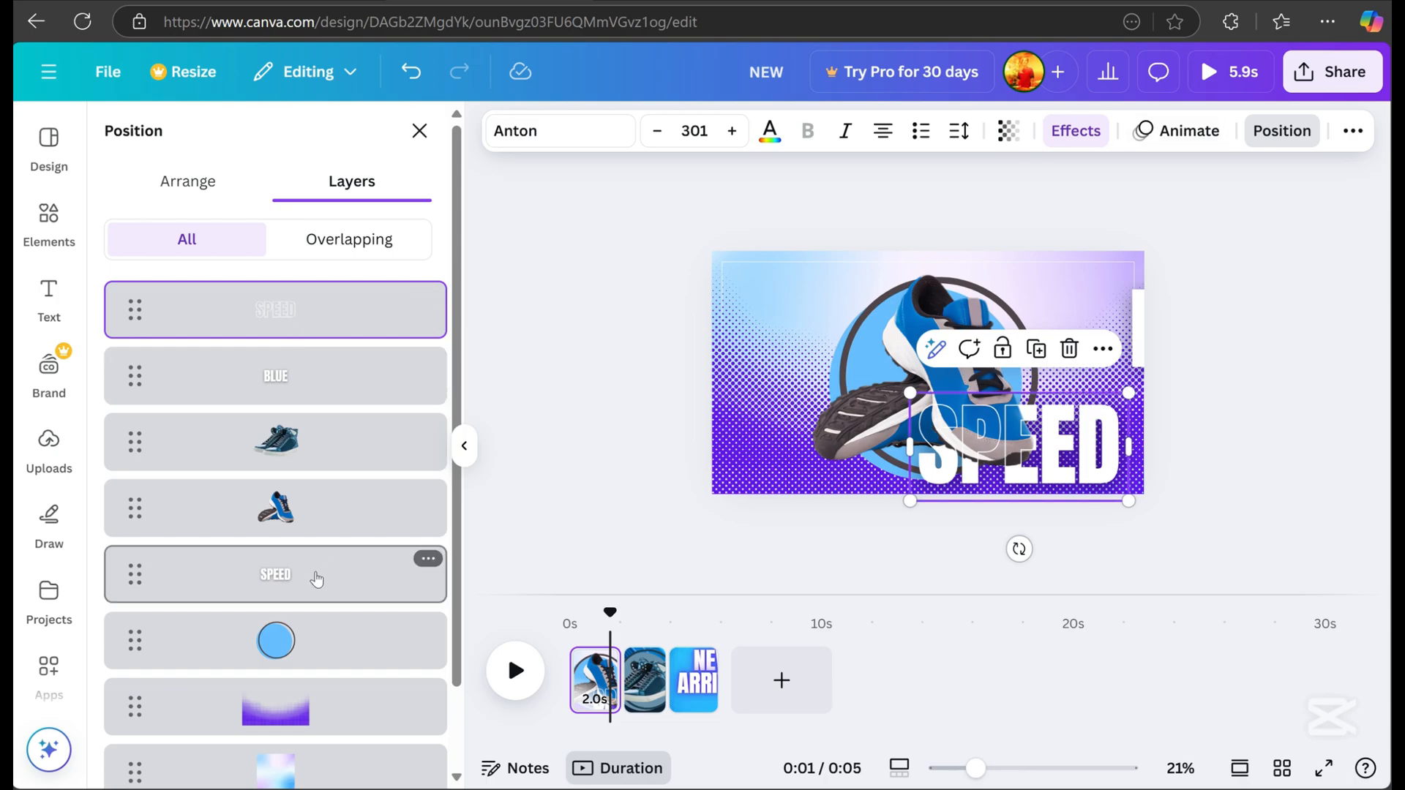
{"action": "left_click", "coordinate": [1176, 131]}
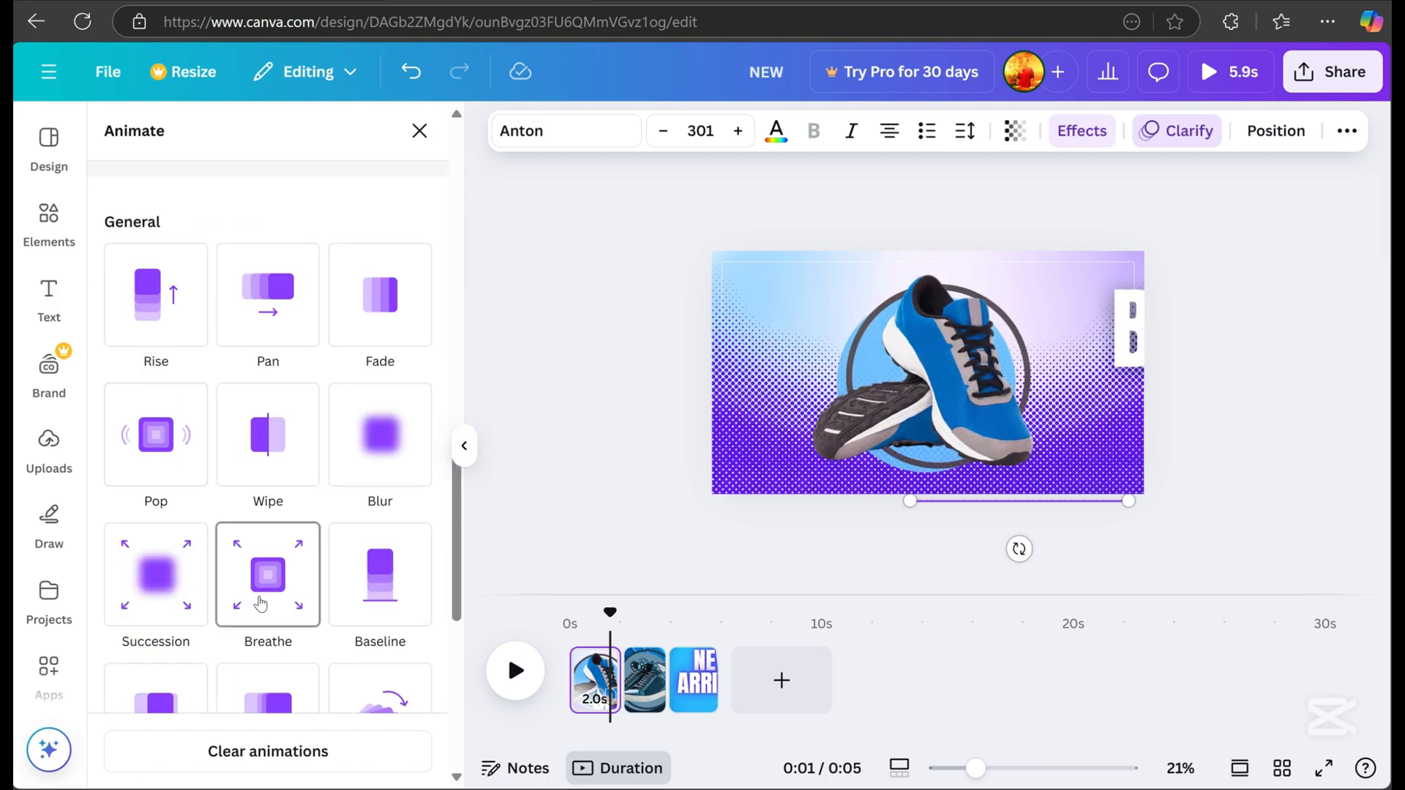
{"action": "left_click", "coordinate": [267, 575]}
{"action": "type", "text": "NEON"}
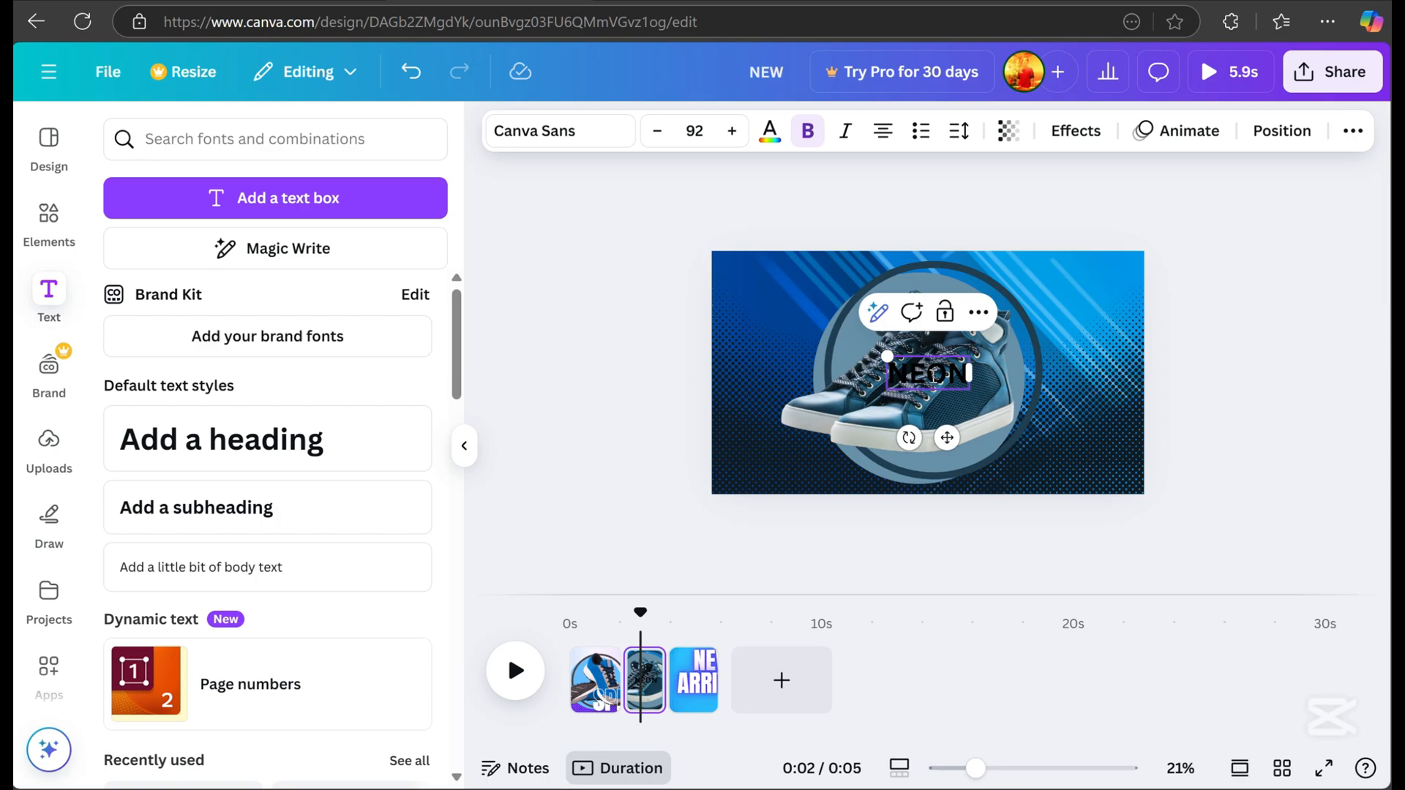
Step: Make NEON a white Anton title and add a SHOES title
{"action": "left_click", "coordinate": [559, 131]}
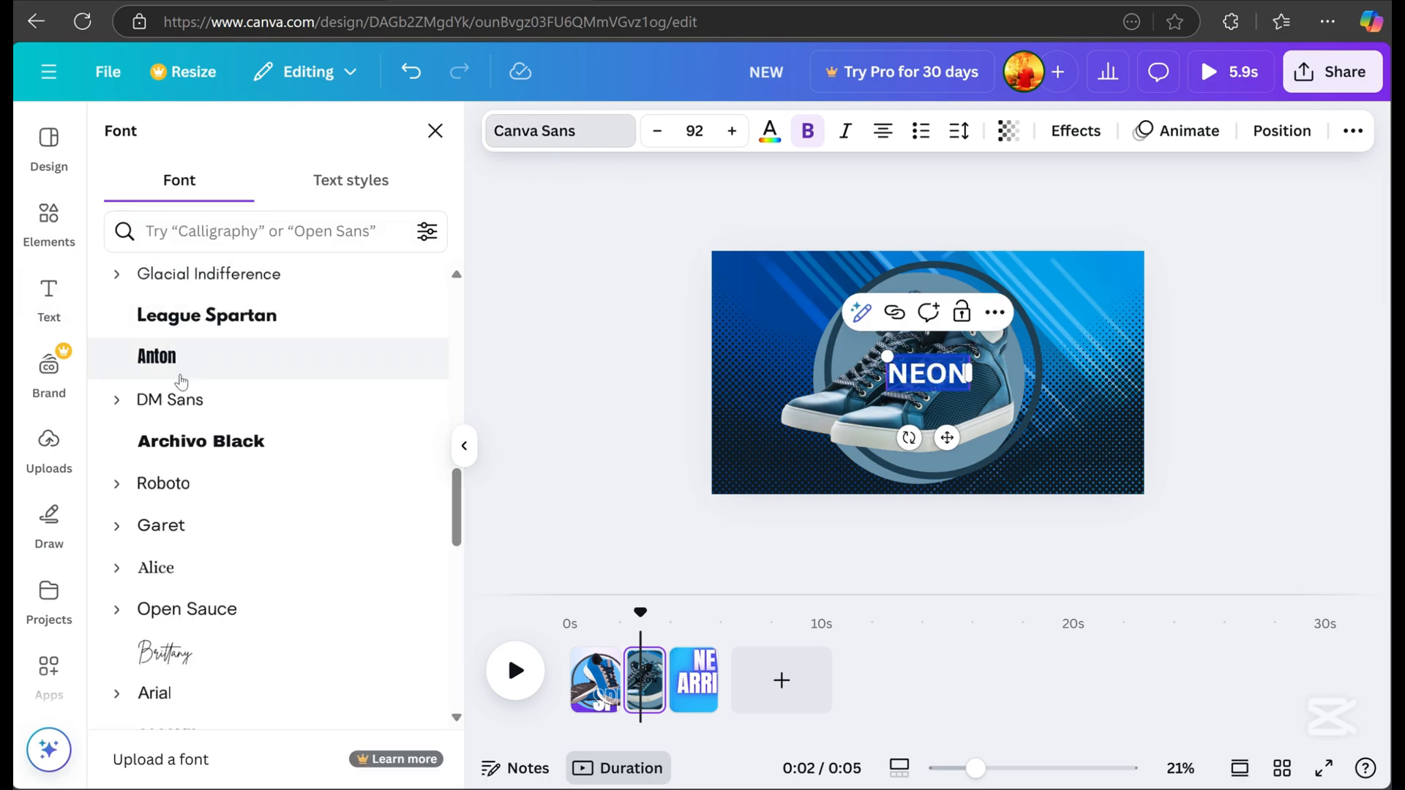
{"action": "left_click", "coordinate": [156, 356]}
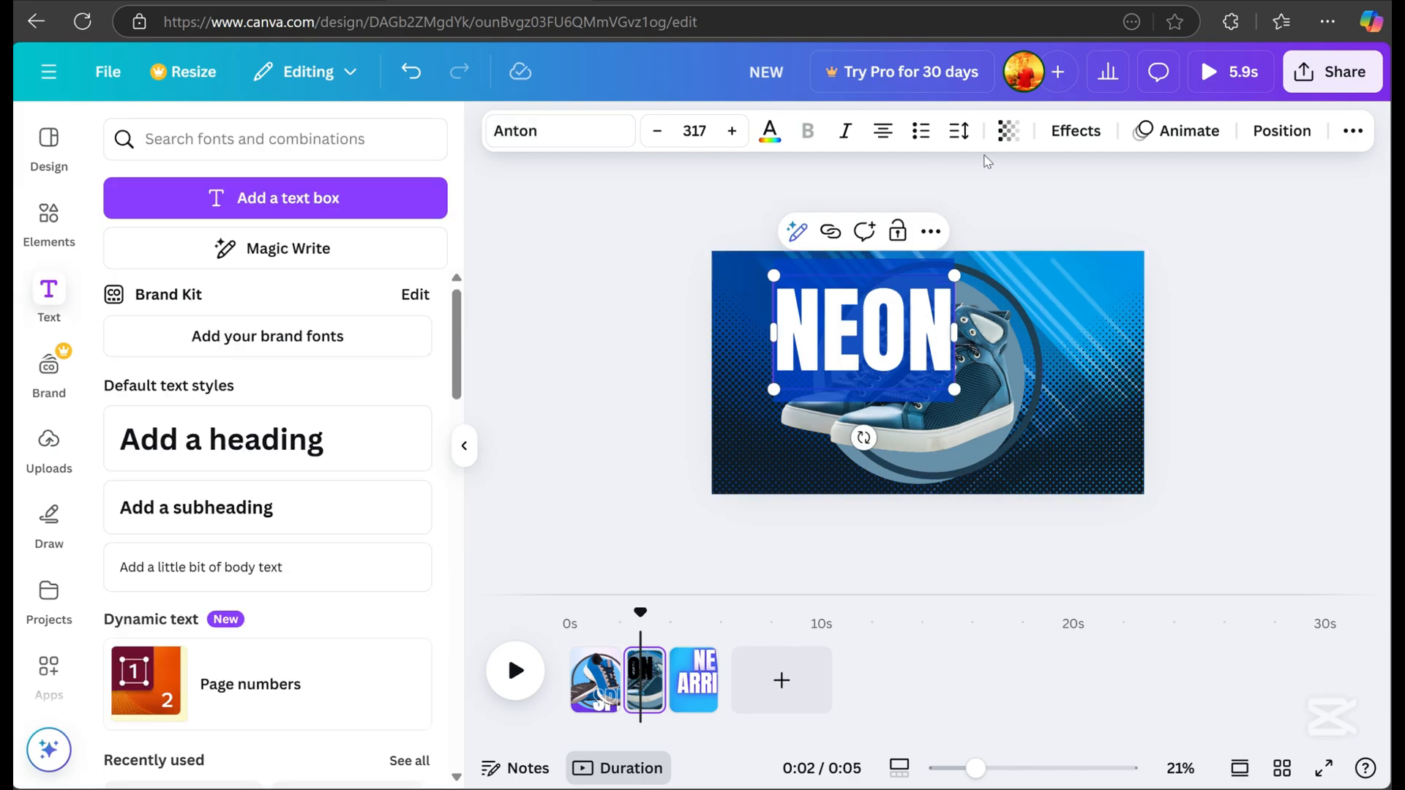
{"action": "left_click", "coordinate": [1076, 131]}
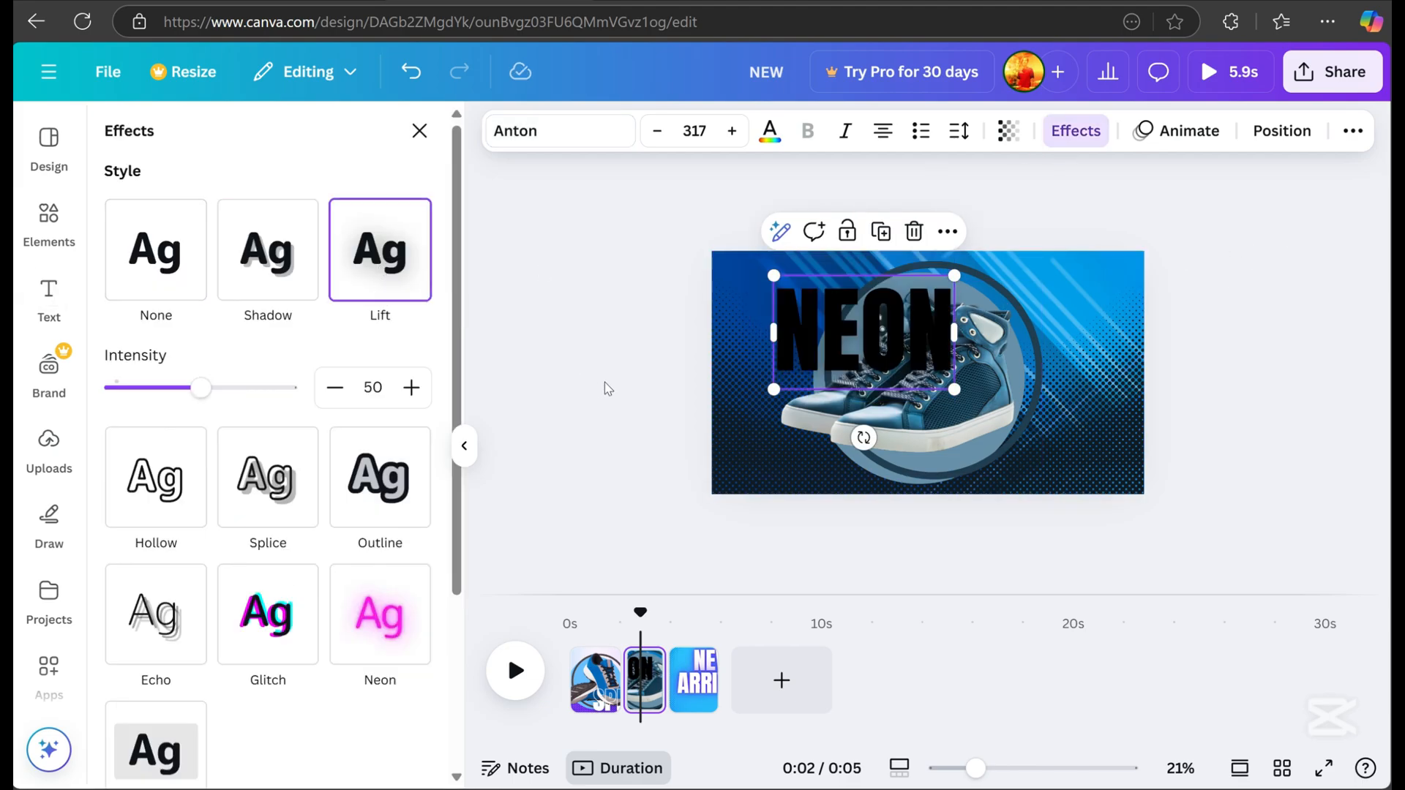
{"action": "left_click", "coordinate": [769, 131]}
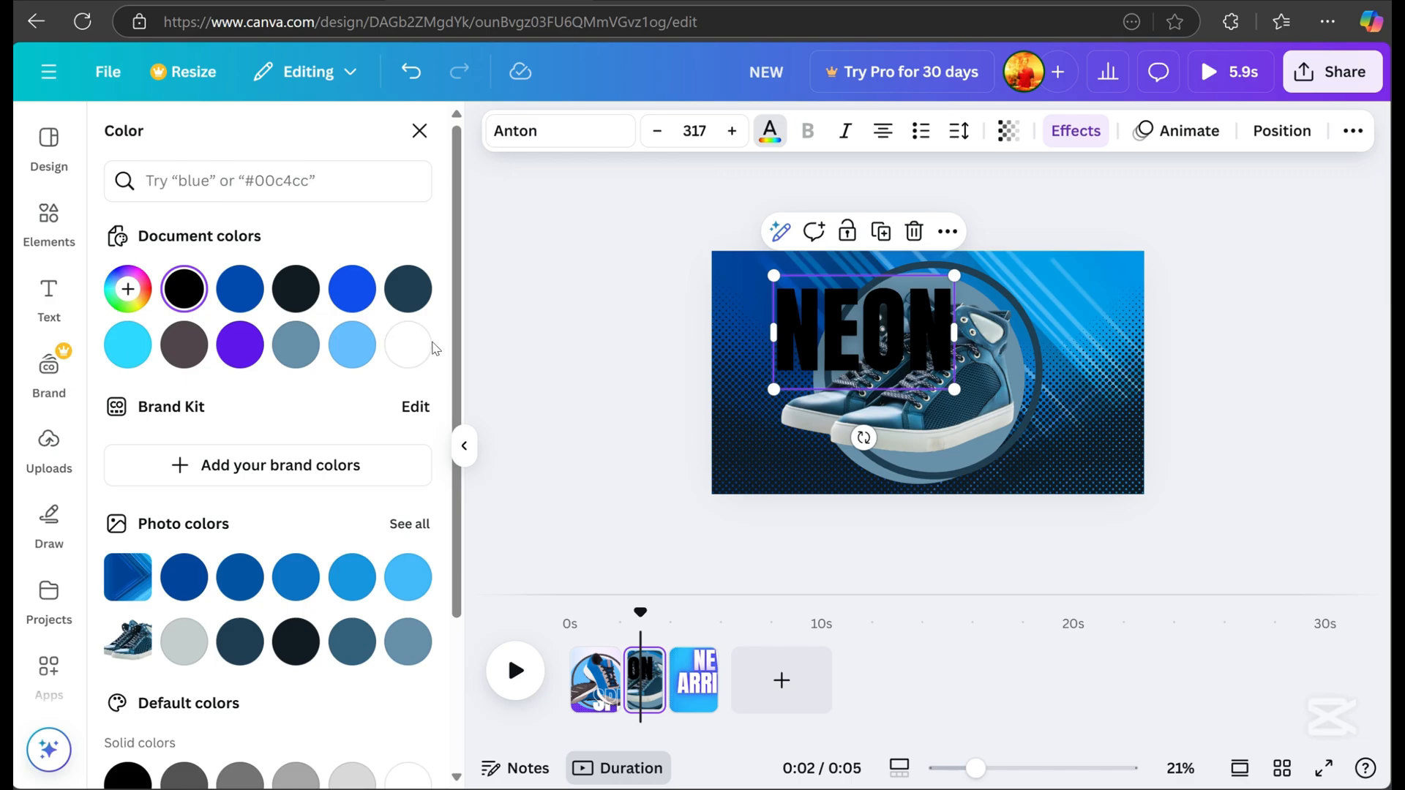
{"action": "left_click", "coordinate": [408, 345]}
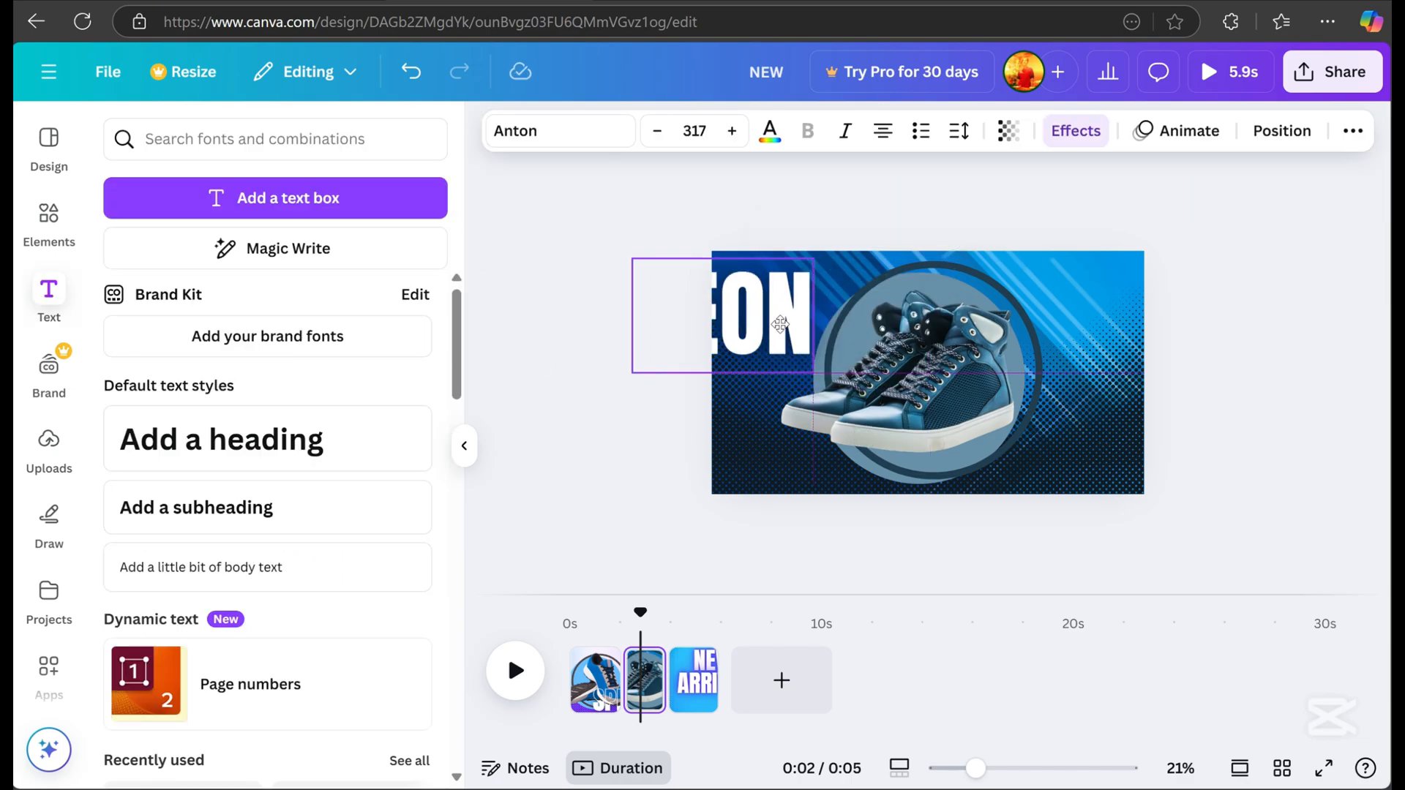
{"action": "left_click", "coordinate": [1176, 131]}
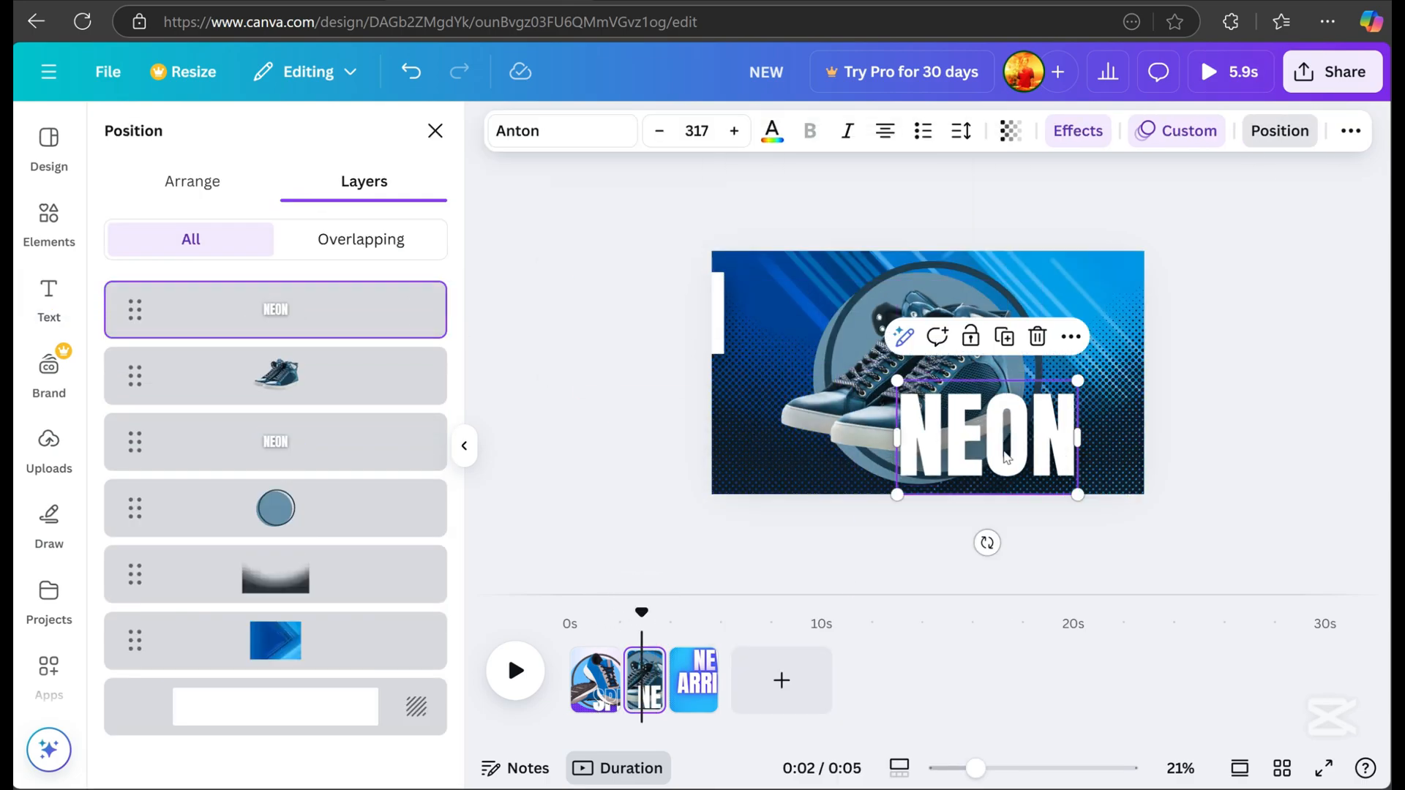
{"action": "type", "text": "SHOES"}
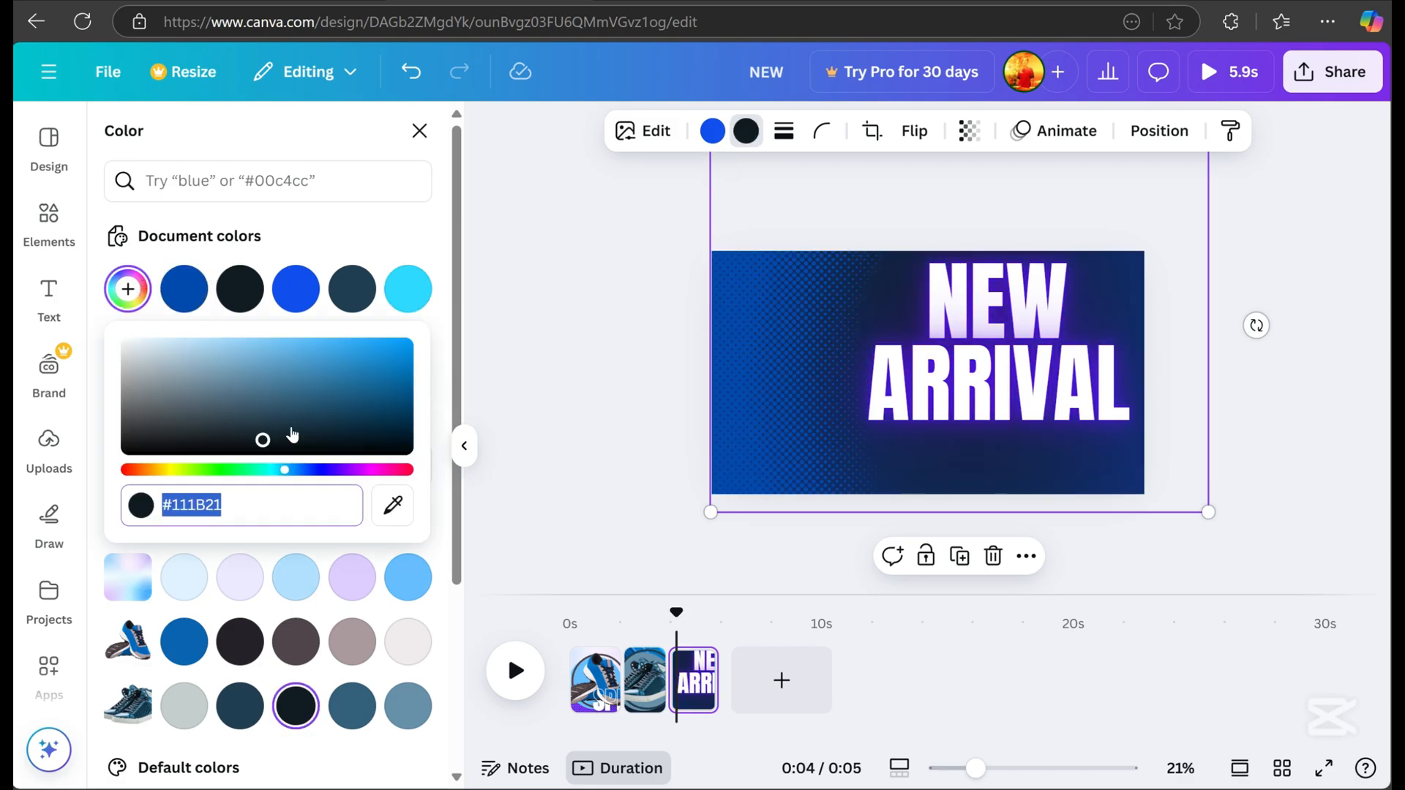
Step: Tint page three's background indigo (#140281) and place the blue shoe photo lower left
{"action": "left_click", "coordinate": [407, 396]}
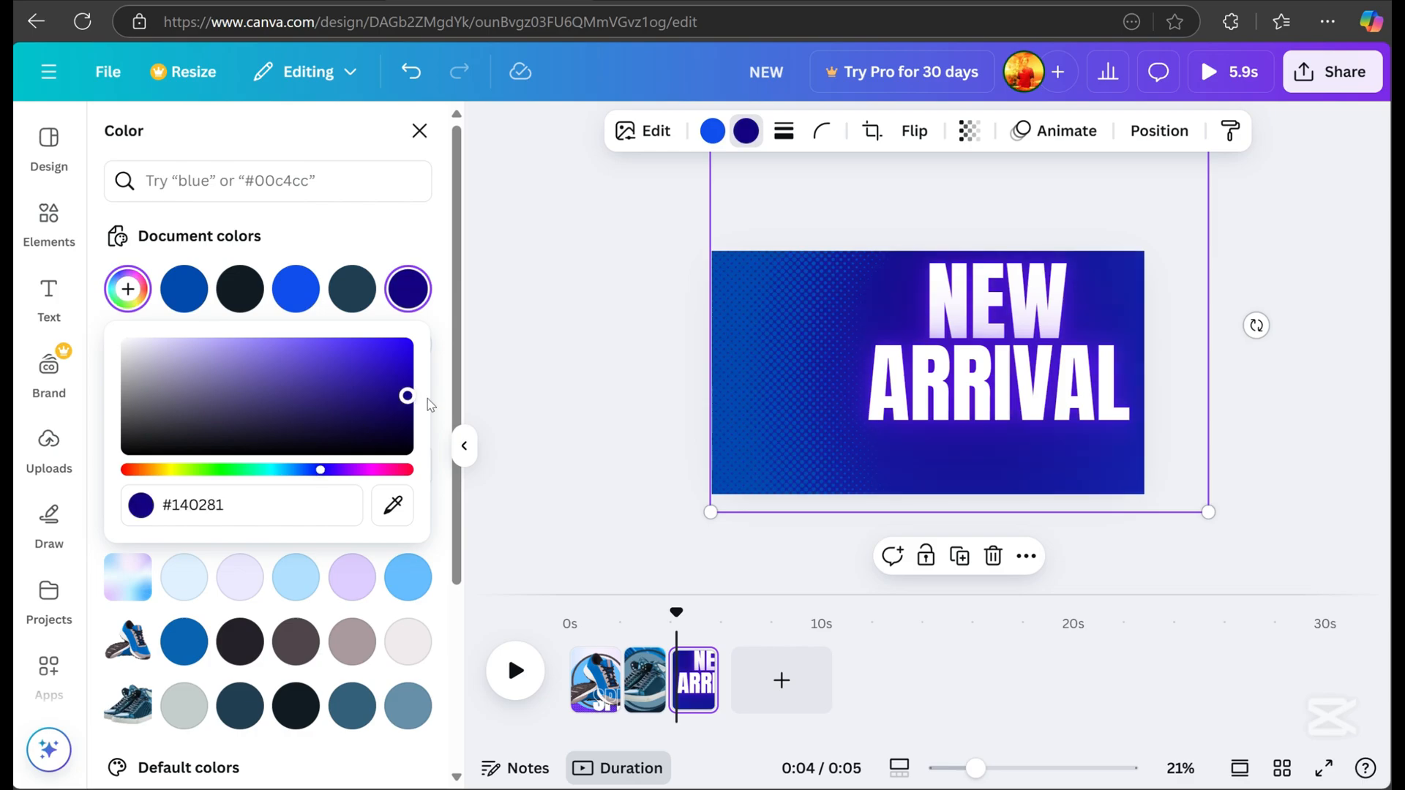
{"action": "left_click", "coordinate": [49, 289]}
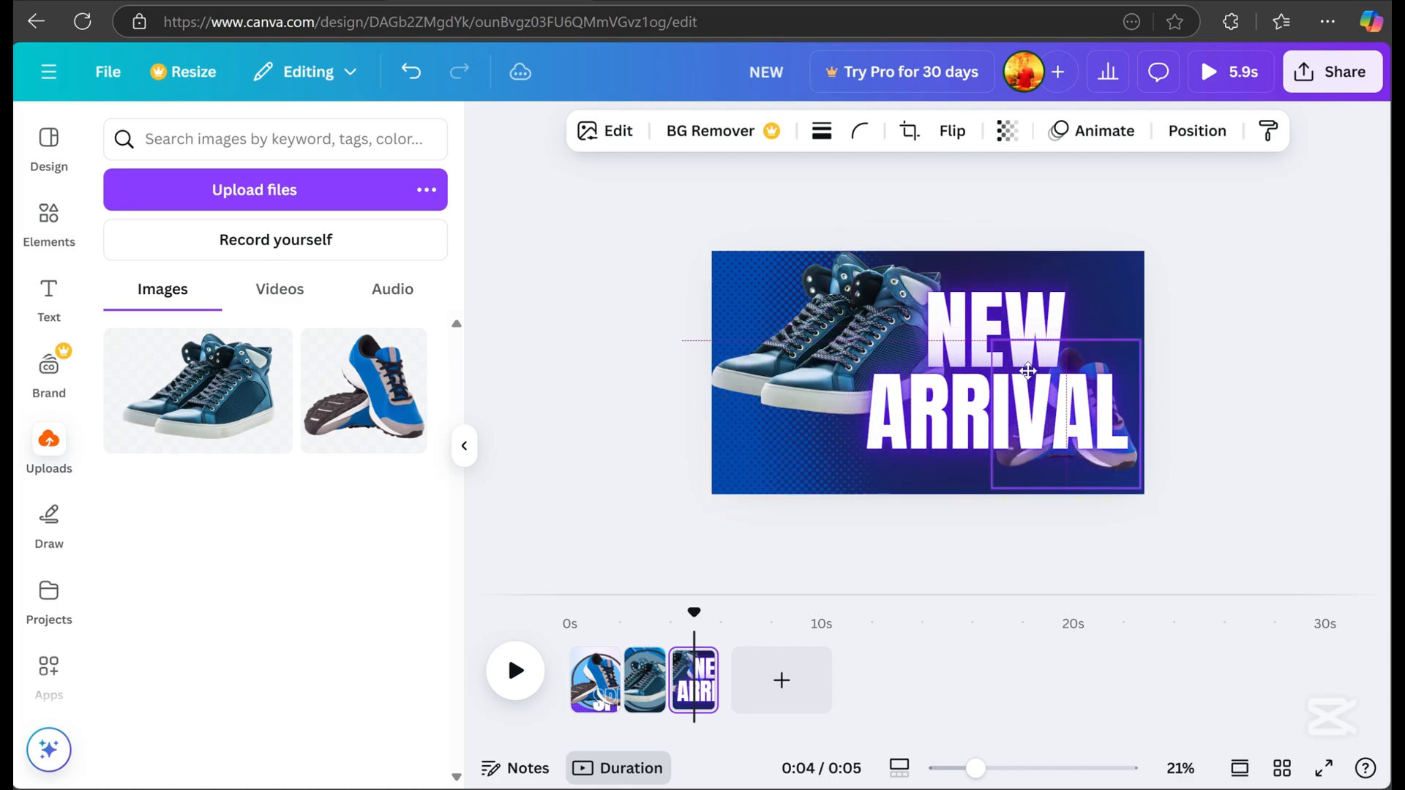
{"action": "left_click_drag", "start_coordinate": [1027, 371], "coordinate": [1057, 296]}
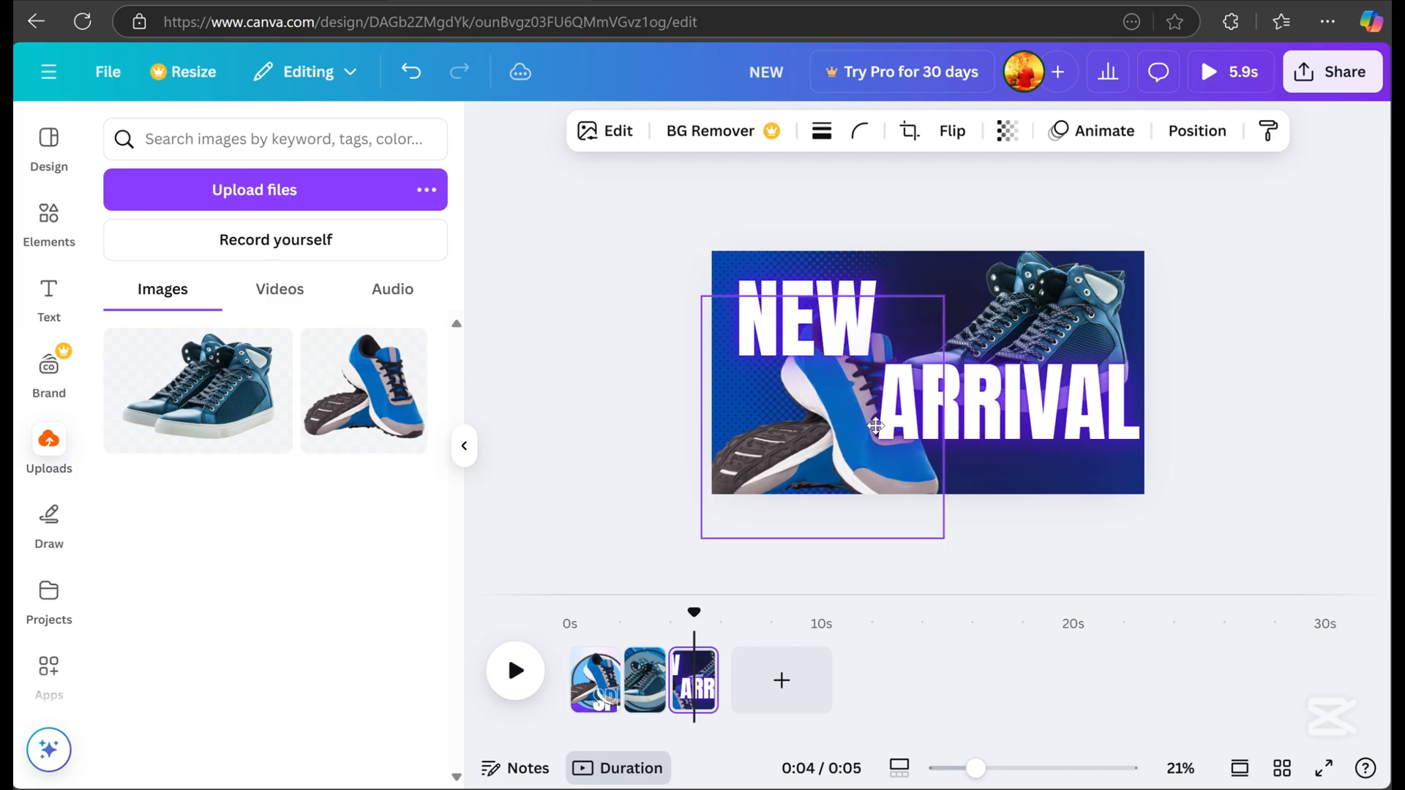
{"action": "left_click_drag", "start_coordinate": [874, 426], "coordinate": [816, 419]}
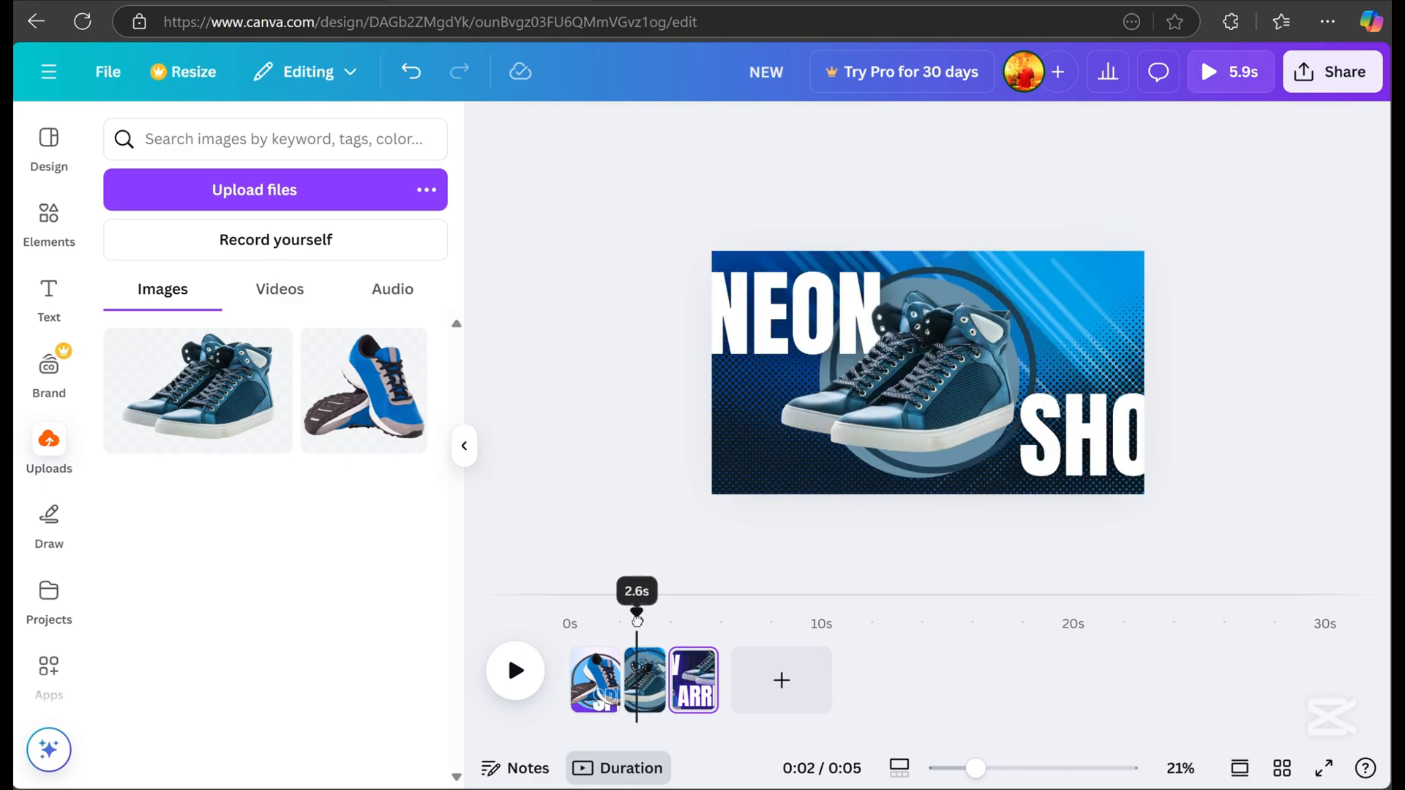
Step: Scrub, play and pause the full video, then open the HD MP4 download settings
{"action": "left_click_drag", "start_coordinate": [636, 619], "coordinate": [671, 609]}
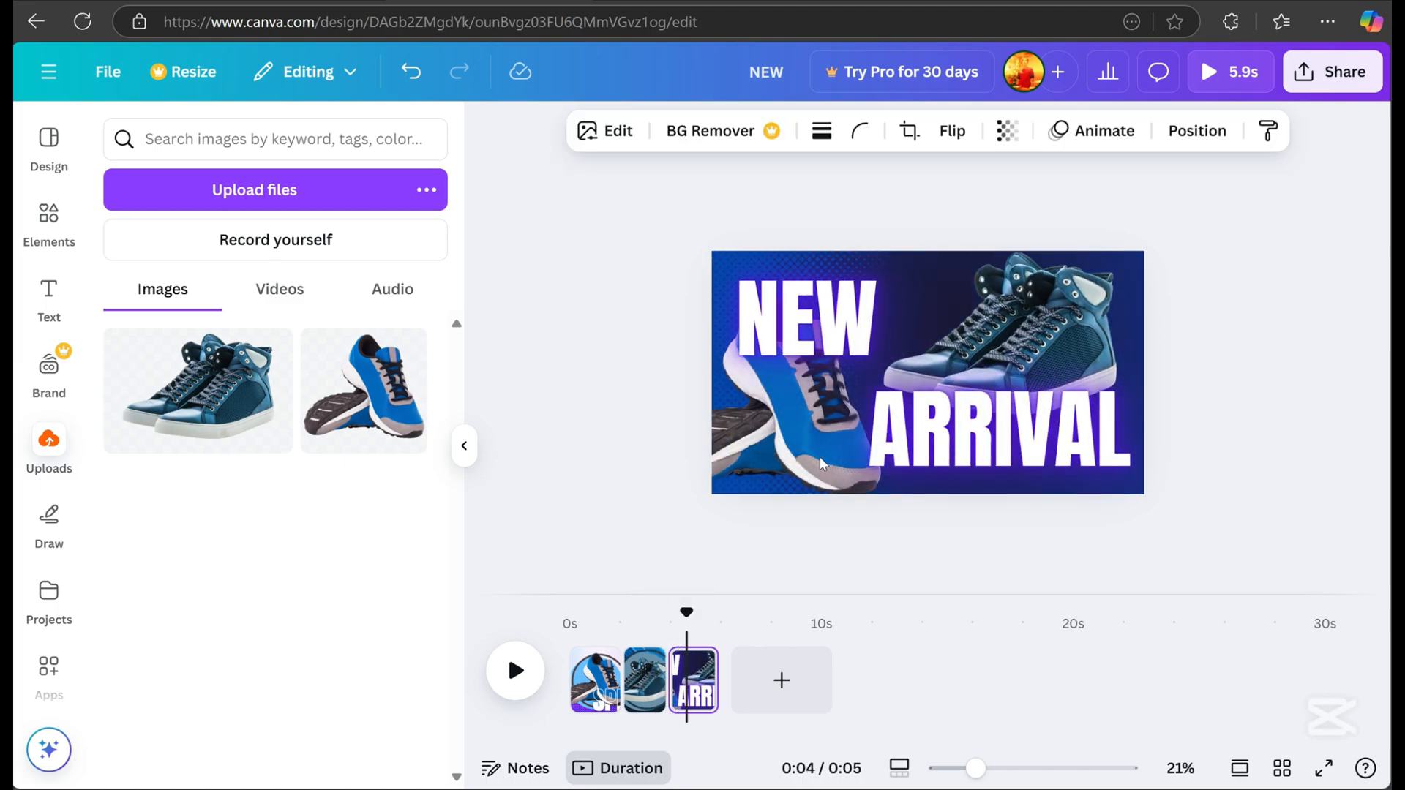
{"action": "left_click", "coordinate": [1092, 130]}
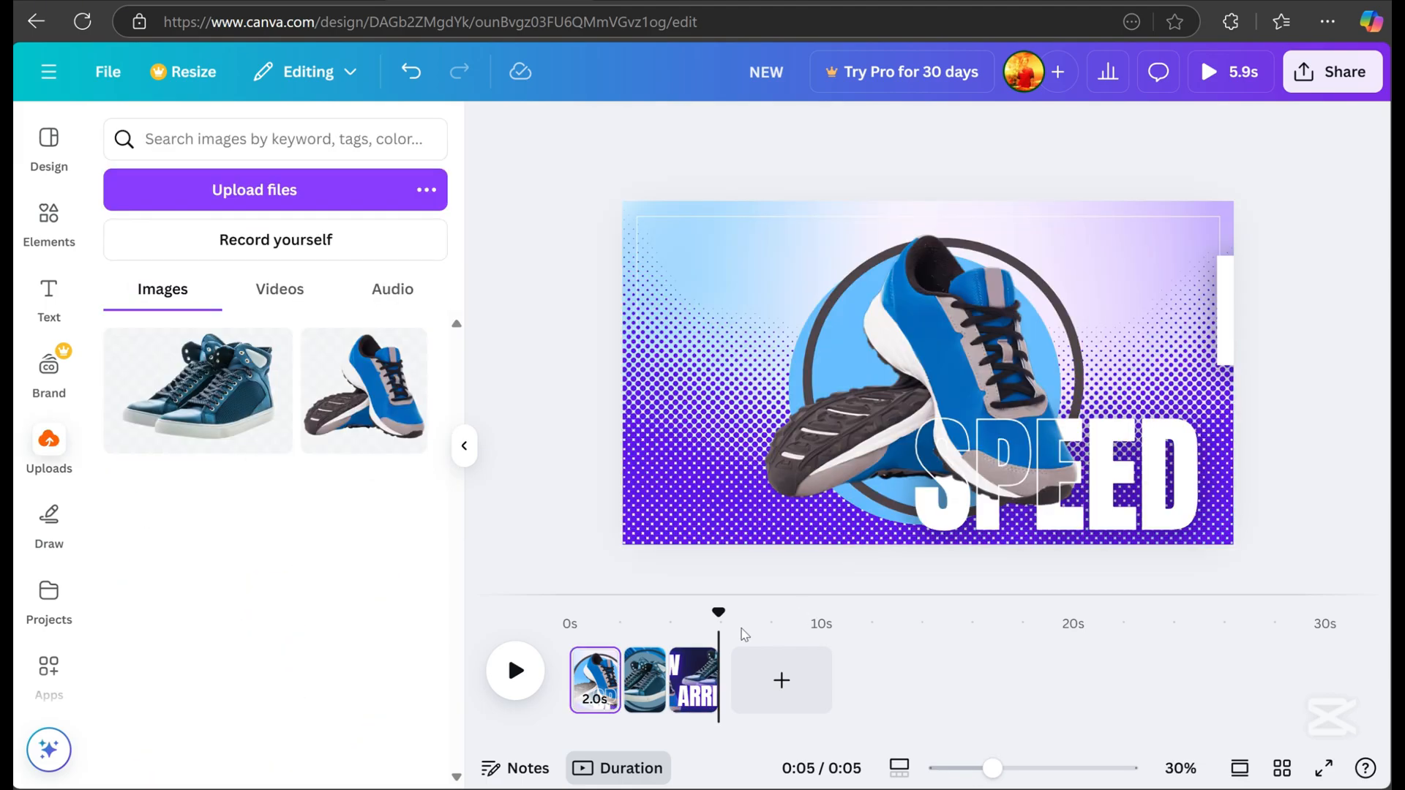
{"action": "left_click", "coordinate": [516, 670]}
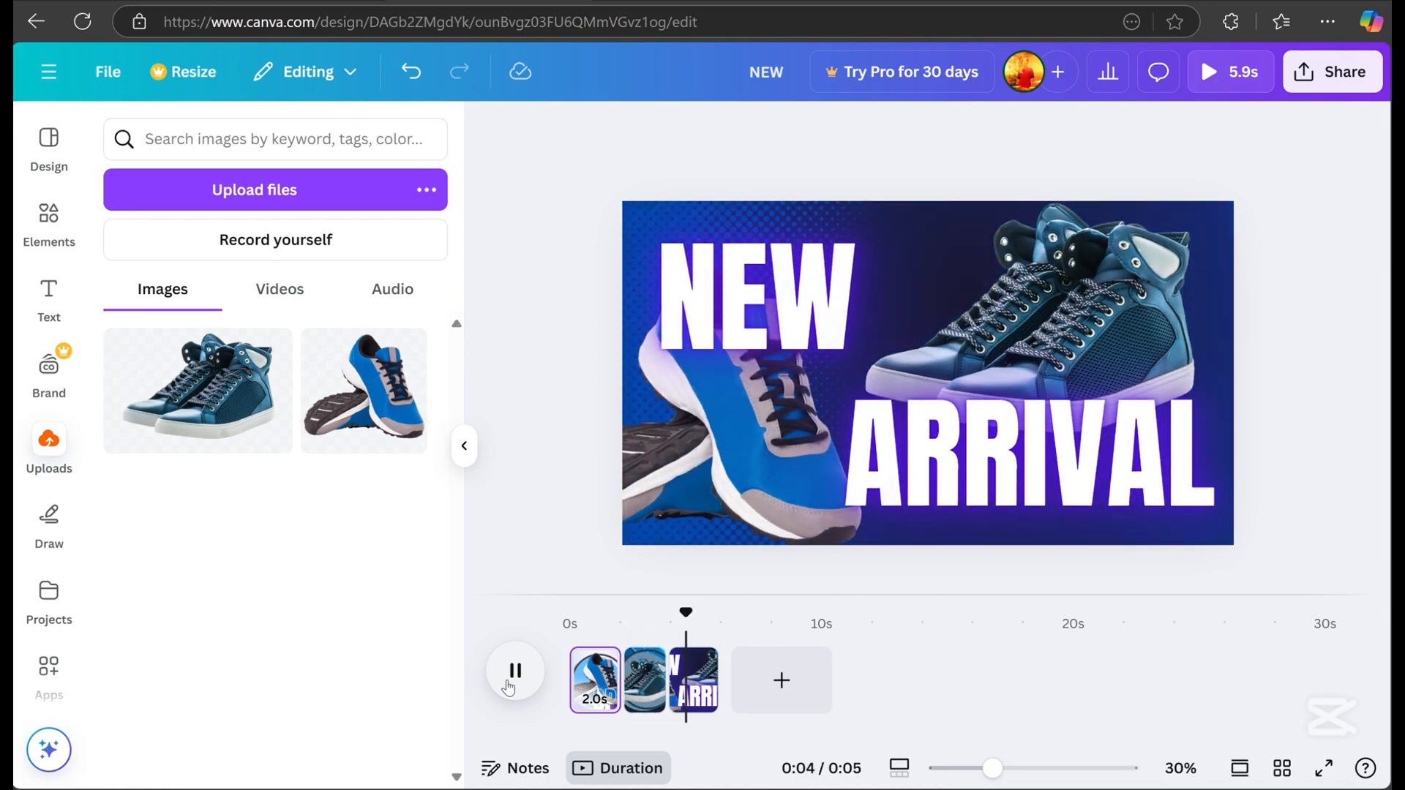
{"action": "left_click", "coordinate": [516, 670]}
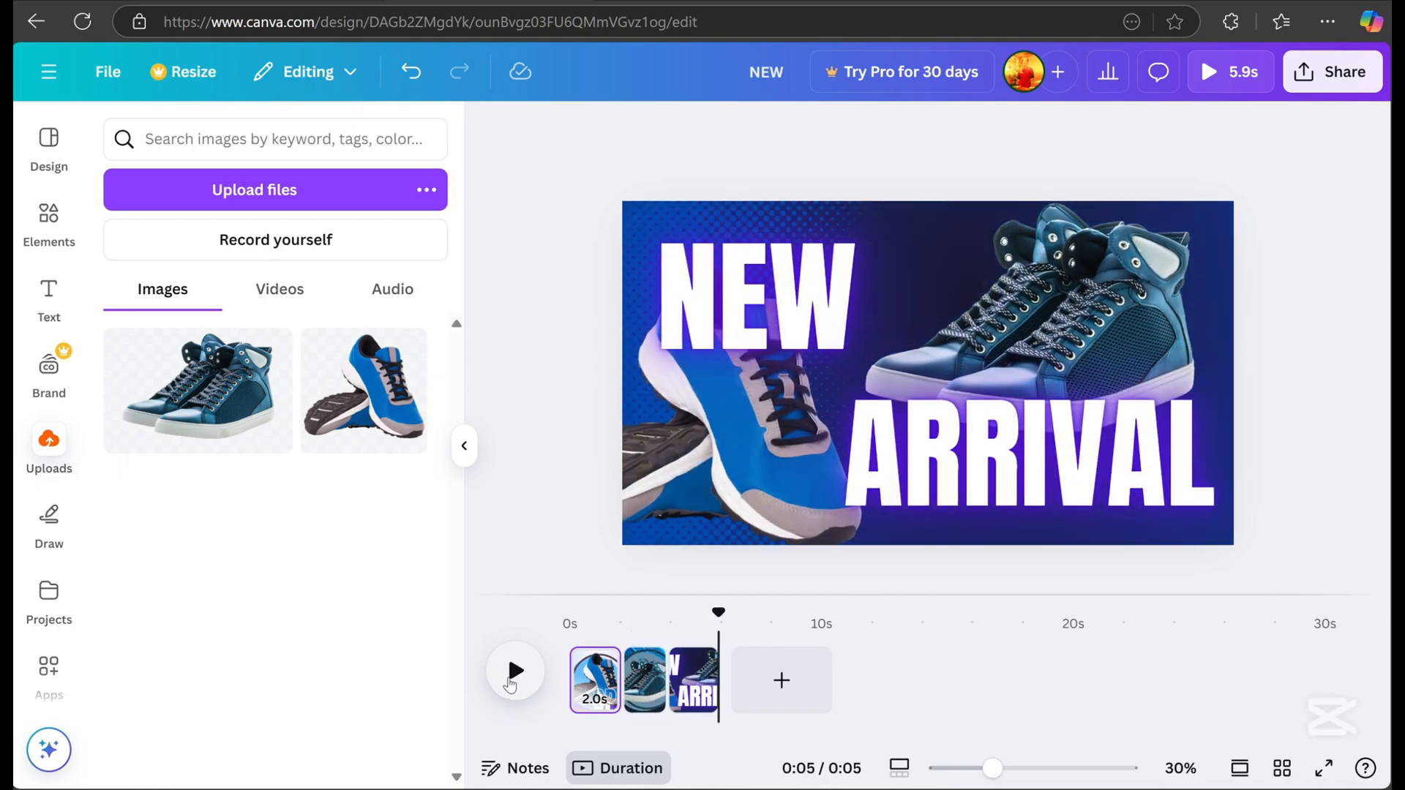
{"action": "left_click", "coordinate": [1332, 72]}
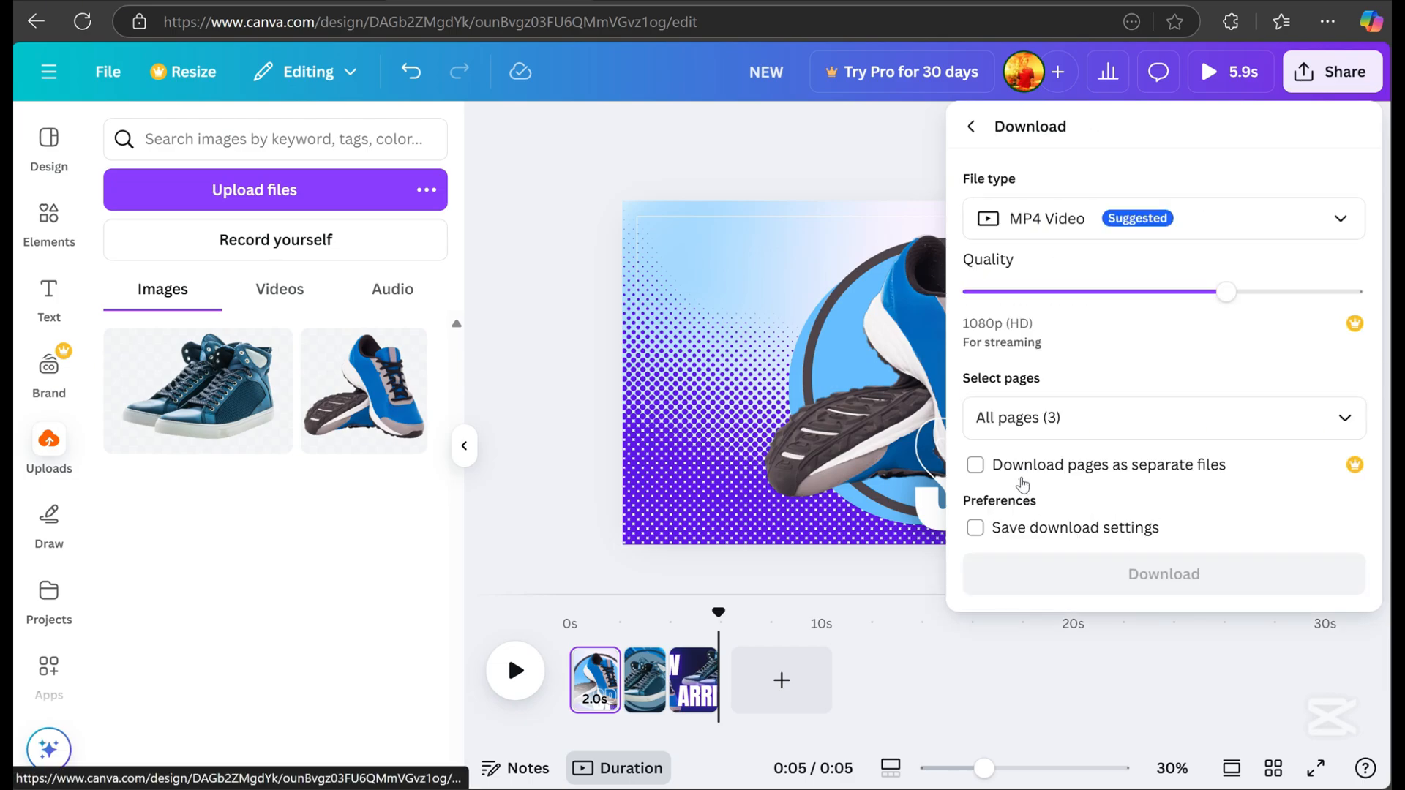